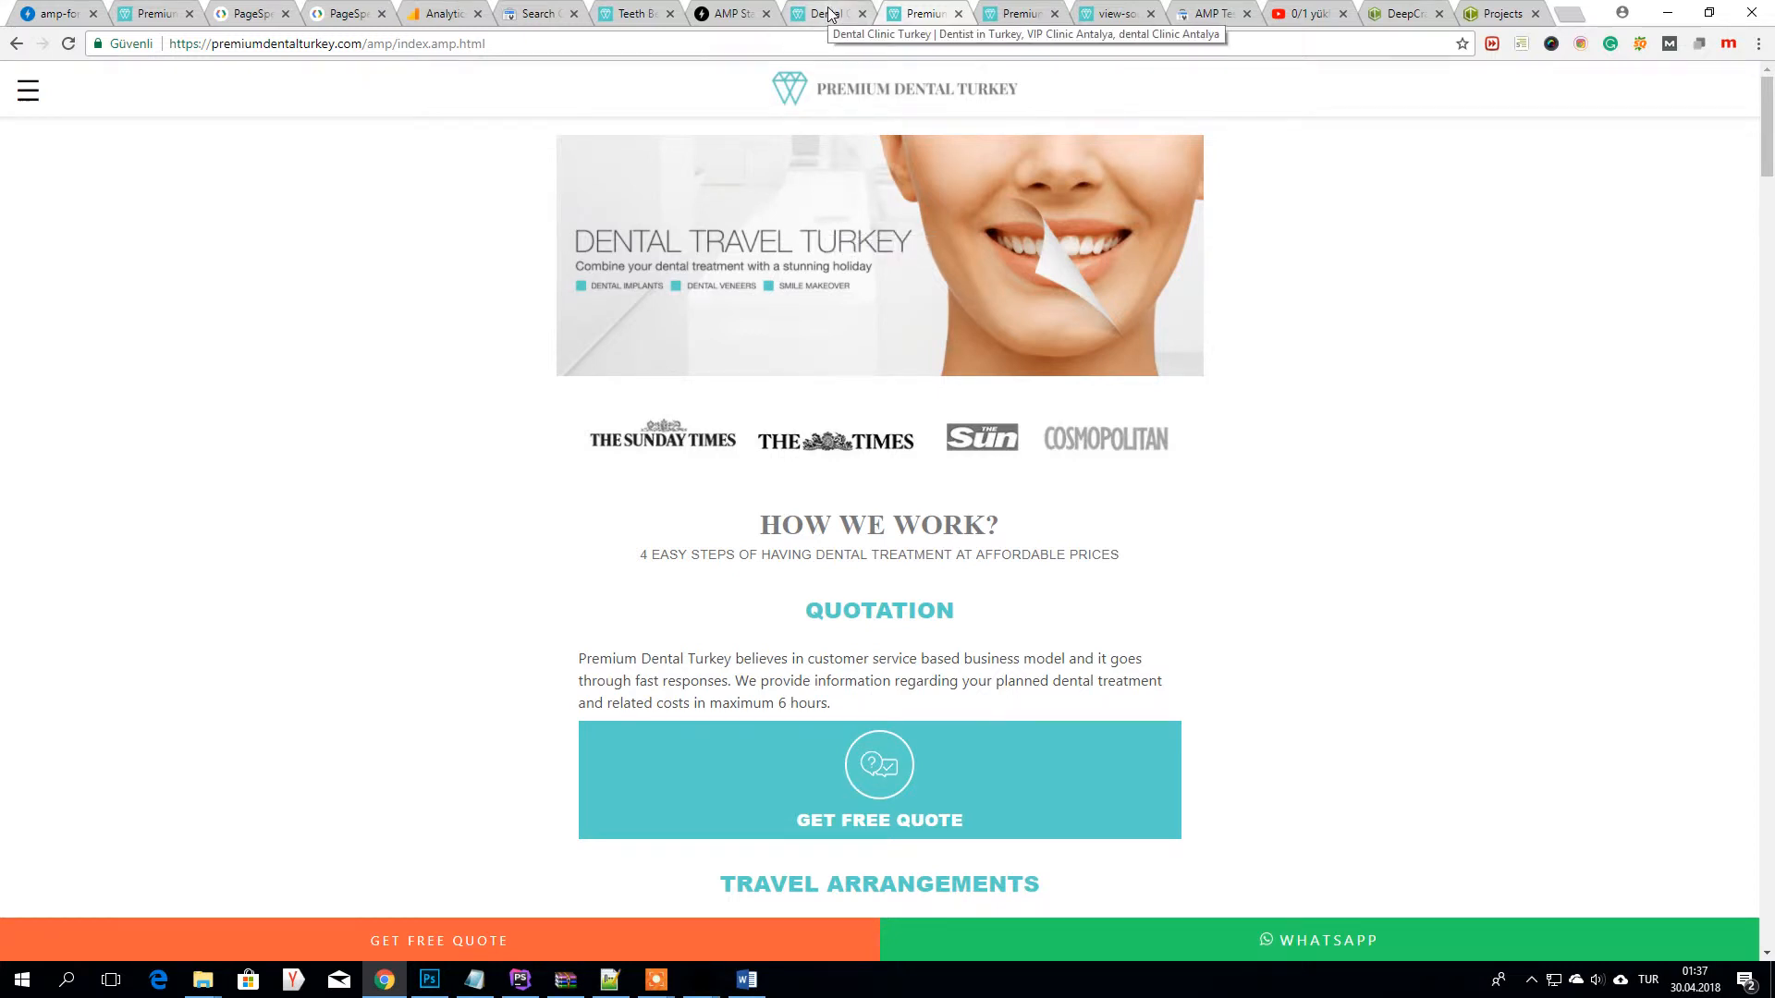
- Switch from the homepage and AMP Start templates to the dental-clinic-turkey AMP page in mobile emulation
{"action": "left_click", "coordinate": [1013, 13]}
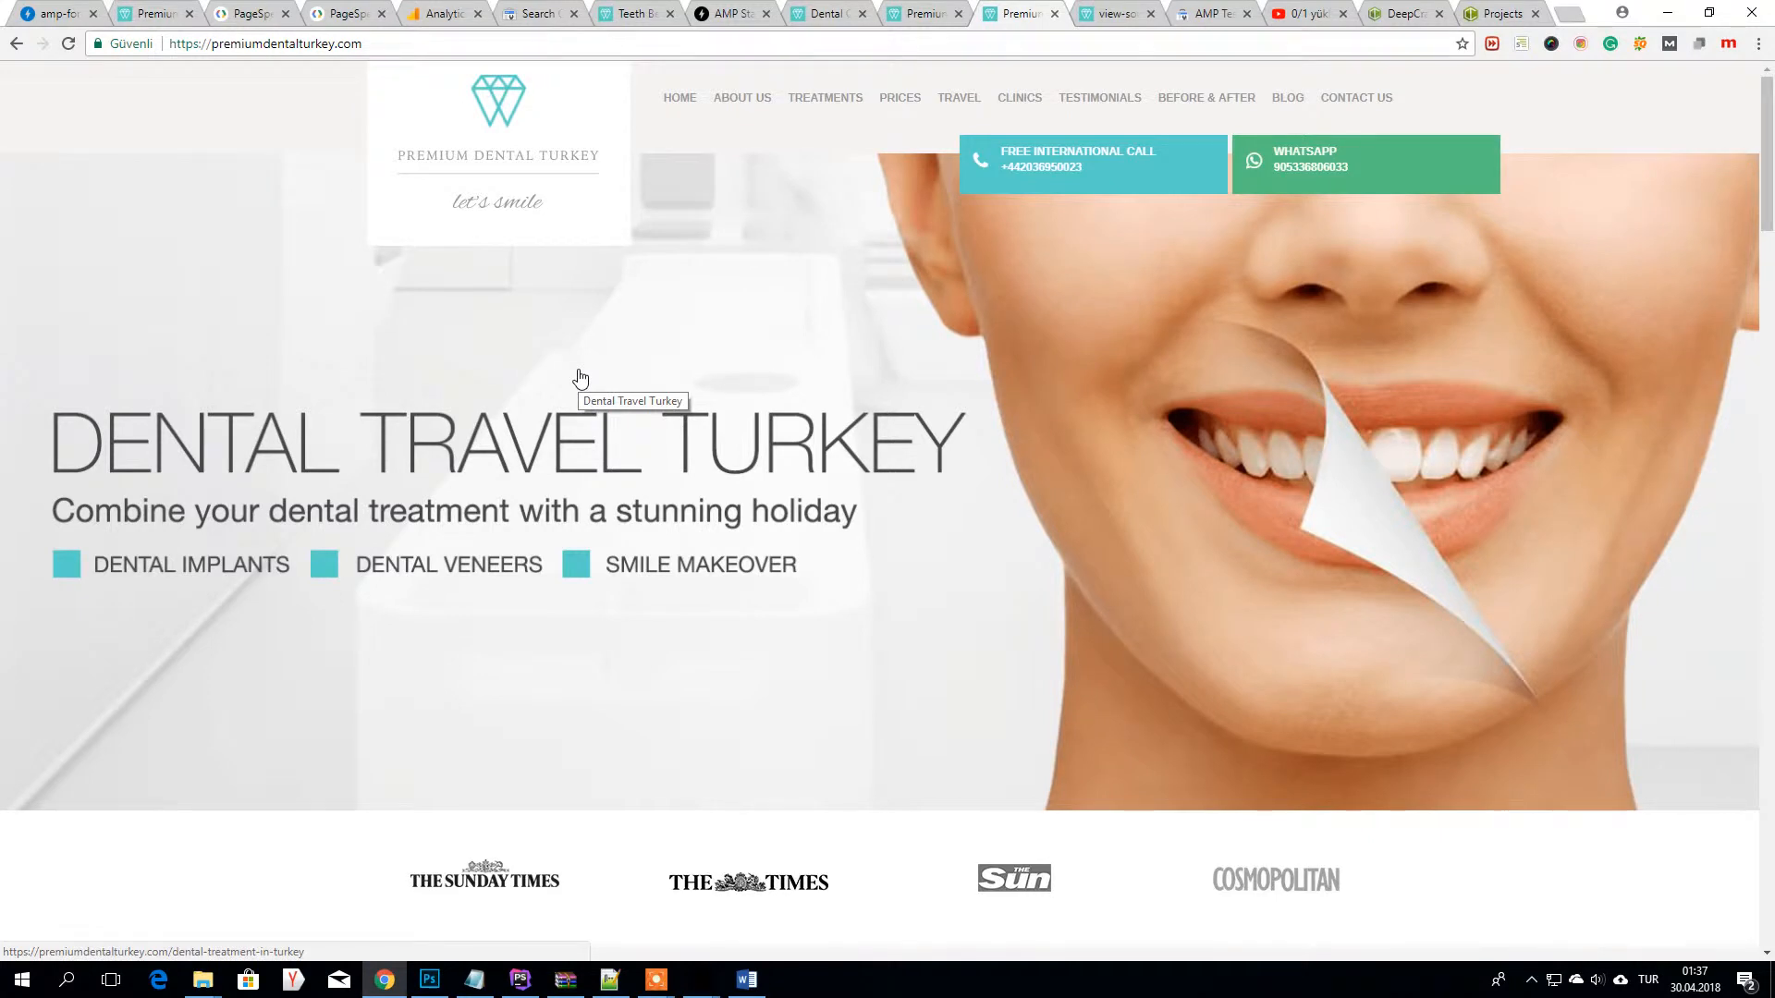
{"action": "mouse_move", "coordinate": [519, 348]}
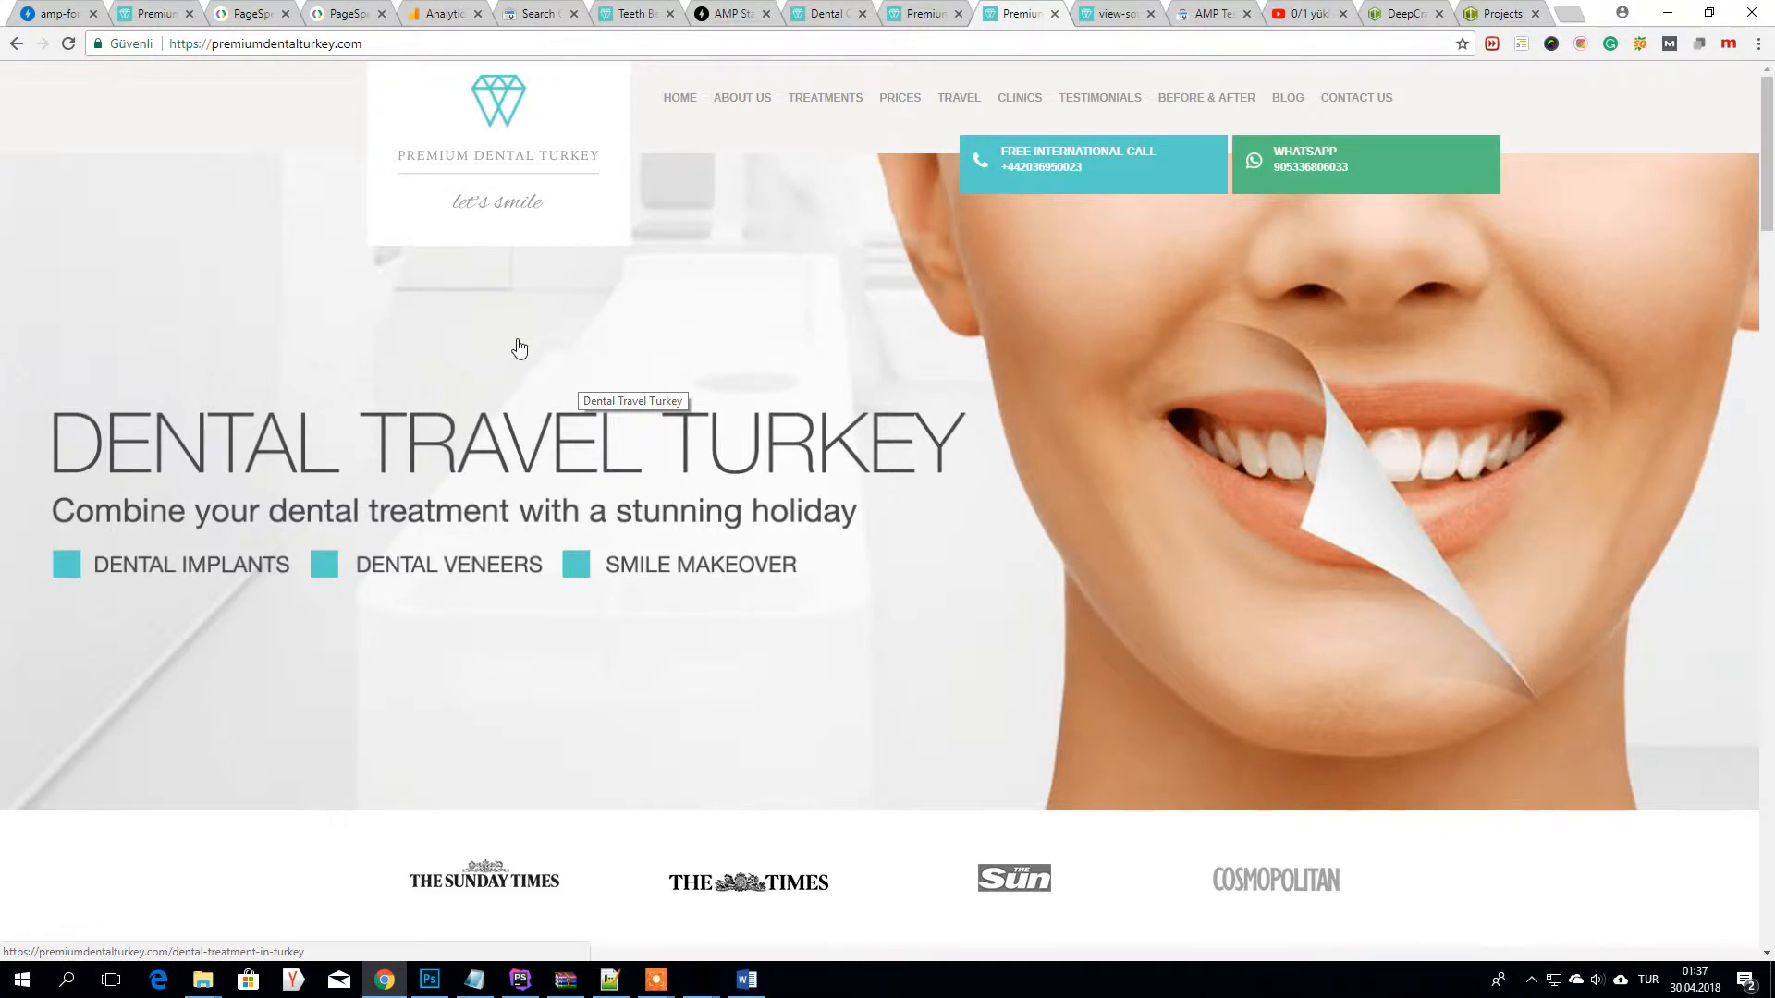
{"action": "mouse_move", "coordinate": [568, 372]}
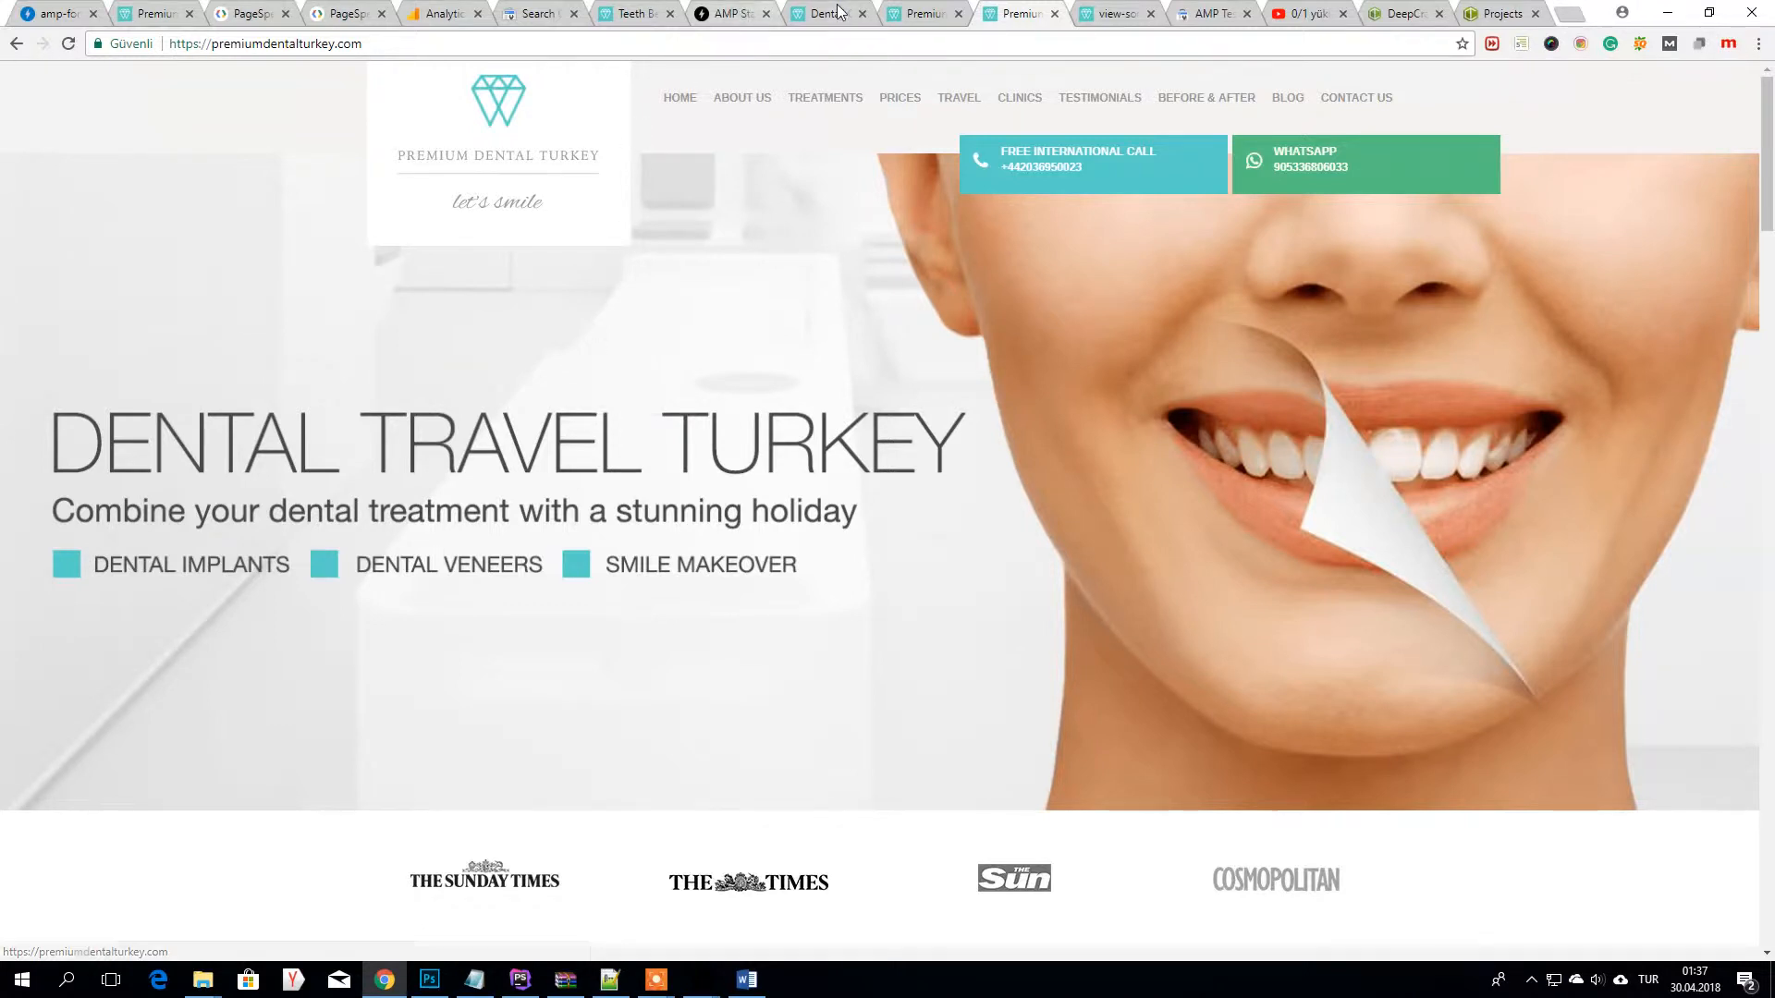
{"action": "left_click", "coordinate": [731, 13]}
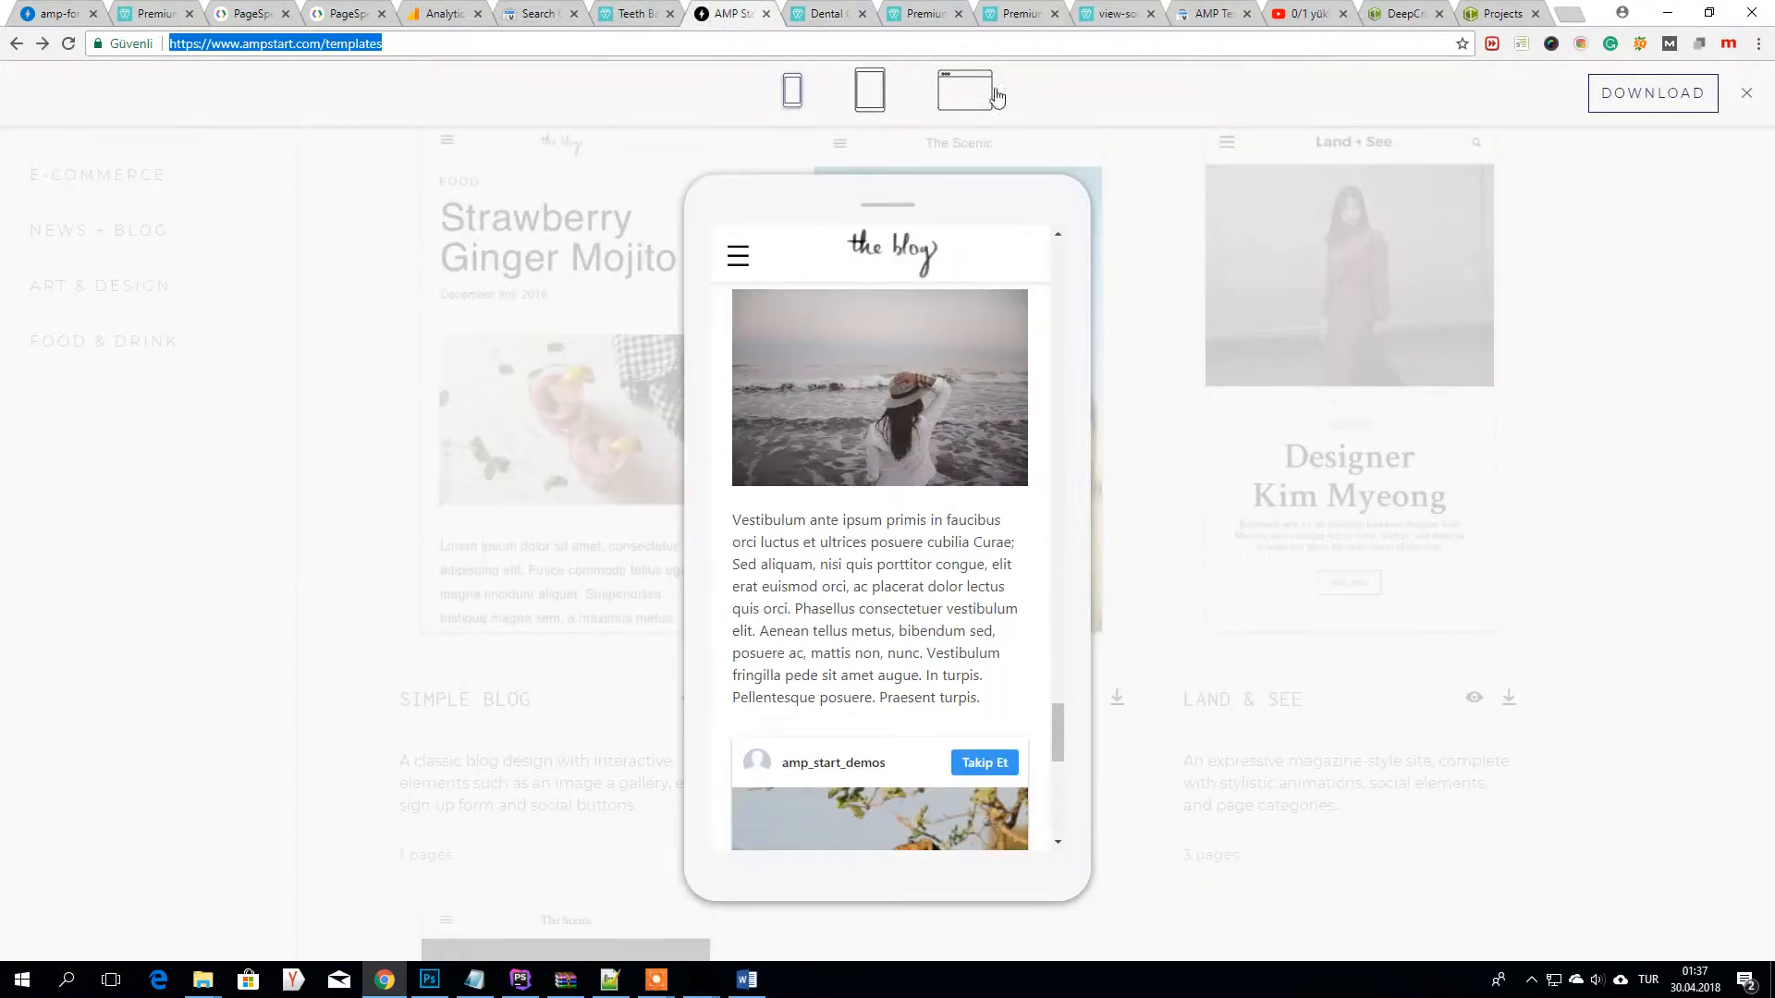
{"action": "left_click", "coordinate": [724, 13]}
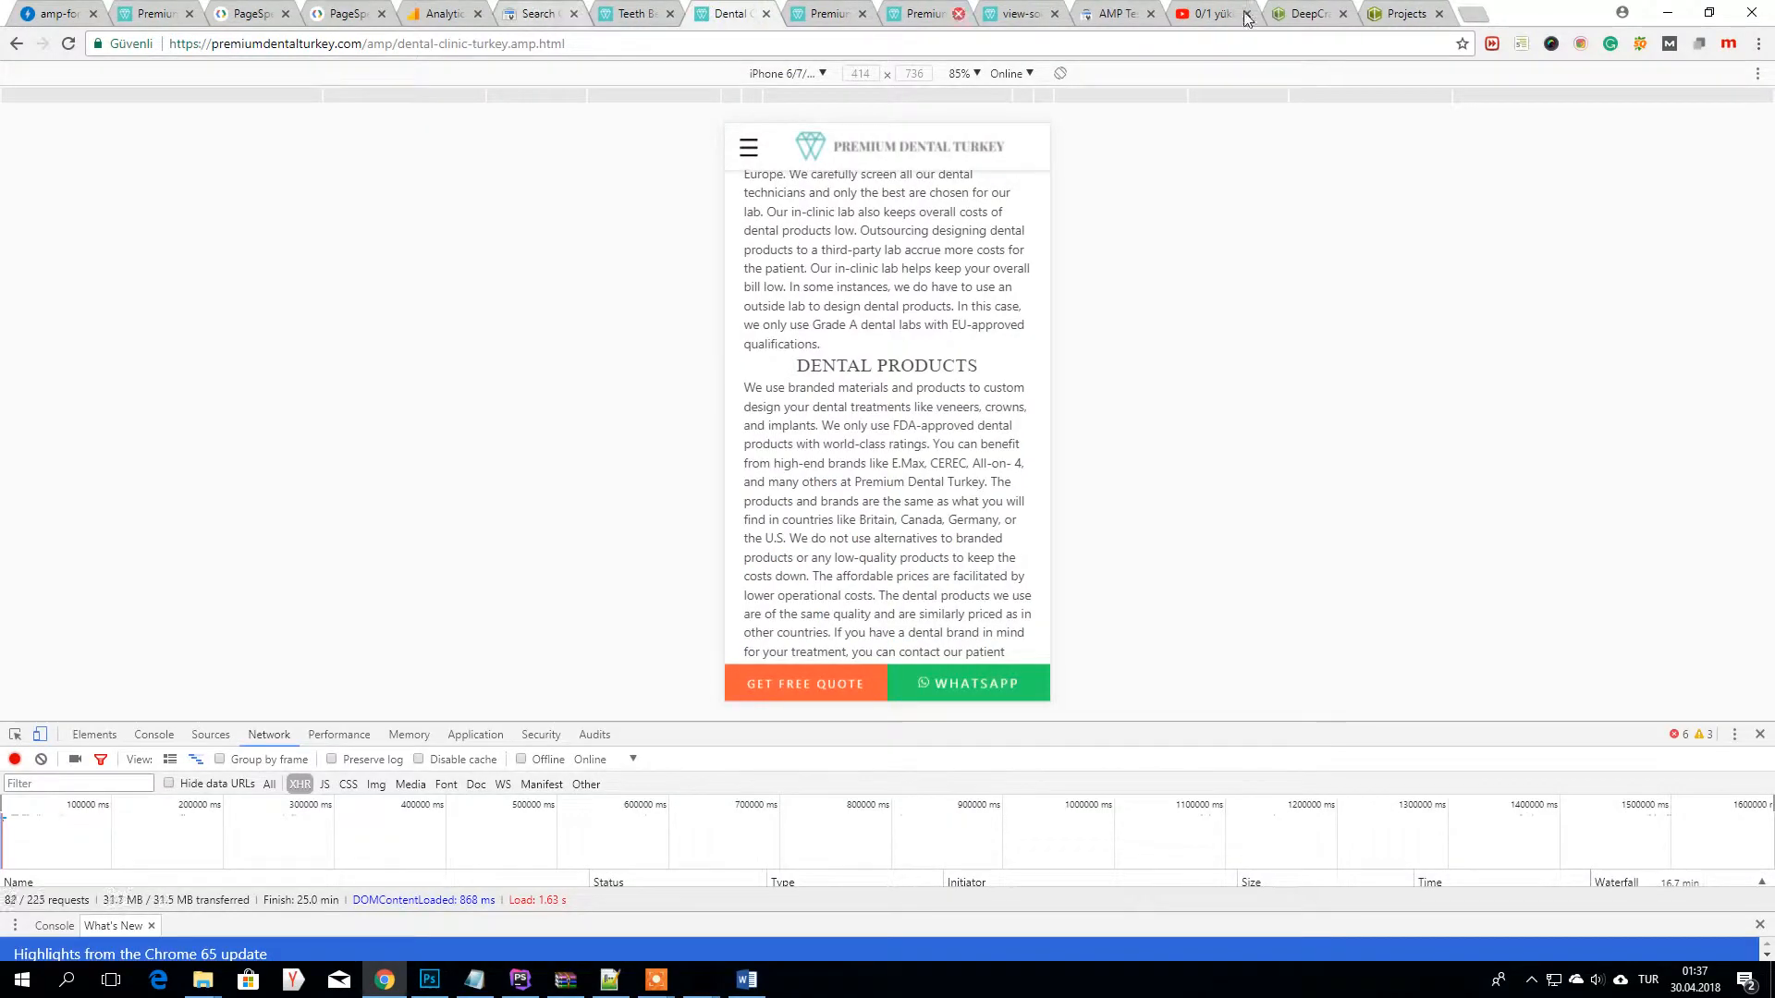
{"action": "left_click", "coordinate": [1178, 13]}
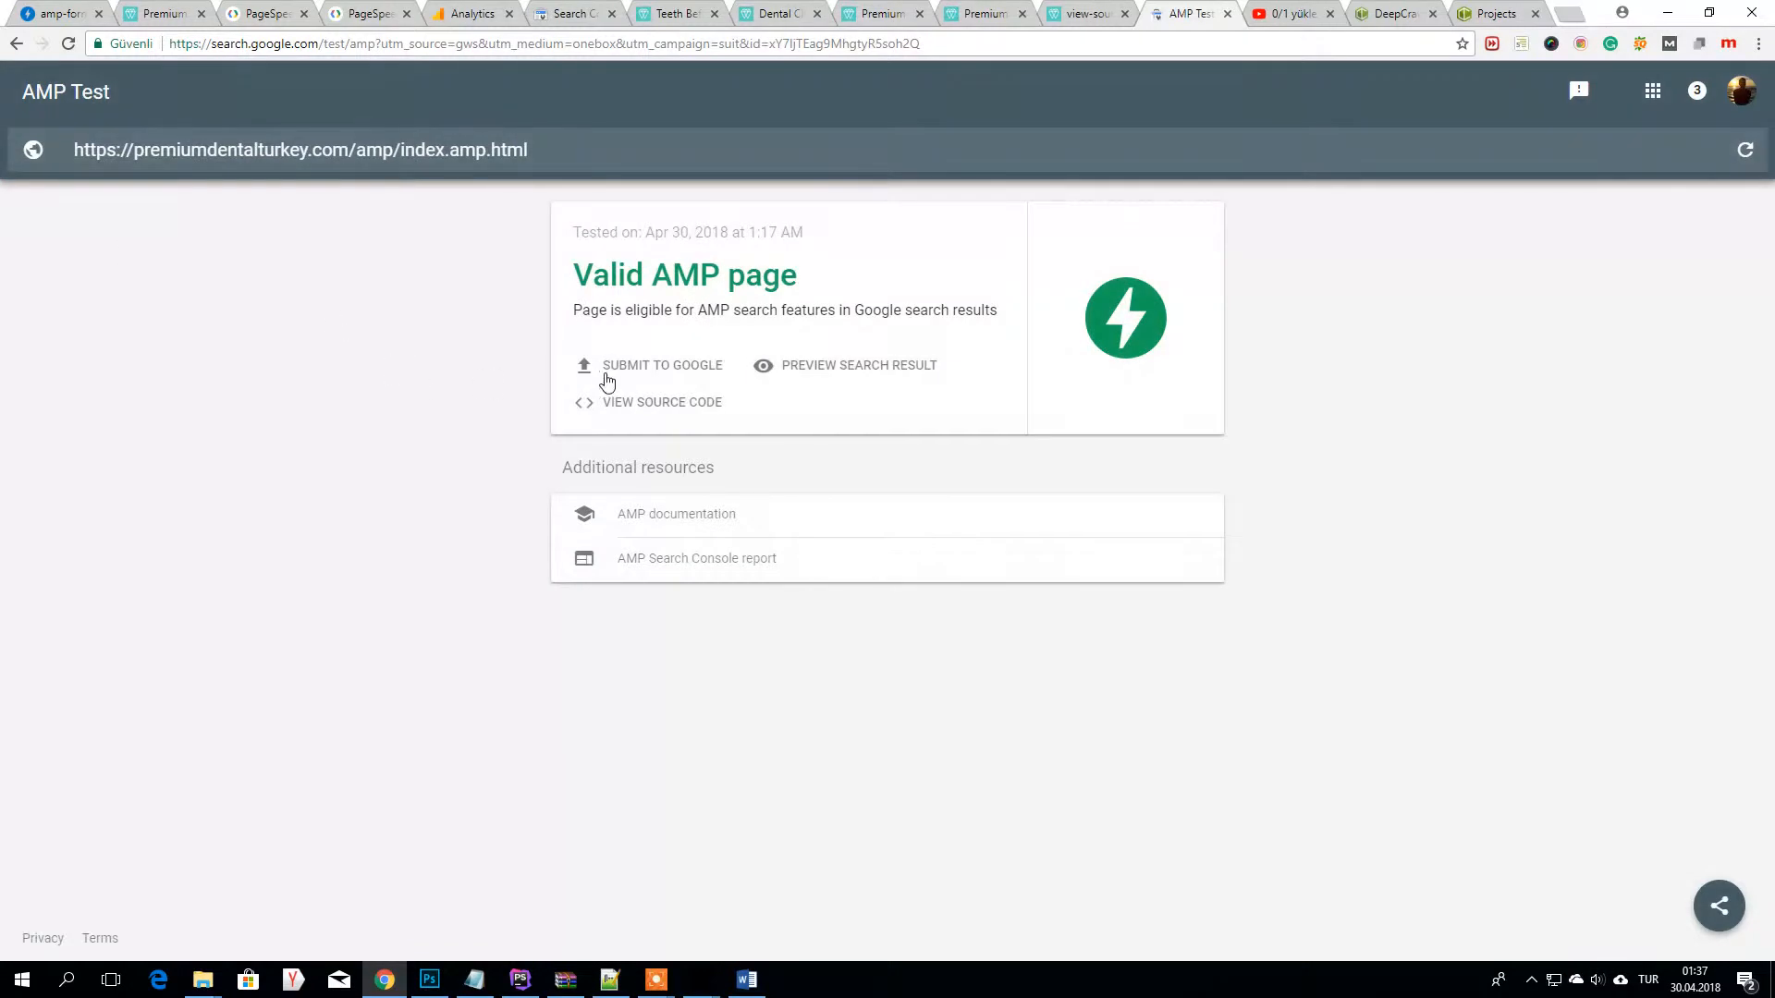
{"action": "mouse_move", "coordinate": [675, 372]}
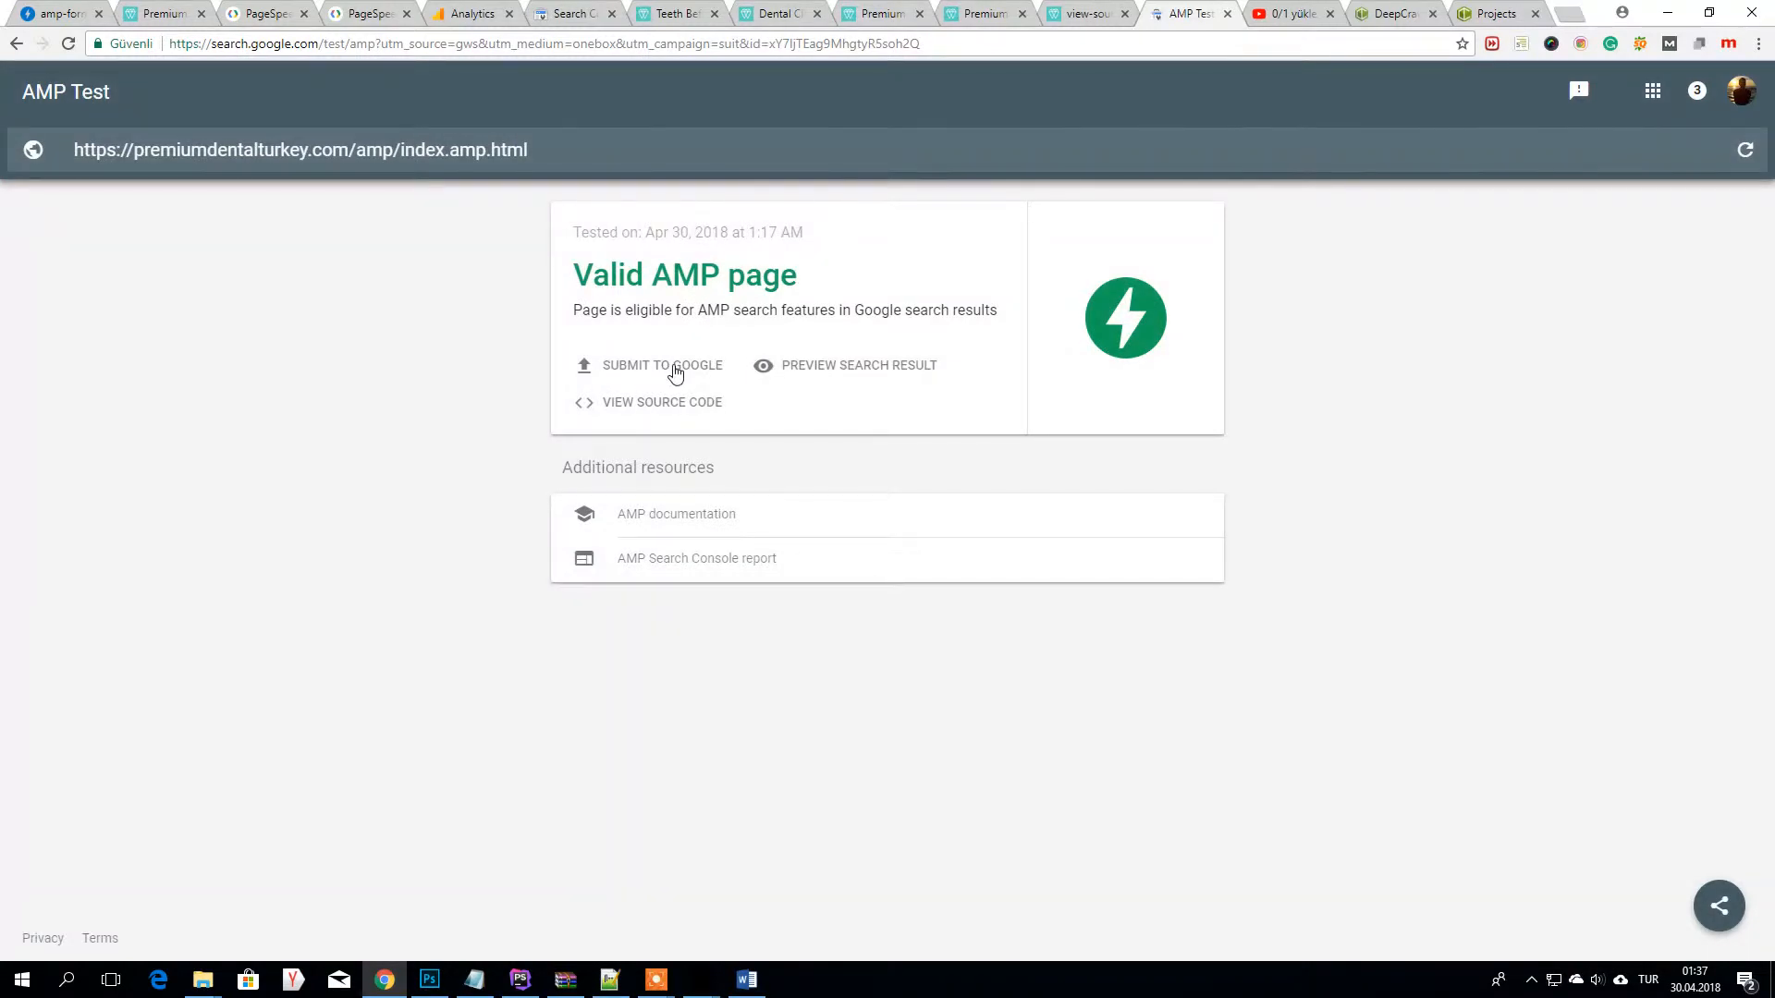
{"action": "mouse_move", "coordinate": [634, 384]}
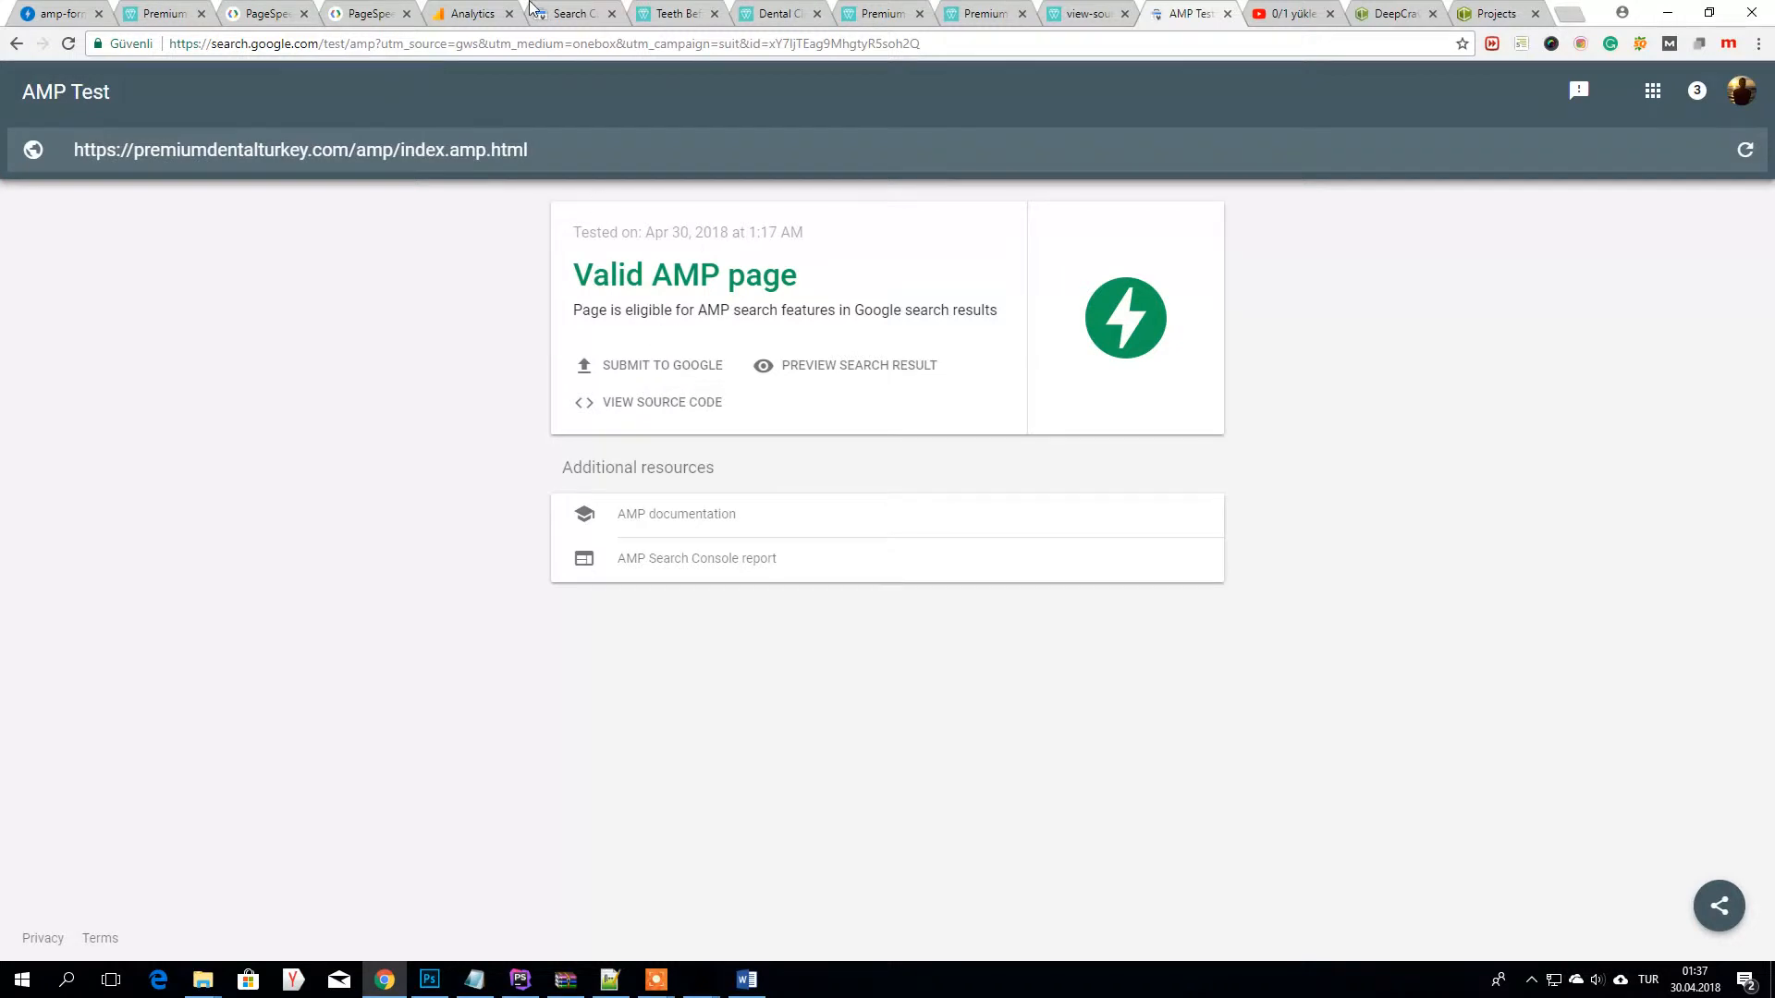
- Open Search Appearance > Accelerated Mobile Pages and highlight the 2 pages with critical issues
{"action": "left_click", "coordinate": [566, 13]}
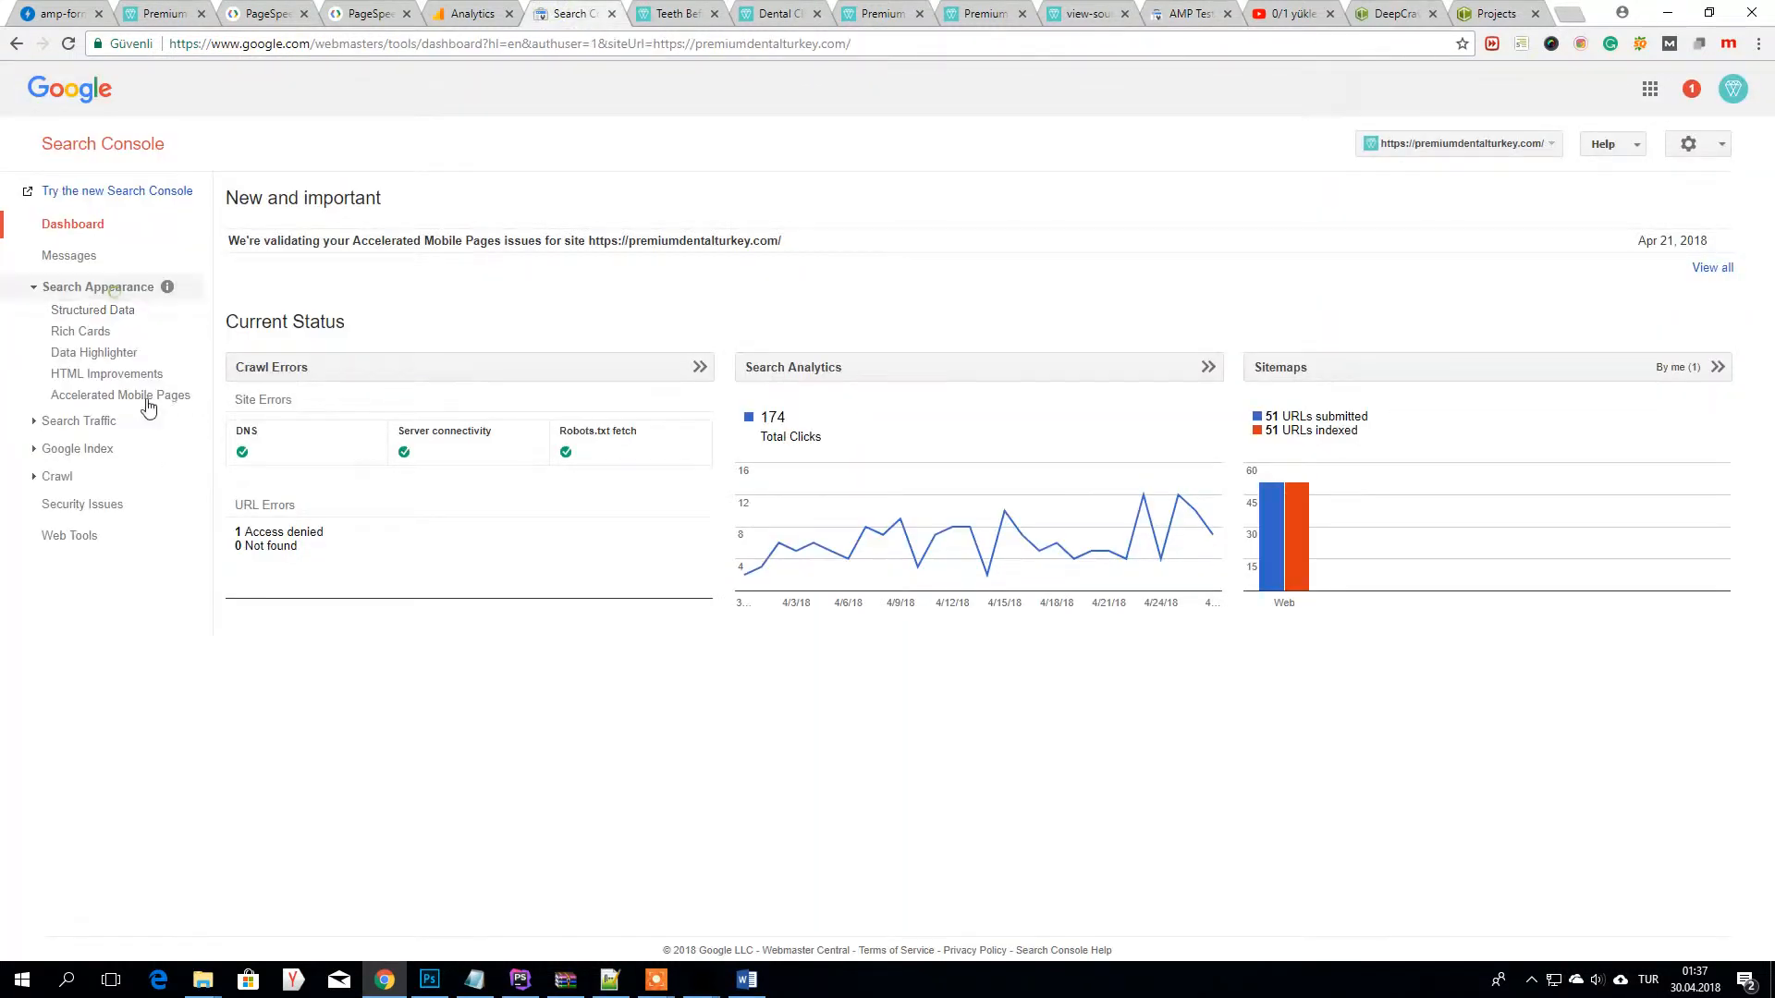
{"action": "left_click", "coordinate": [122, 396]}
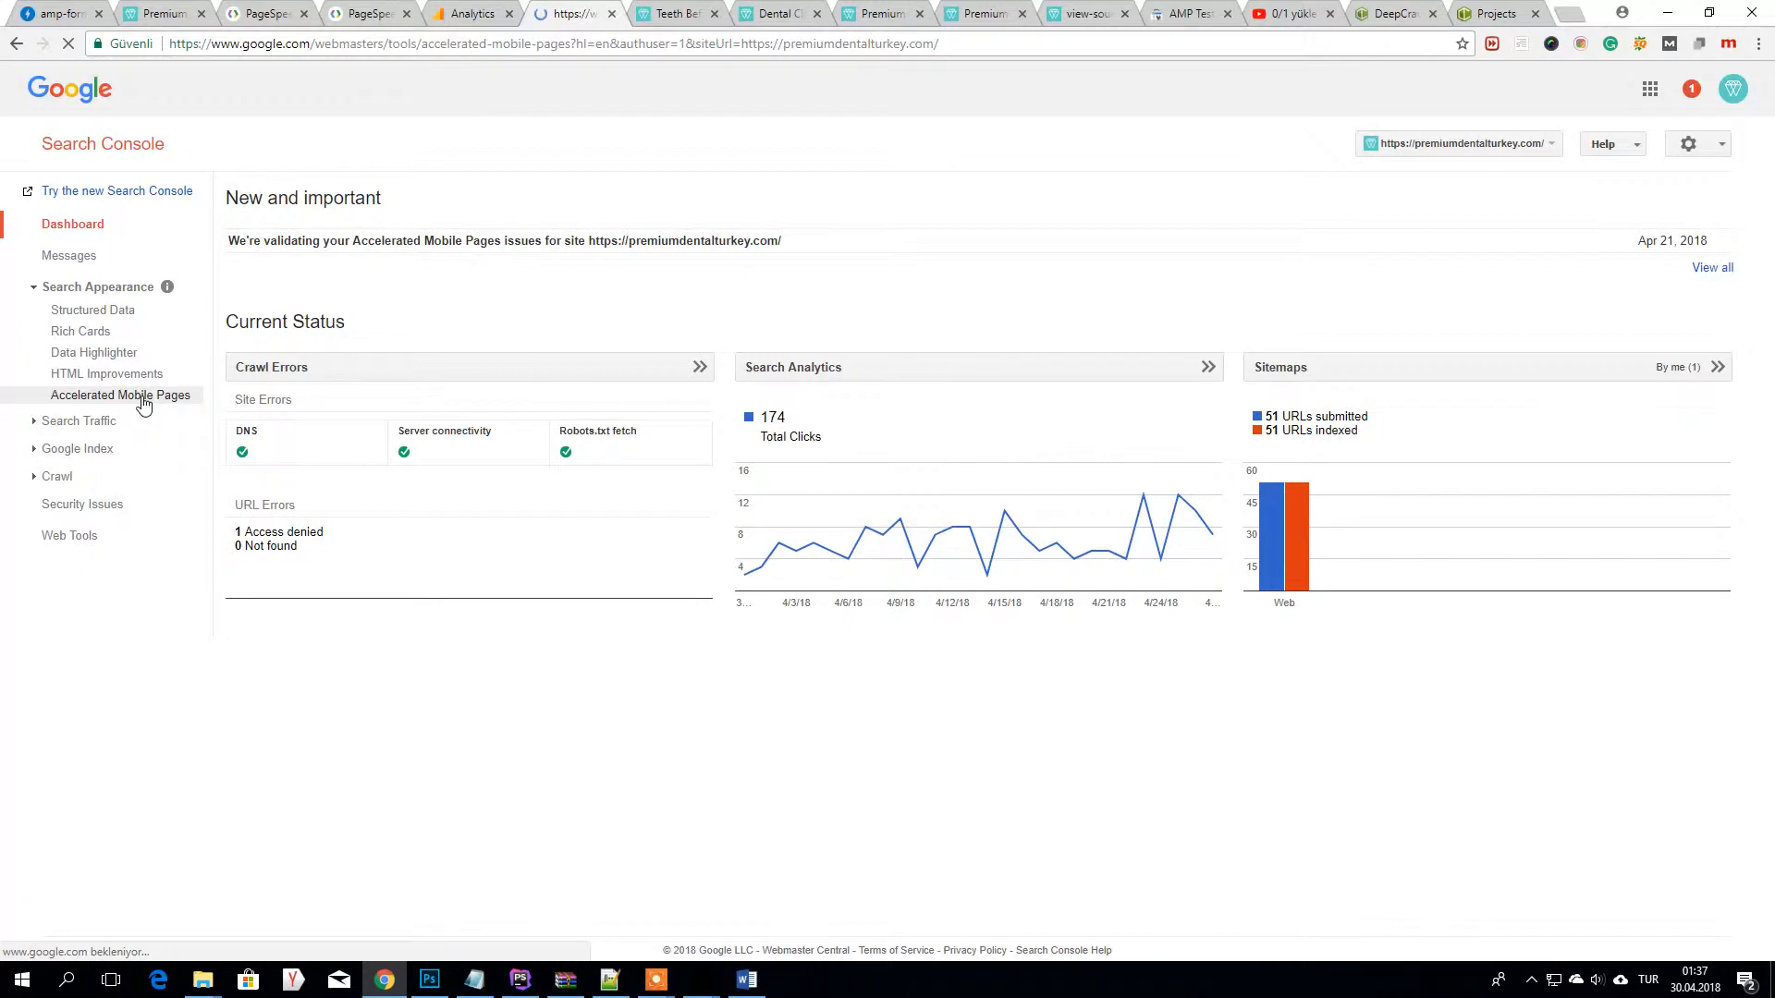
{"action": "left_click", "coordinate": [122, 396]}
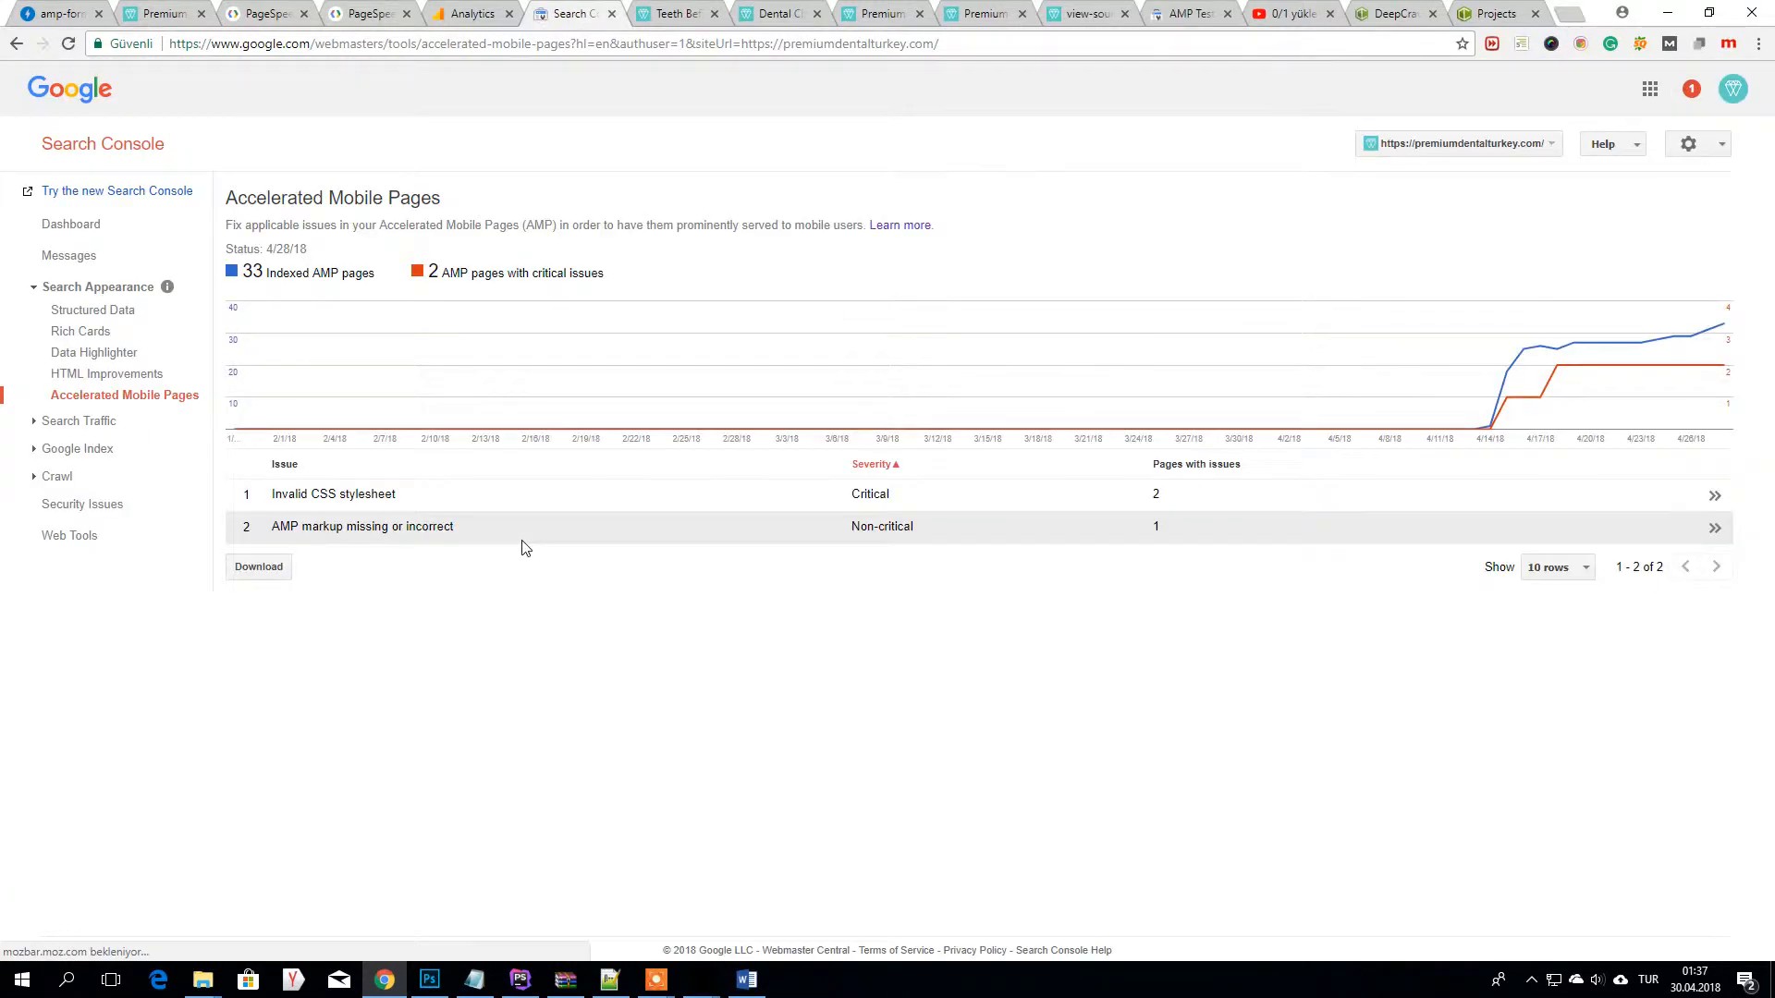
{"action": "mouse_move", "coordinate": [607, 527]}
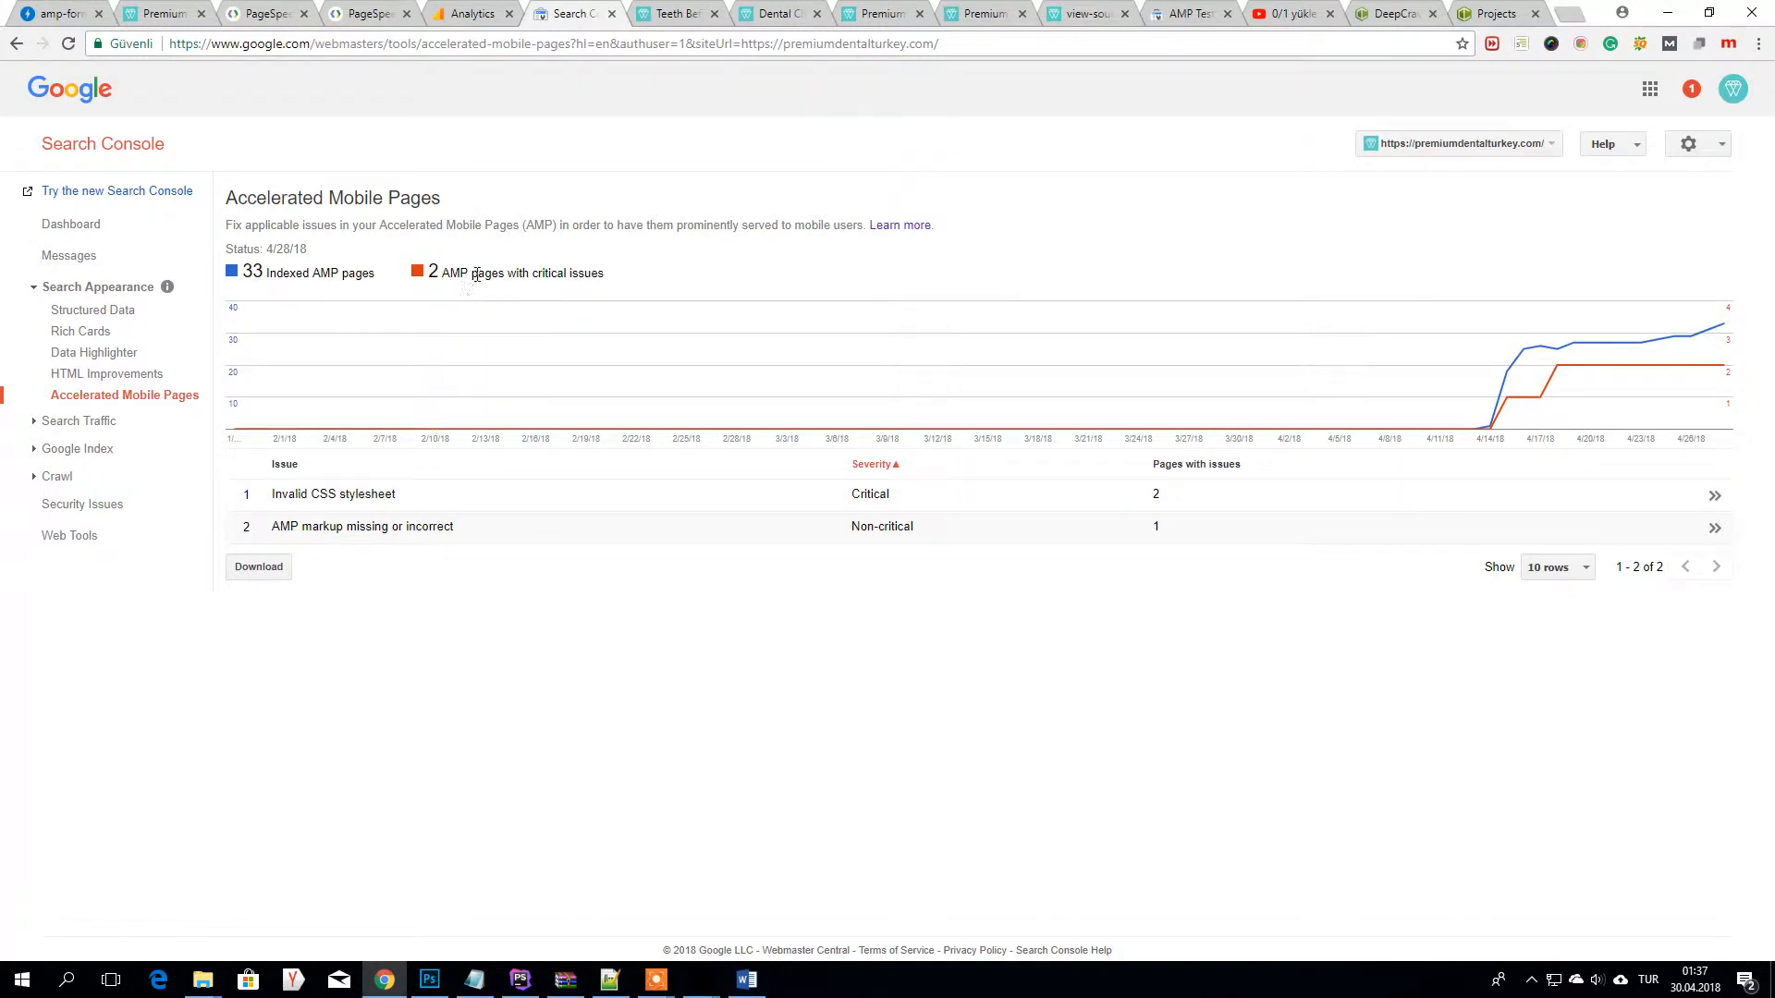
{"action": "mouse_move", "coordinate": [453, 484]}
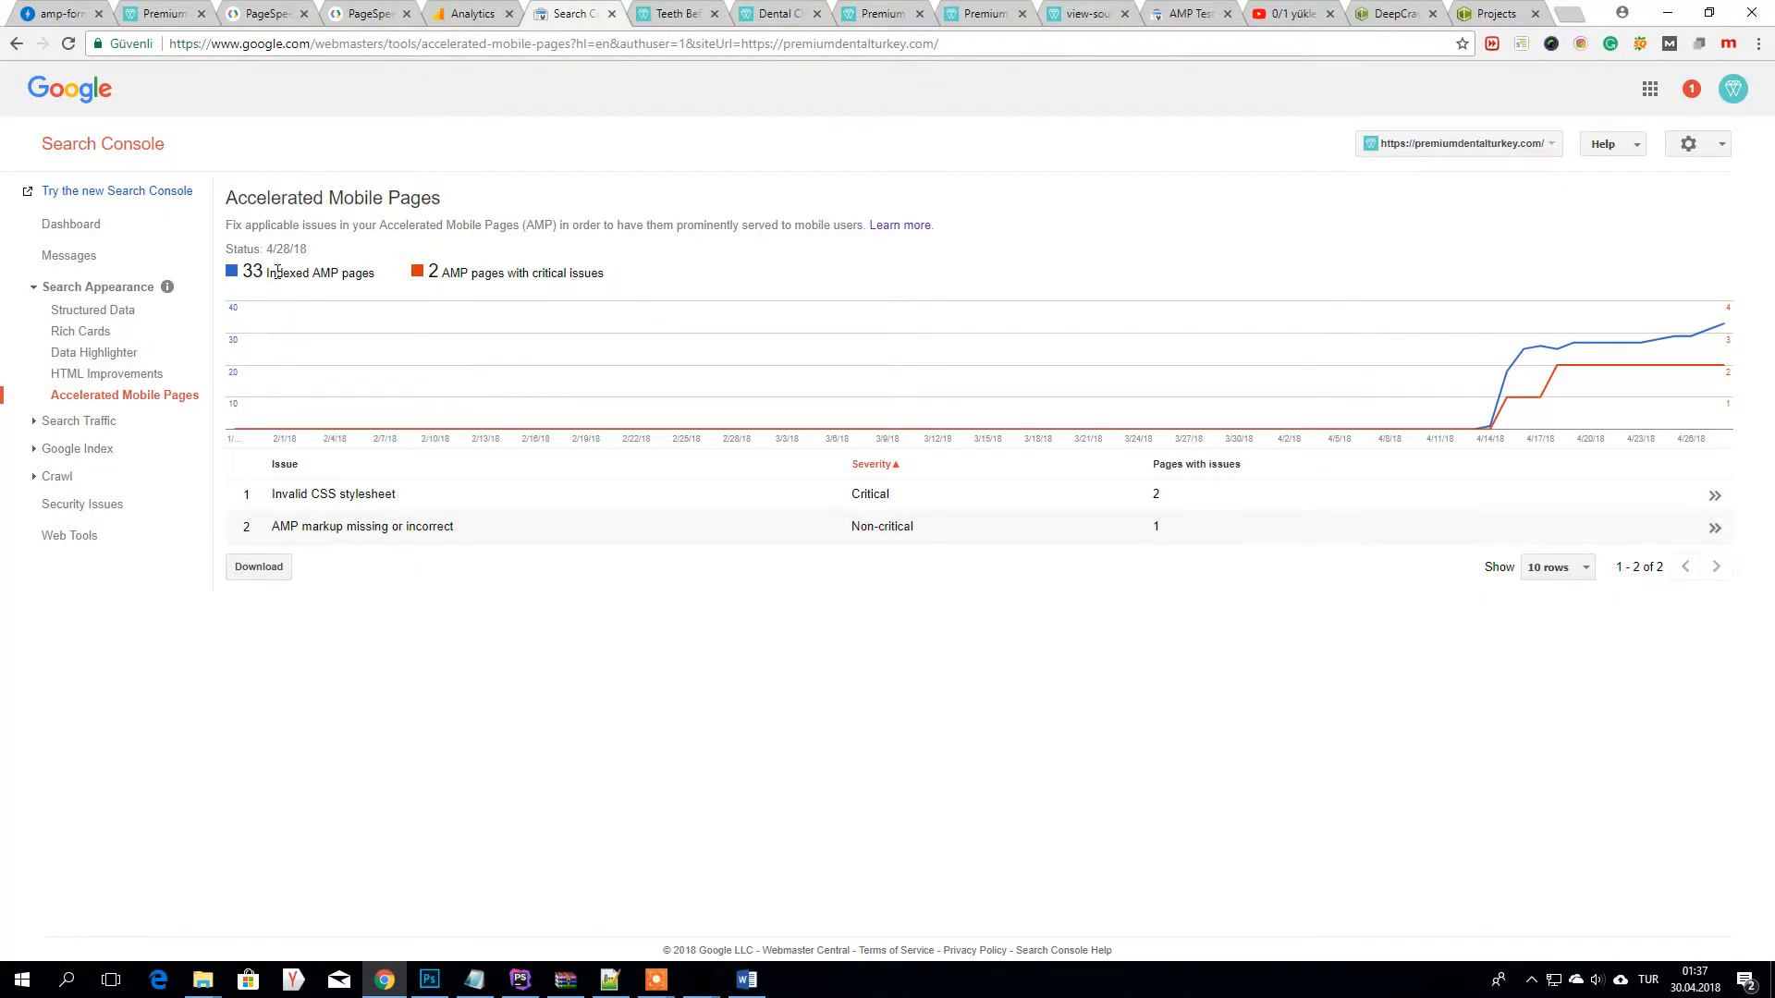
{"action": "double_click", "coordinate": [254, 273]}
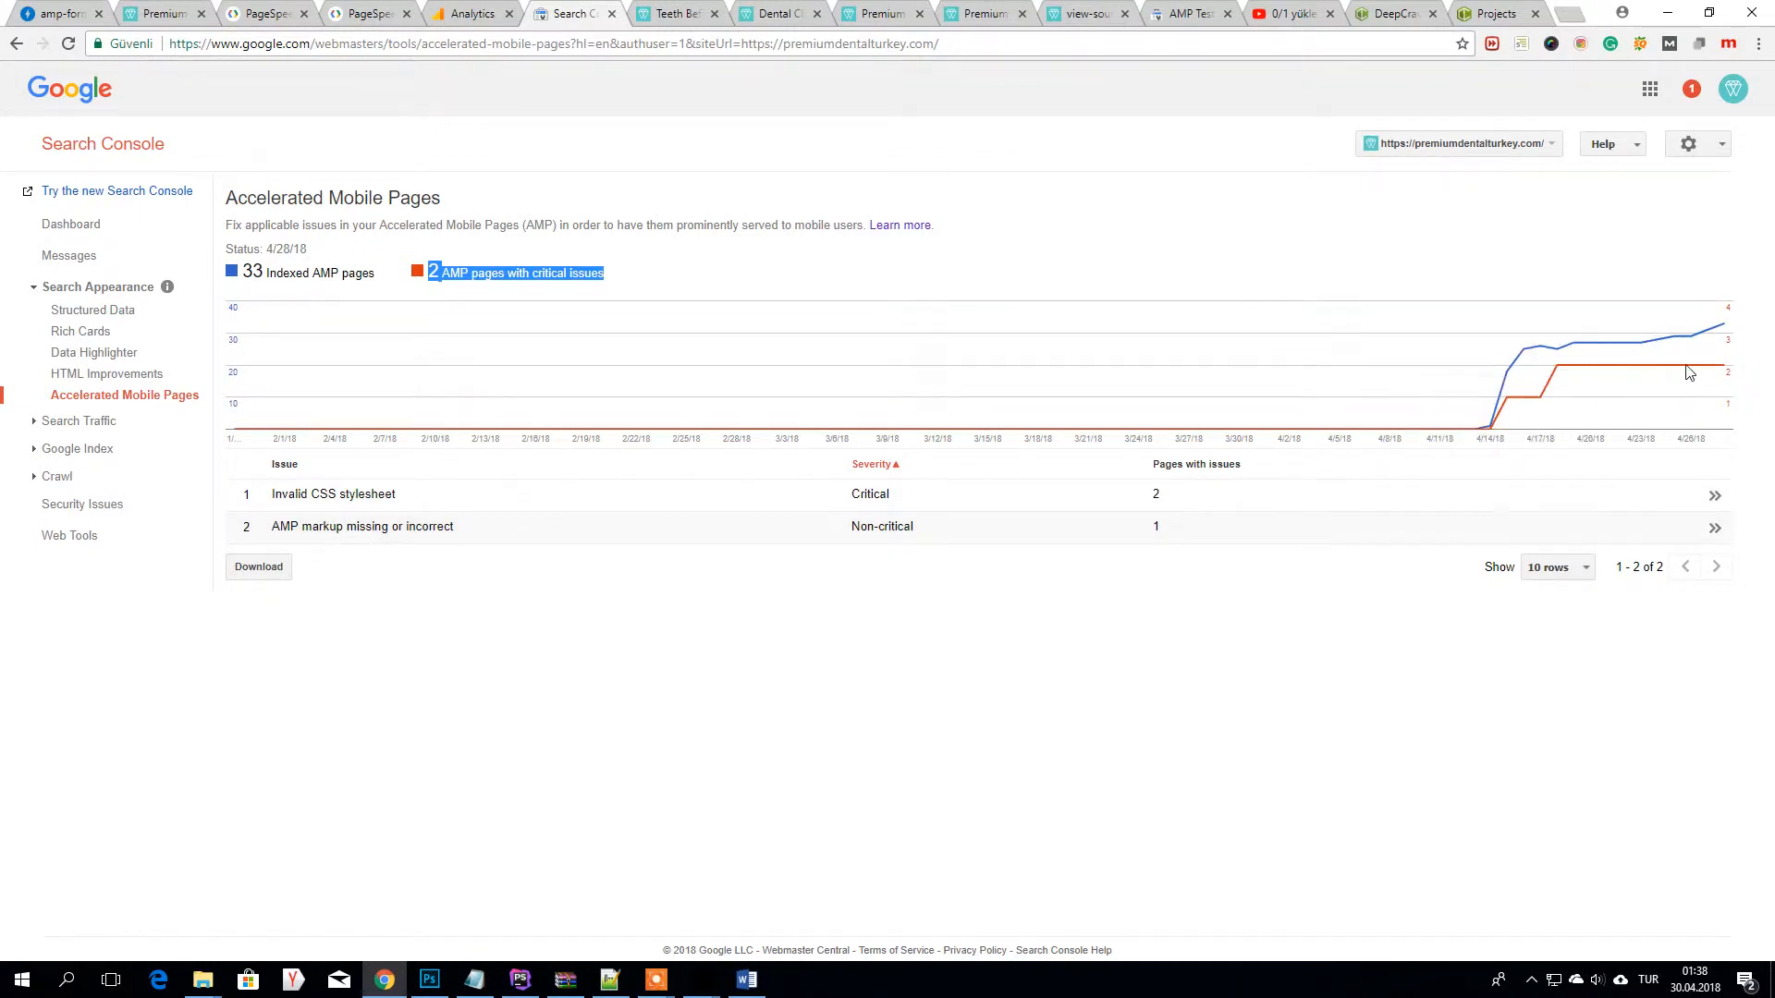
{"action": "mouse_move", "coordinate": [397, 525]}
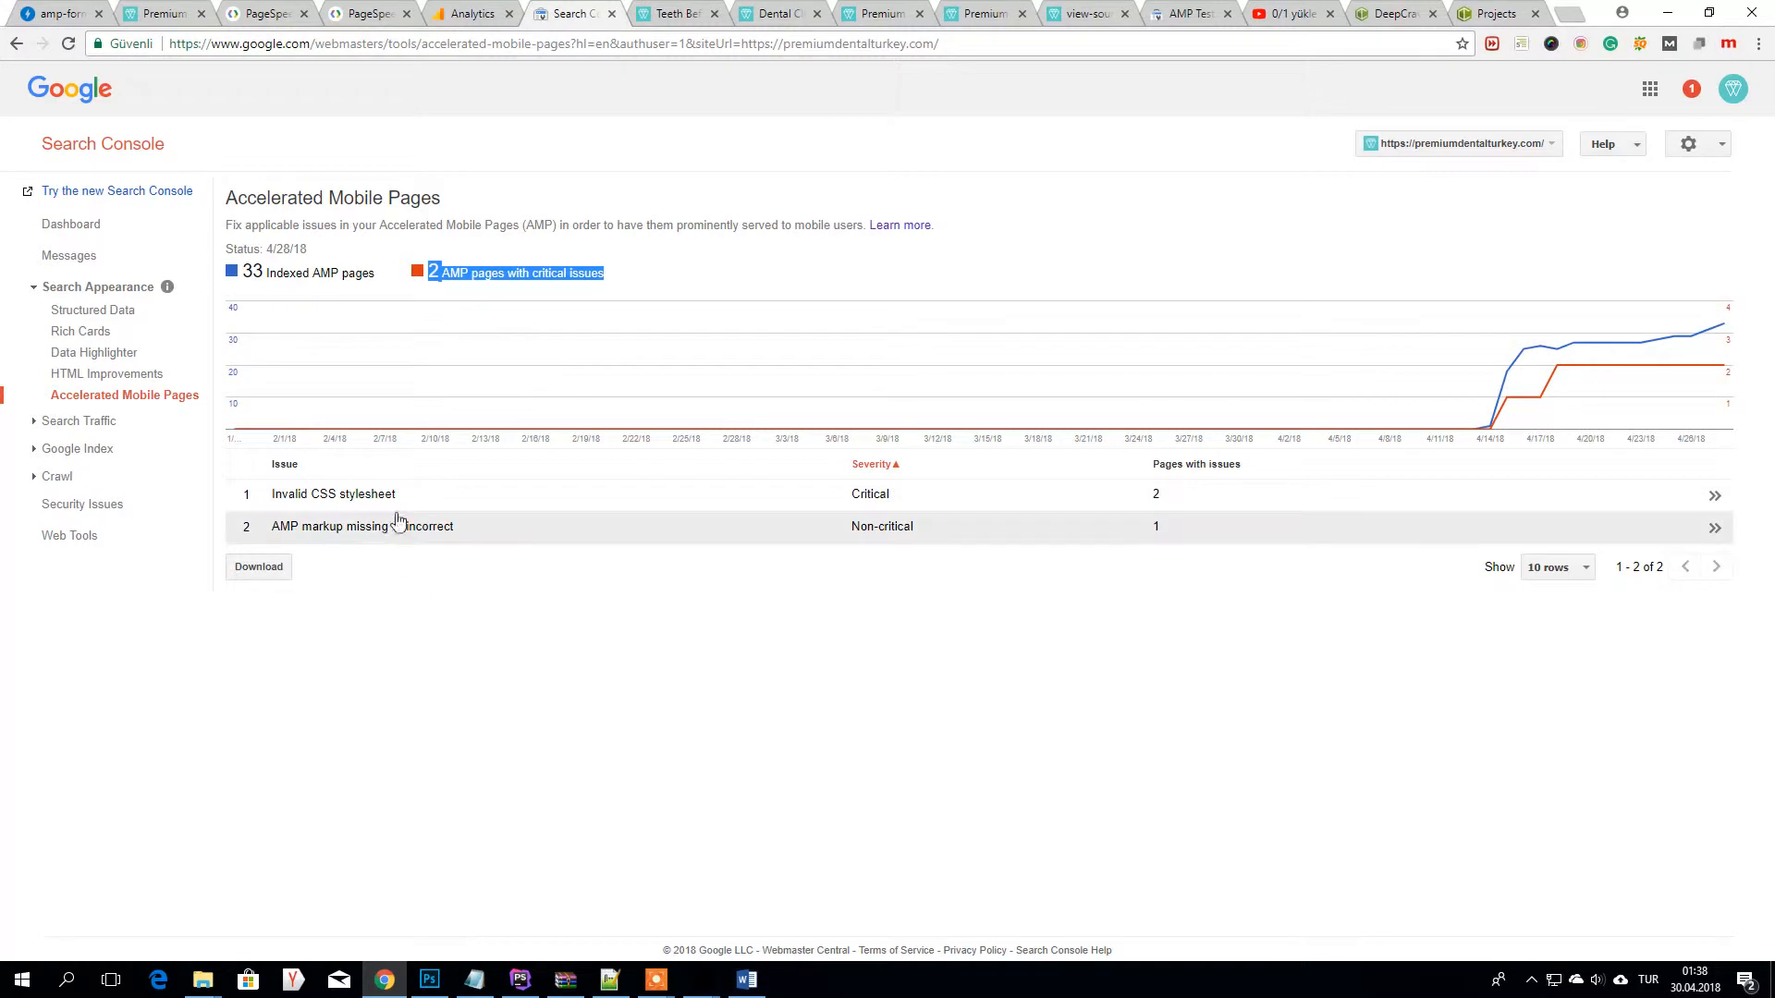
{"action": "mouse_move", "coordinate": [1537, 347]}
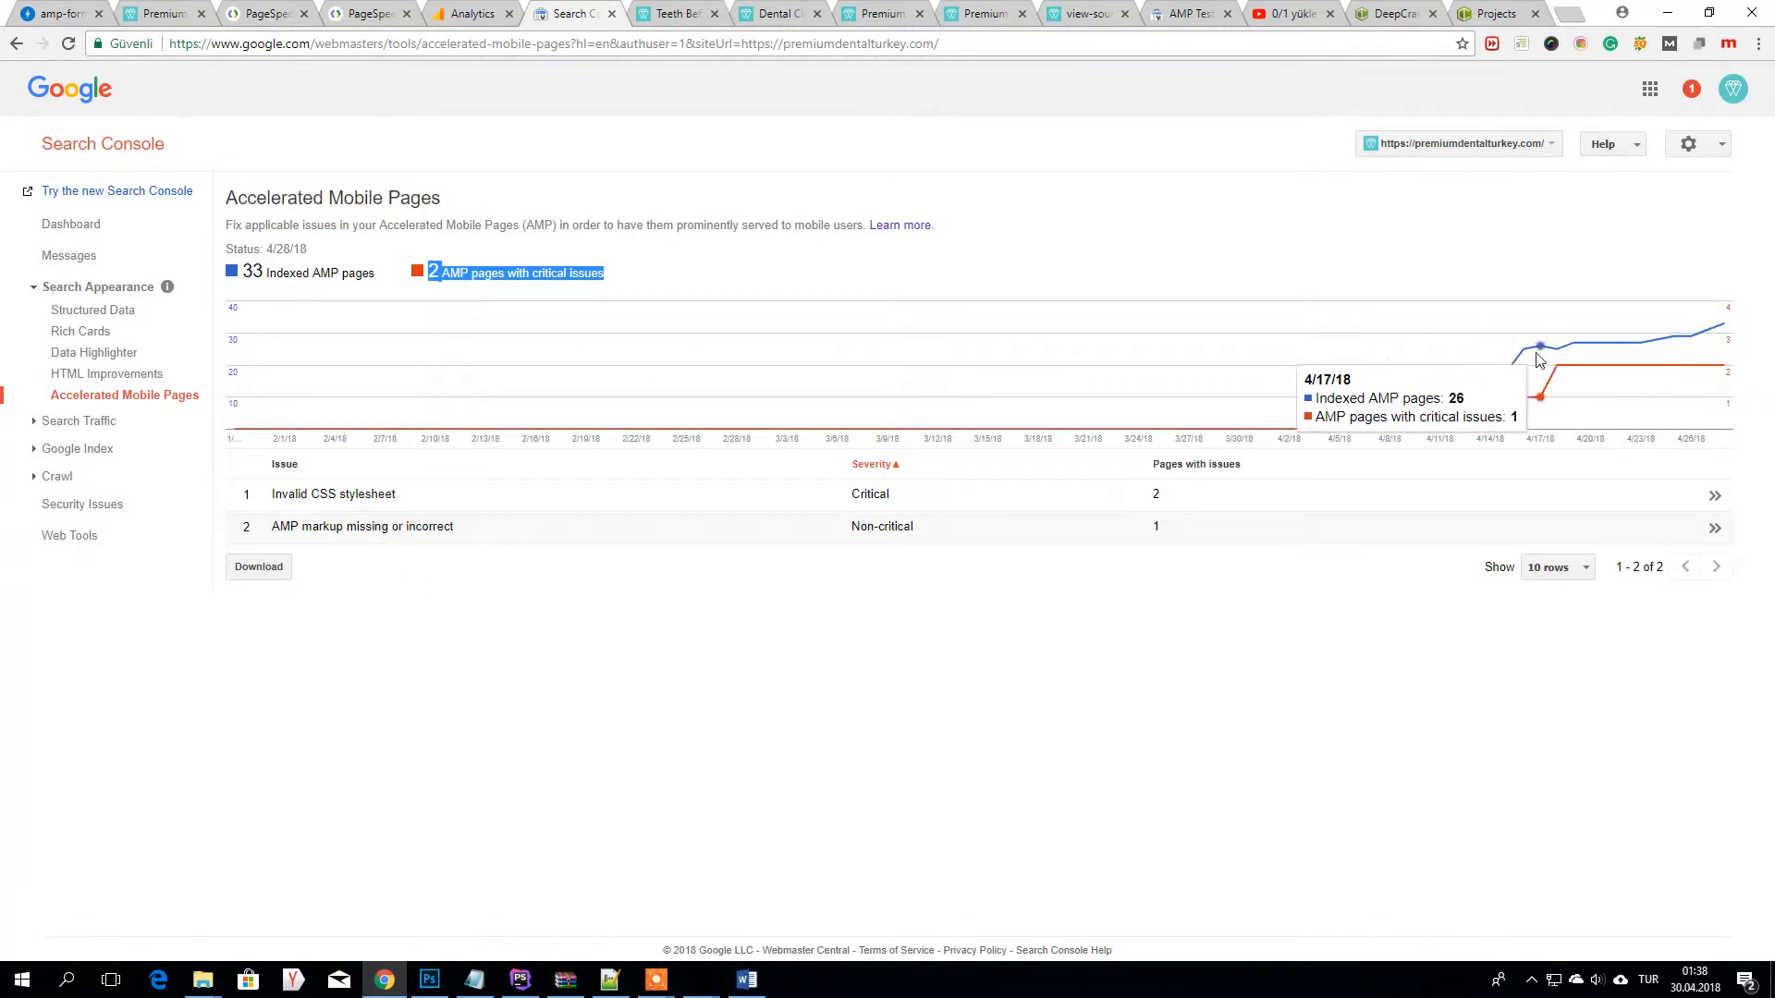
{"action": "mouse_move", "coordinate": [960, 419]}
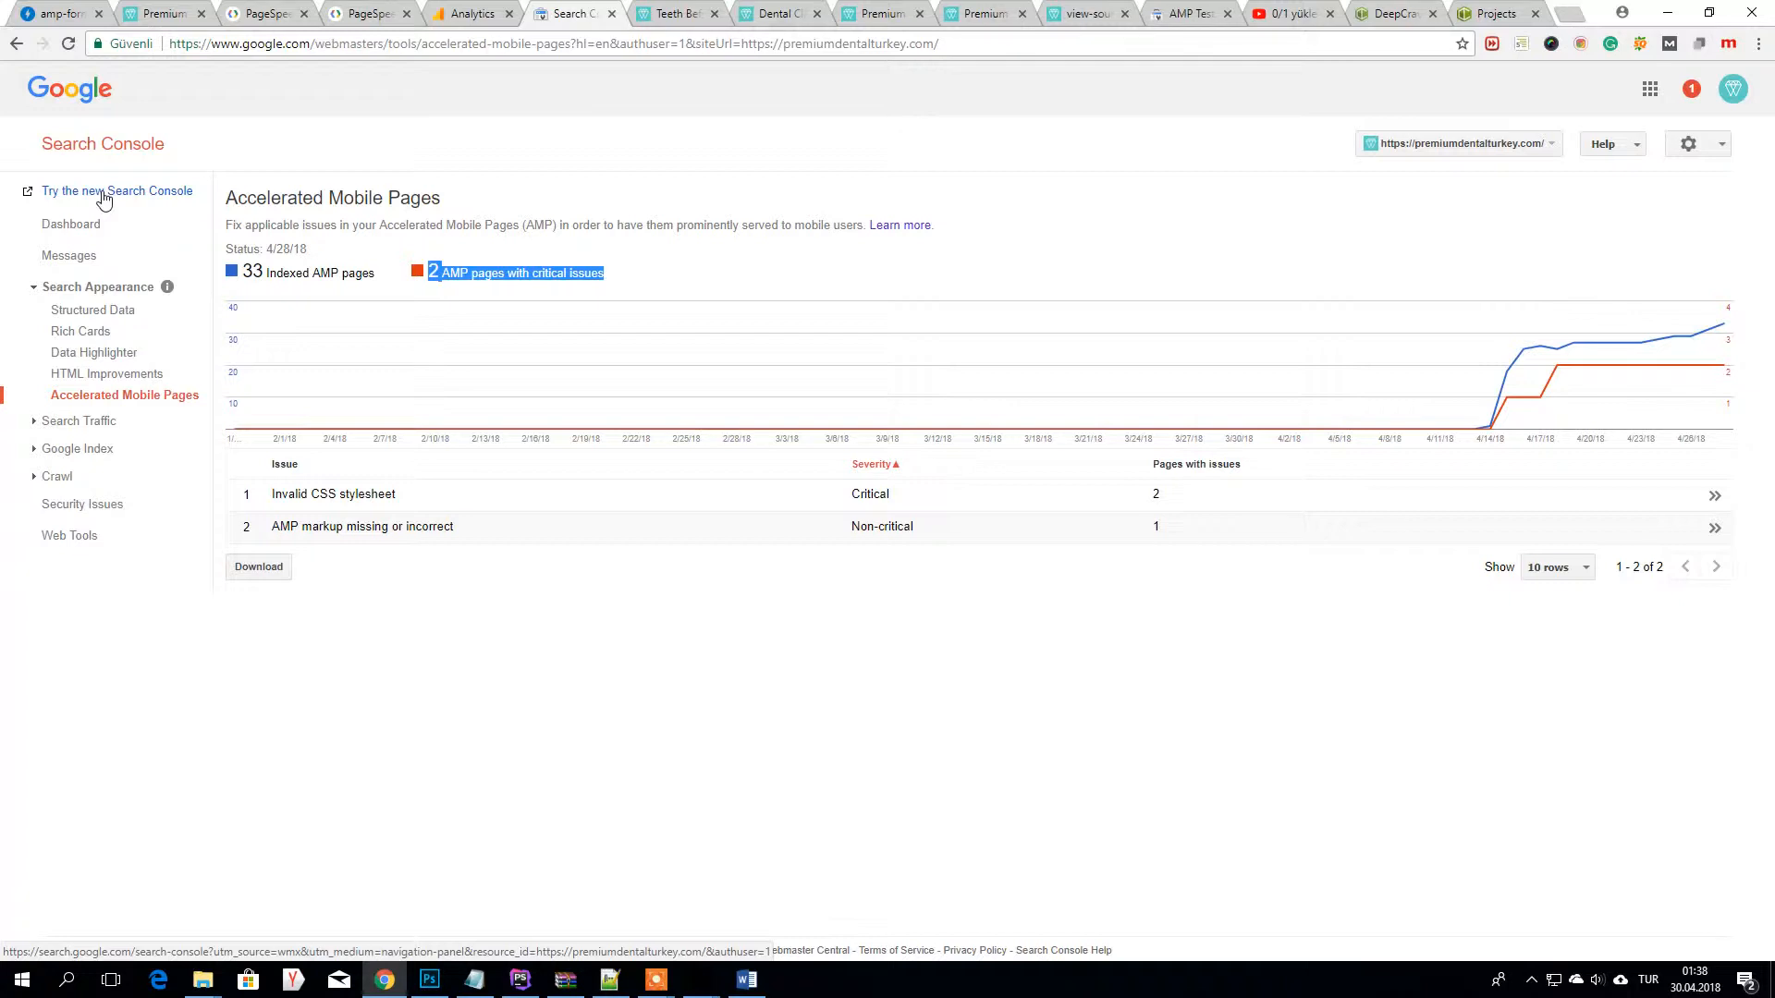
- In the new Search Console AMP report, chart the 32 Valid pages and hide the Error pages
{"action": "left_click", "coordinate": [117, 191]}
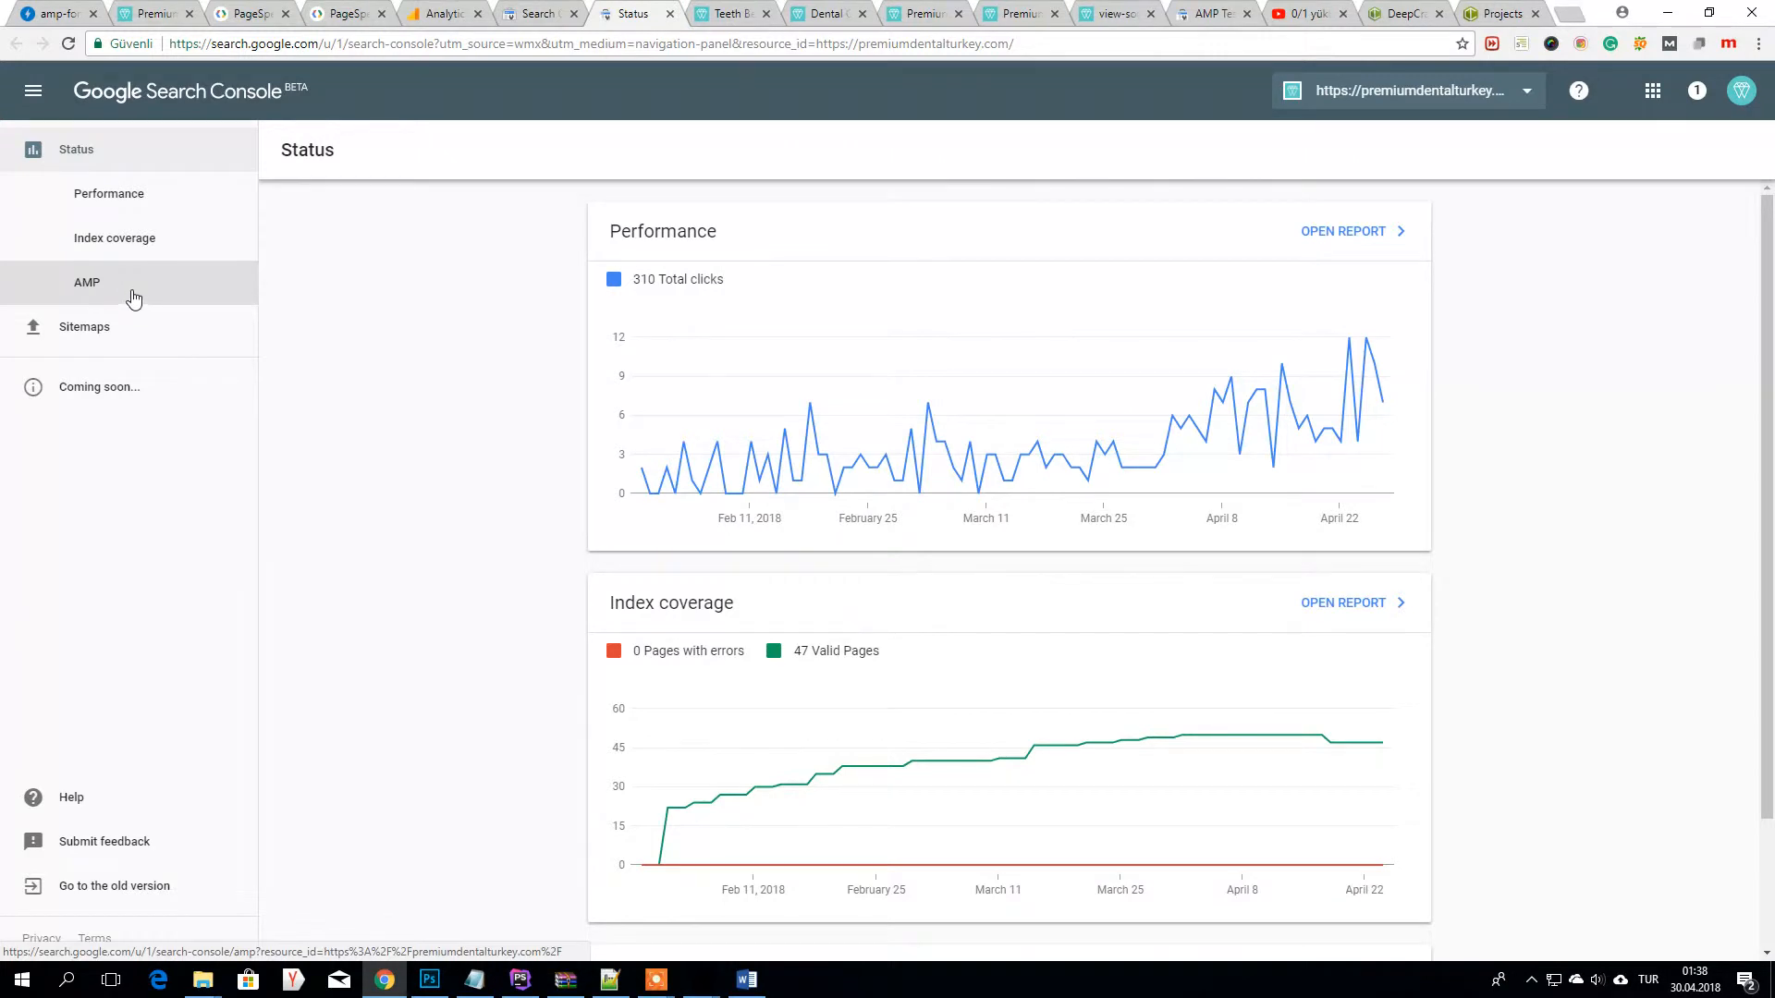
{"action": "left_click", "coordinate": [87, 281]}
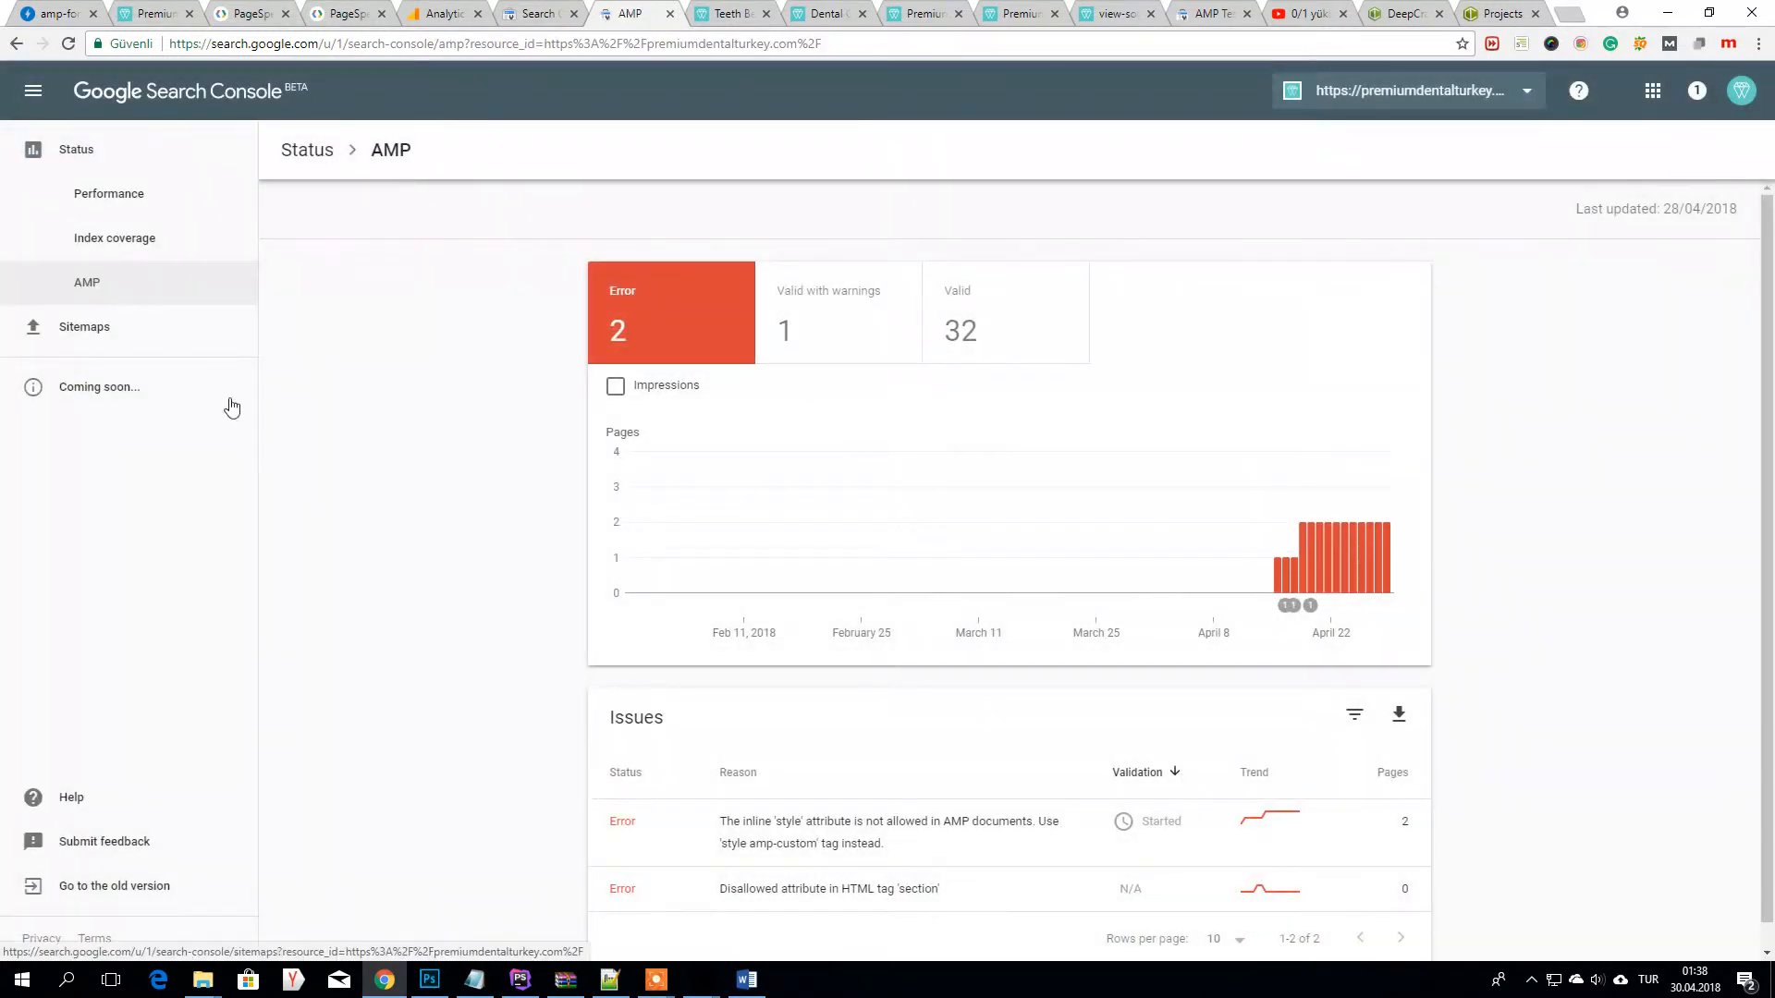
{"action": "mouse_move", "coordinate": [1445, 135]}
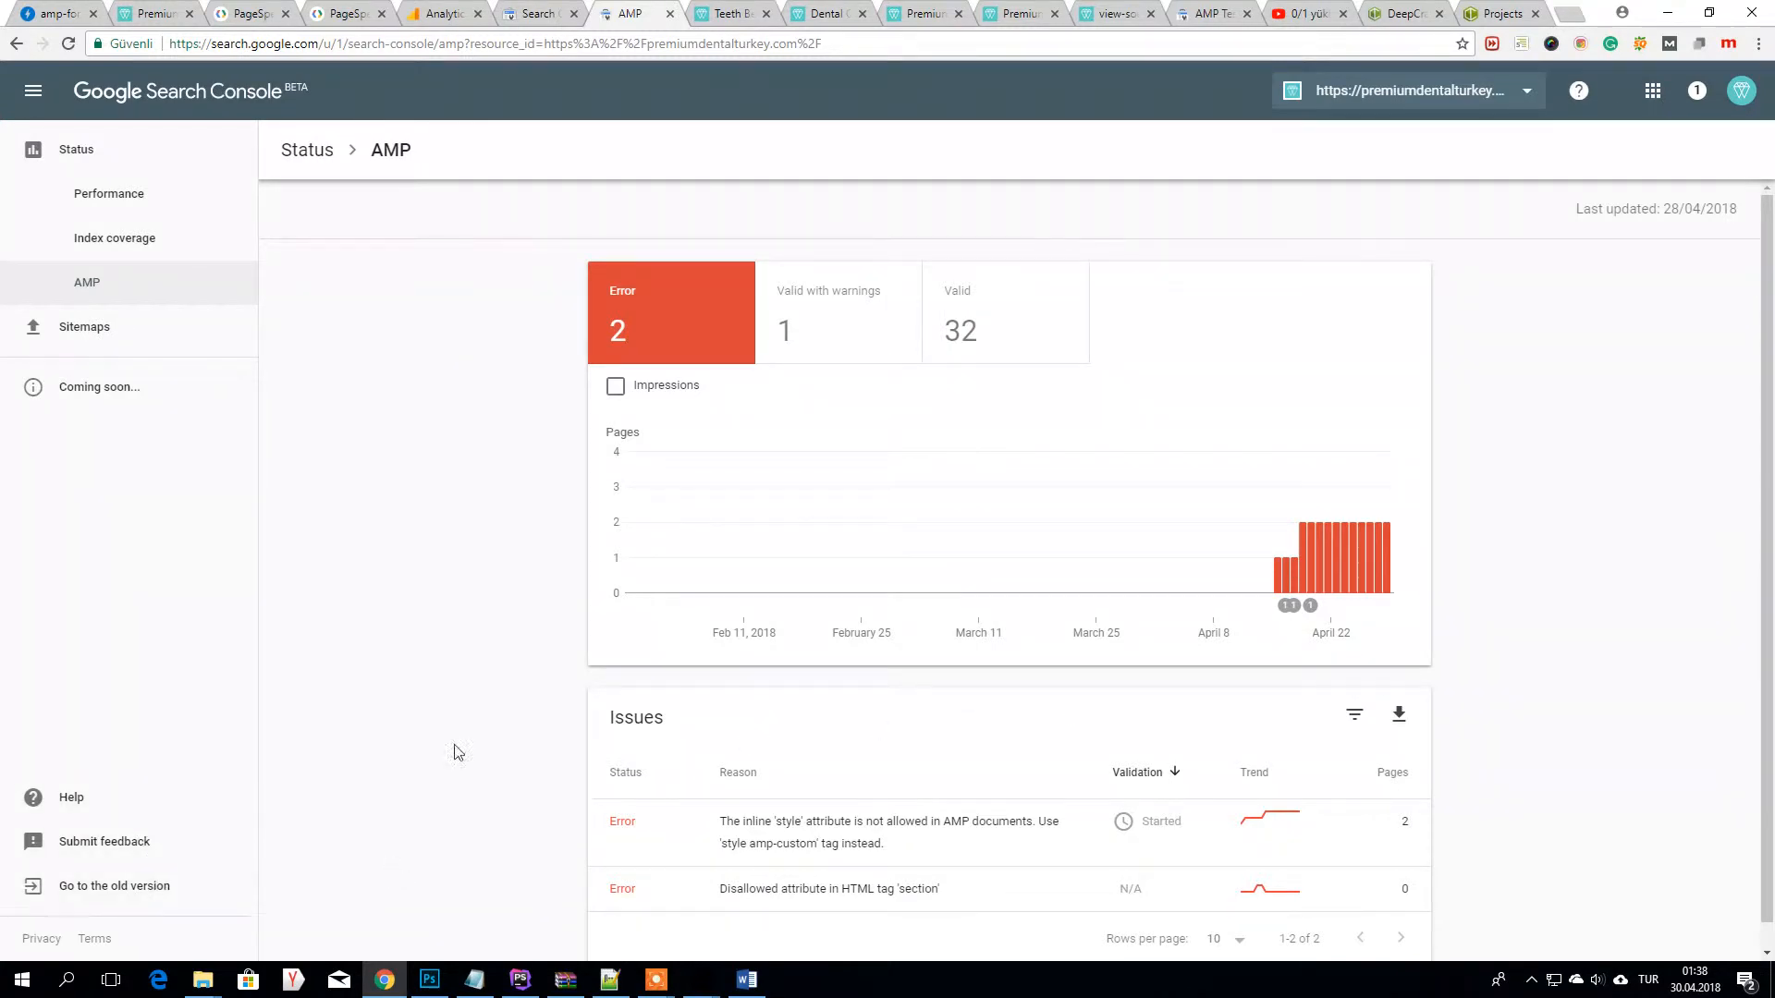
{"action": "mouse_move", "coordinate": [250, 549]}
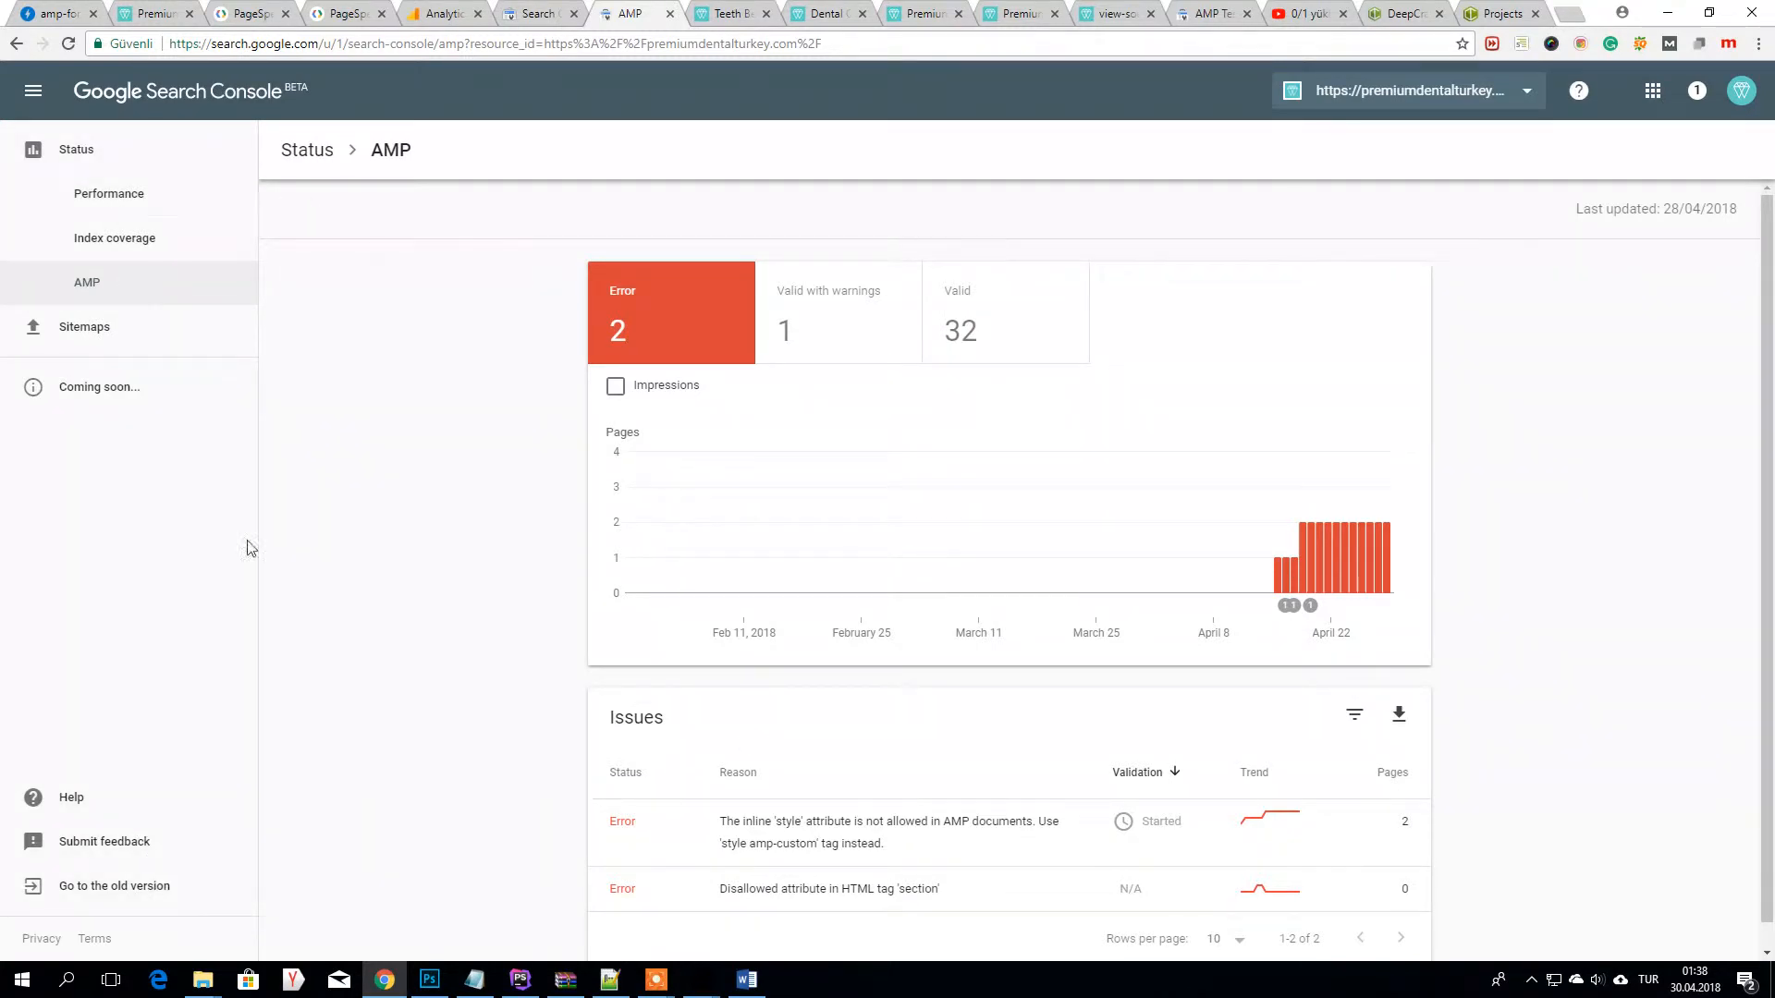
{"action": "mouse_move", "coordinate": [351, 819]}
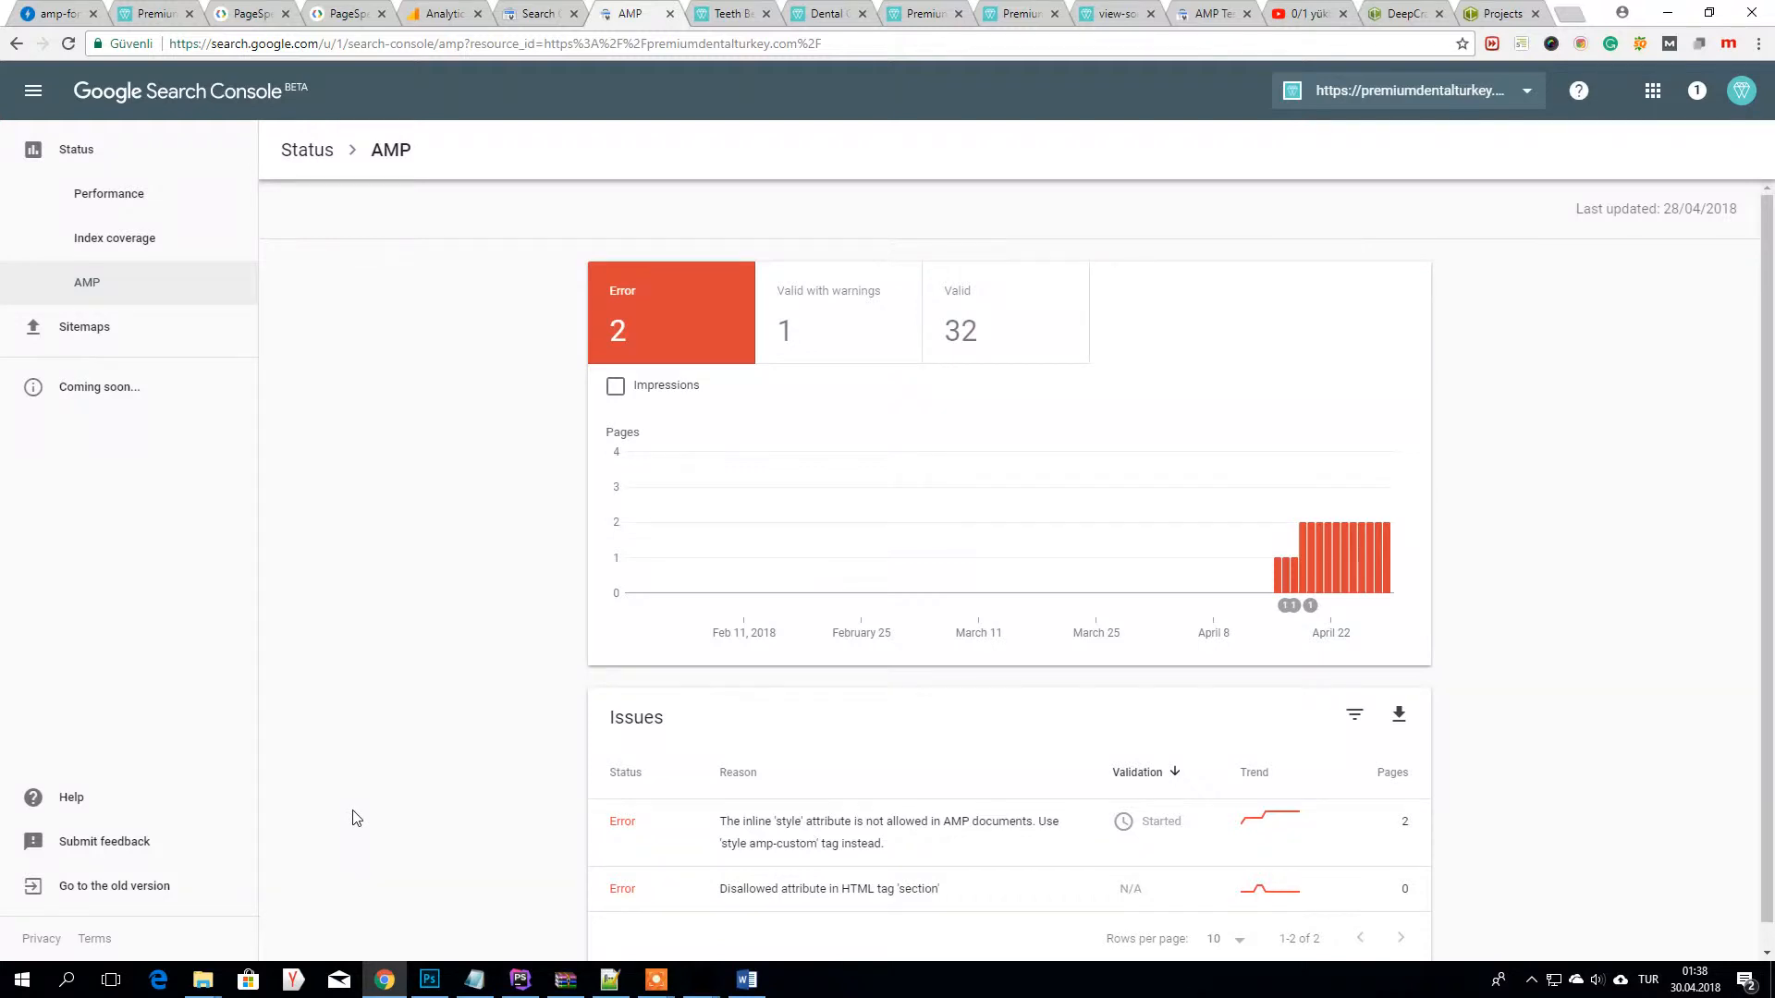
{"action": "scroll", "scroll_direction": "down", "scroll_amount": 3}
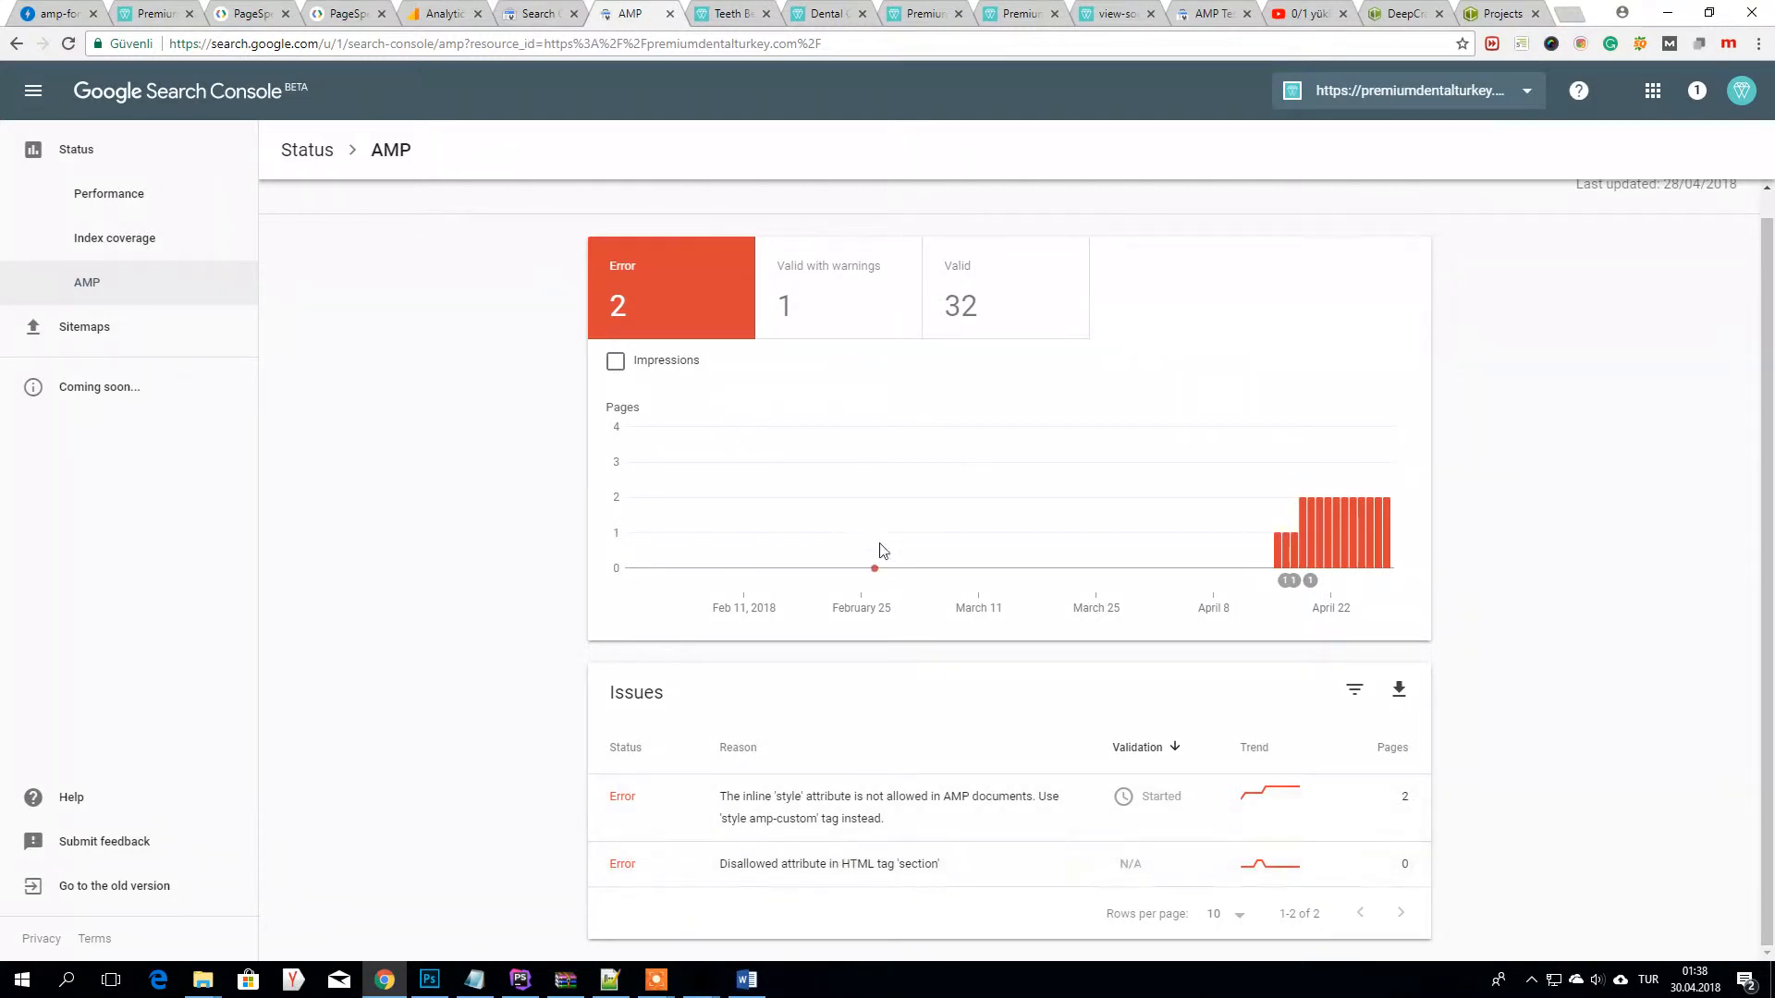
{"action": "left_click", "coordinate": [1004, 287]}
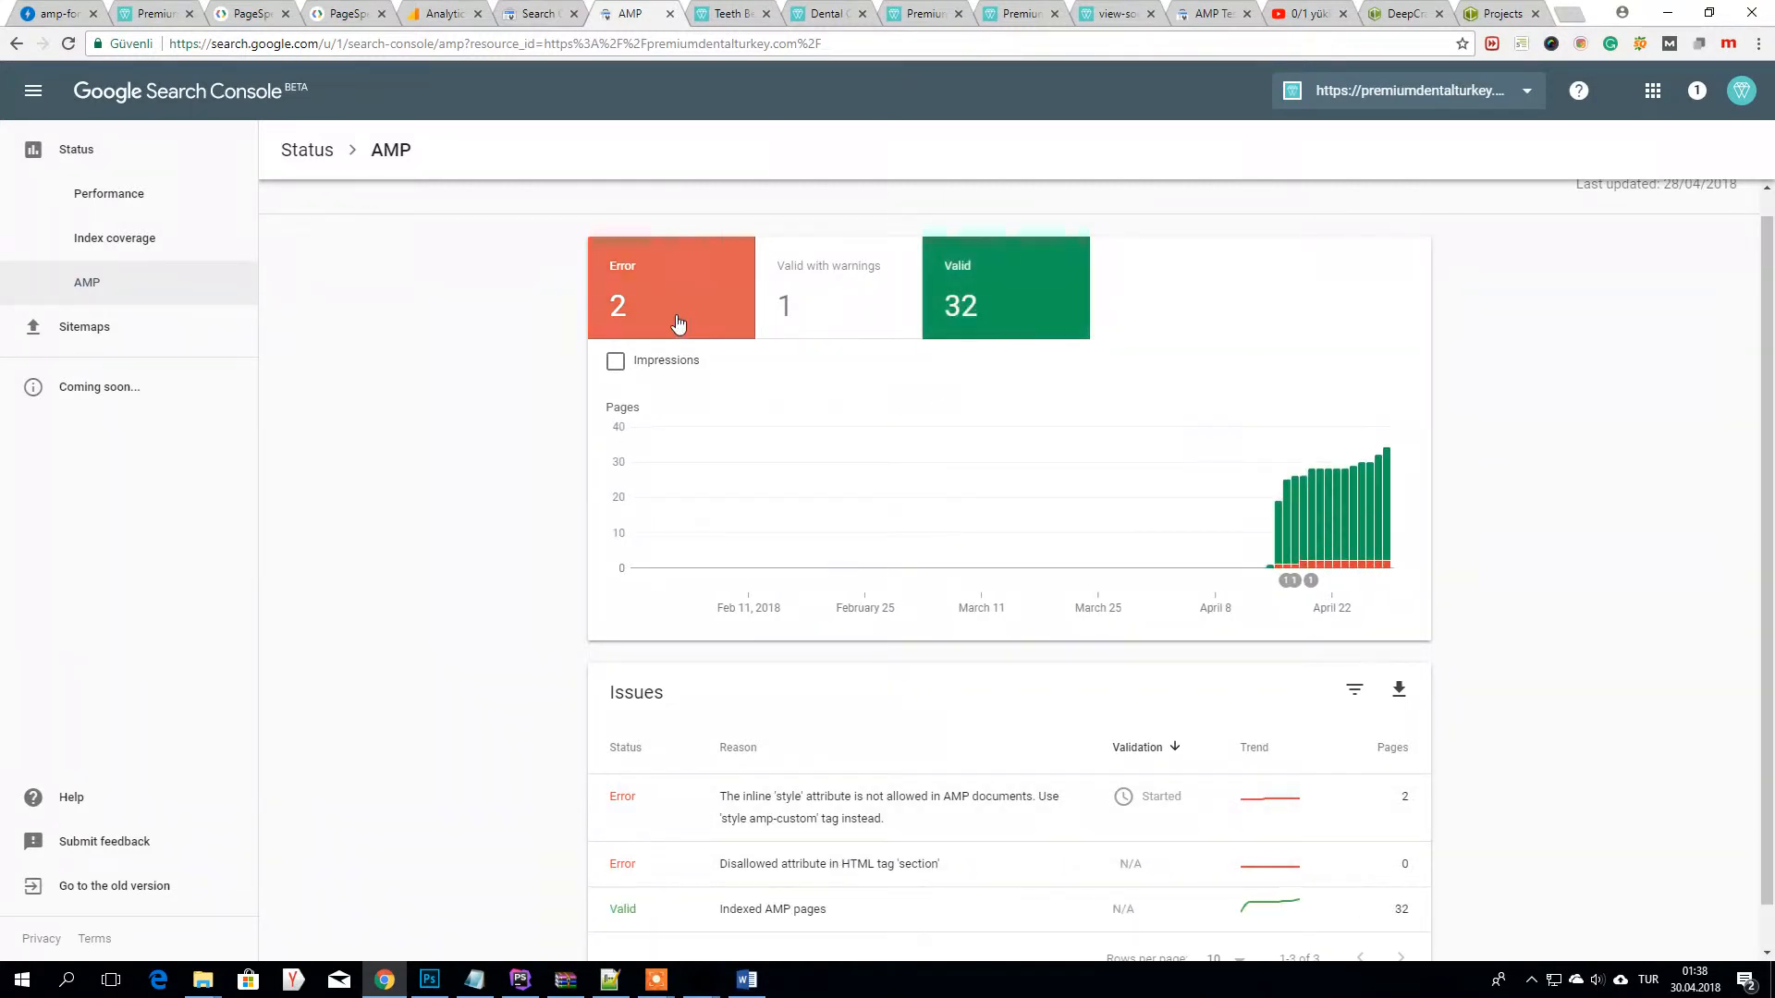
{"action": "left_click", "coordinate": [1002, 305]}
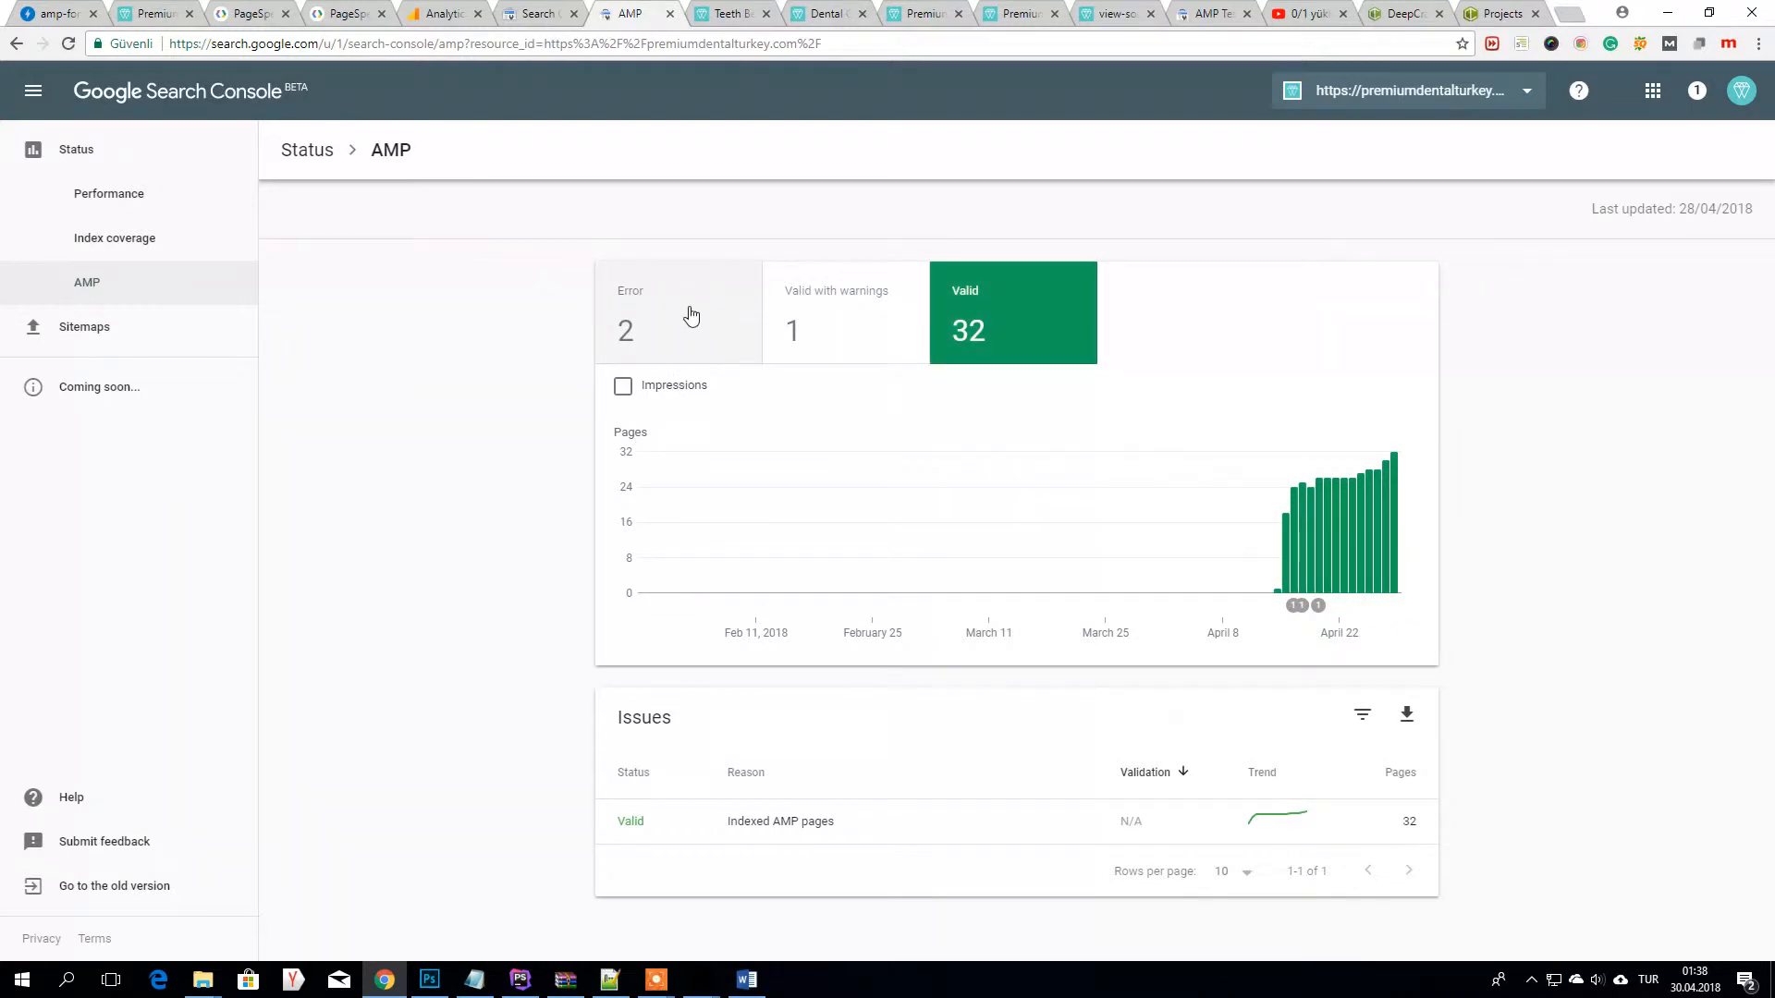
- Open the Indexed AMP pages drilldown with 100 rows per page and scroll through all 32 URLs
{"action": "left_click", "coordinate": [780, 821]}
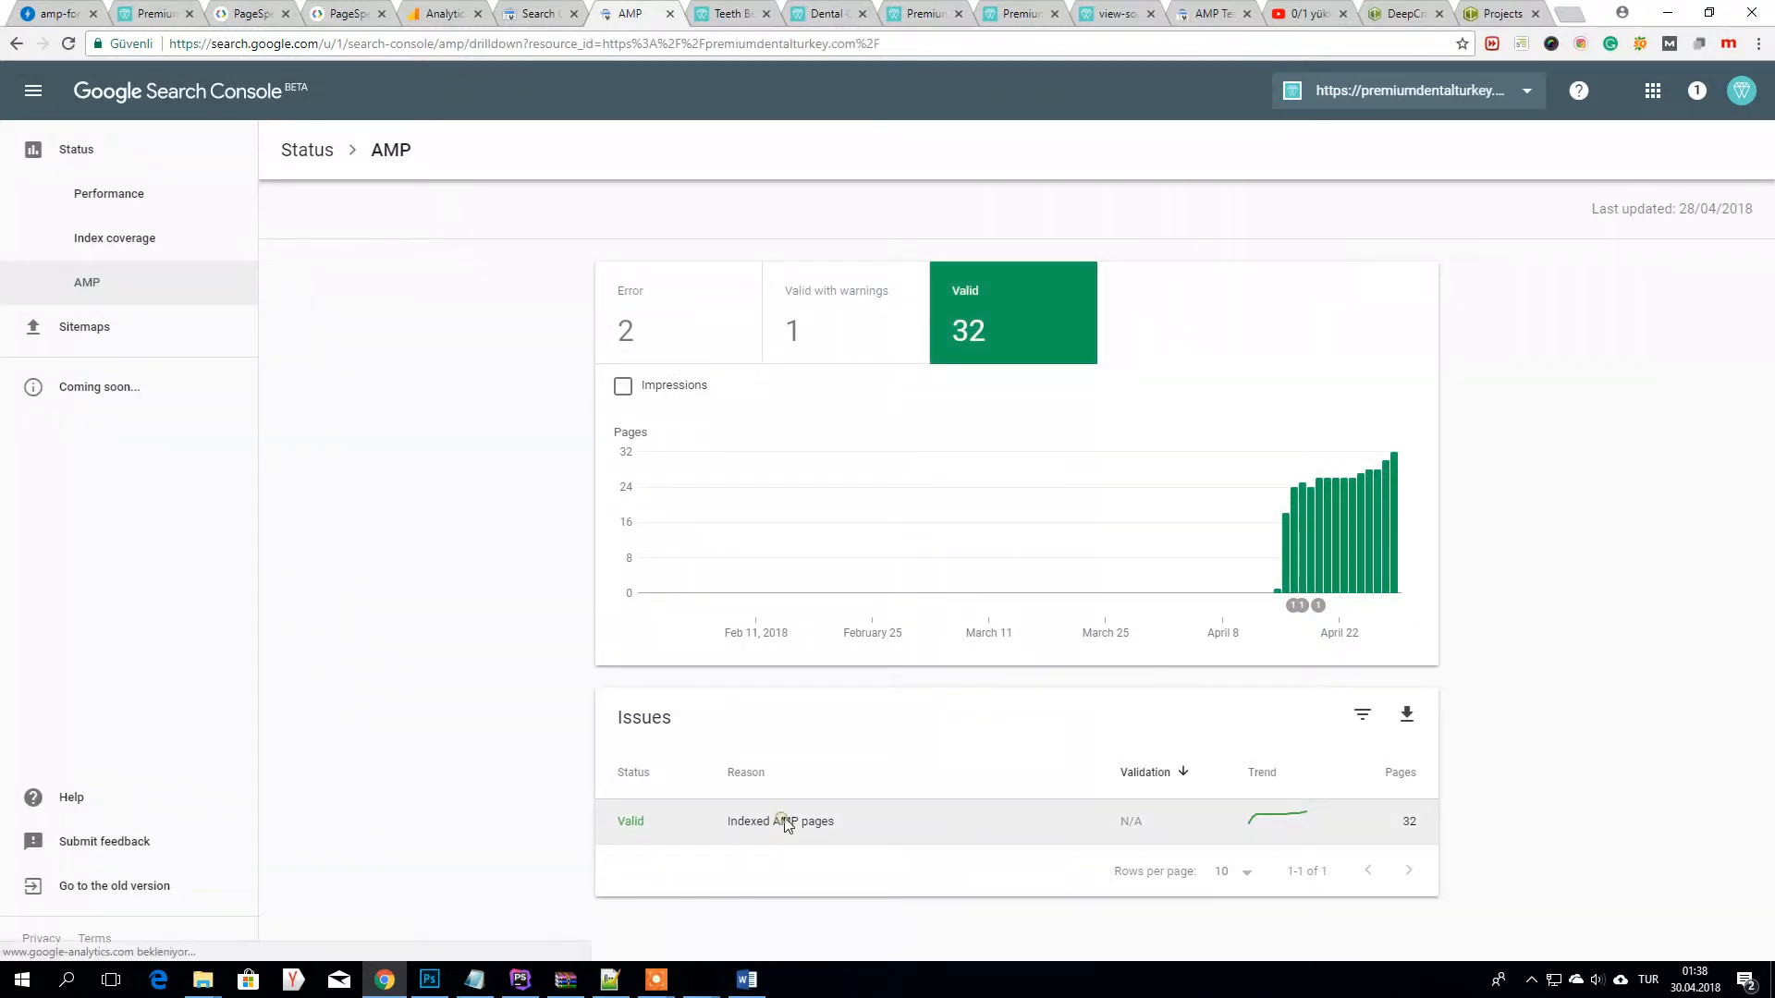
{"action": "left_click", "coordinate": [780, 821]}
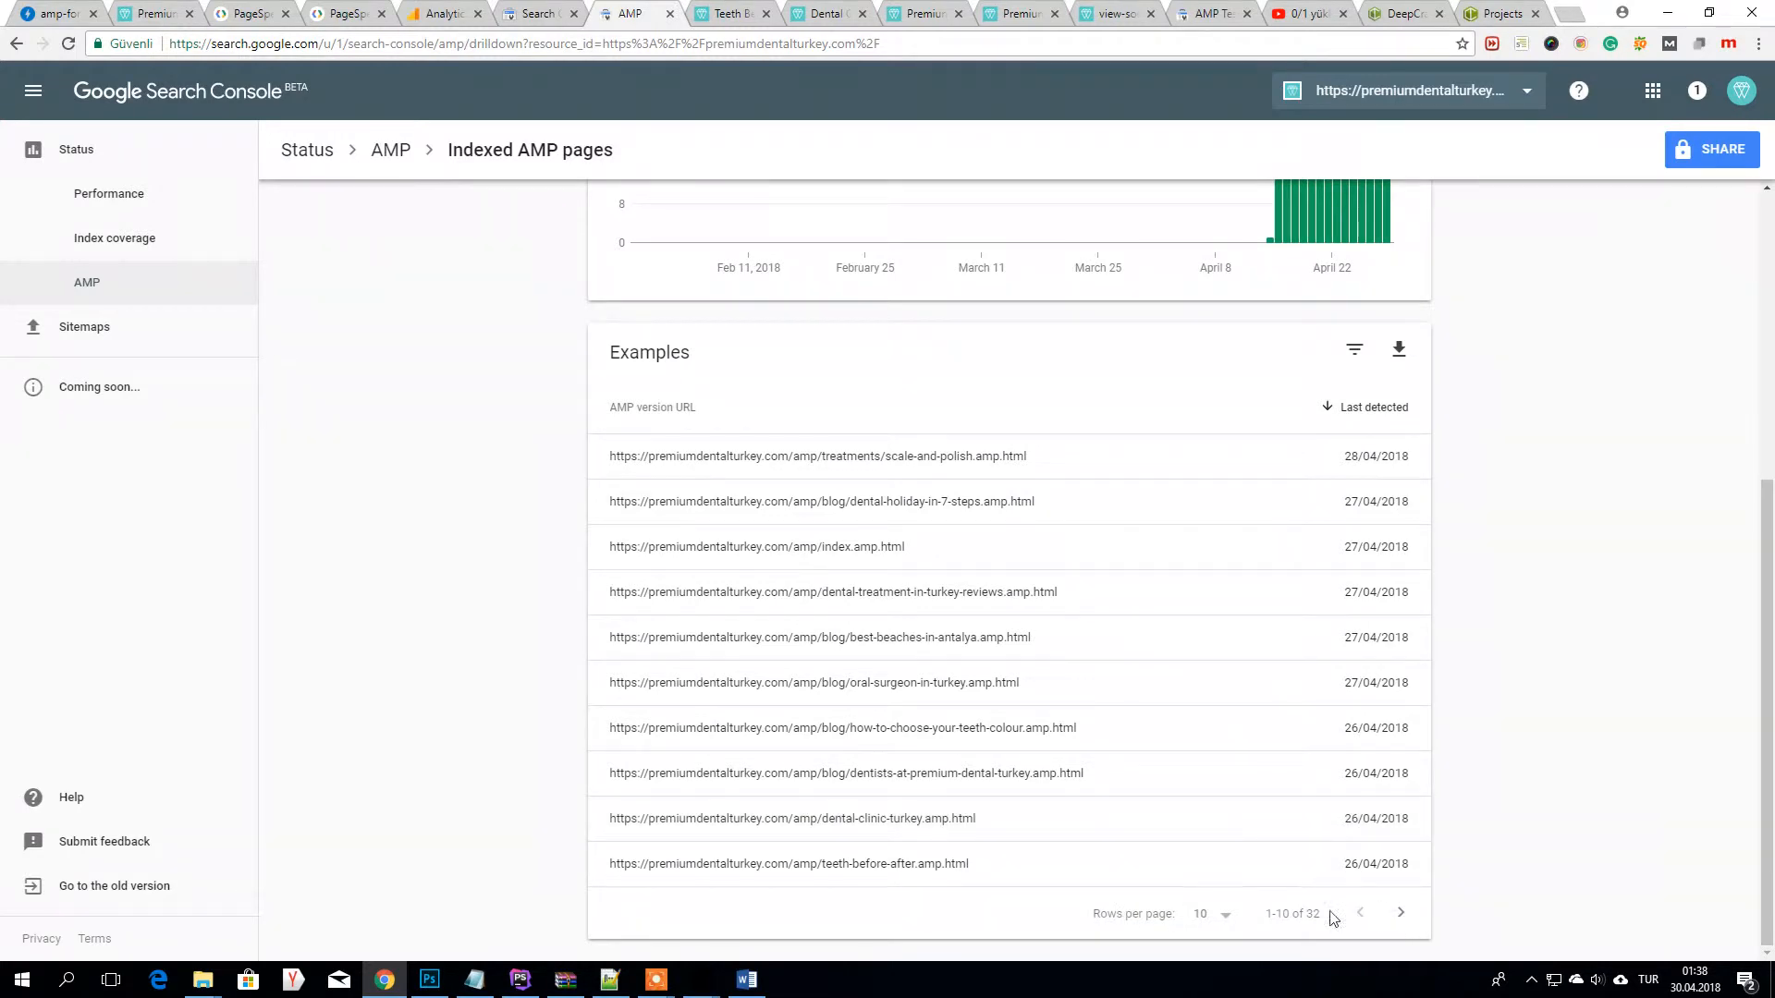
{"action": "left_click", "coordinate": [1205, 913]}
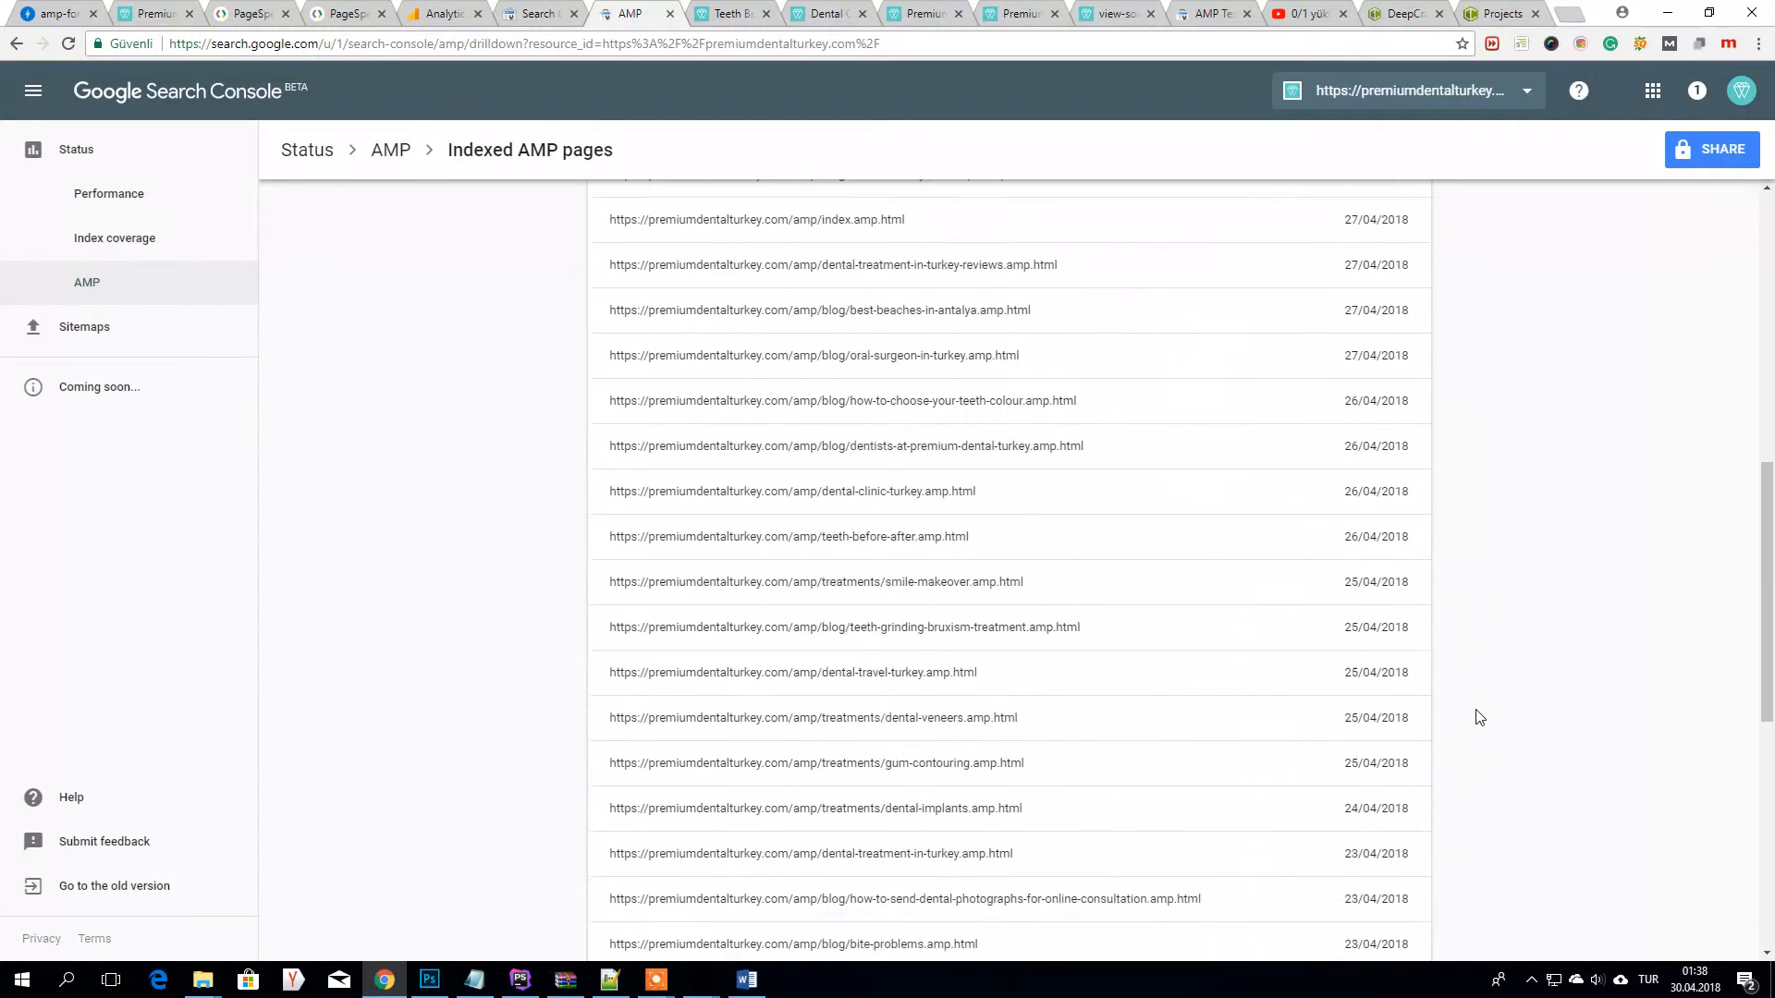
{"action": "scroll", "scroll_direction": "down", "scroll_amount": 3}
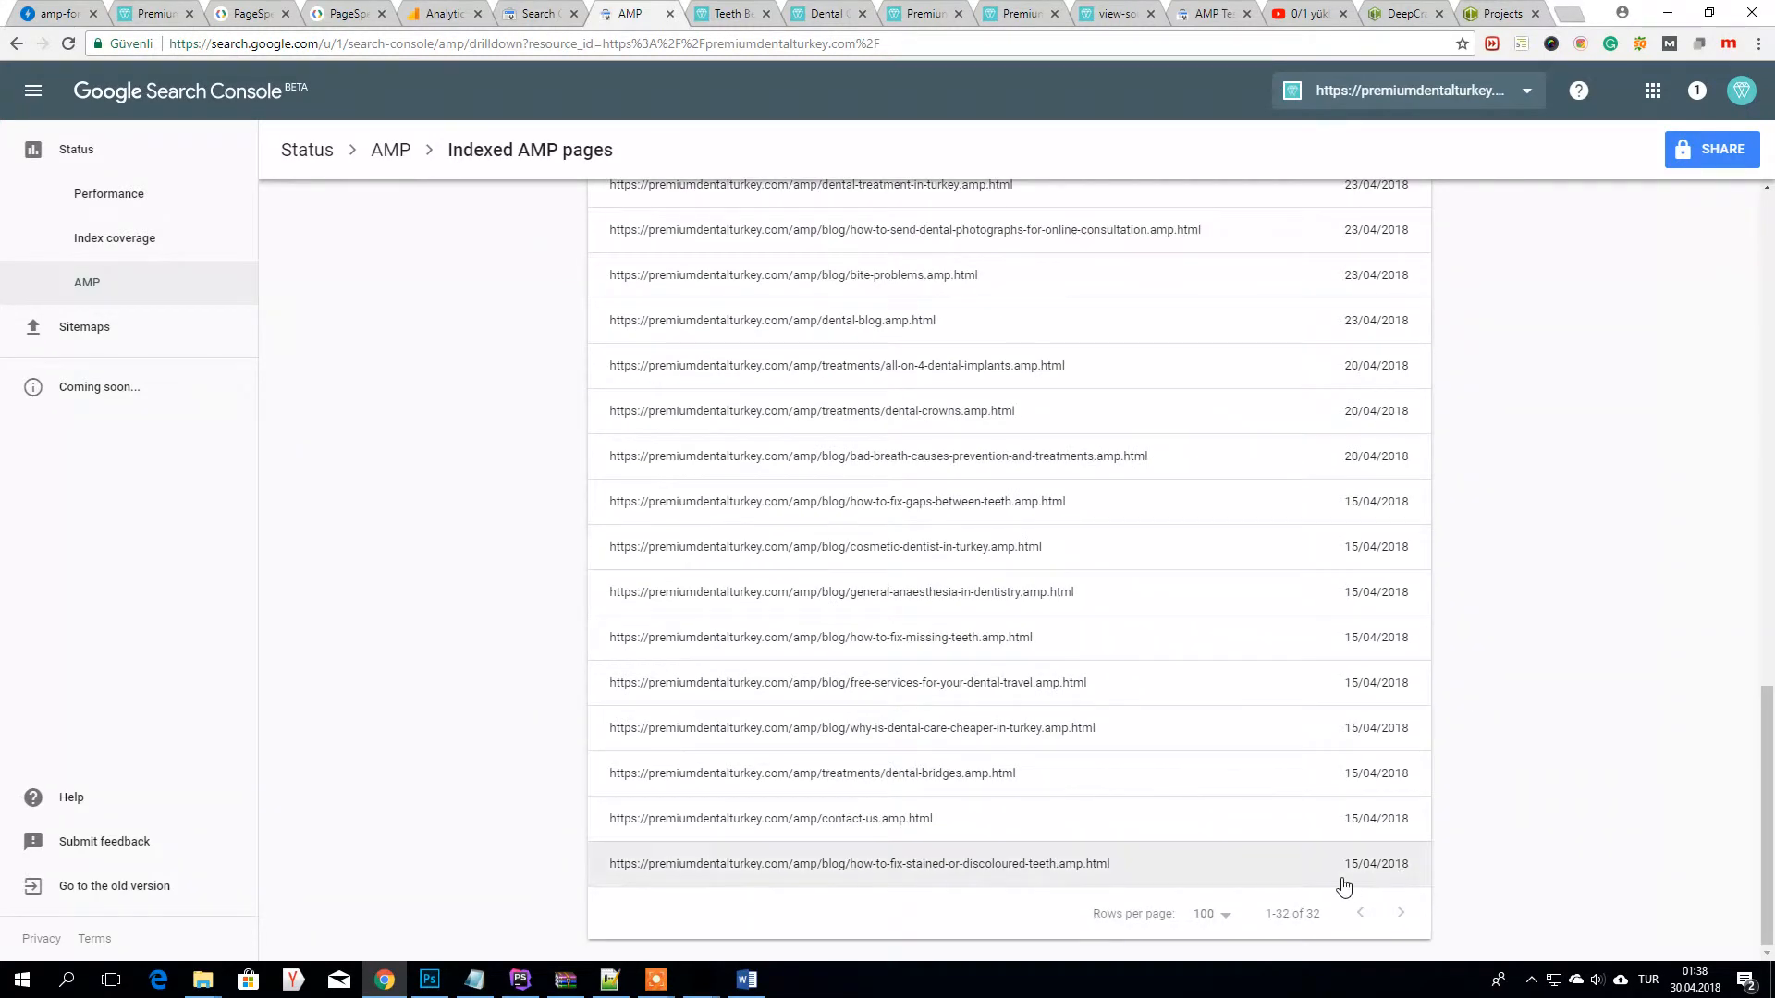
{"action": "mouse_move", "coordinate": [1349, 875]}
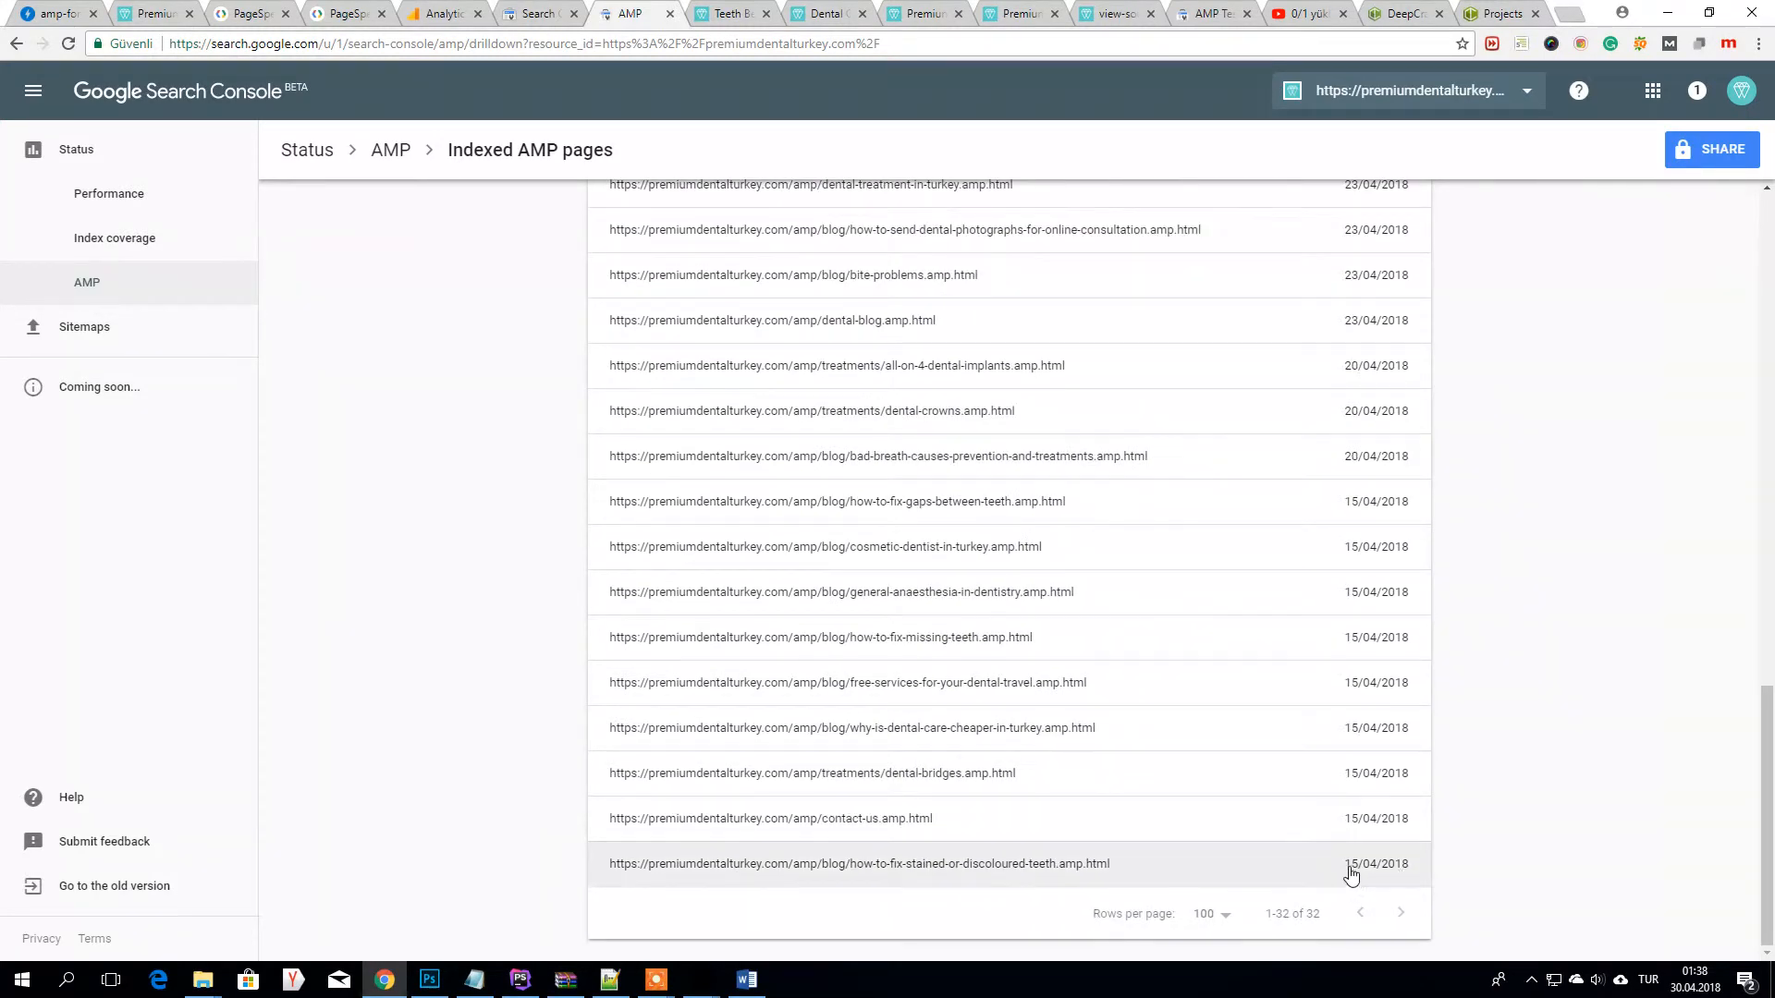
{"action": "mouse_move", "coordinate": [1374, 875]}
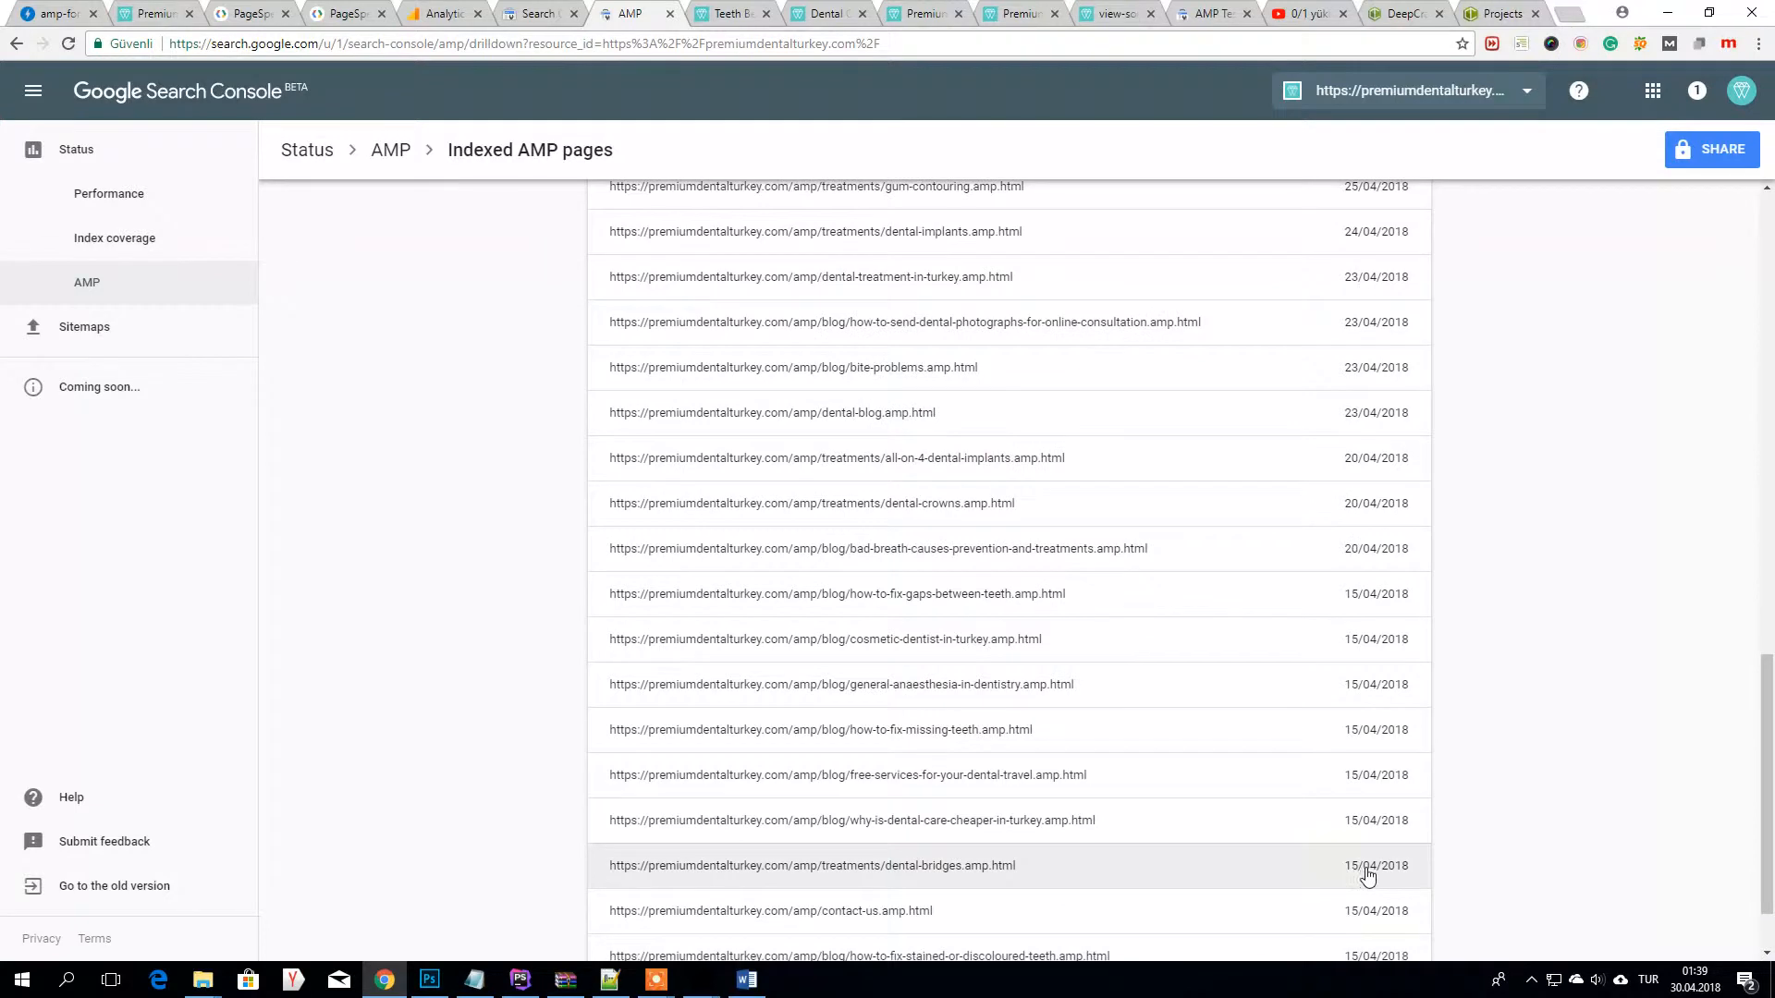
{"action": "mouse_move", "coordinate": [1370, 562]}
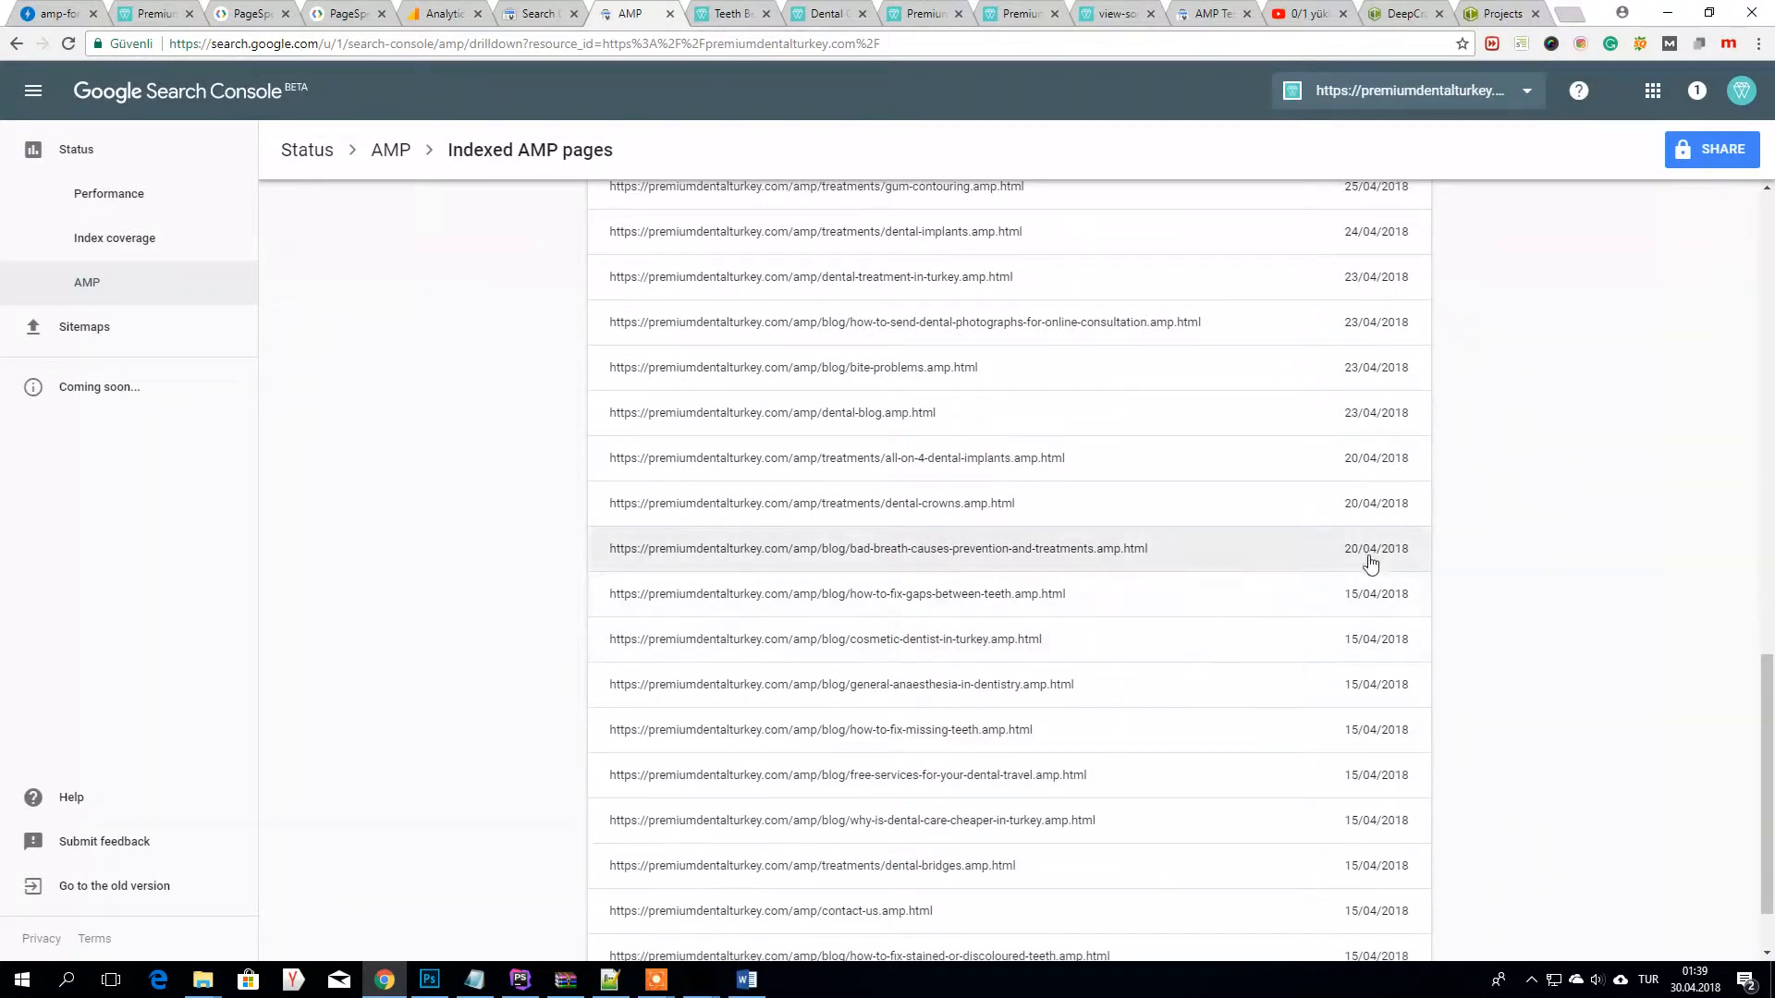
{"action": "mouse_move", "coordinate": [1365, 606]}
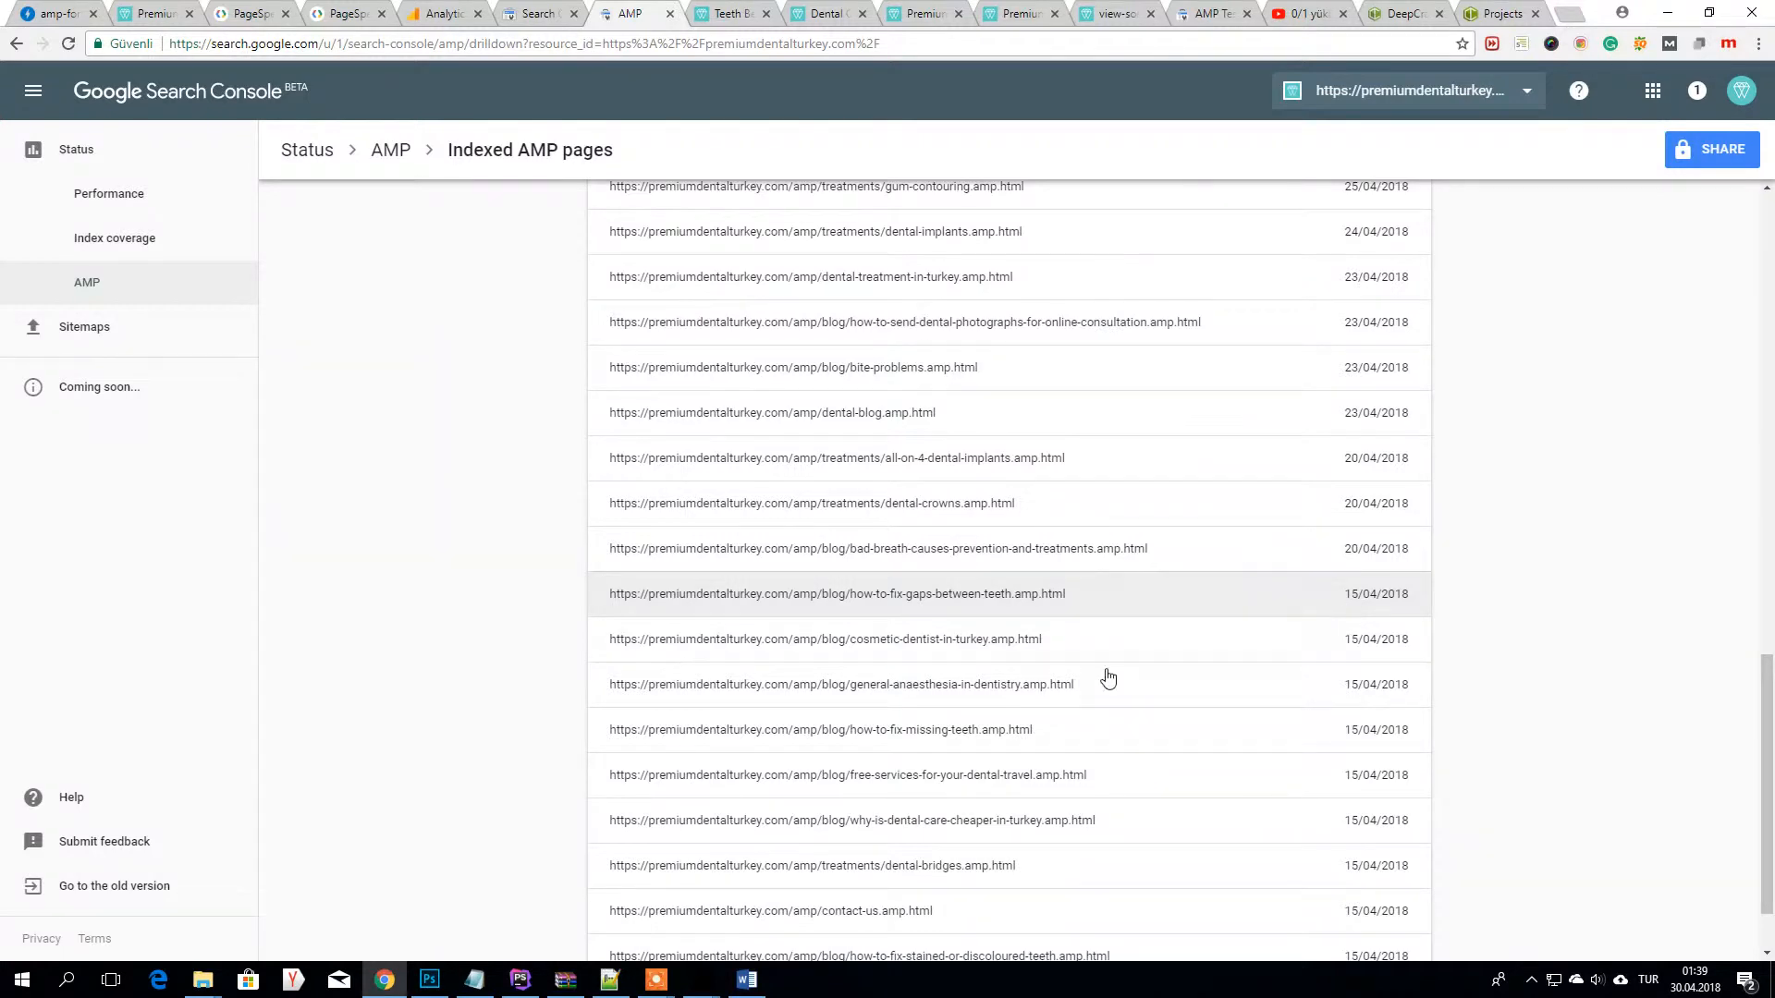
{"action": "scroll", "scroll_direction": "down", "scroll_amount": 3}
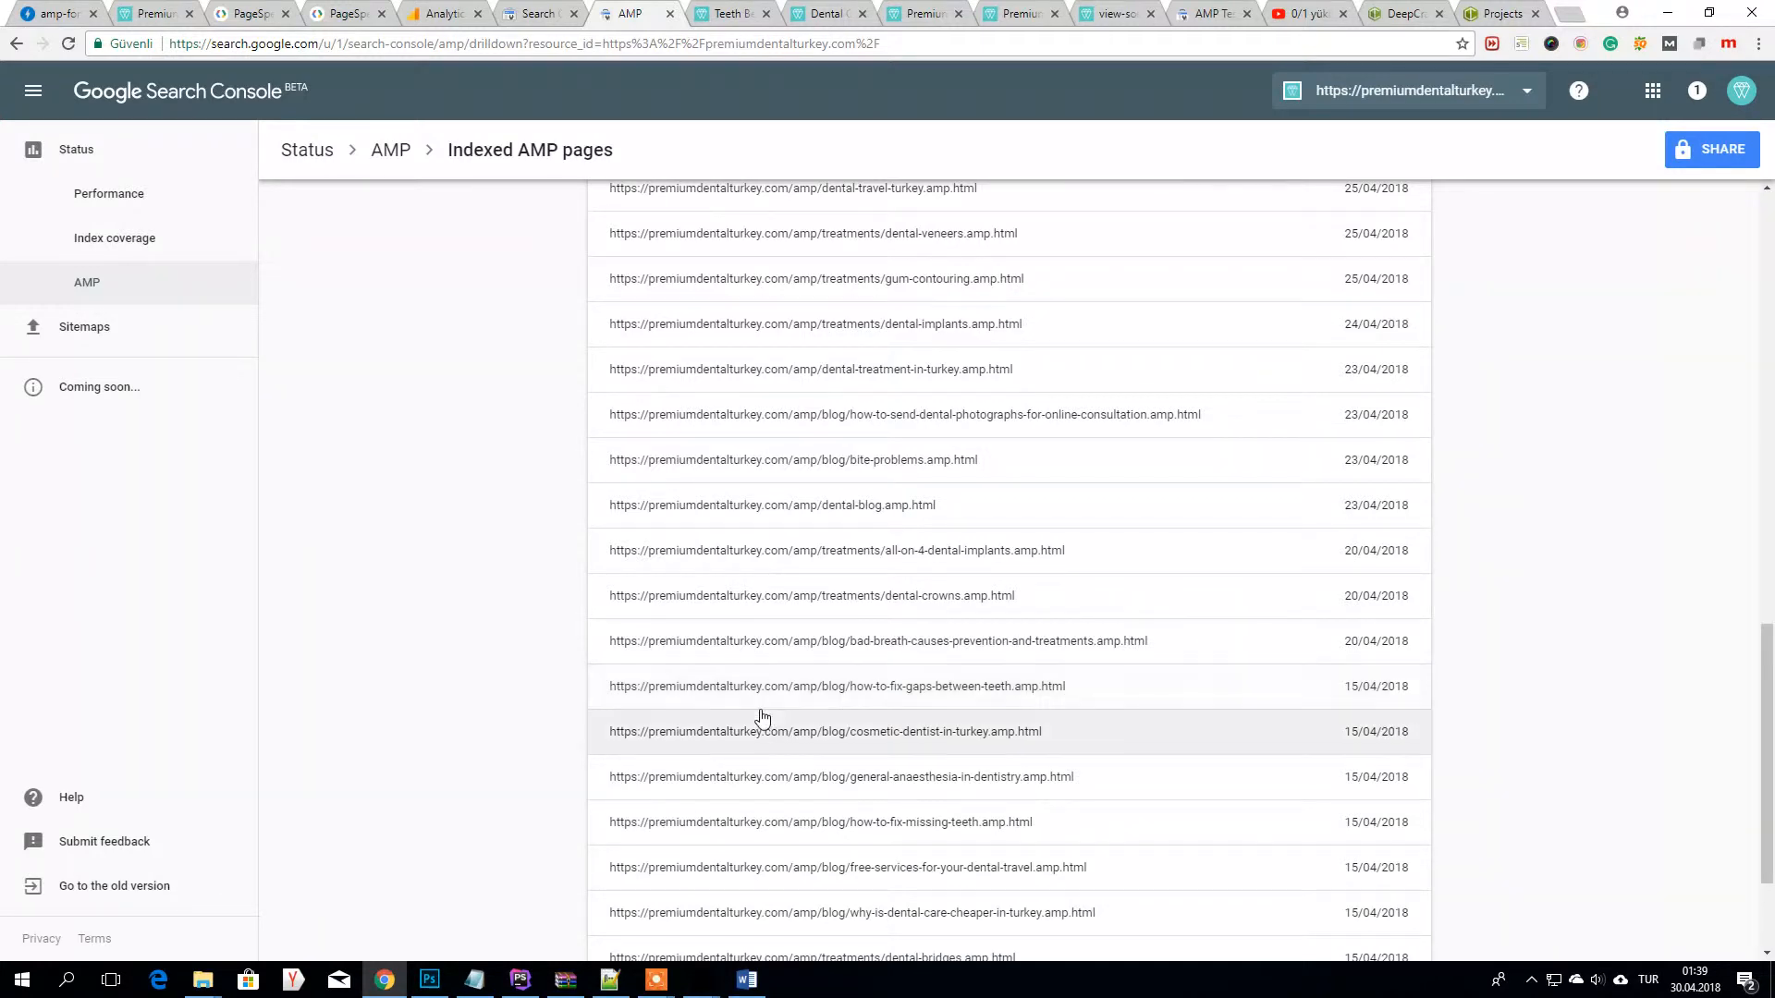
{"action": "mouse_move", "coordinate": [775, 651]}
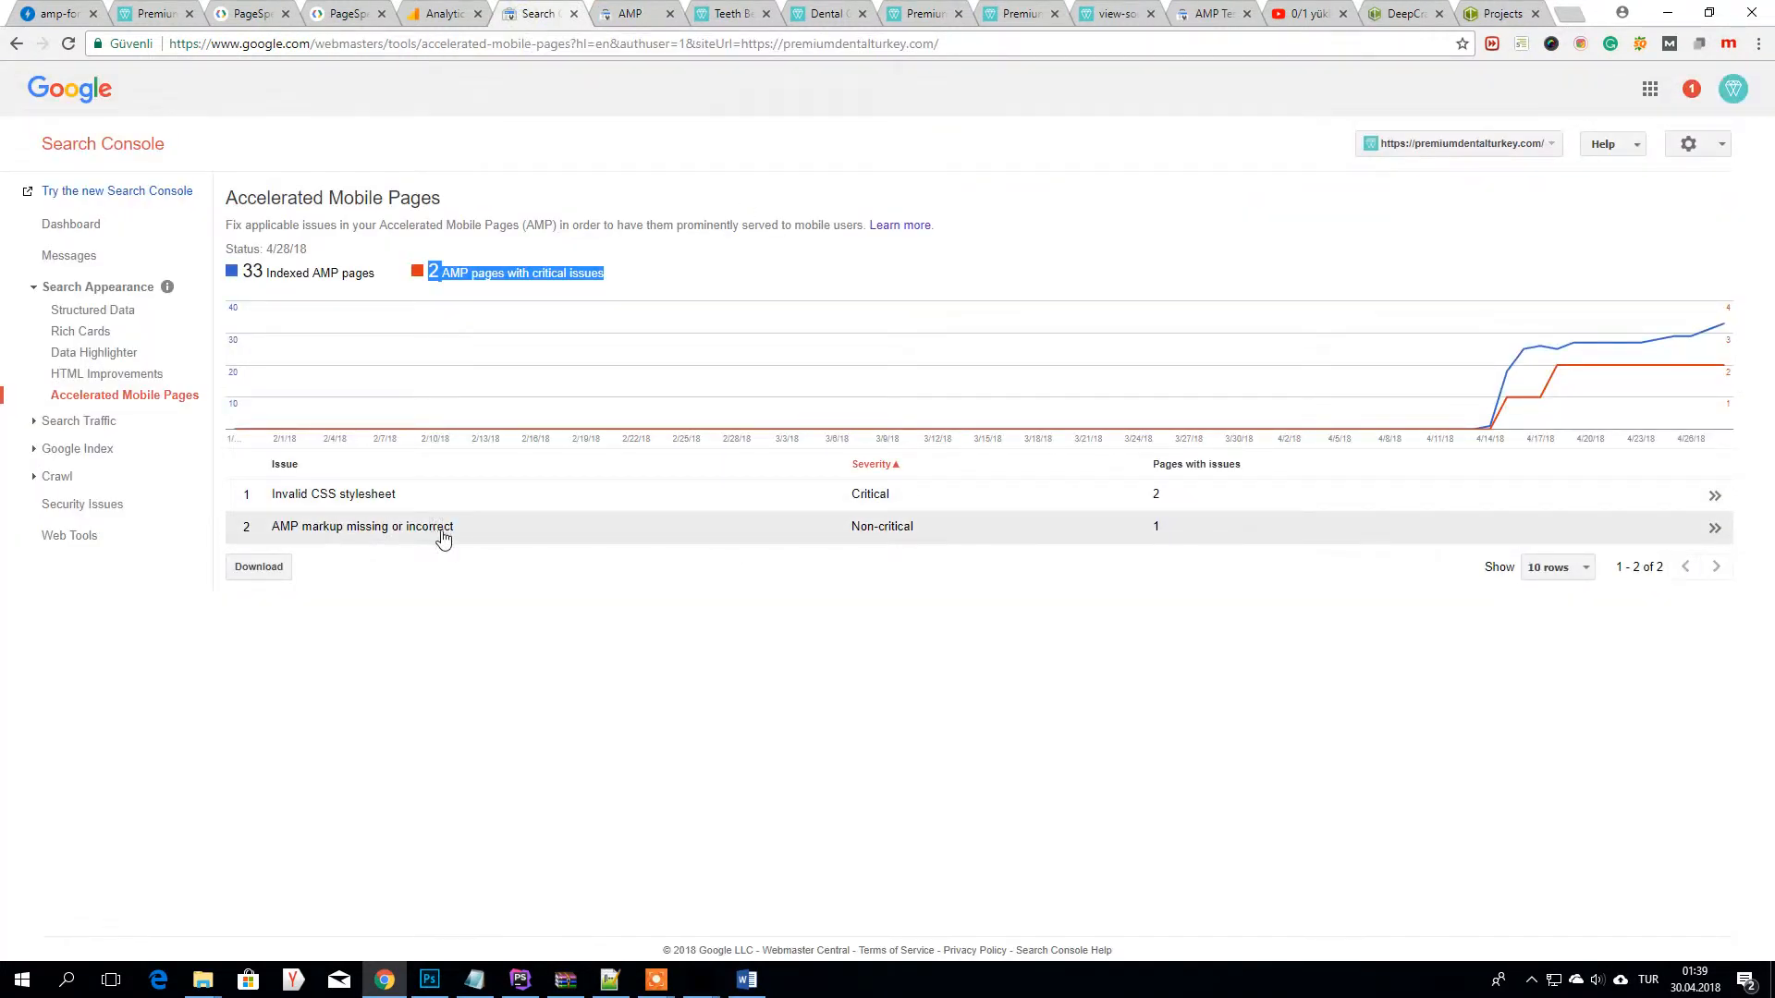
- Return to the Indexed AMP pages report, highlight the total of 32, then search Windows for 'frog'
{"action": "left_click", "coordinate": [333, 494]}
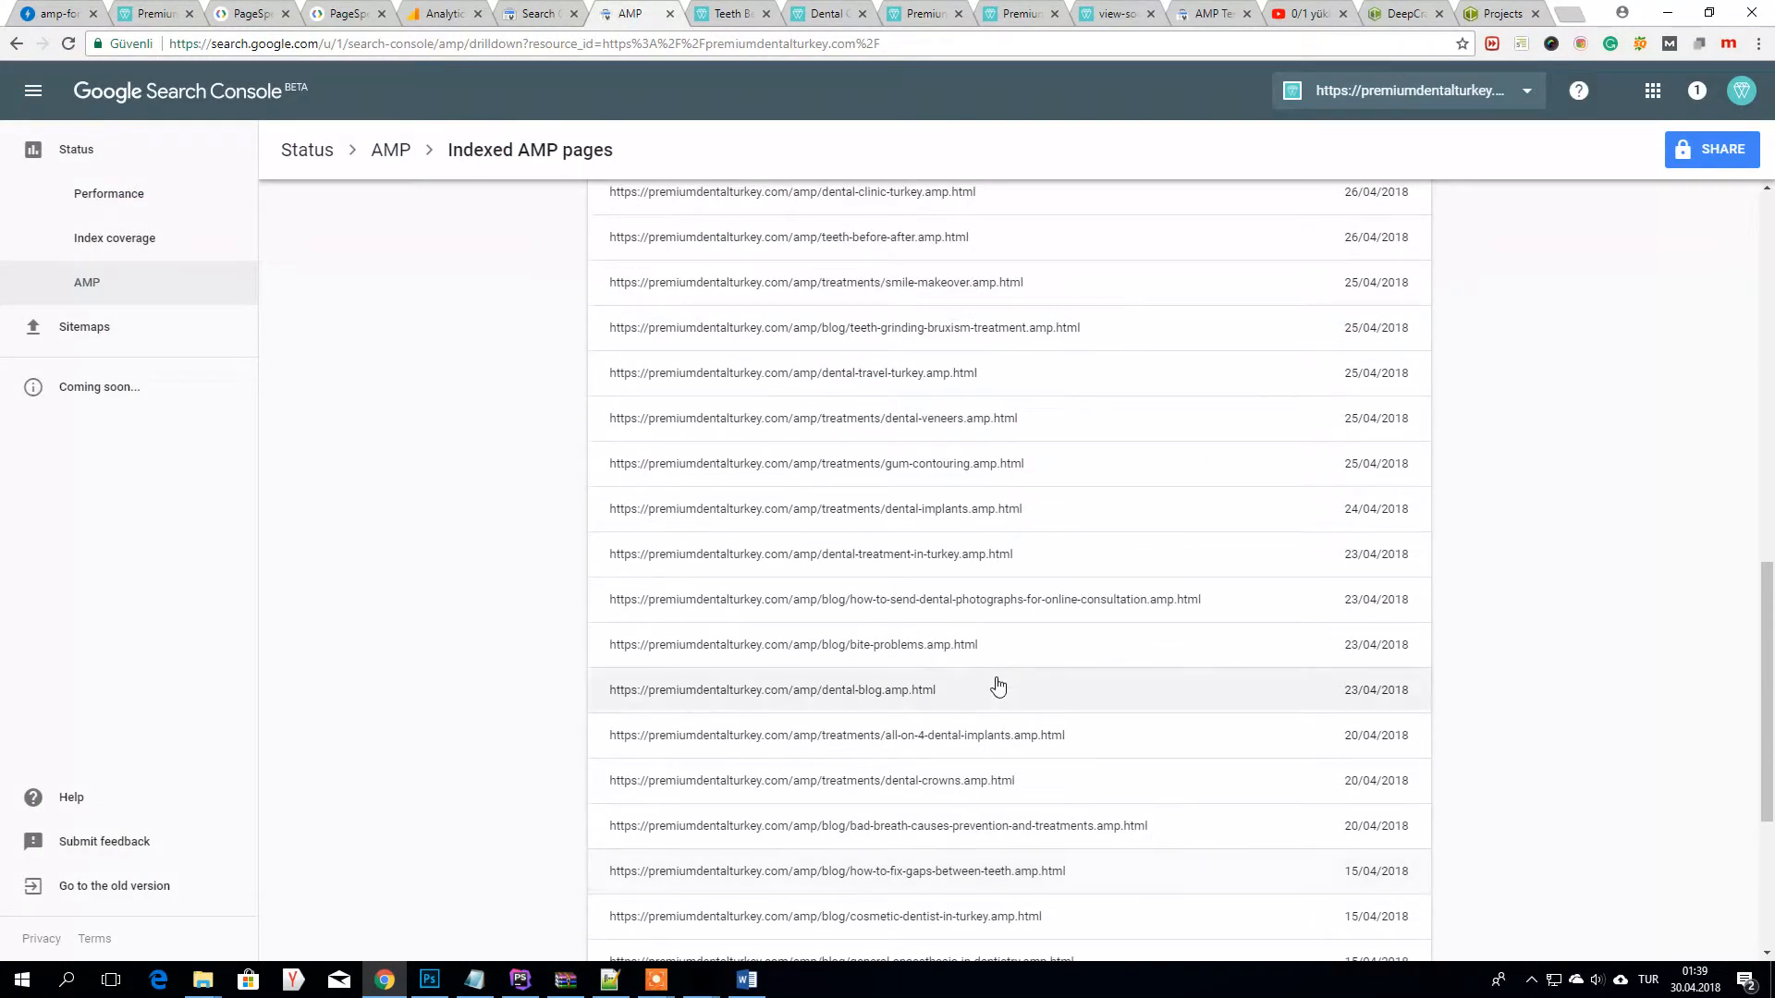
{"action": "mouse_move", "coordinate": [988, 843]}
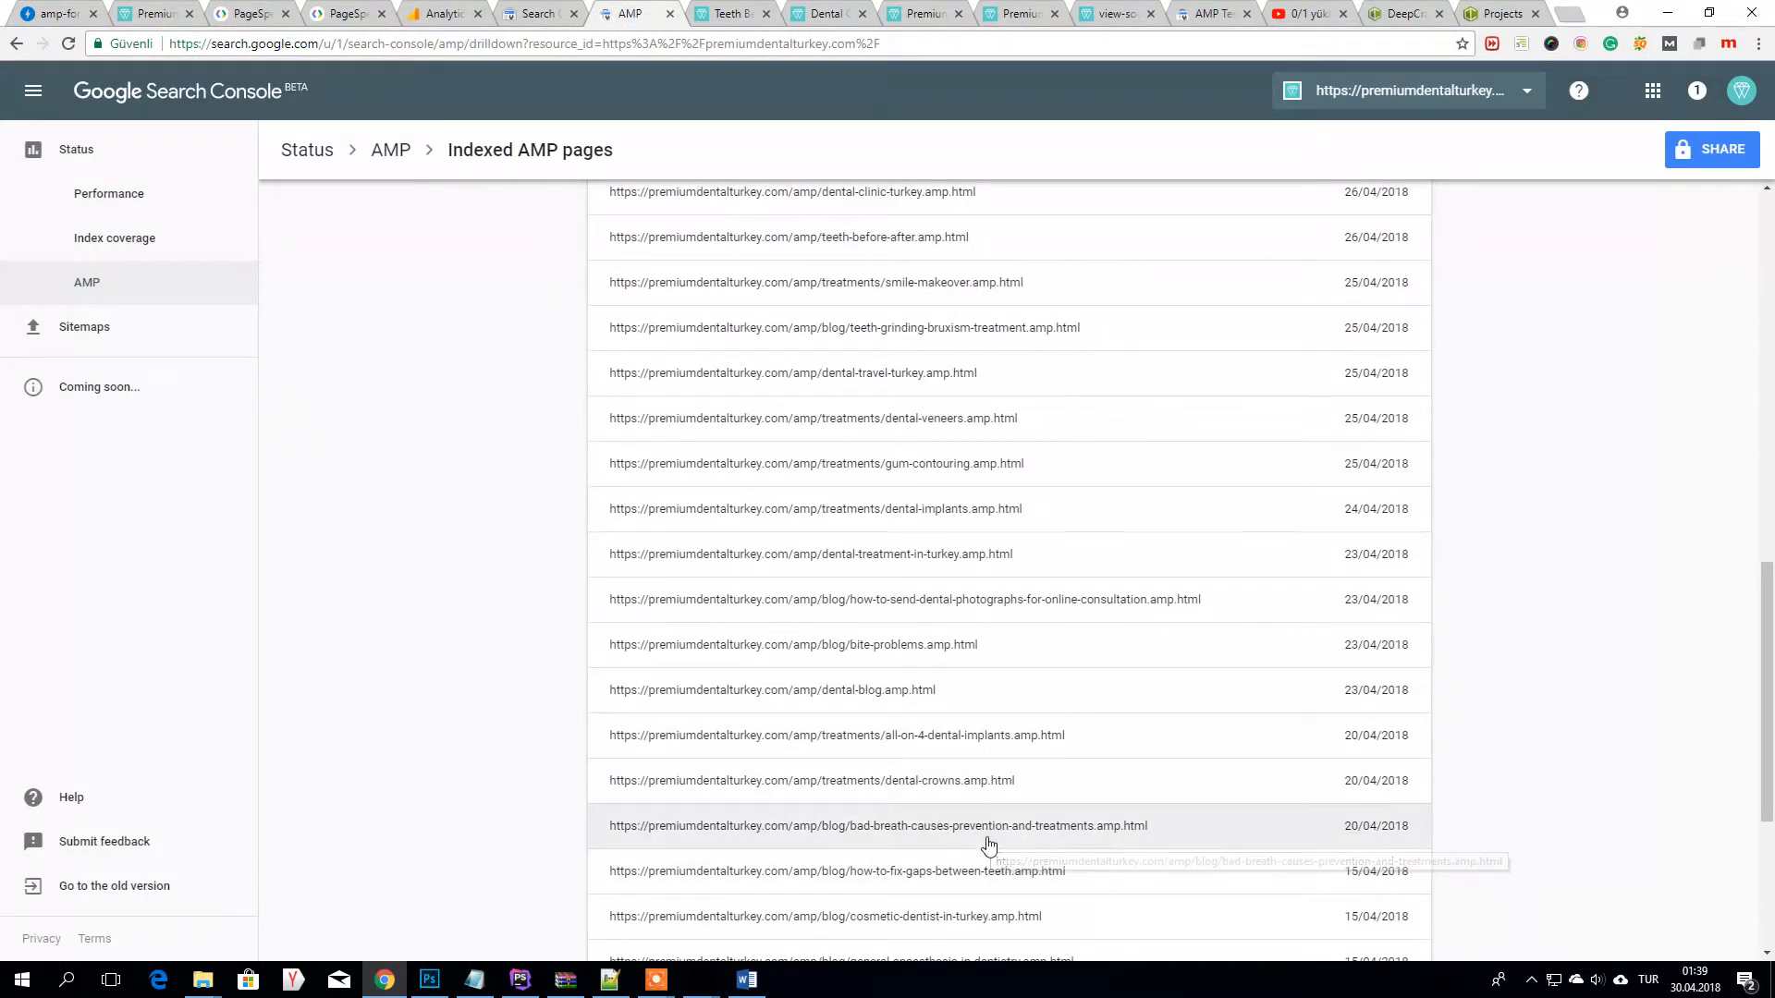
{"action": "scroll", "scroll_direction": "up", "scroll_amount": 3}
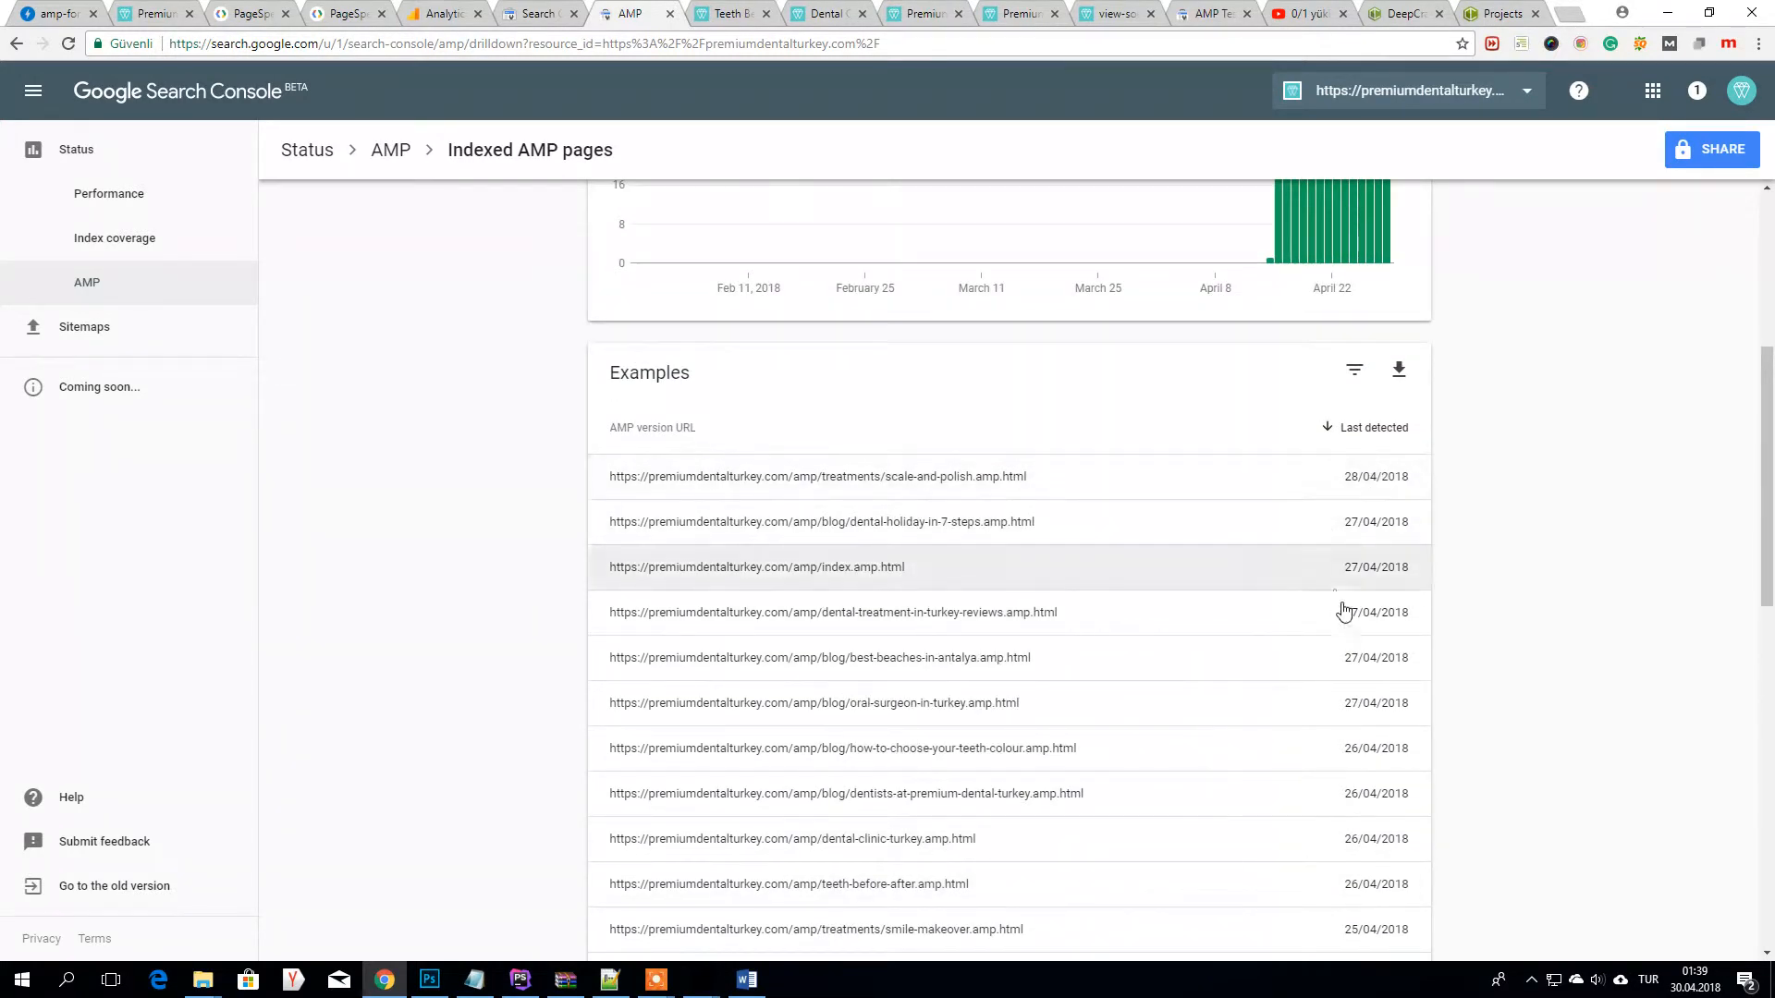
{"action": "scroll", "scroll_direction": "down", "scroll_amount": 3}
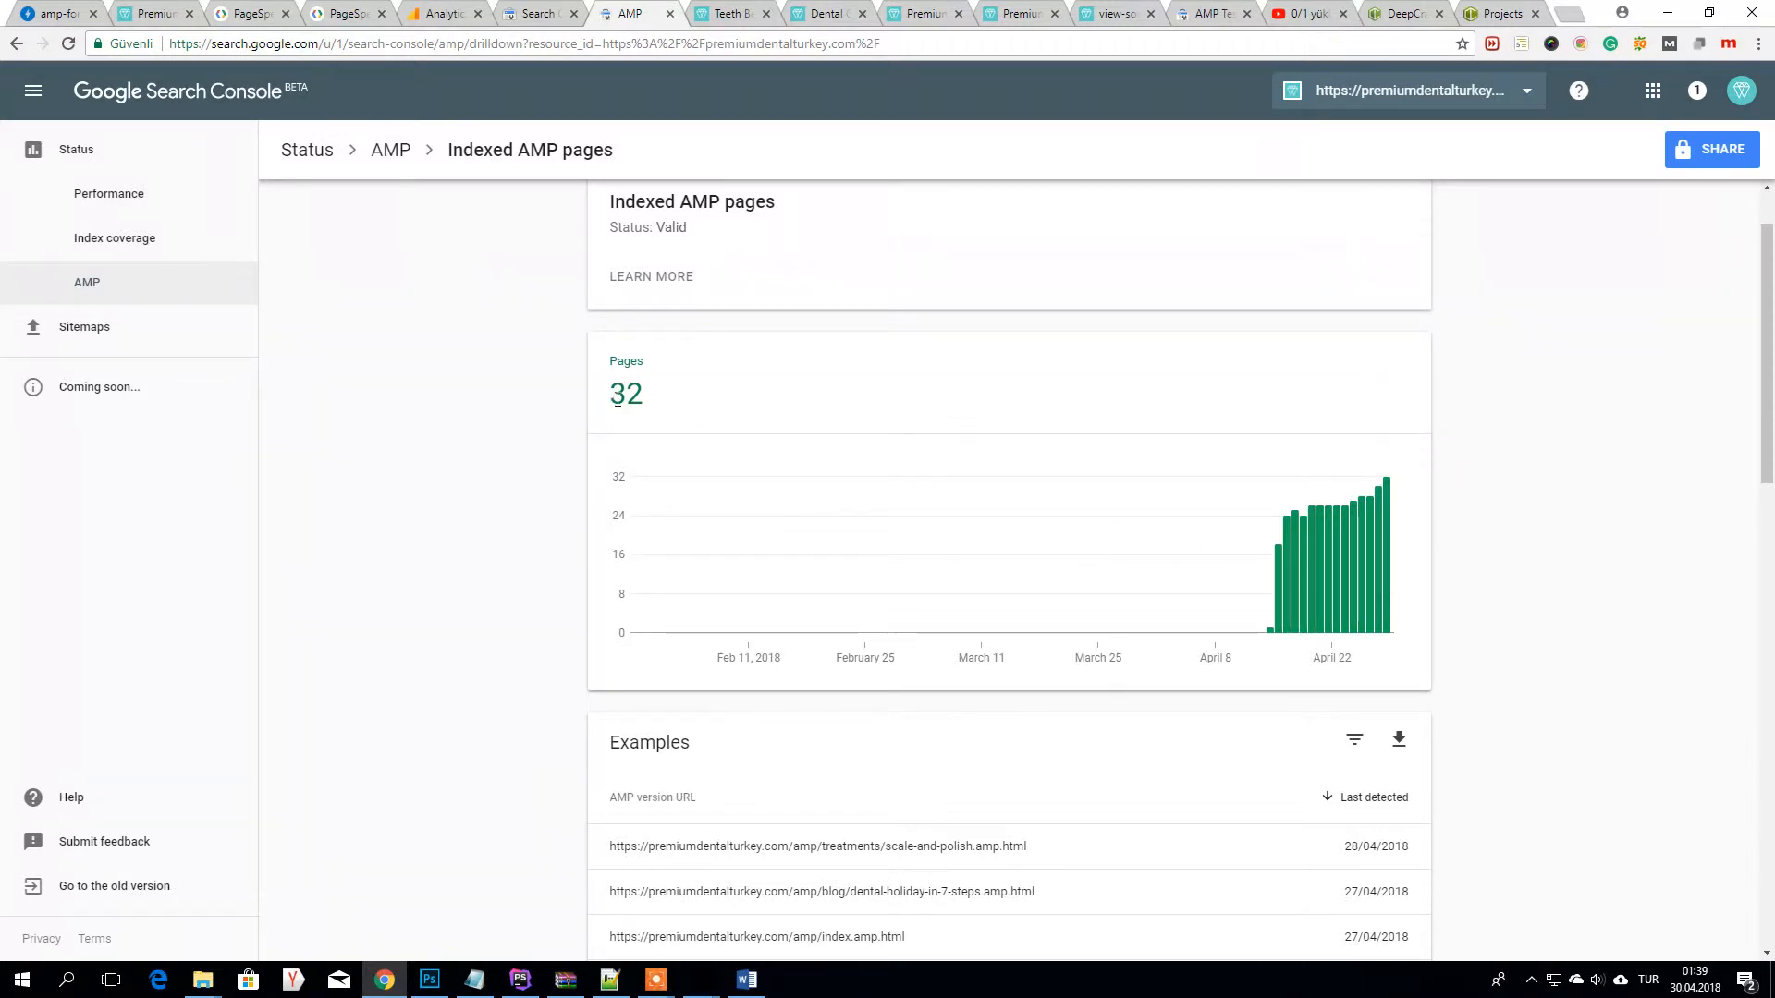
{"action": "double_click", "coordinate": [625, 394]}
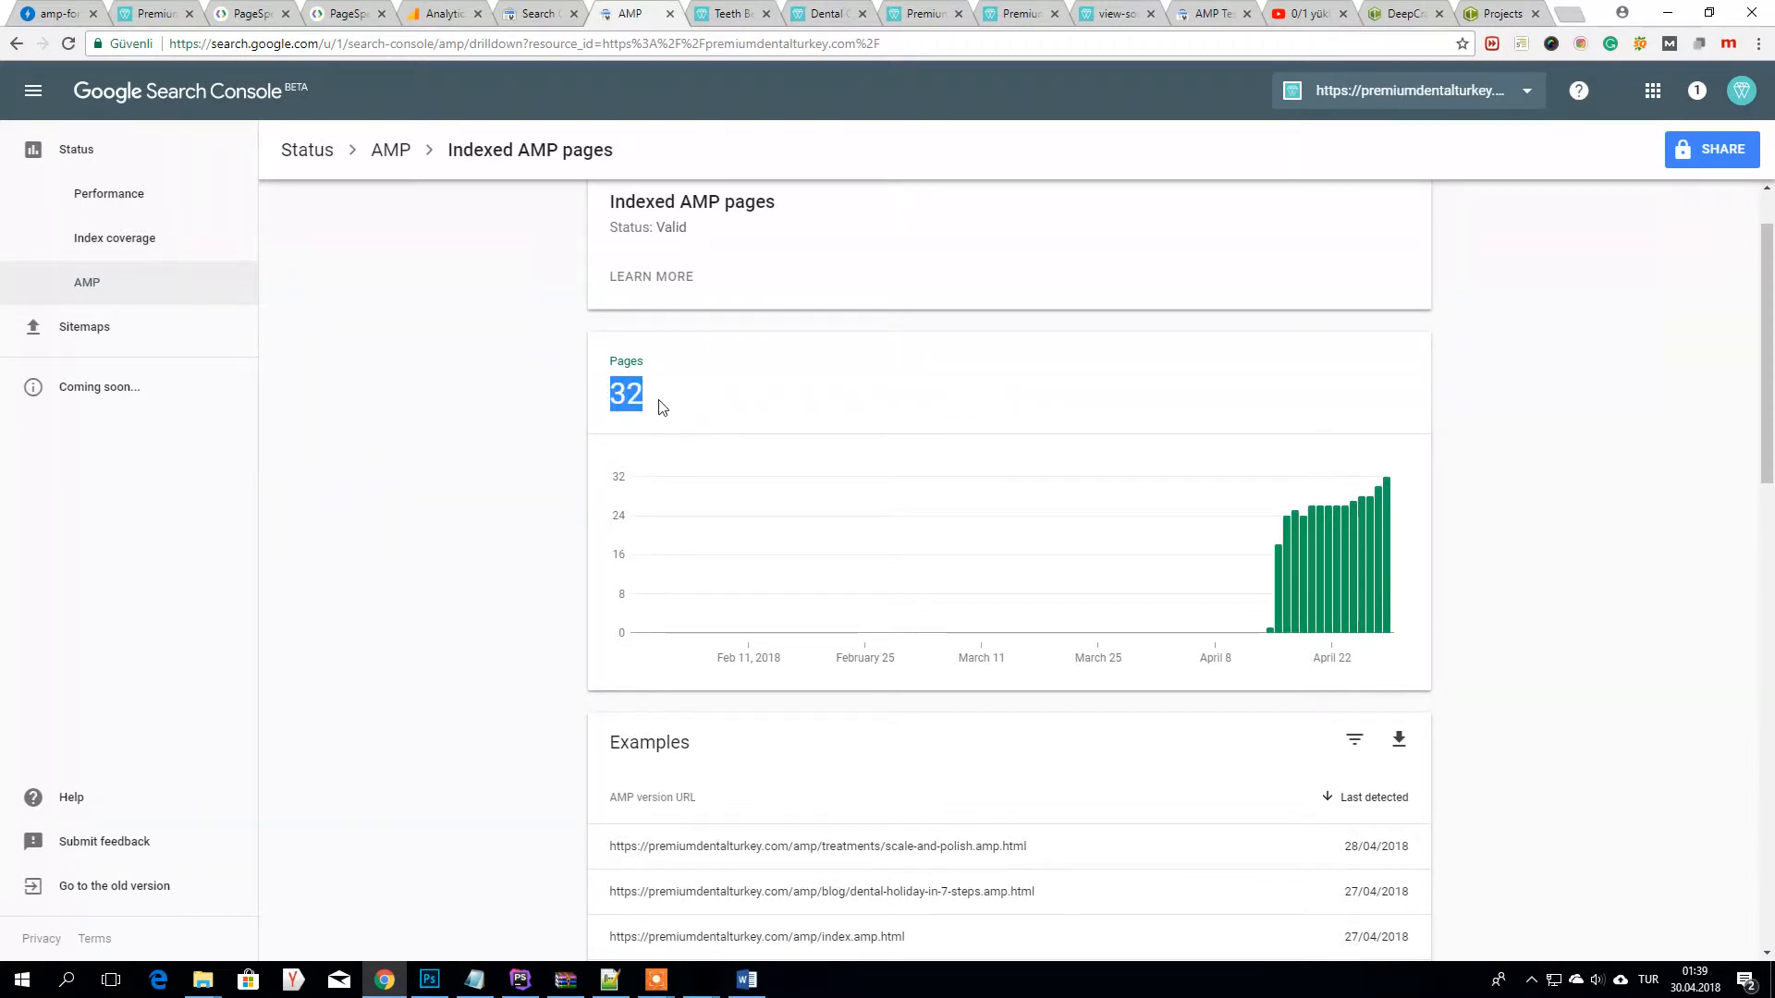
{"action": "mouse_move", "coordinate": [684, 397]}
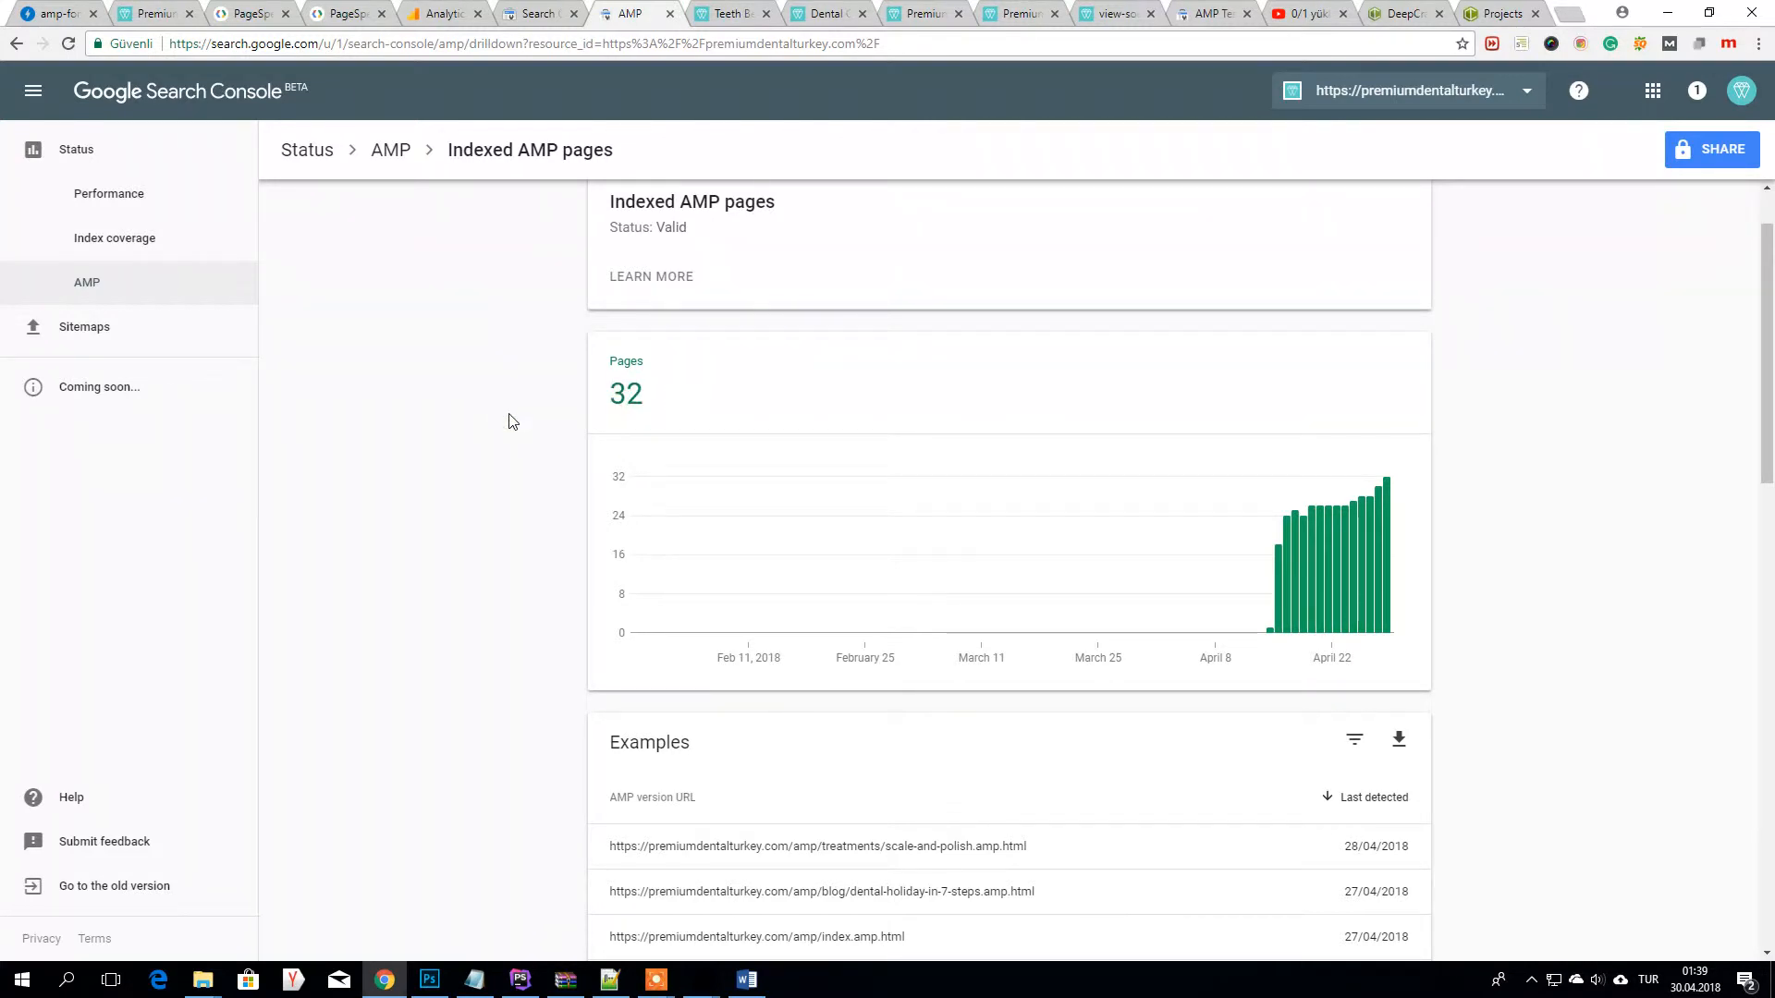
{"action": "mouse_move", "coordinate": [514, 427]}
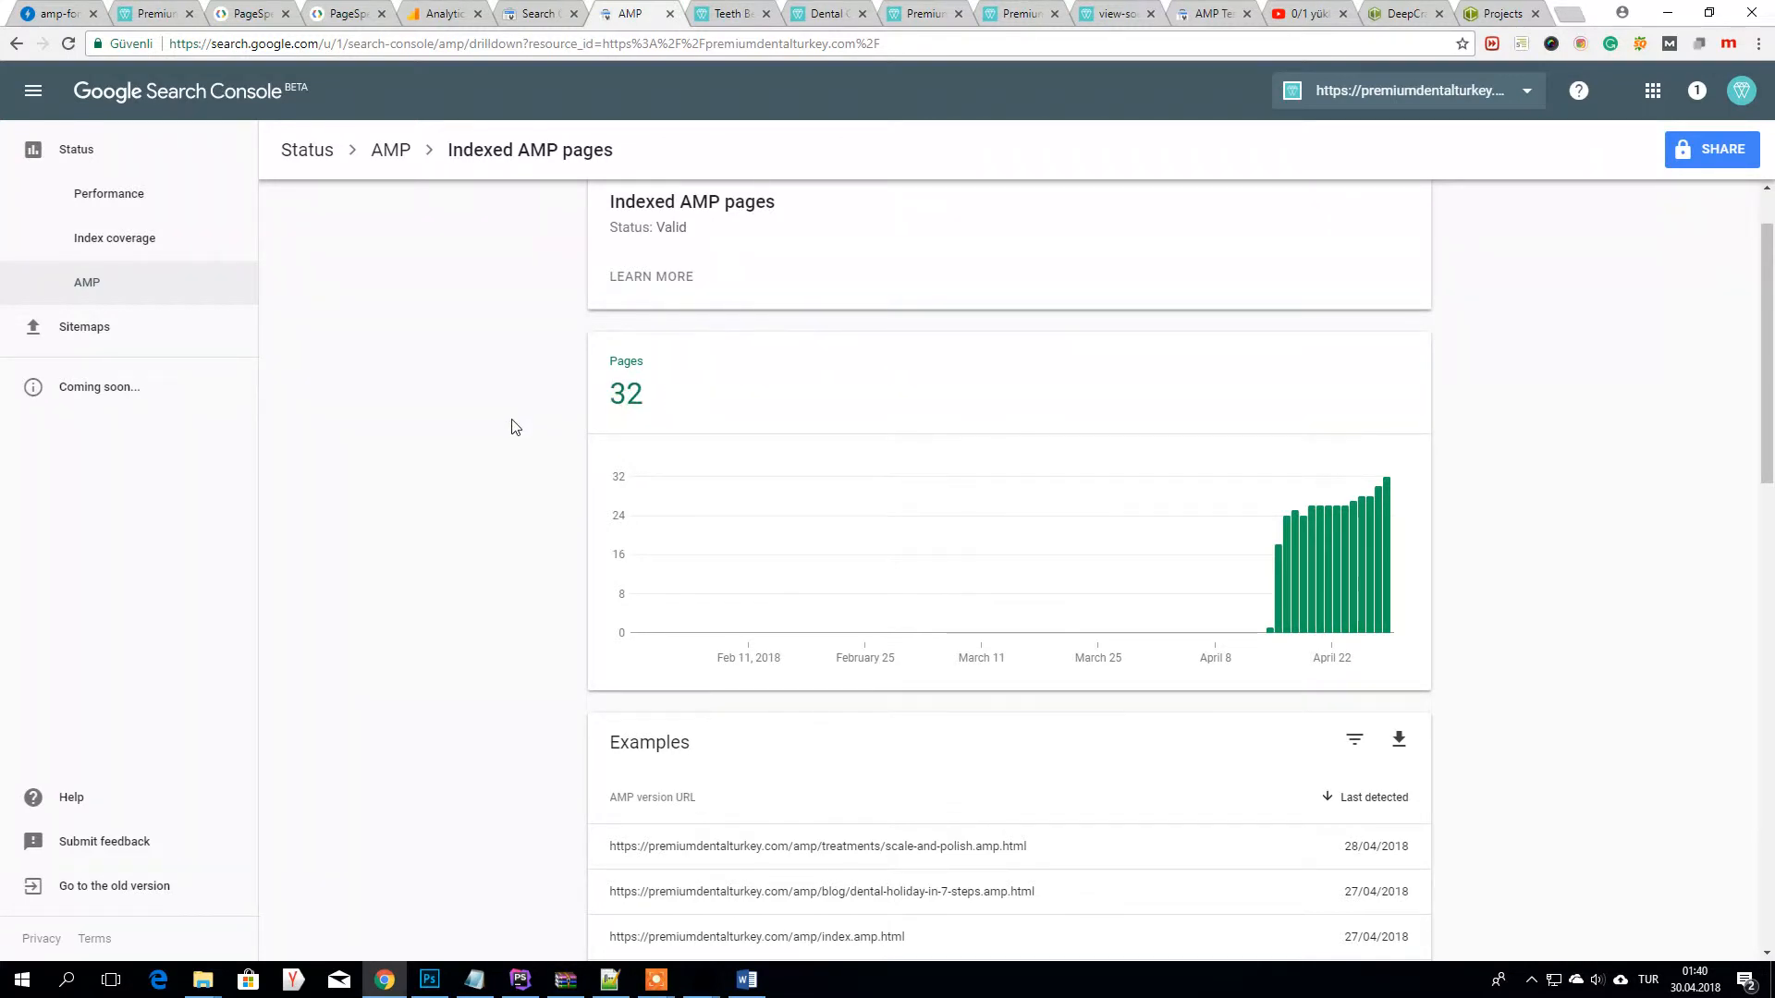
{"action": "mouse_move", "coordinate": [523, 422]}
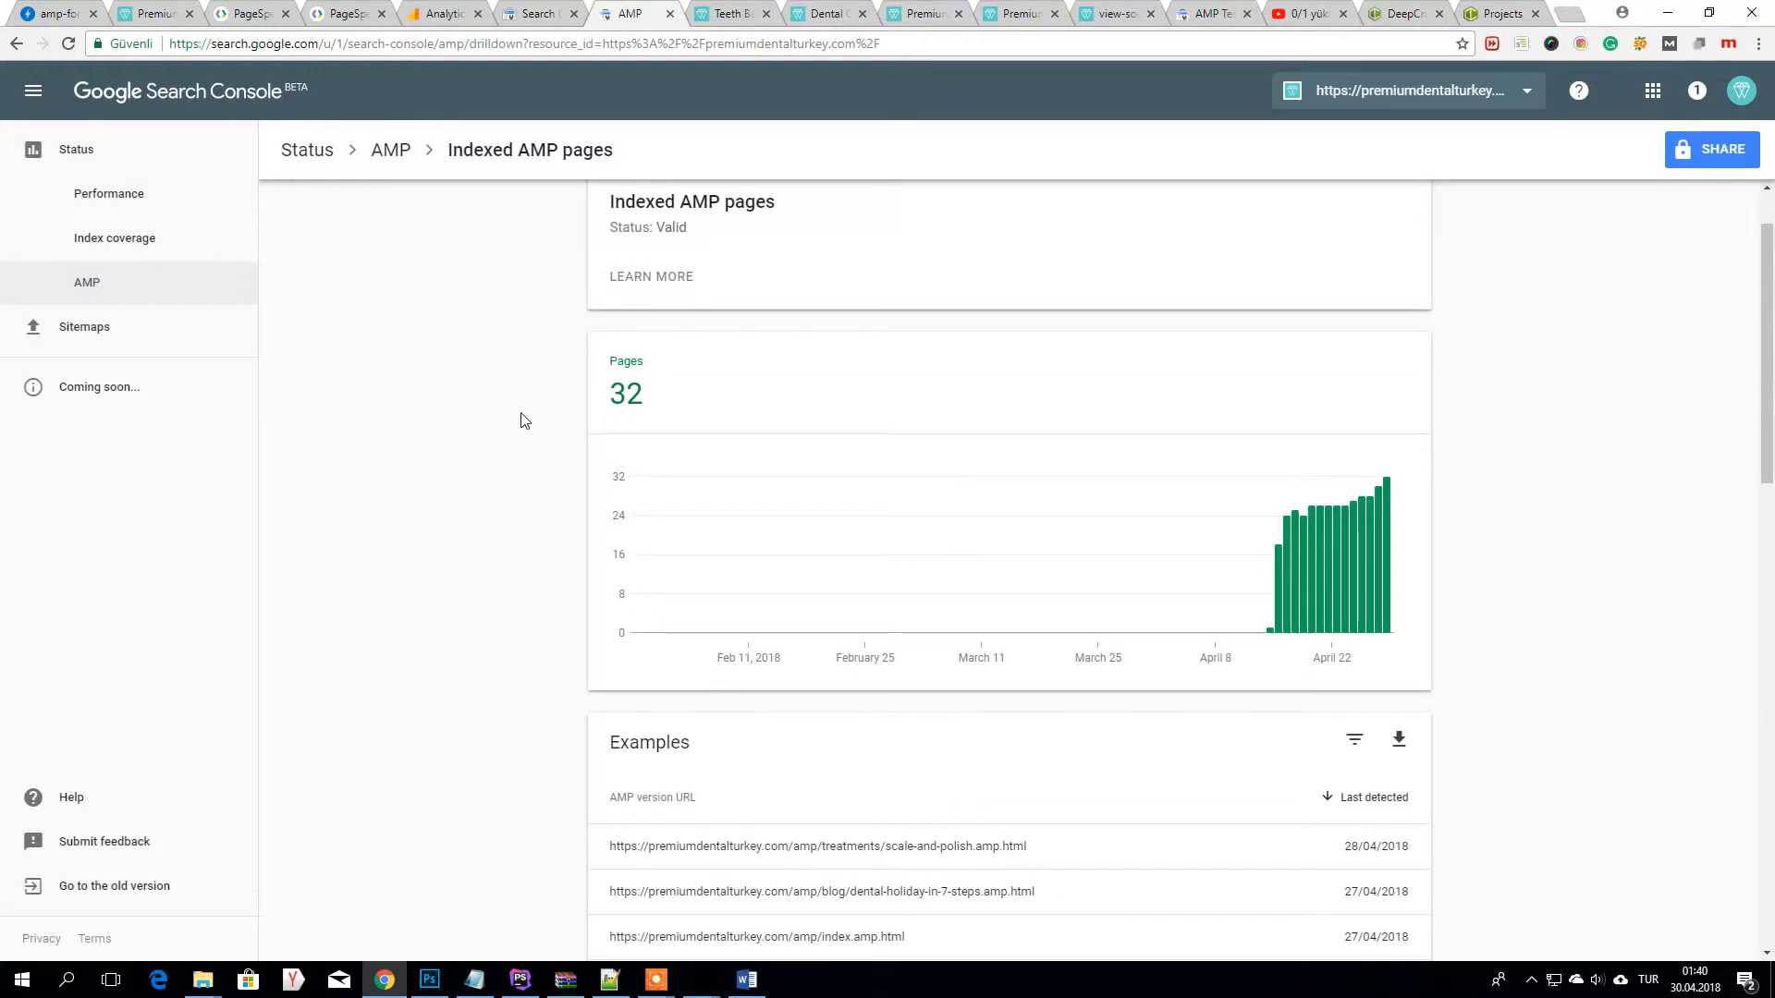
{"action": "mouse_move", "coordinate": [100, 962]}
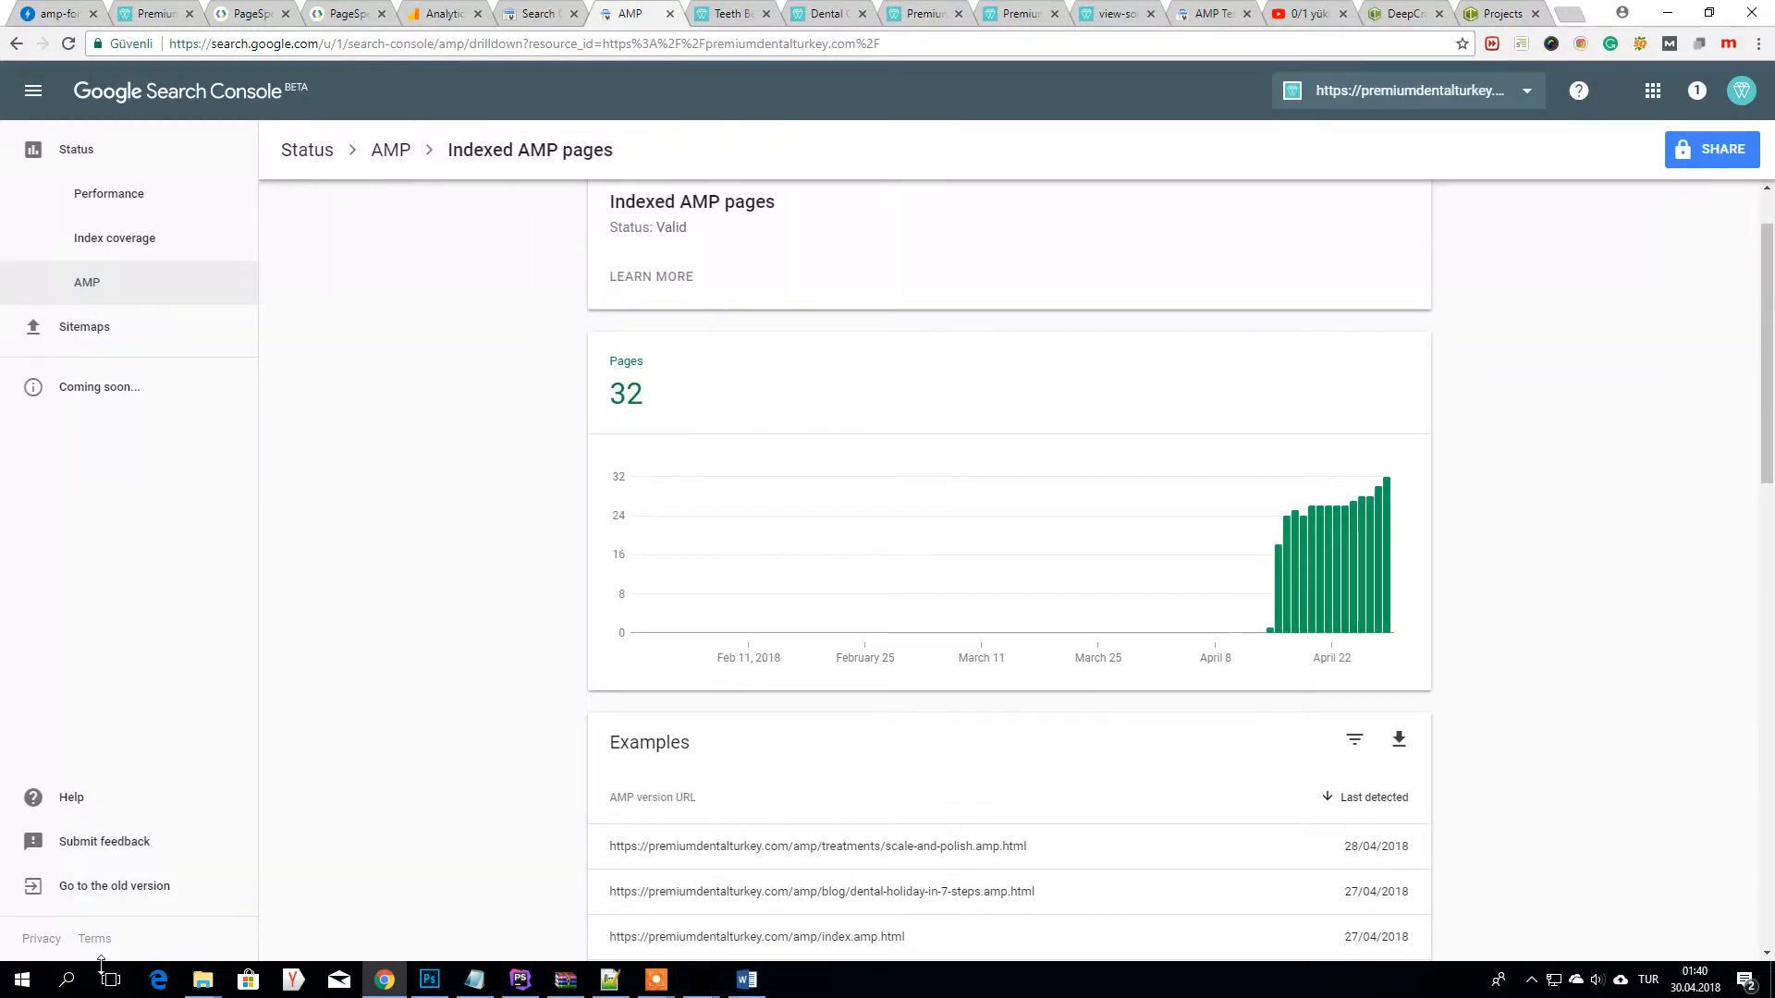
{"action": "type", "text": "frog"}
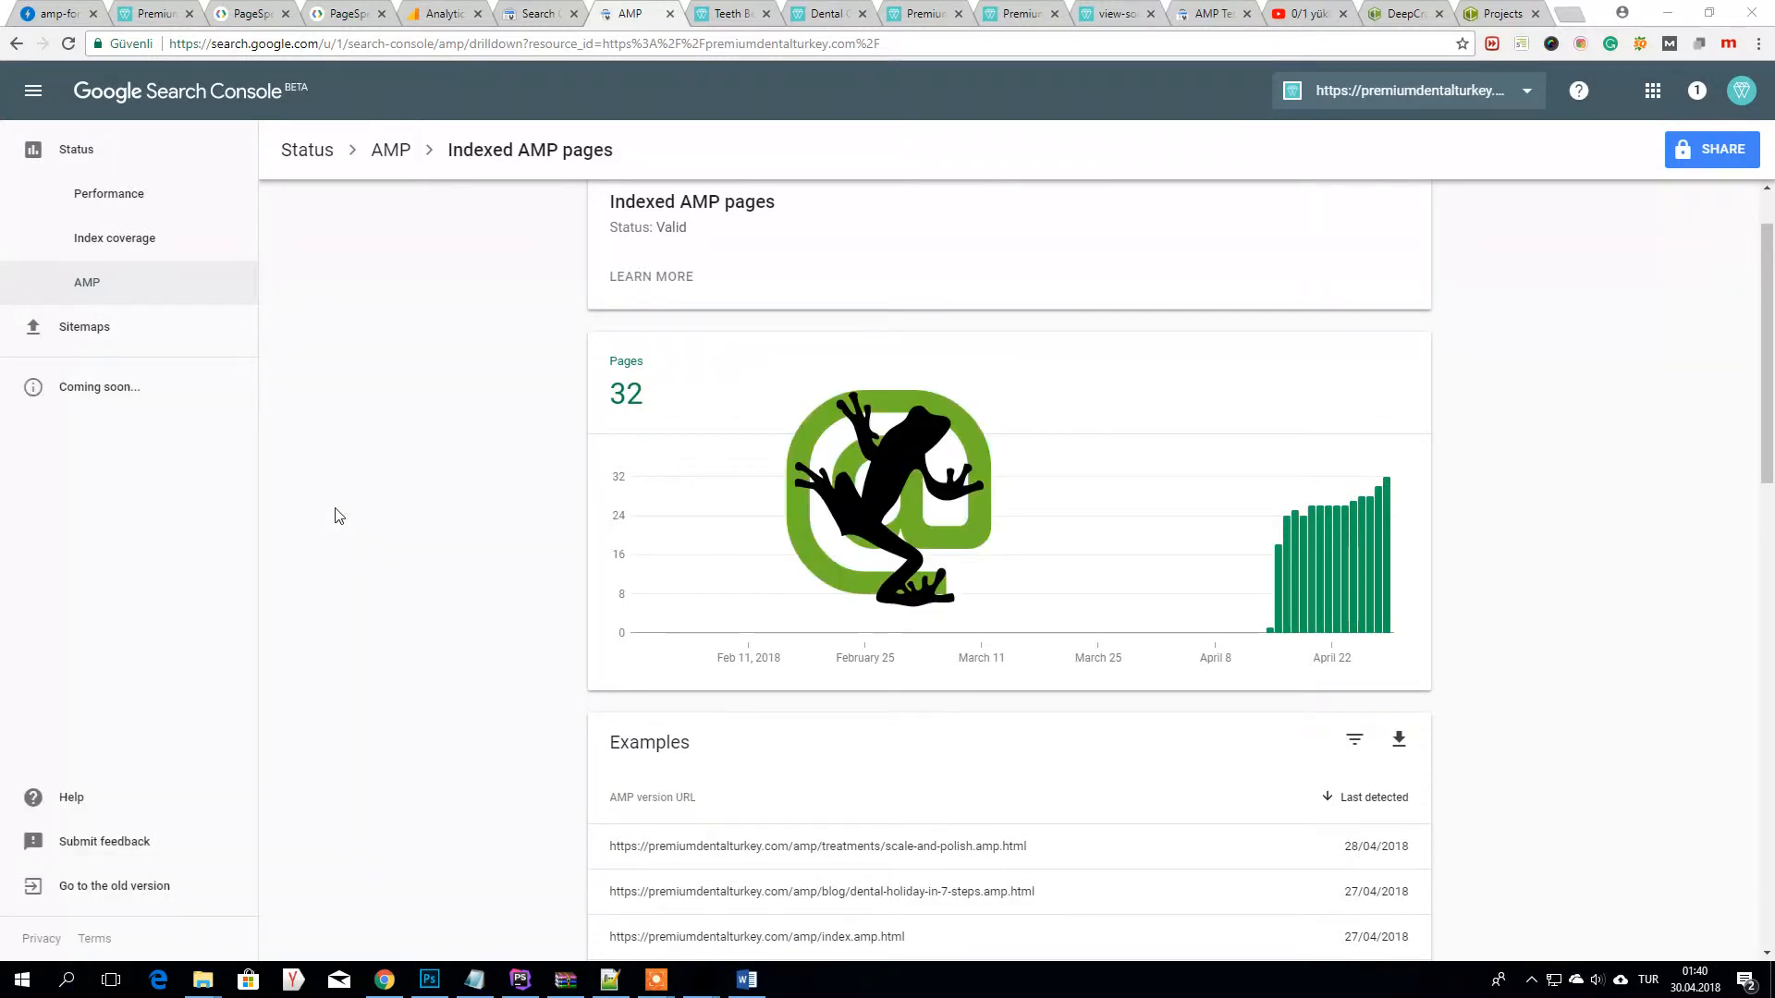
{"action": "mouse_move", "coordinate": [1361, 360]}
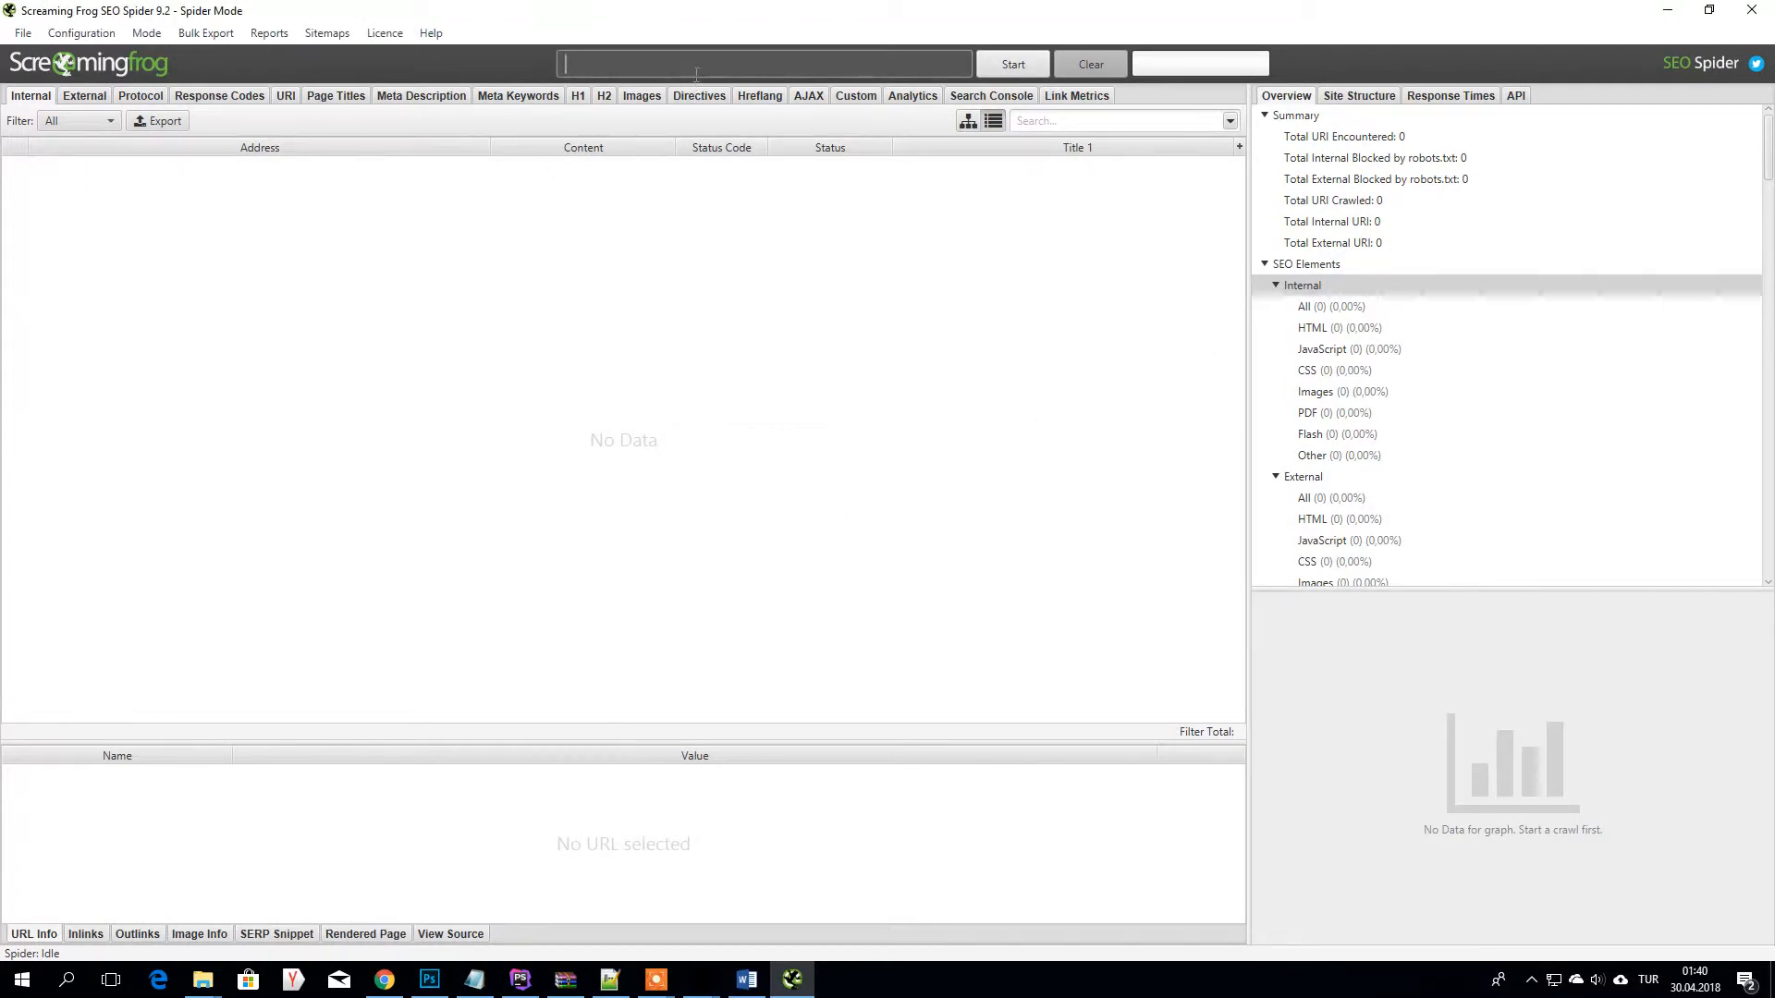
{"action": "type", "text": "https://"}
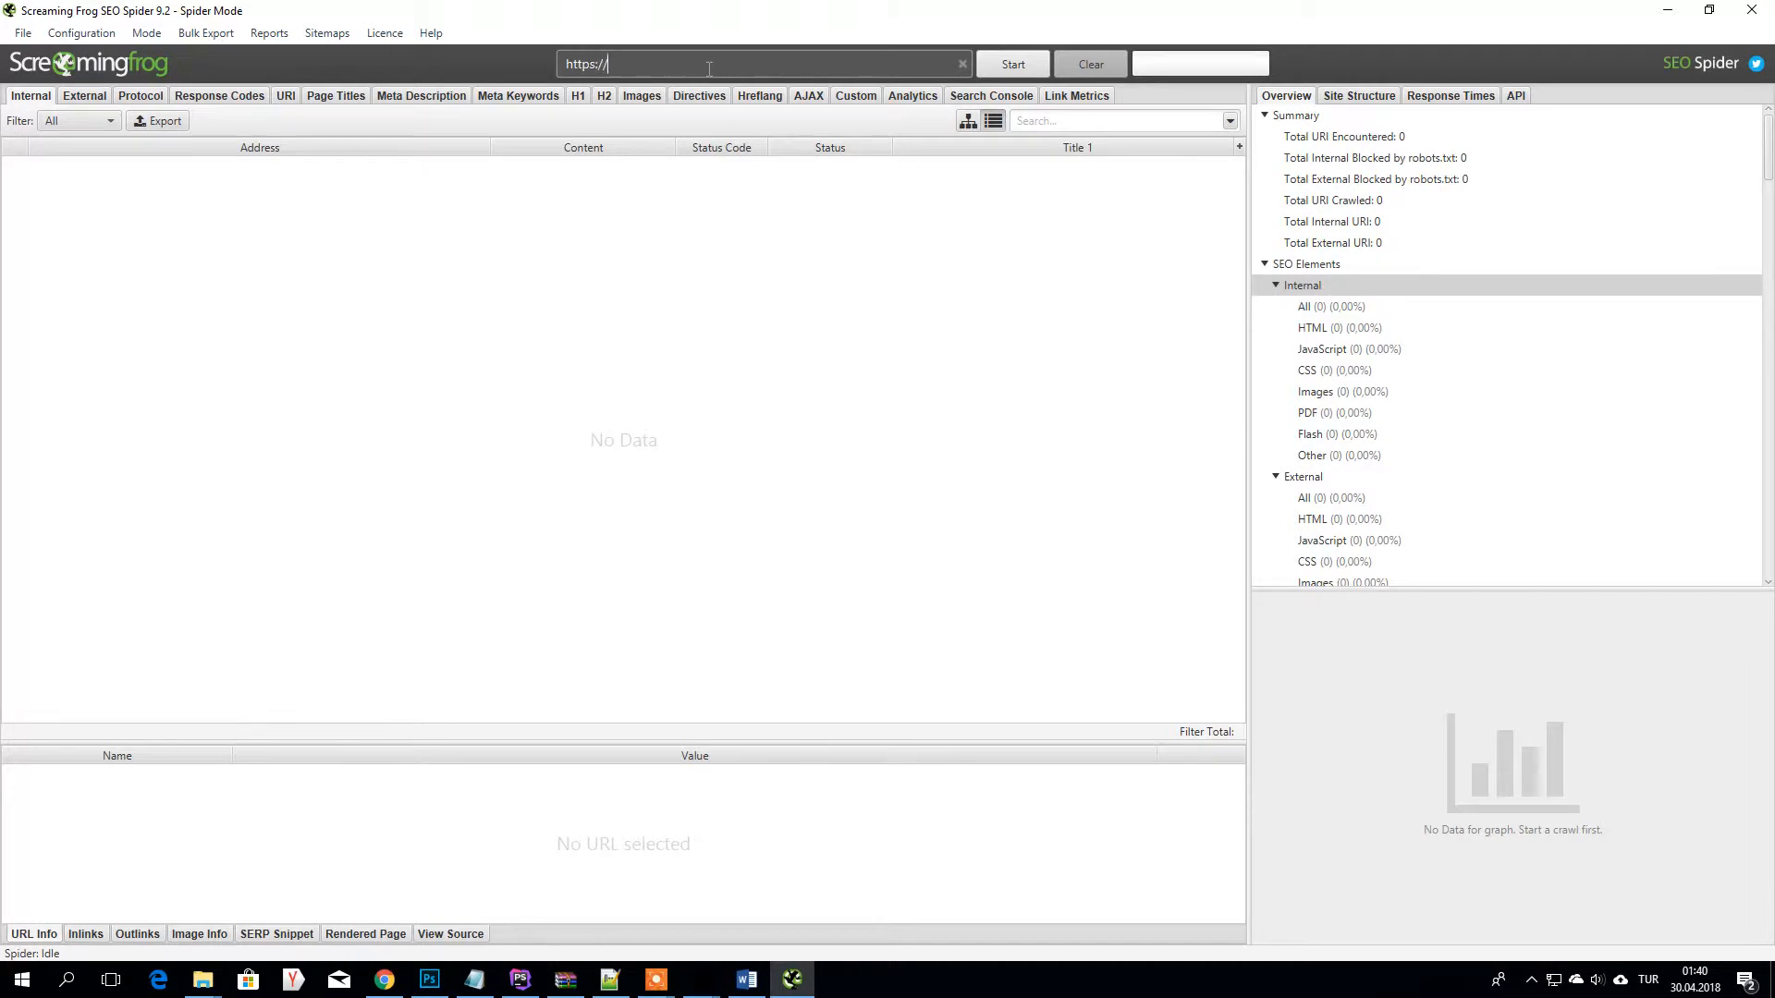
{"action": "type", "text": "premiumdentalturkey.com"}
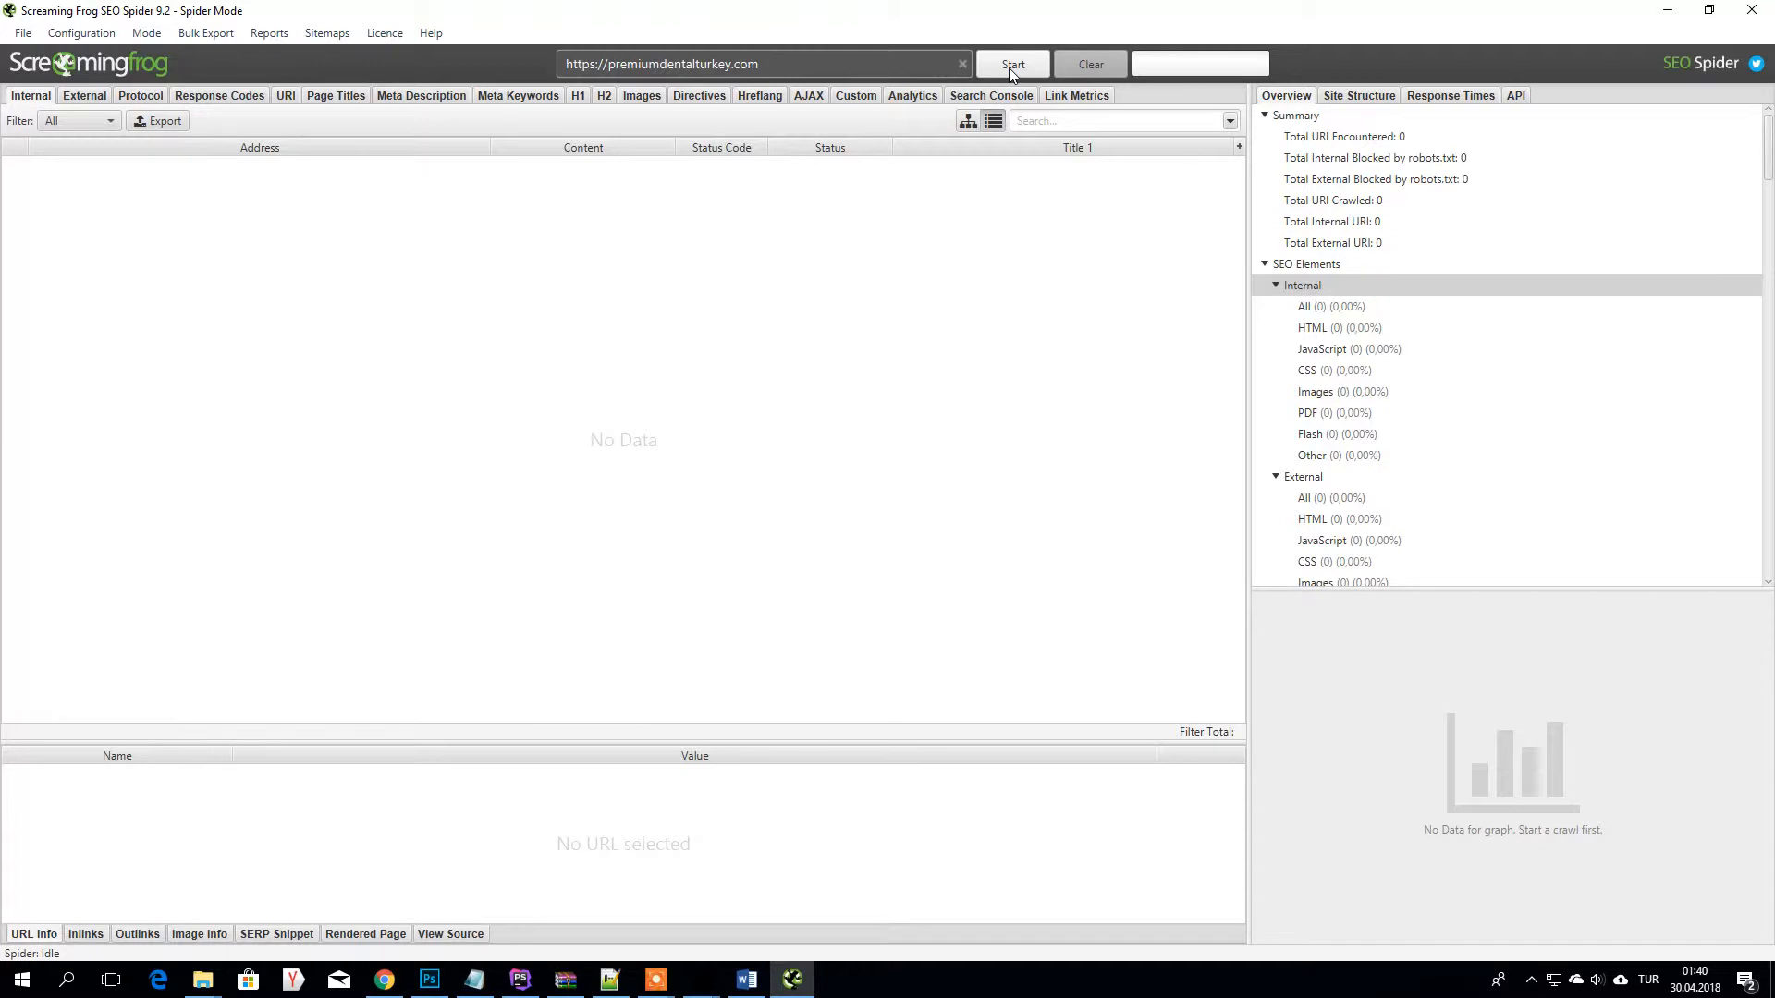
{"action": "mouse_move", "coordinate": [1012, 70]}
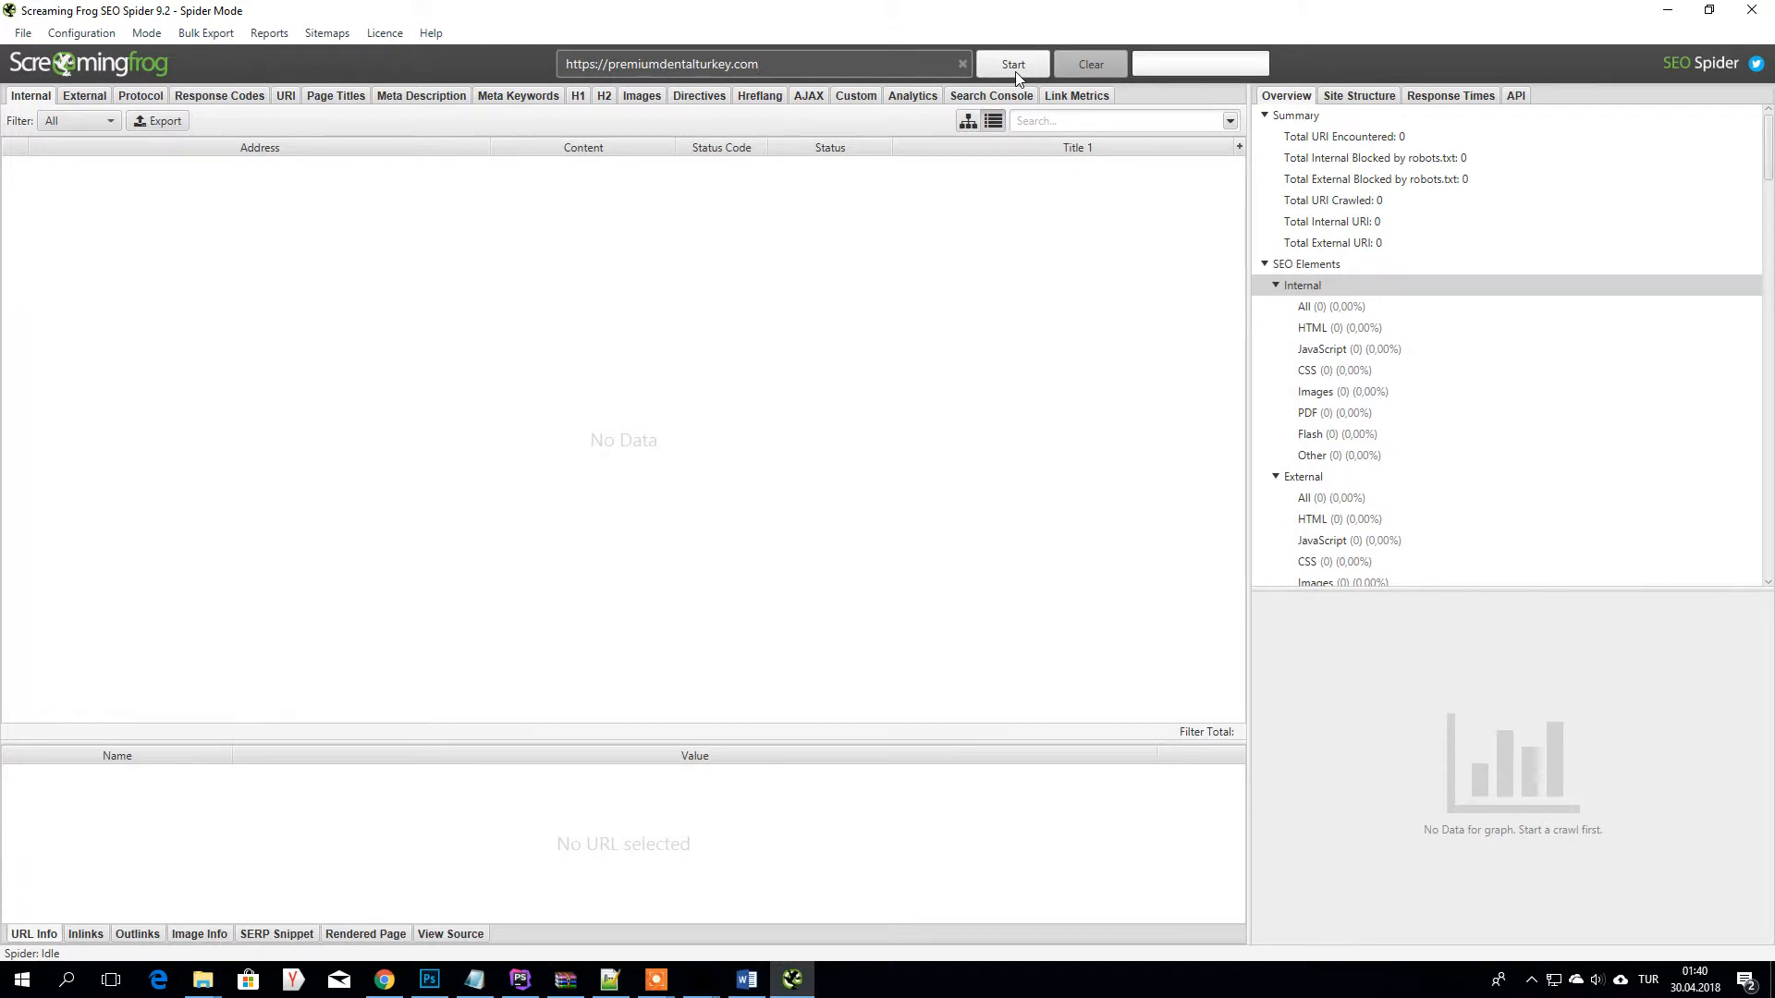
{"action": "left_click", "coordinate": [1011, 63]}
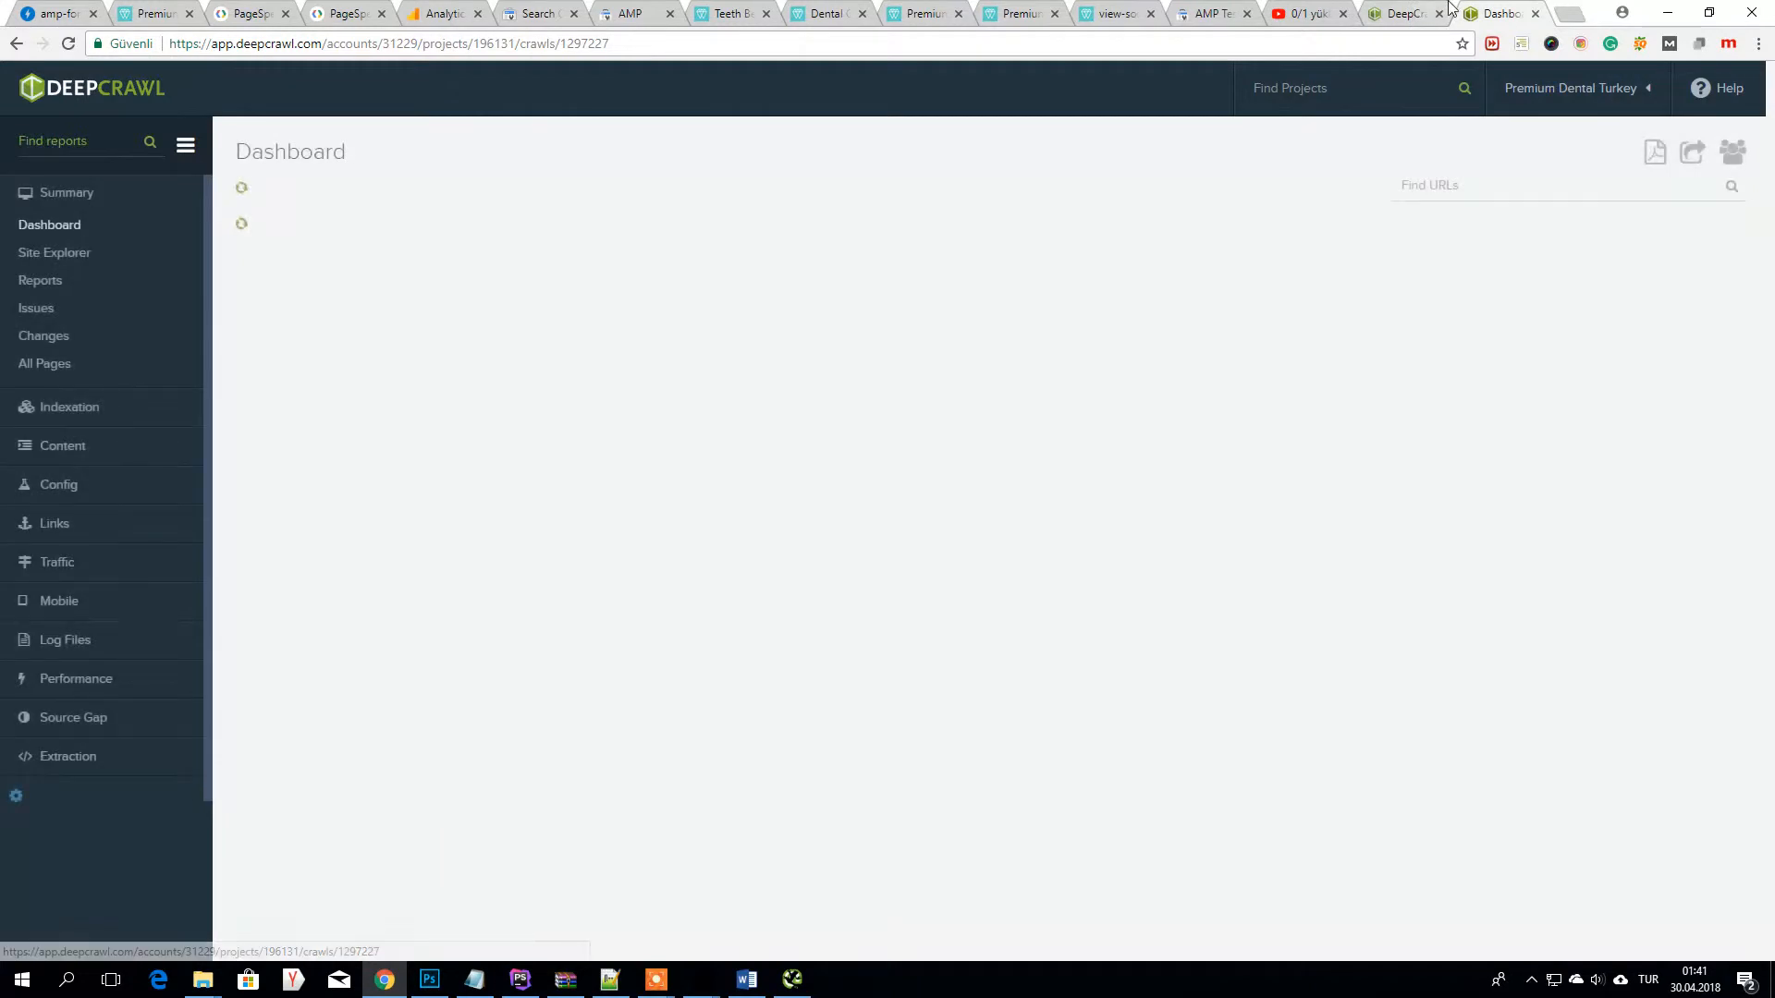
- View DeepCrawl's Pricing page and scroll to the Starter, Consultant and Corporate plan comparison
{"action": "left_click", "coordinate": [1400, 13]}
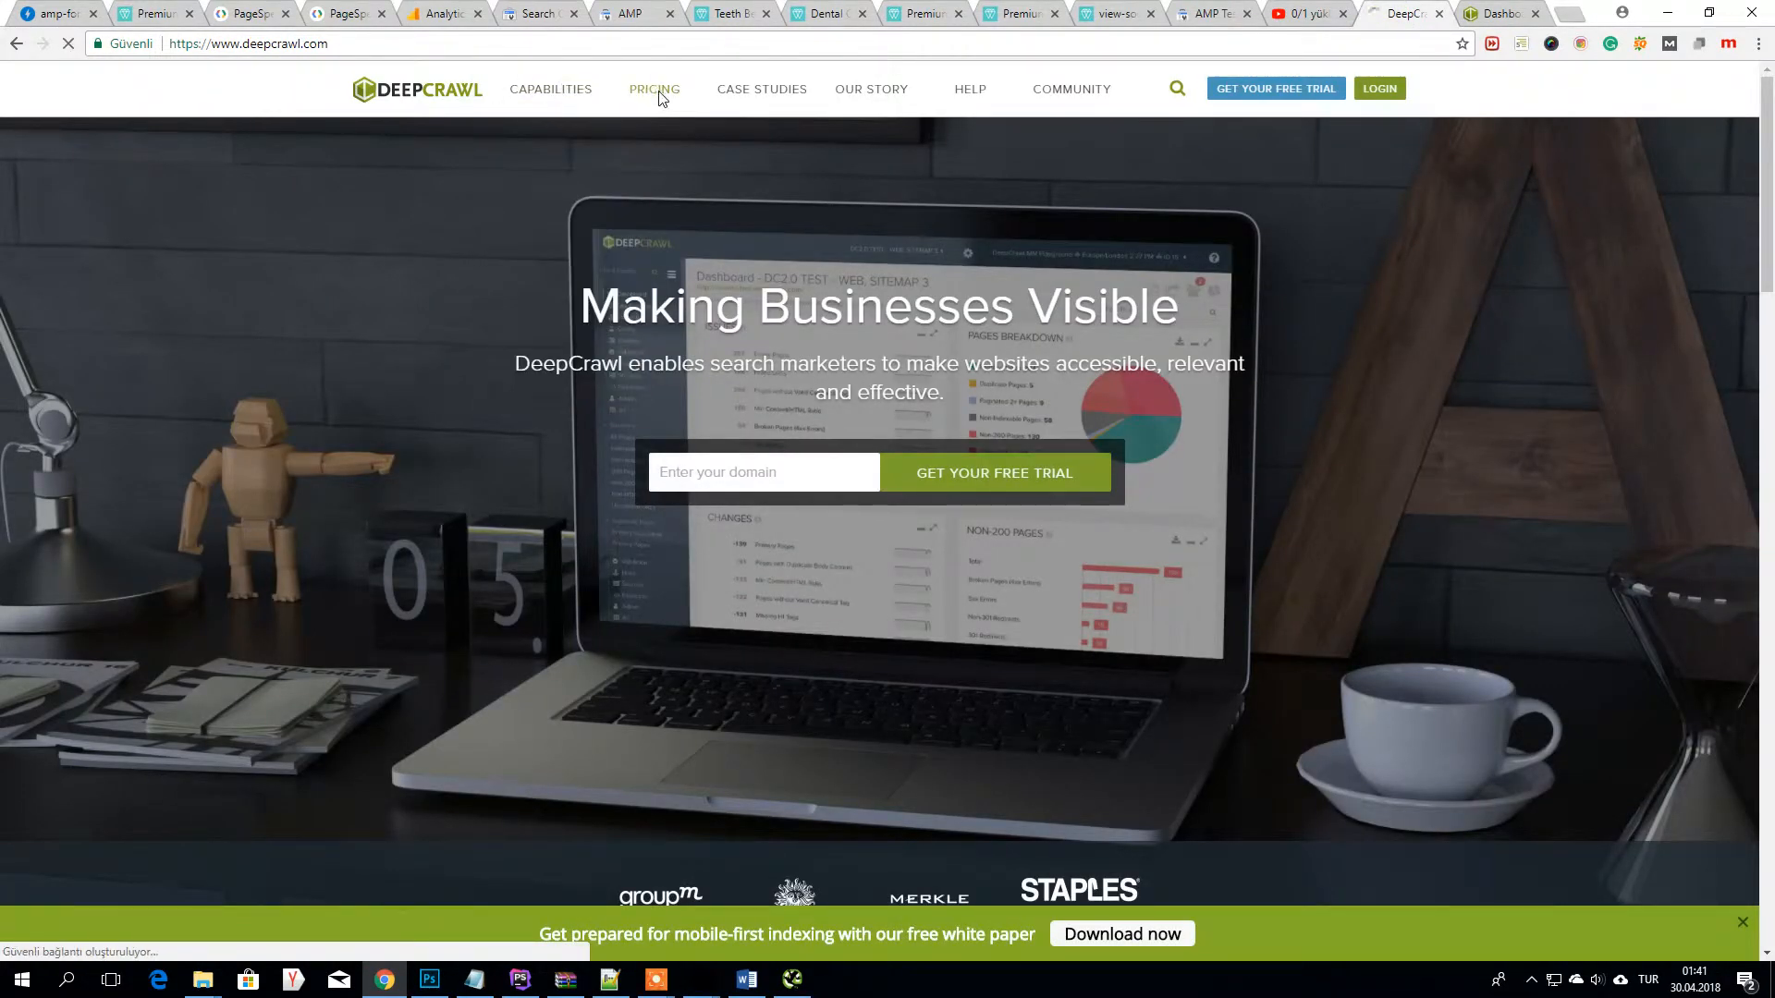
{"action": "left_click", "coordinate": [654, 89]}
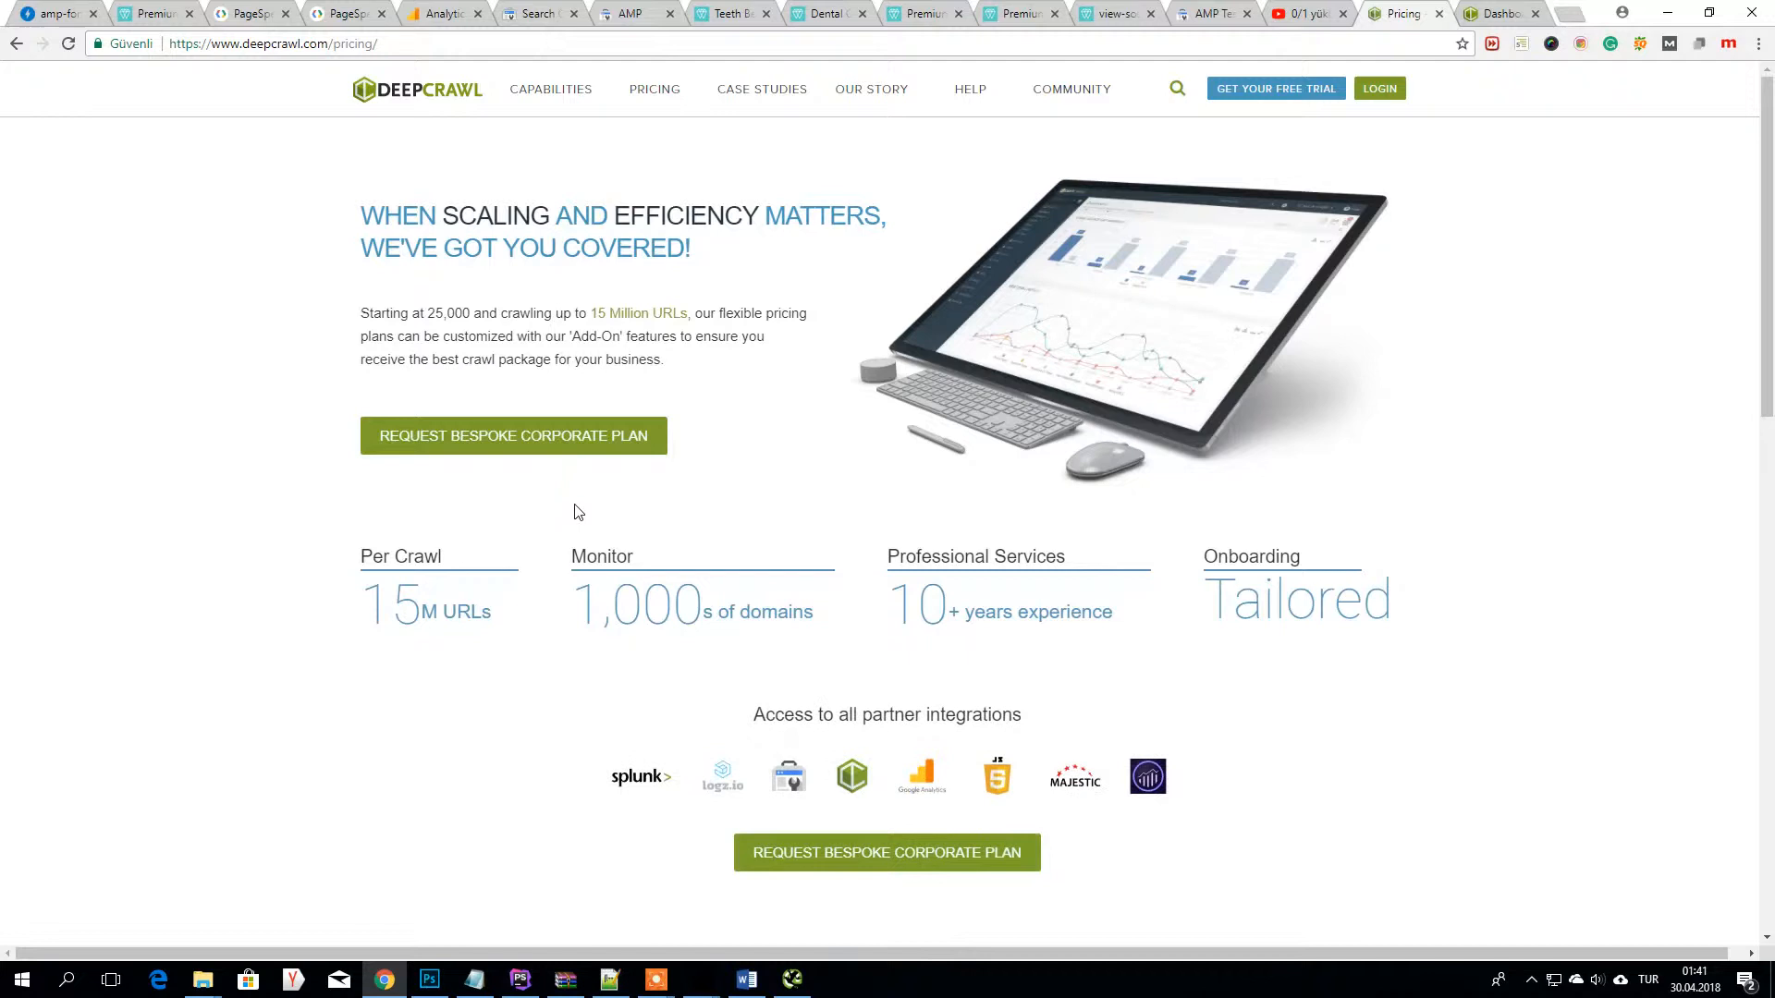
{"action": "scroll", "scroll_direction": "down", "scroll_amount": 3}
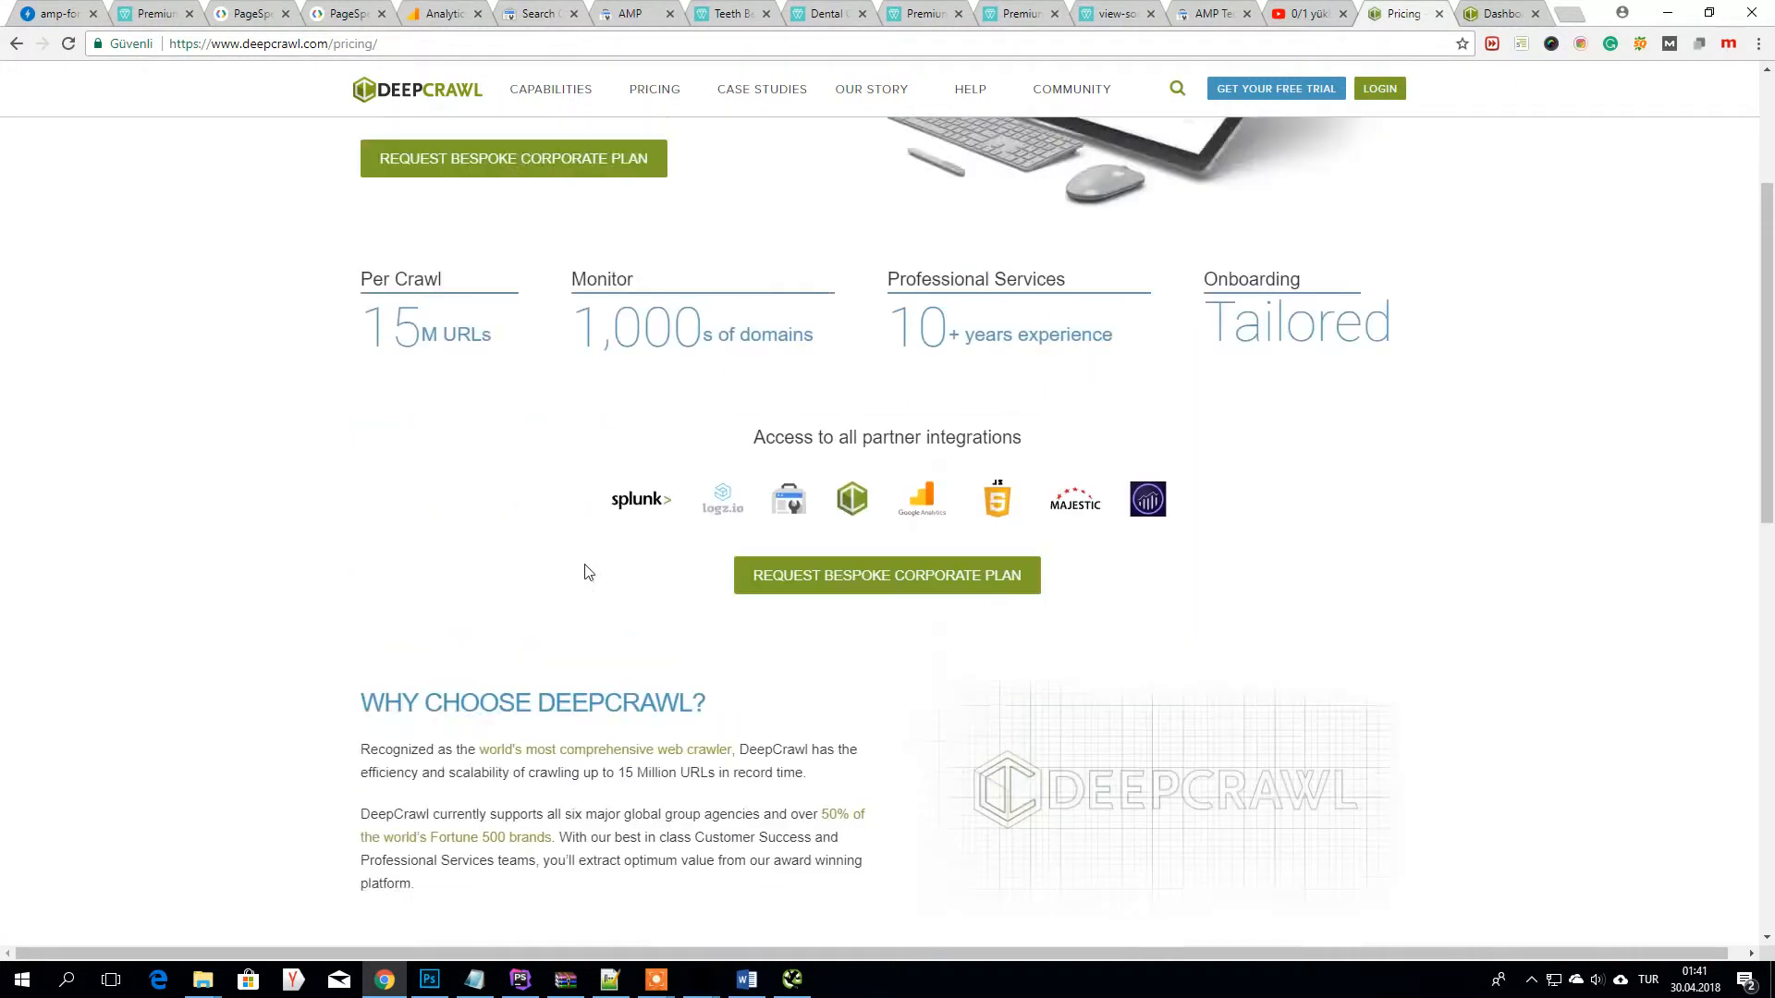
{"action": "scroll", "scroll_direction": "down", "scroll_amount": 3}
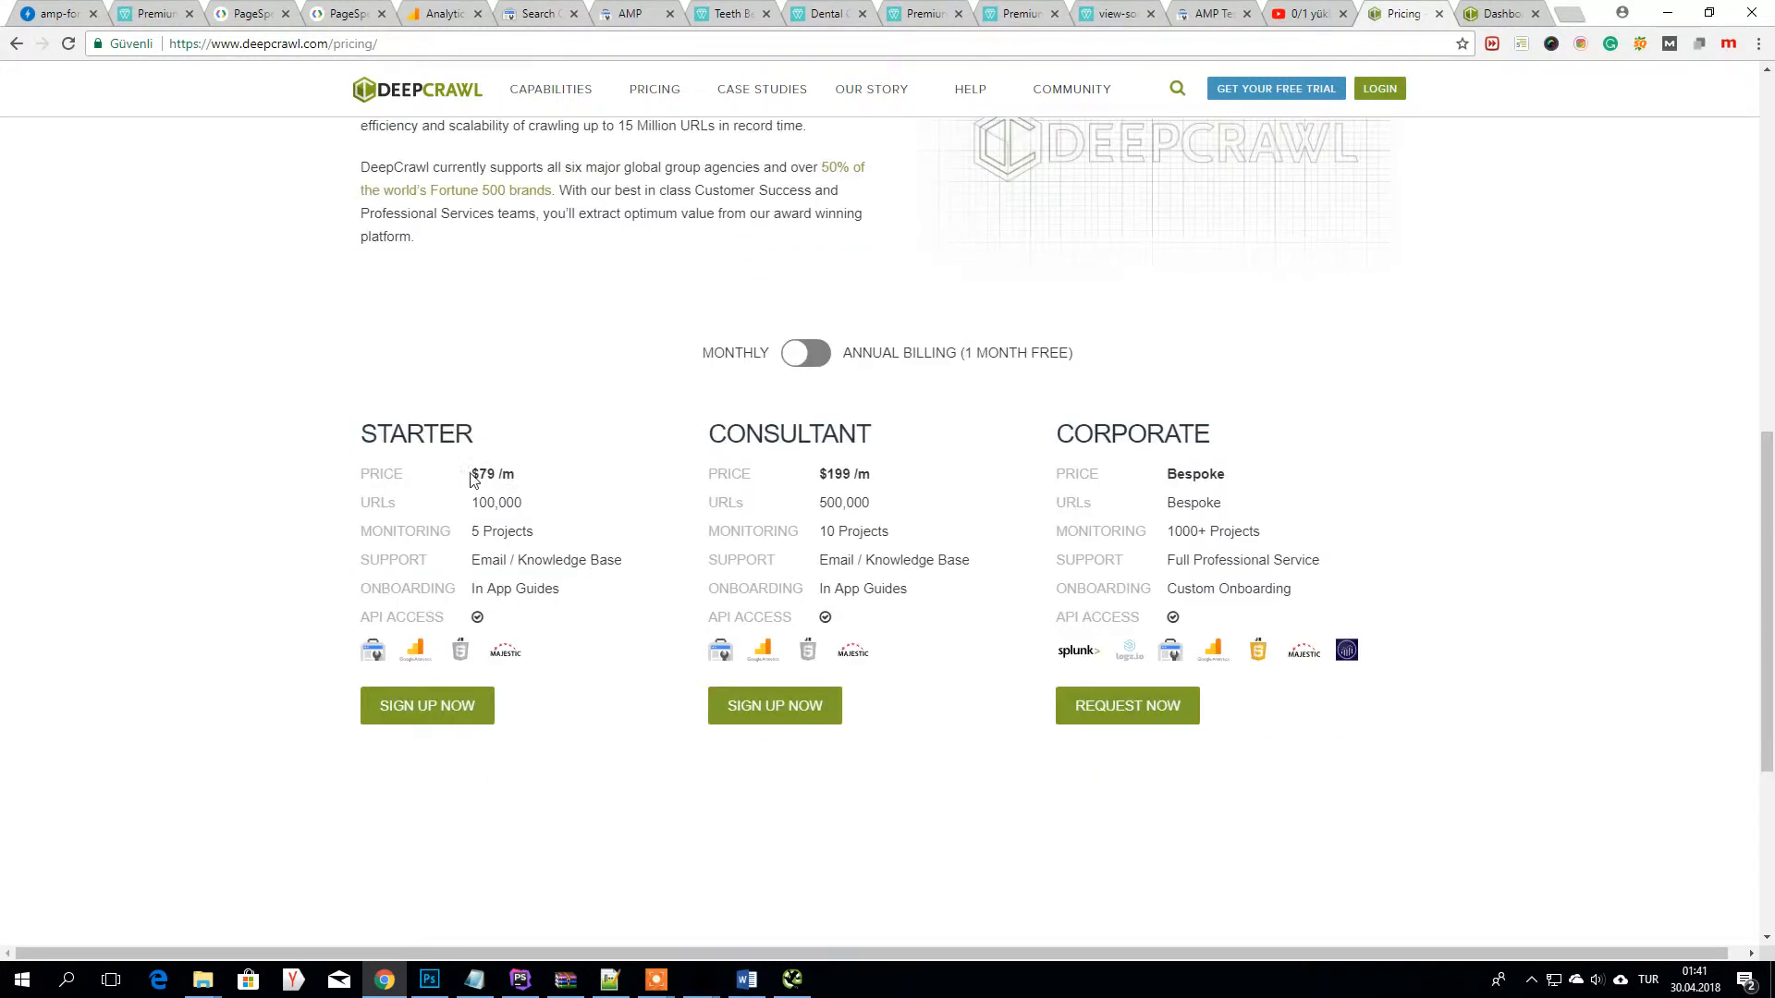
{"action": "double_click", "coordinate": [491, 473]}
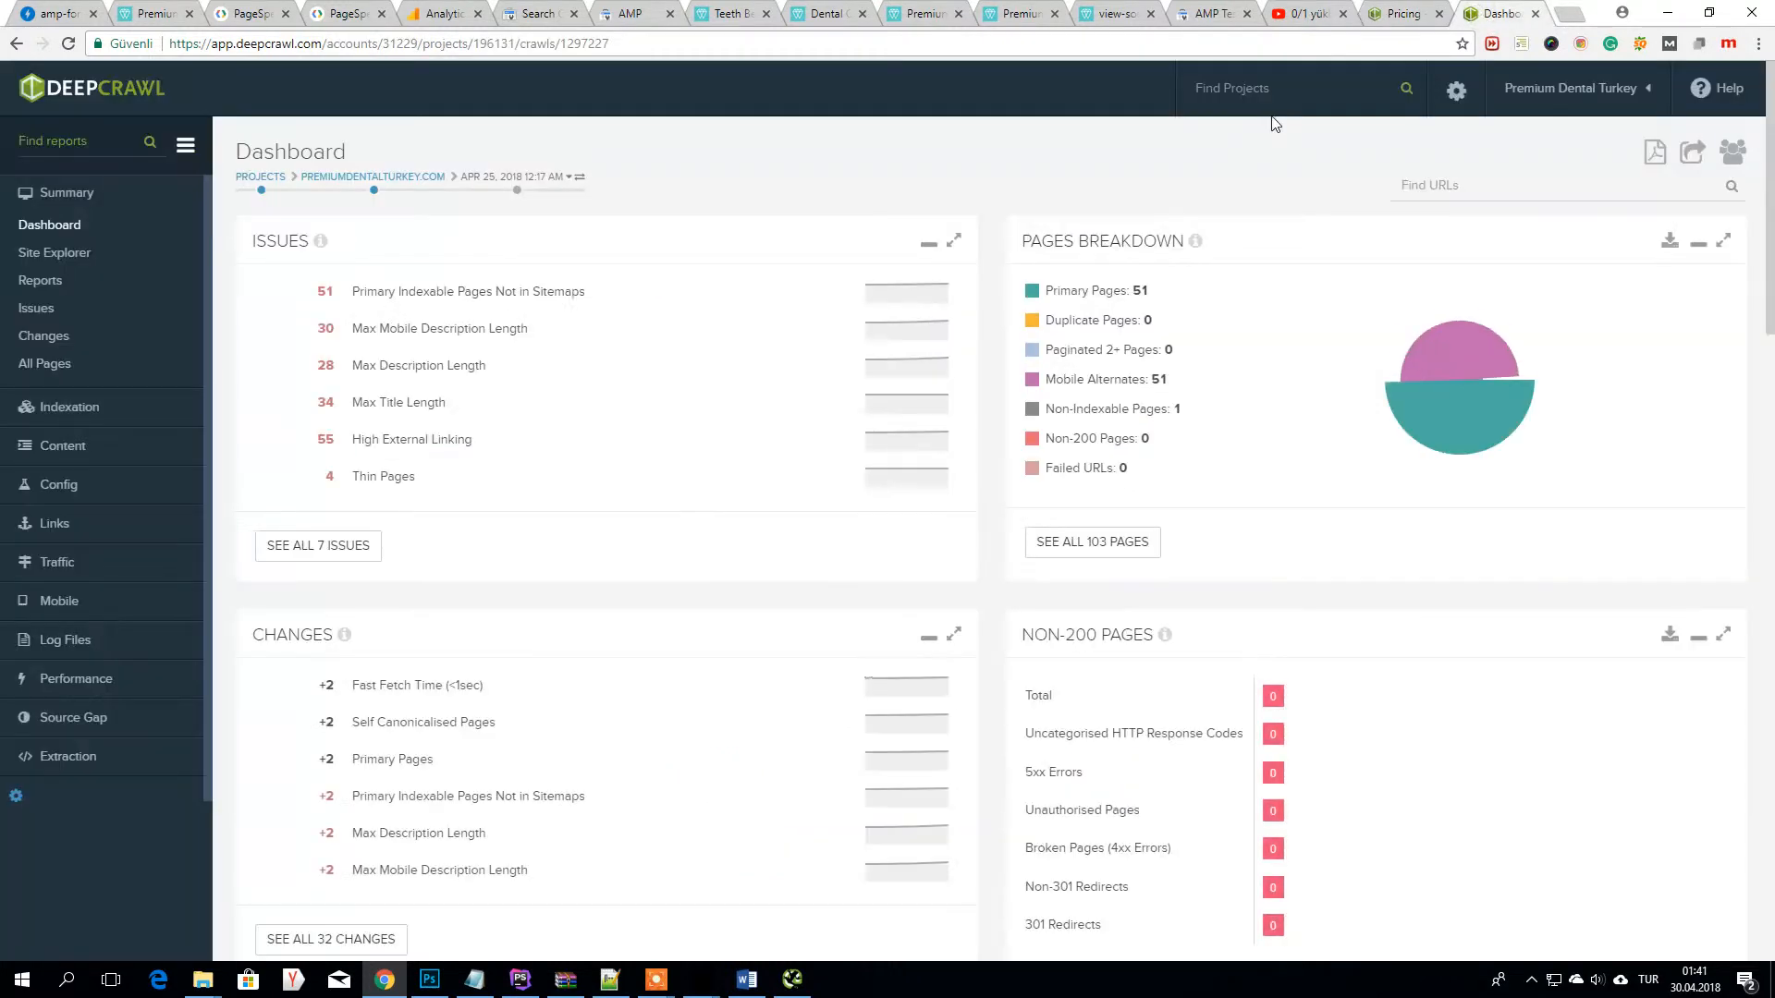
{"action": "mouse_move", "coordinate": [1461, 384]}
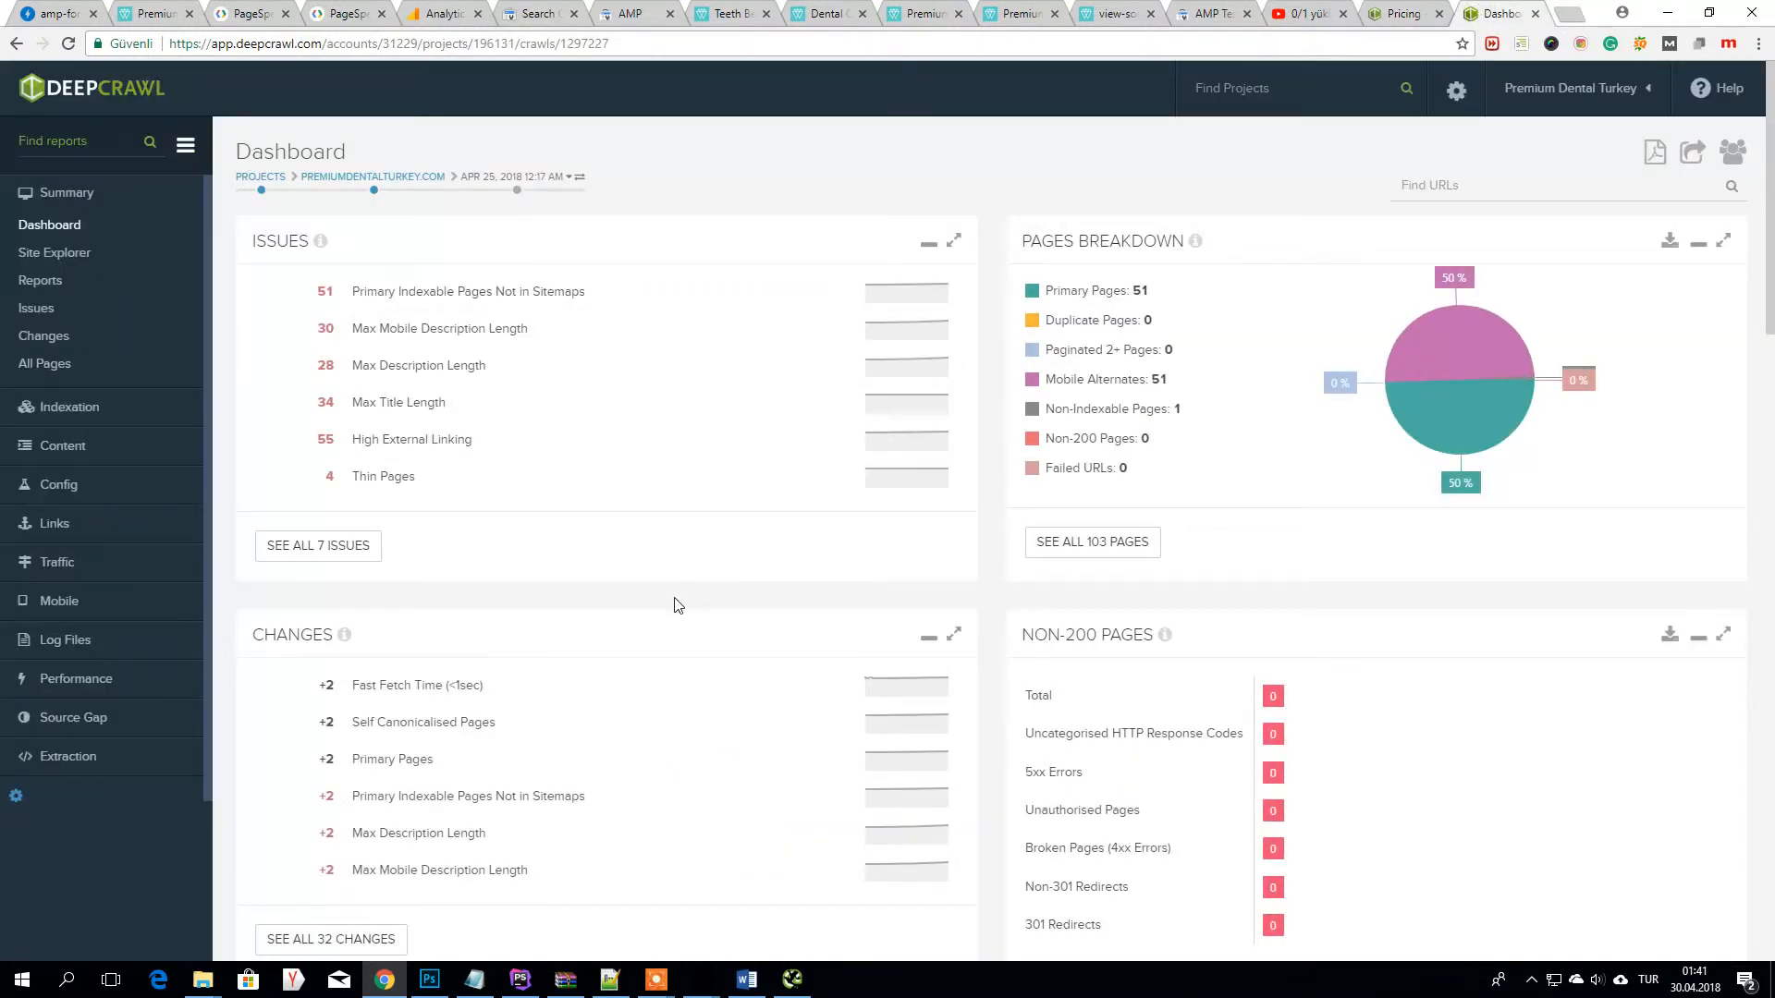
{"action": "mouse_move", "coordinate": [551, 183]}
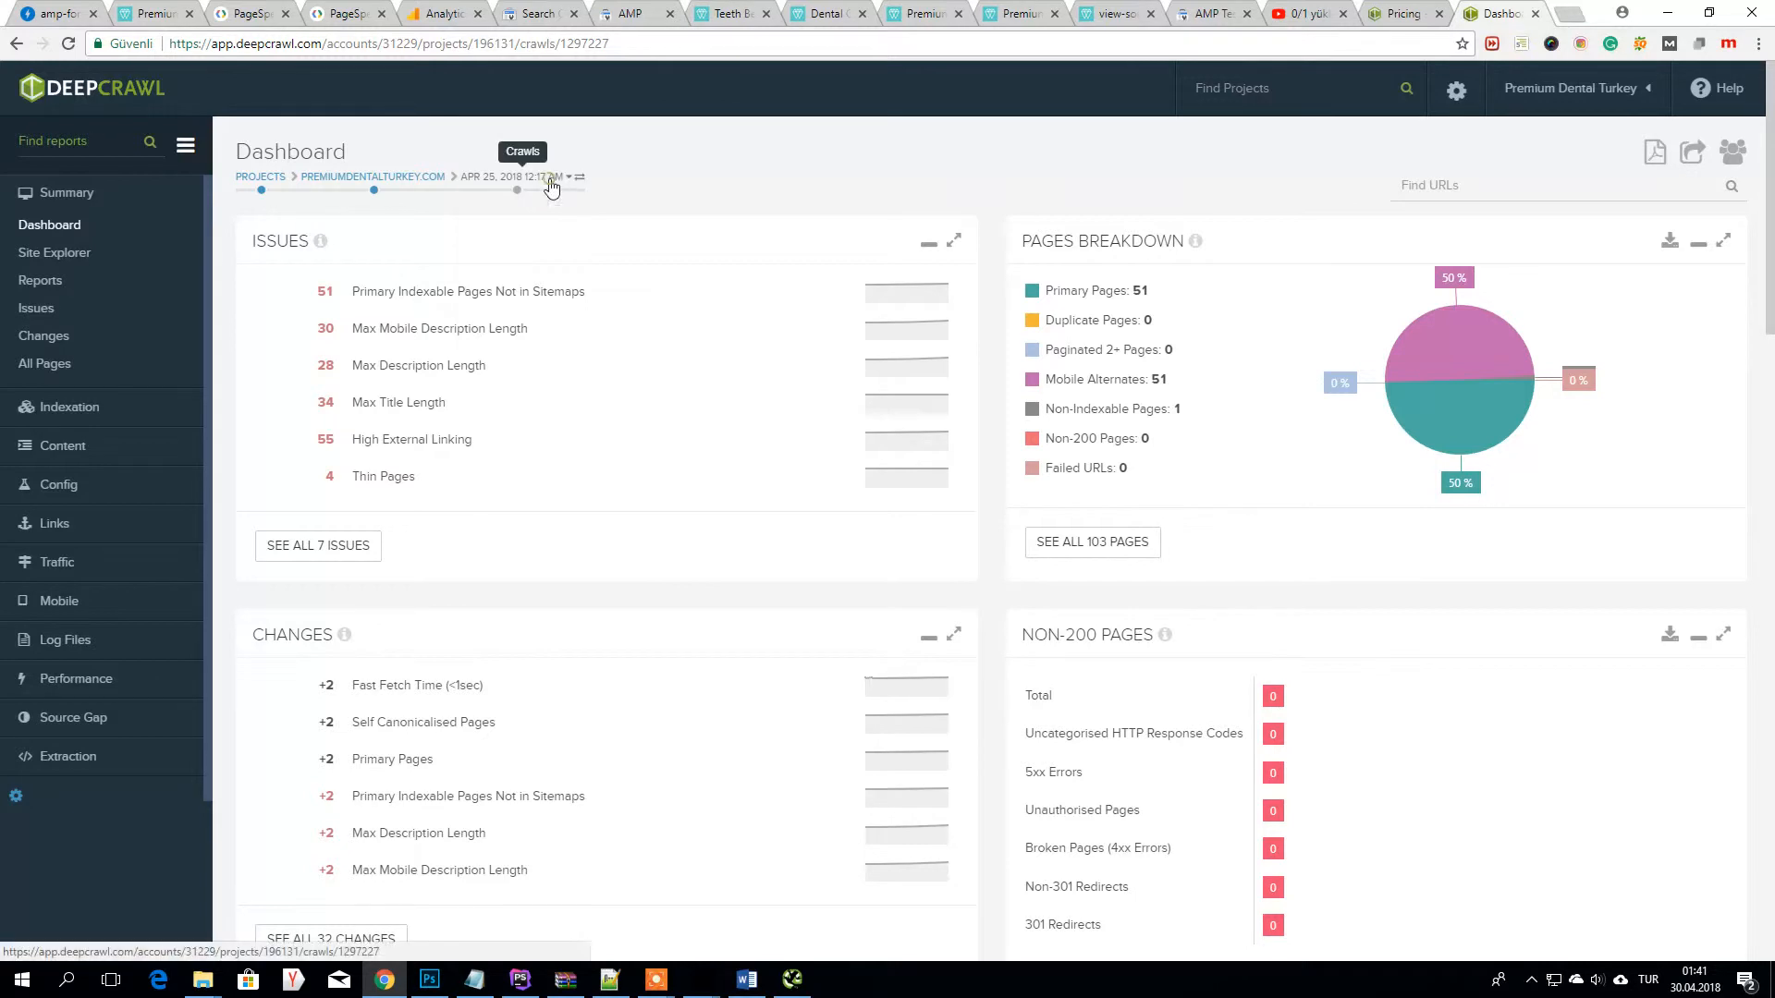
- From the crawl dropdown, open the Crawls list and unarchive the Apr 19, 2018 10:08 AM crawl
{"action": "left_click", "coordinate": [568, 177]}
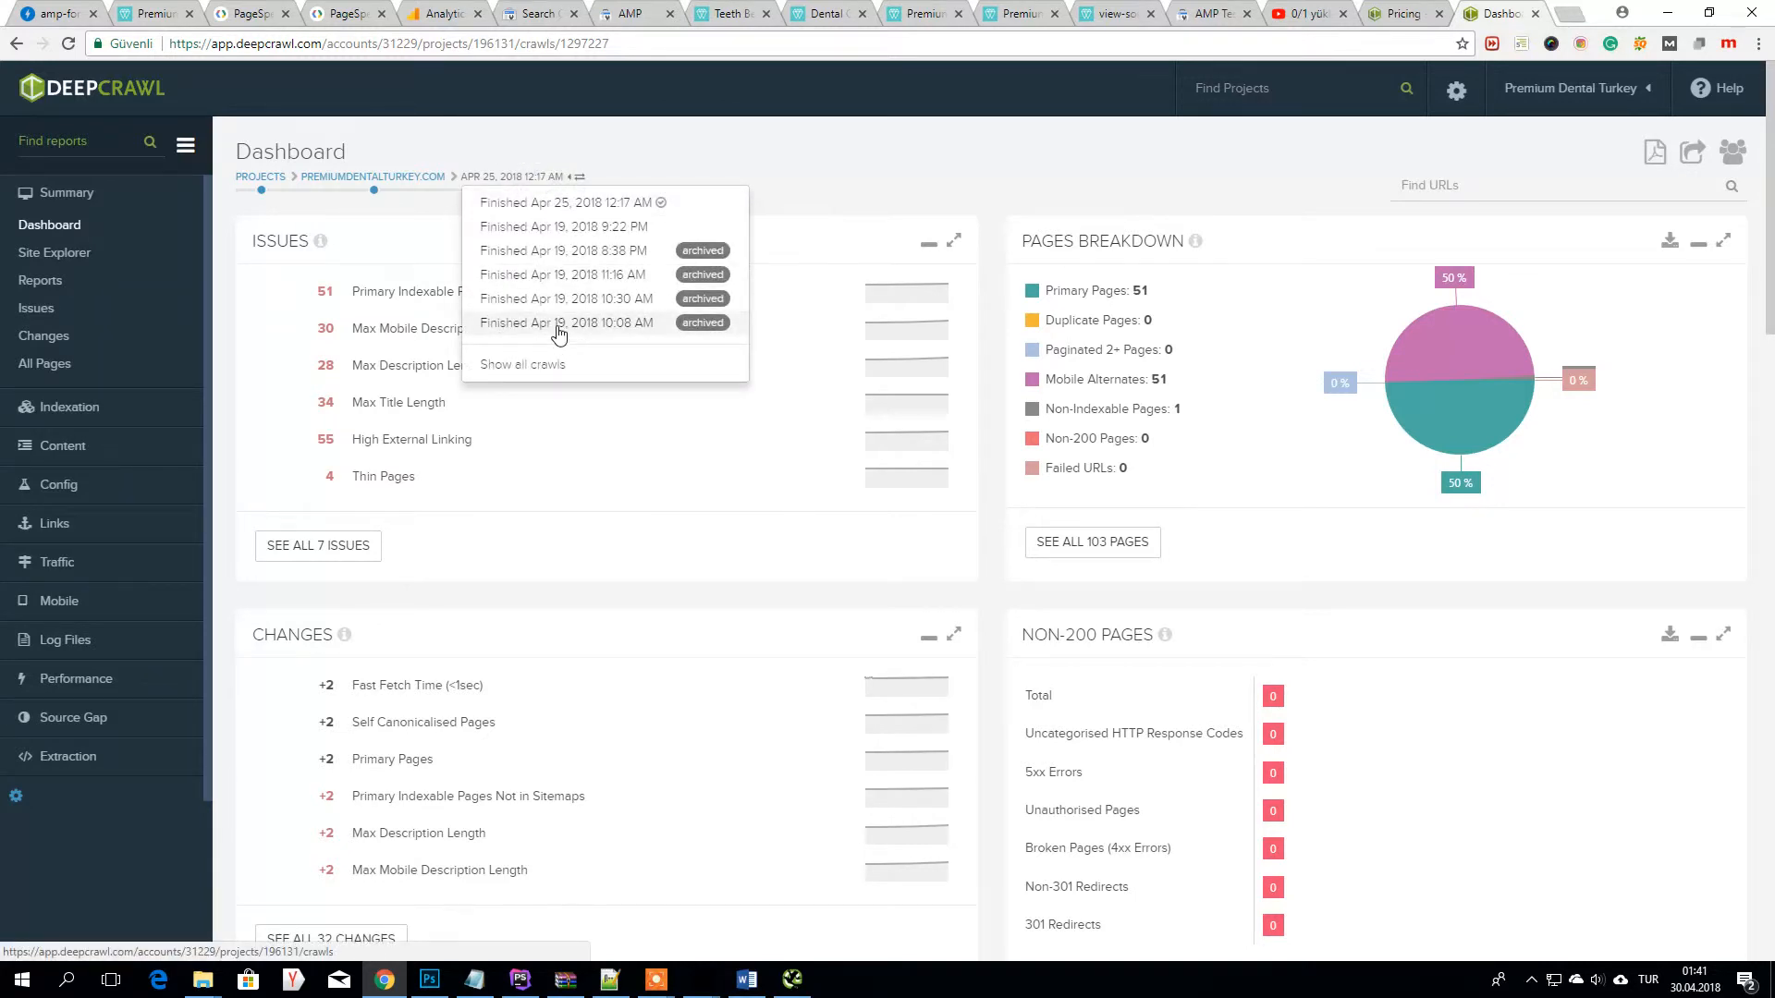
{"action": "left_click", "coordinate": [519, 364]}
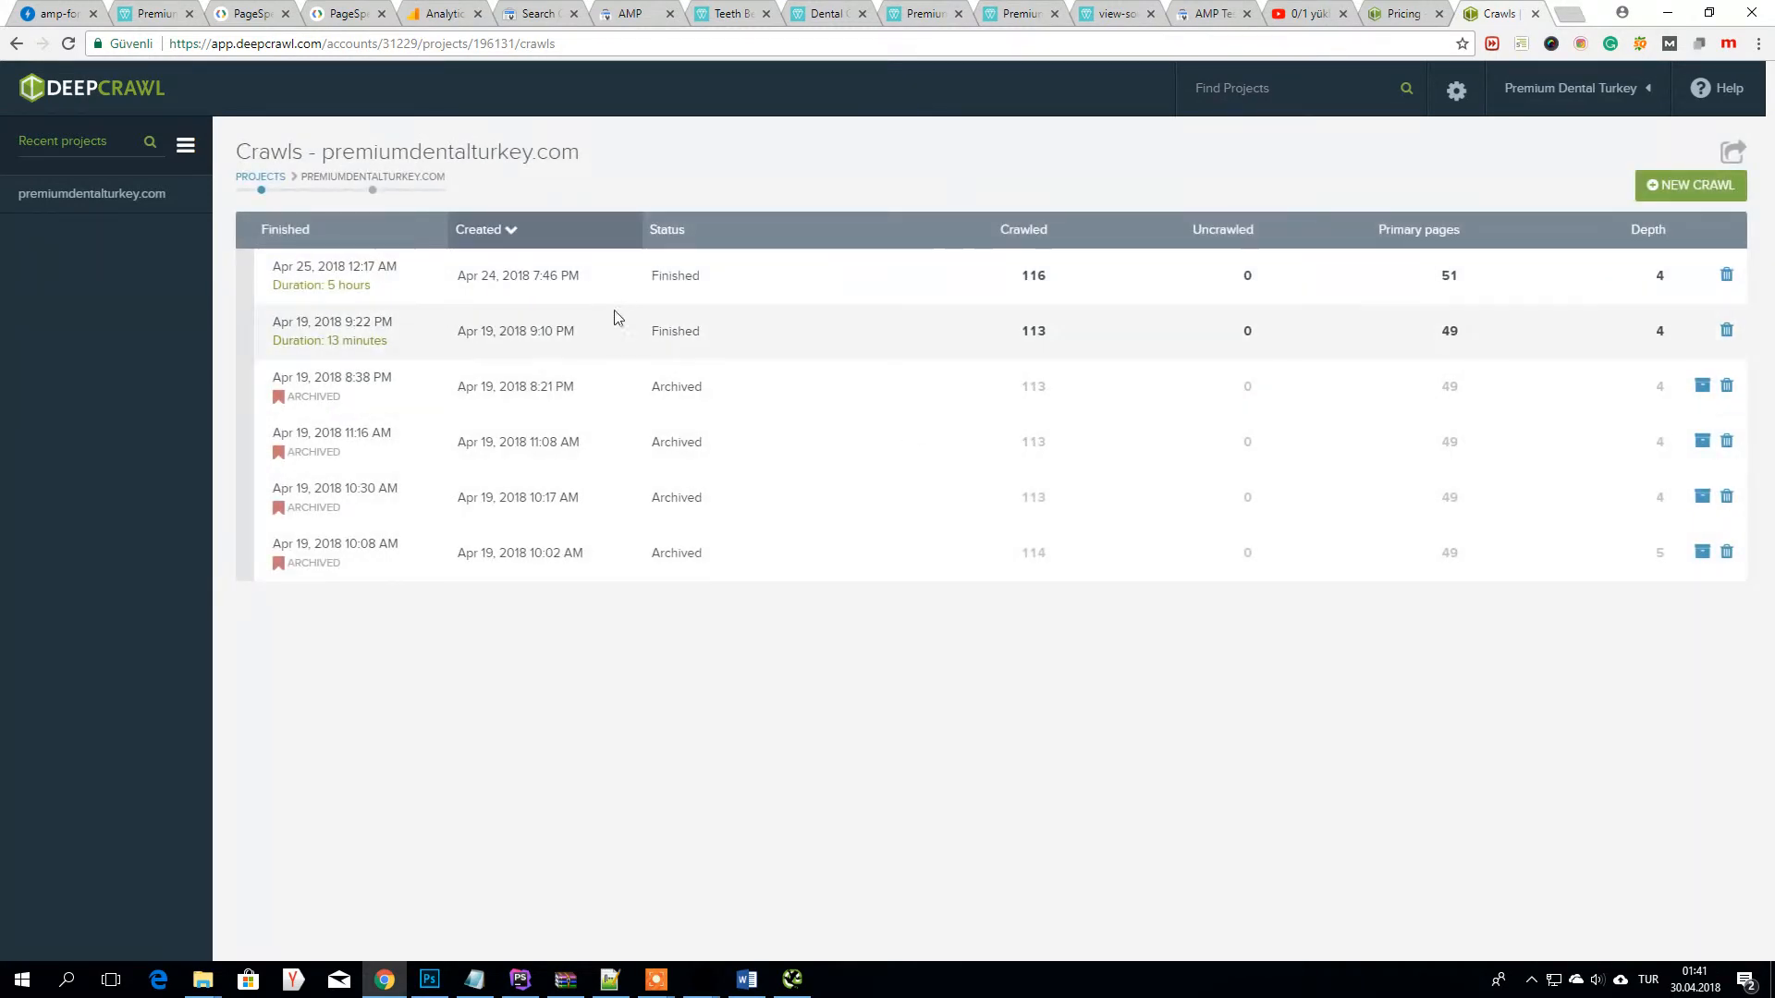
{"action": "mouse_move", "coordinate": [305, 562]}
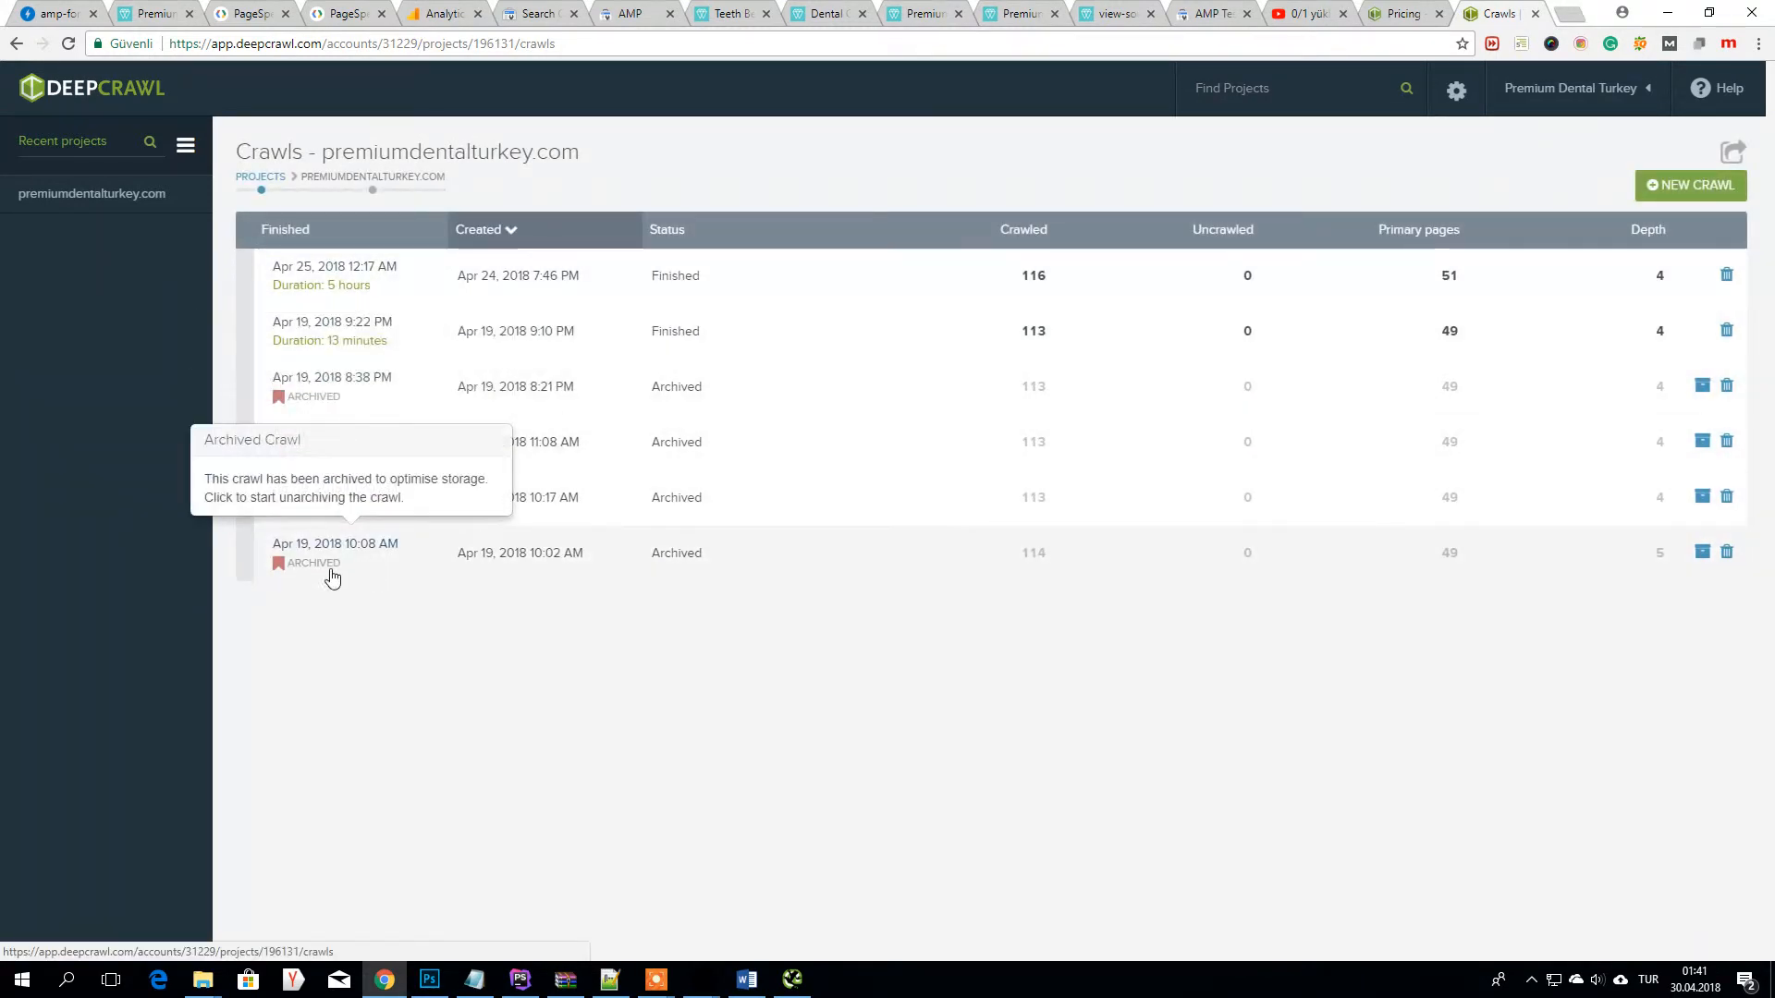
{"action": "left_click", "coordinate": [307, 562]}
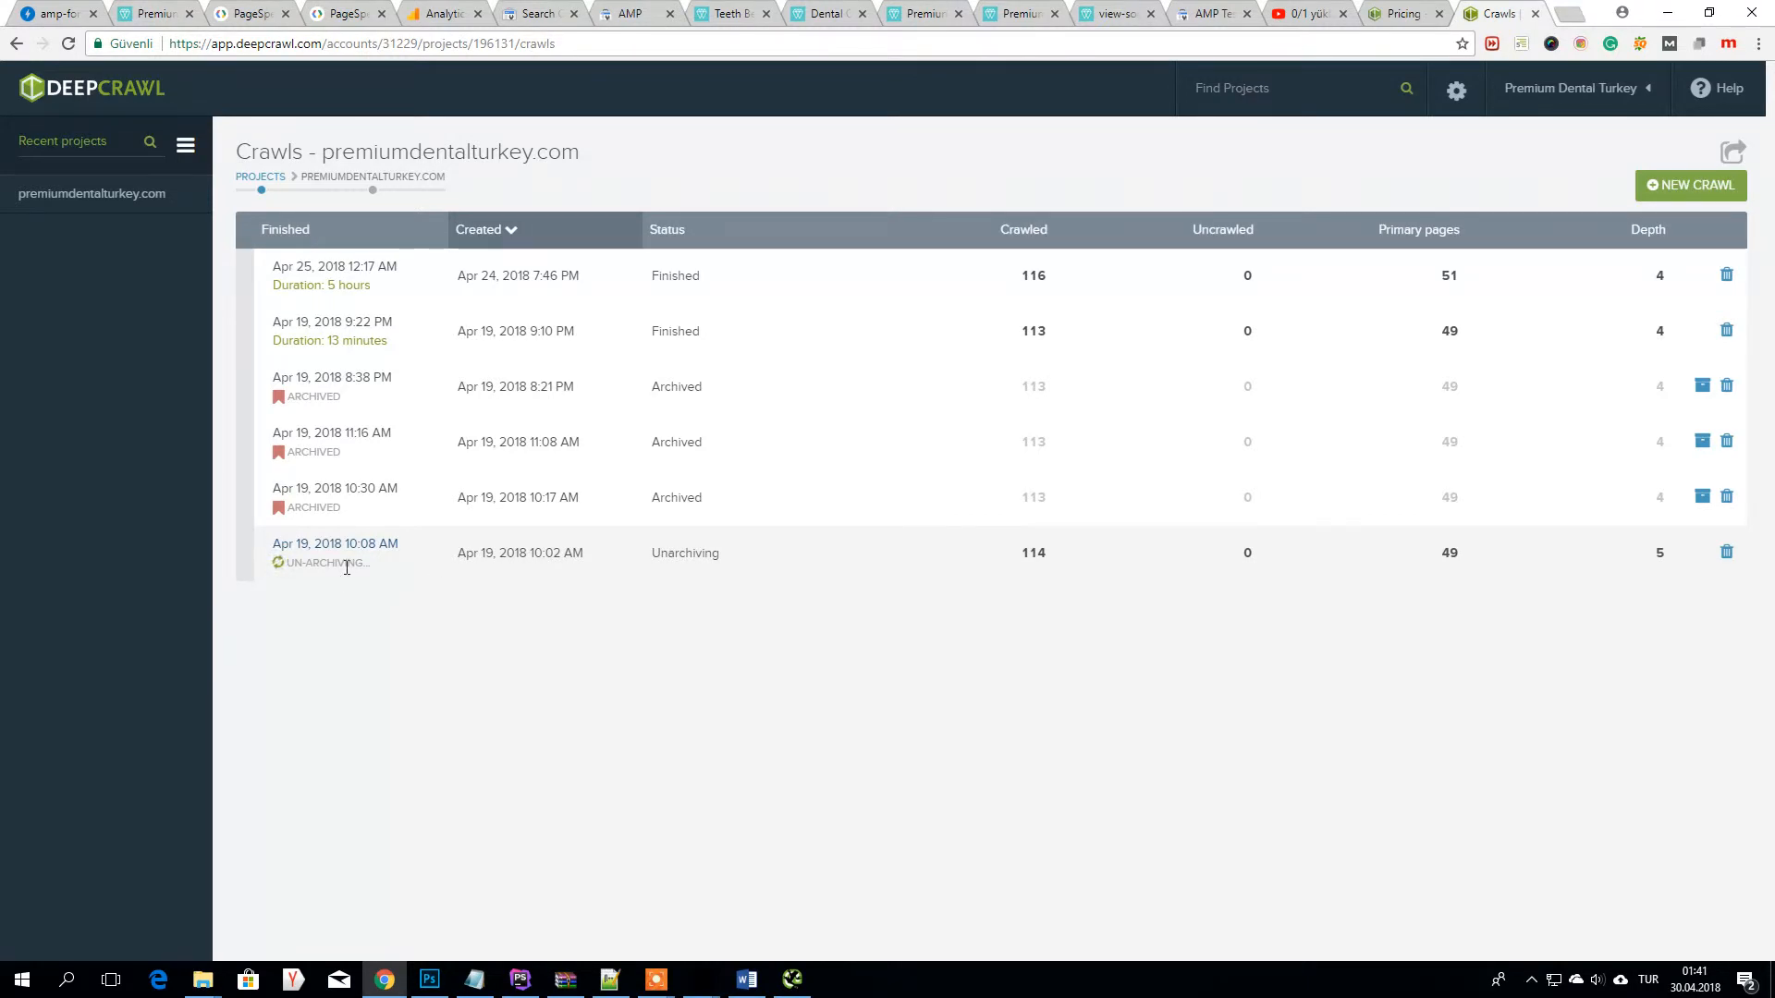
{"action": "mouse_move", "coordinate": [492, 583]}
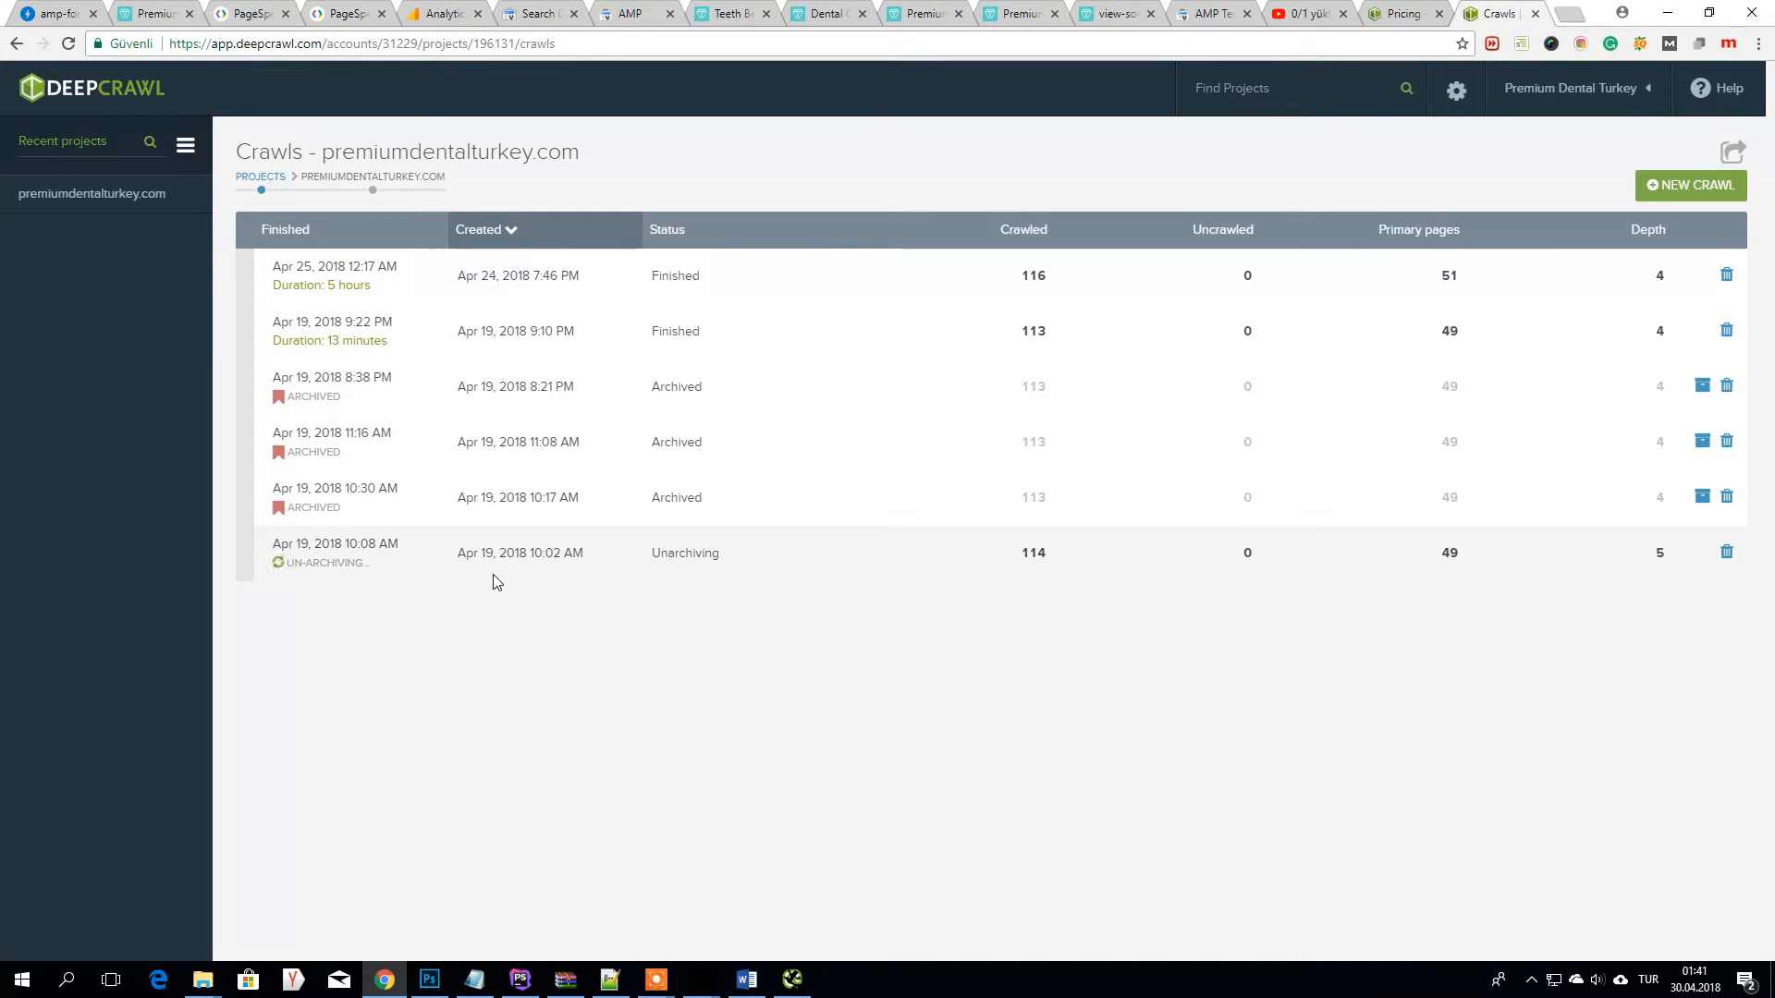
{"action": "mouse_move", "coordinate": [388, 577]}
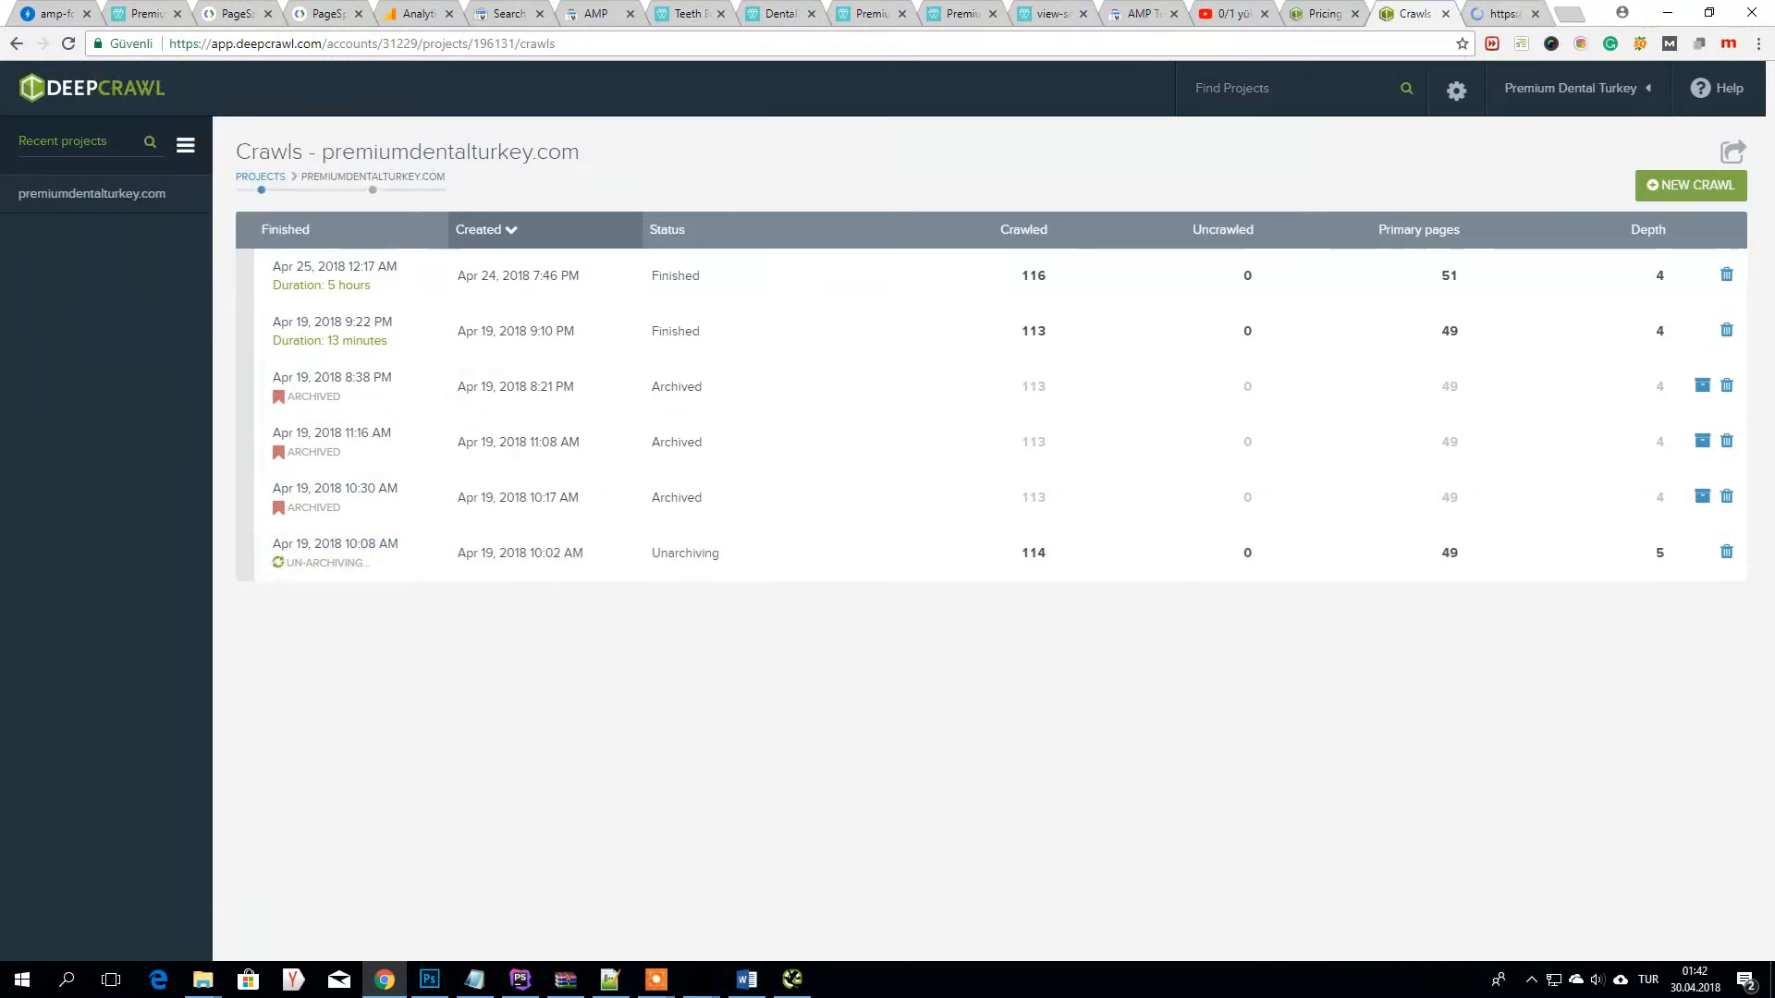
- From Projects, open premiumdentalturkey.com and its Mobile > Issues > Non-200 Mobile/AMP report
{"action": "left_click", "coordinate": [258, 177]}
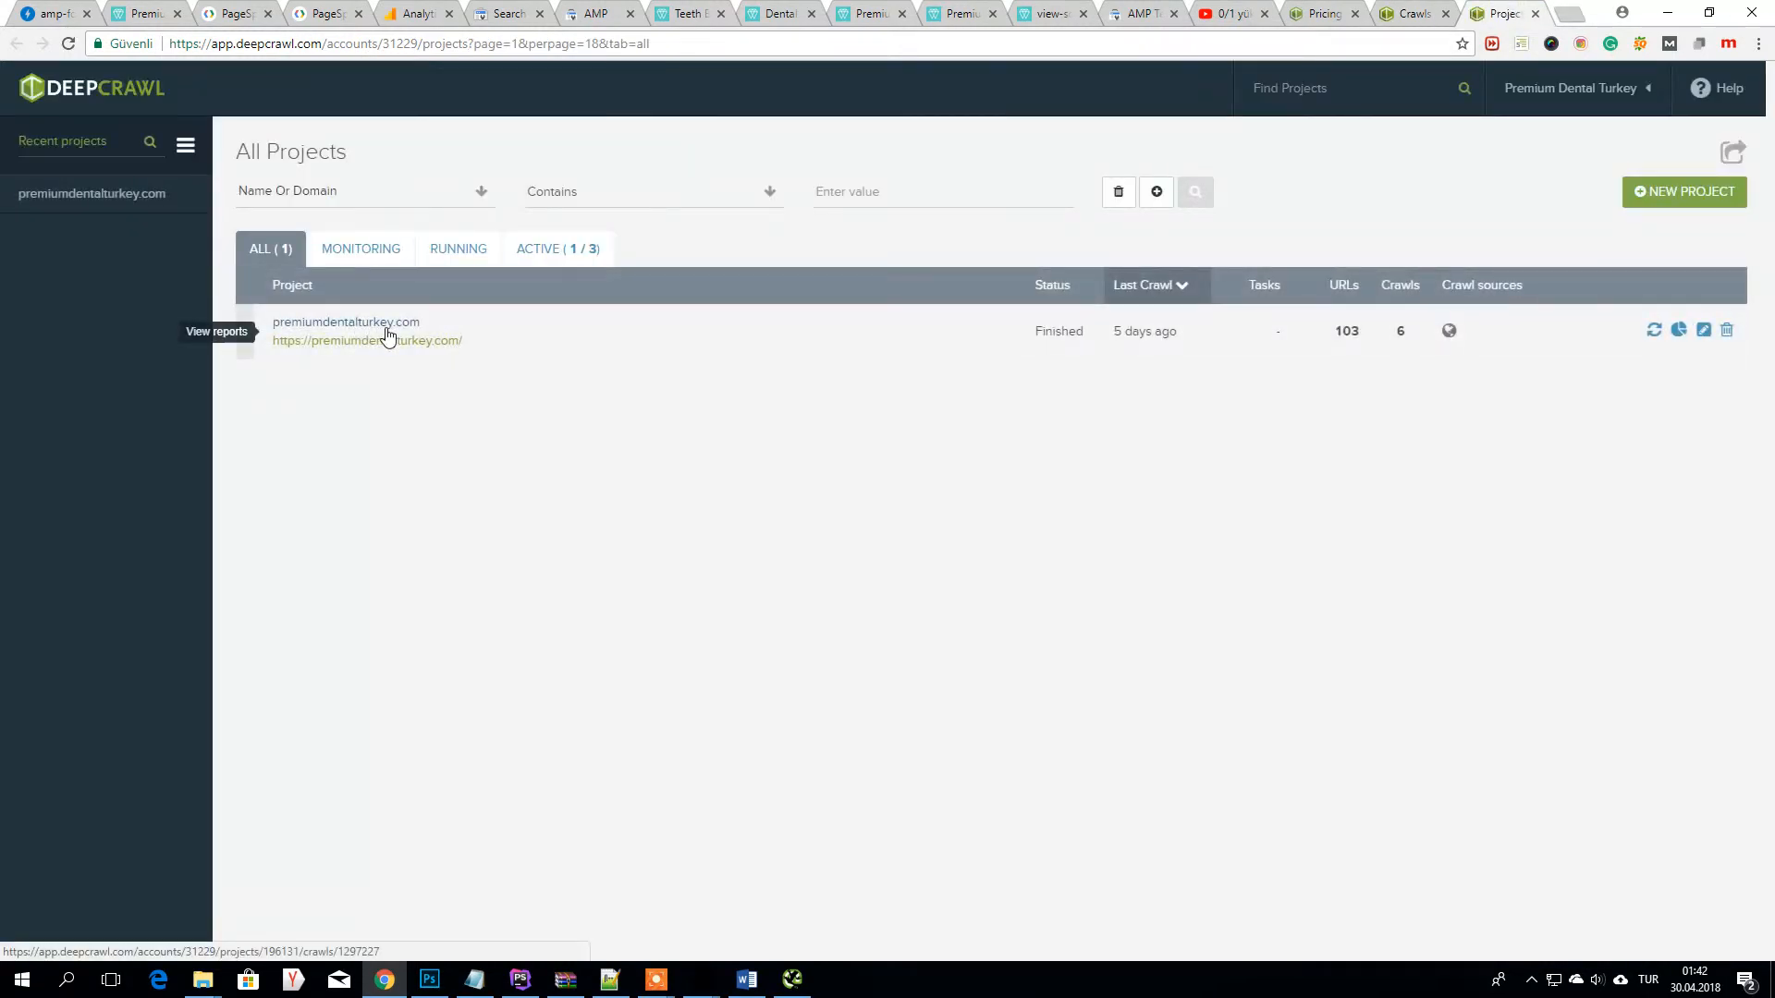
{"action": "left_click", "coordinate": [346, 321]}
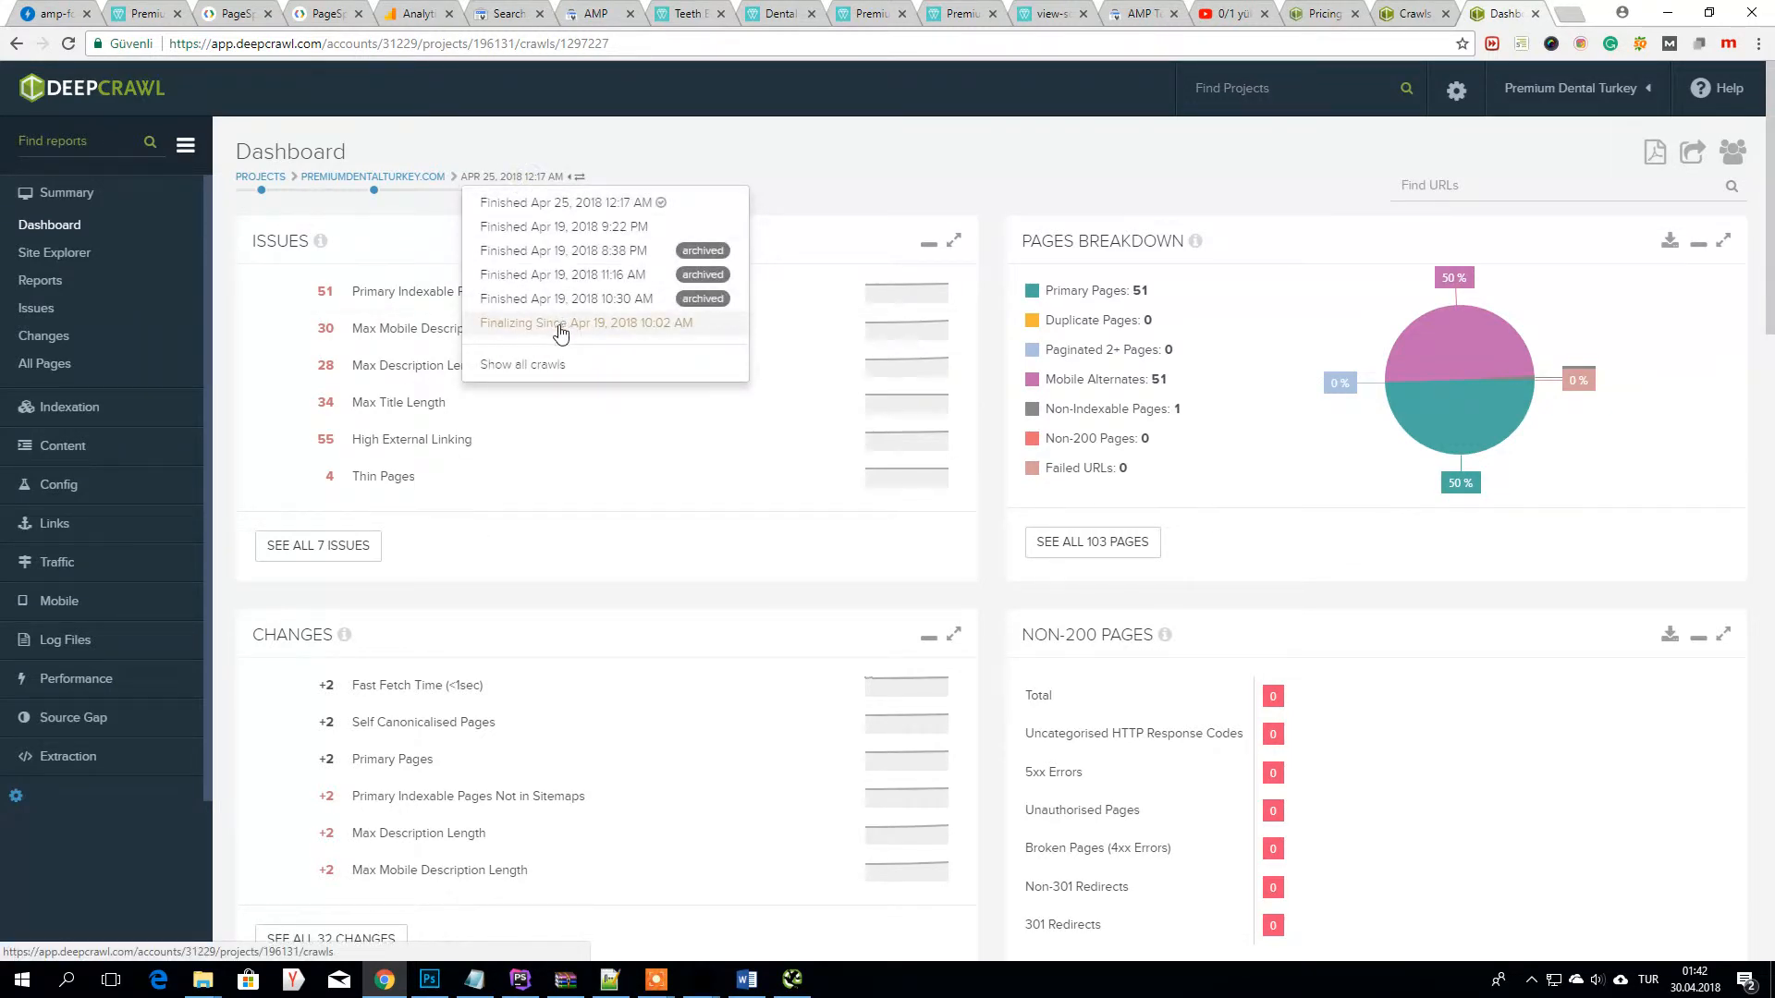
{"action": "mouse_move", "coordinate": [511, 562]}
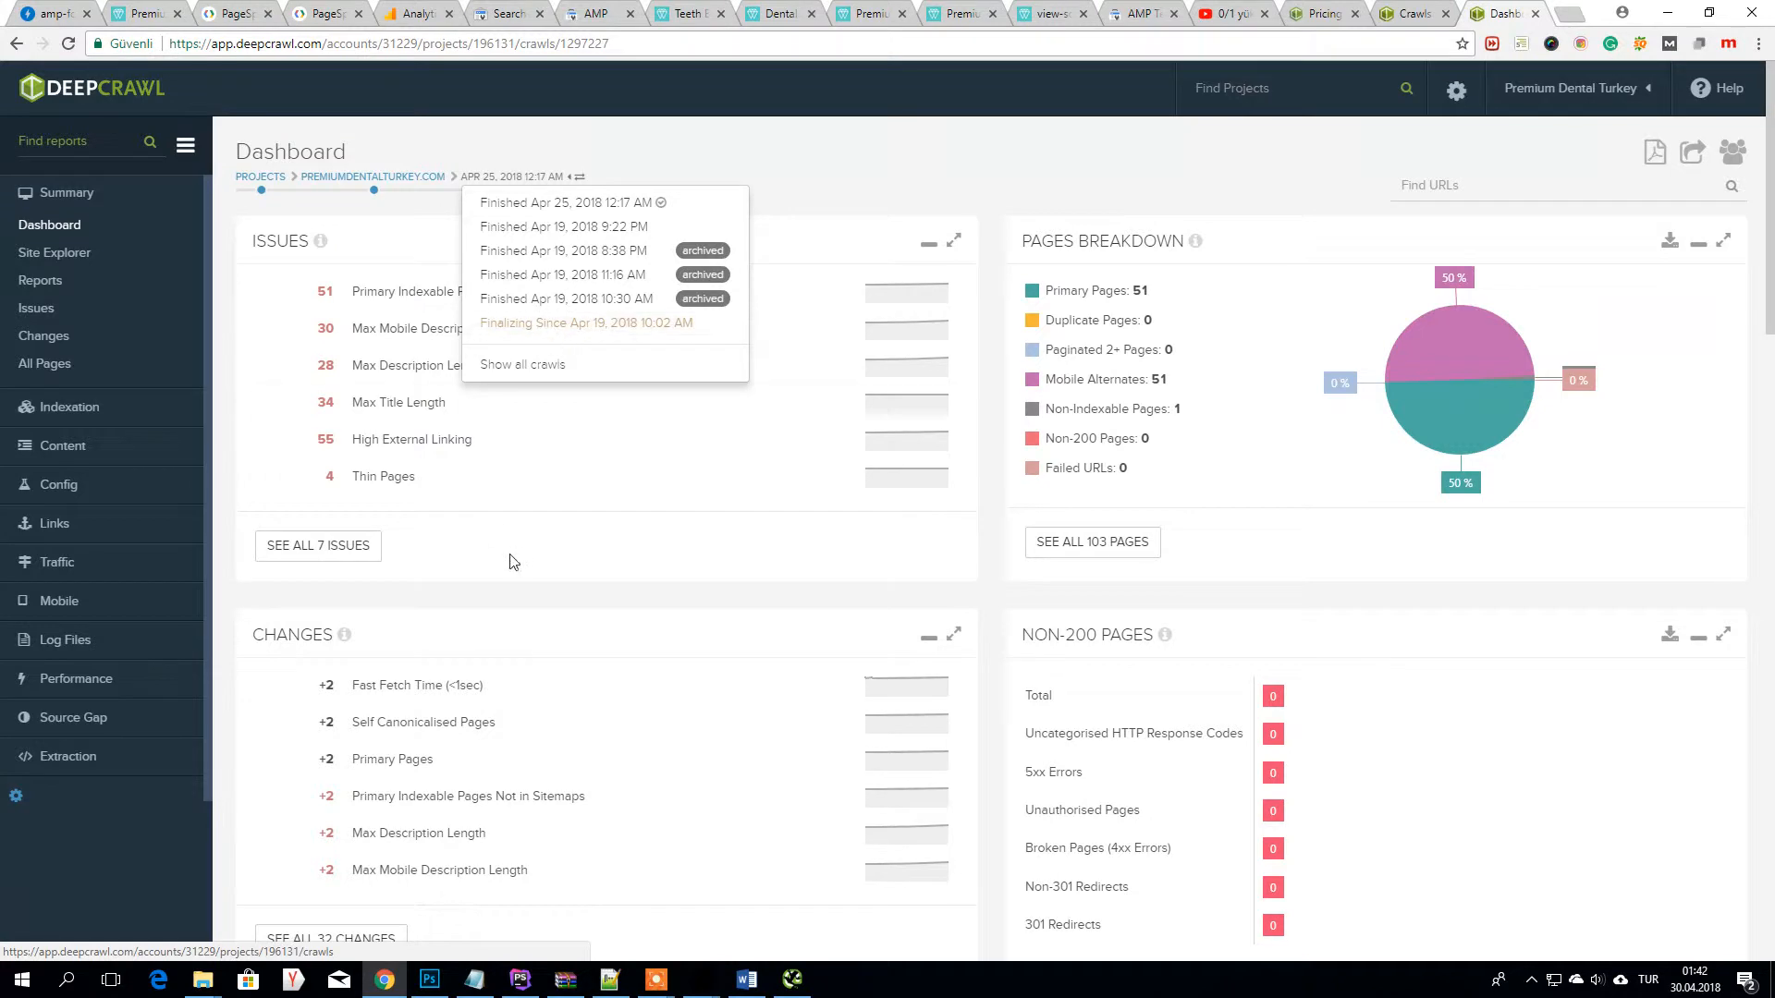
{"action": "scroll", "scroll_direction": "down", "scroll_amount": 3}
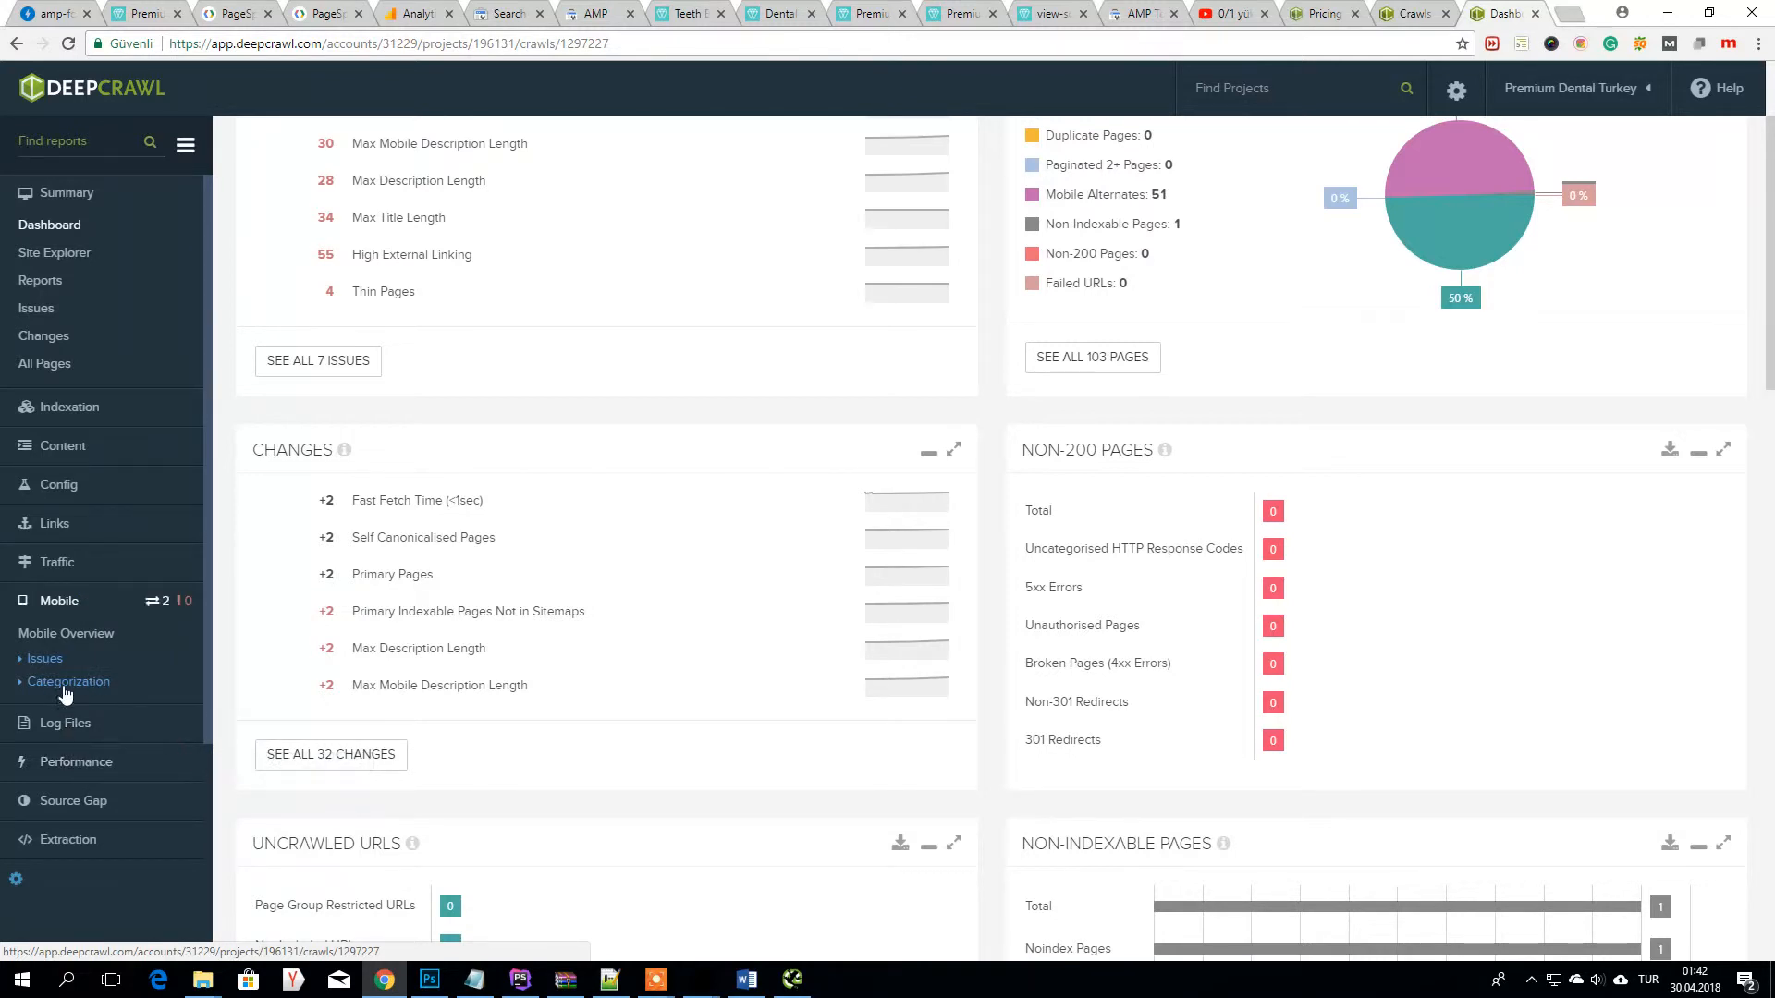
{"action": "left_click", "coordinate": [44, 658]}
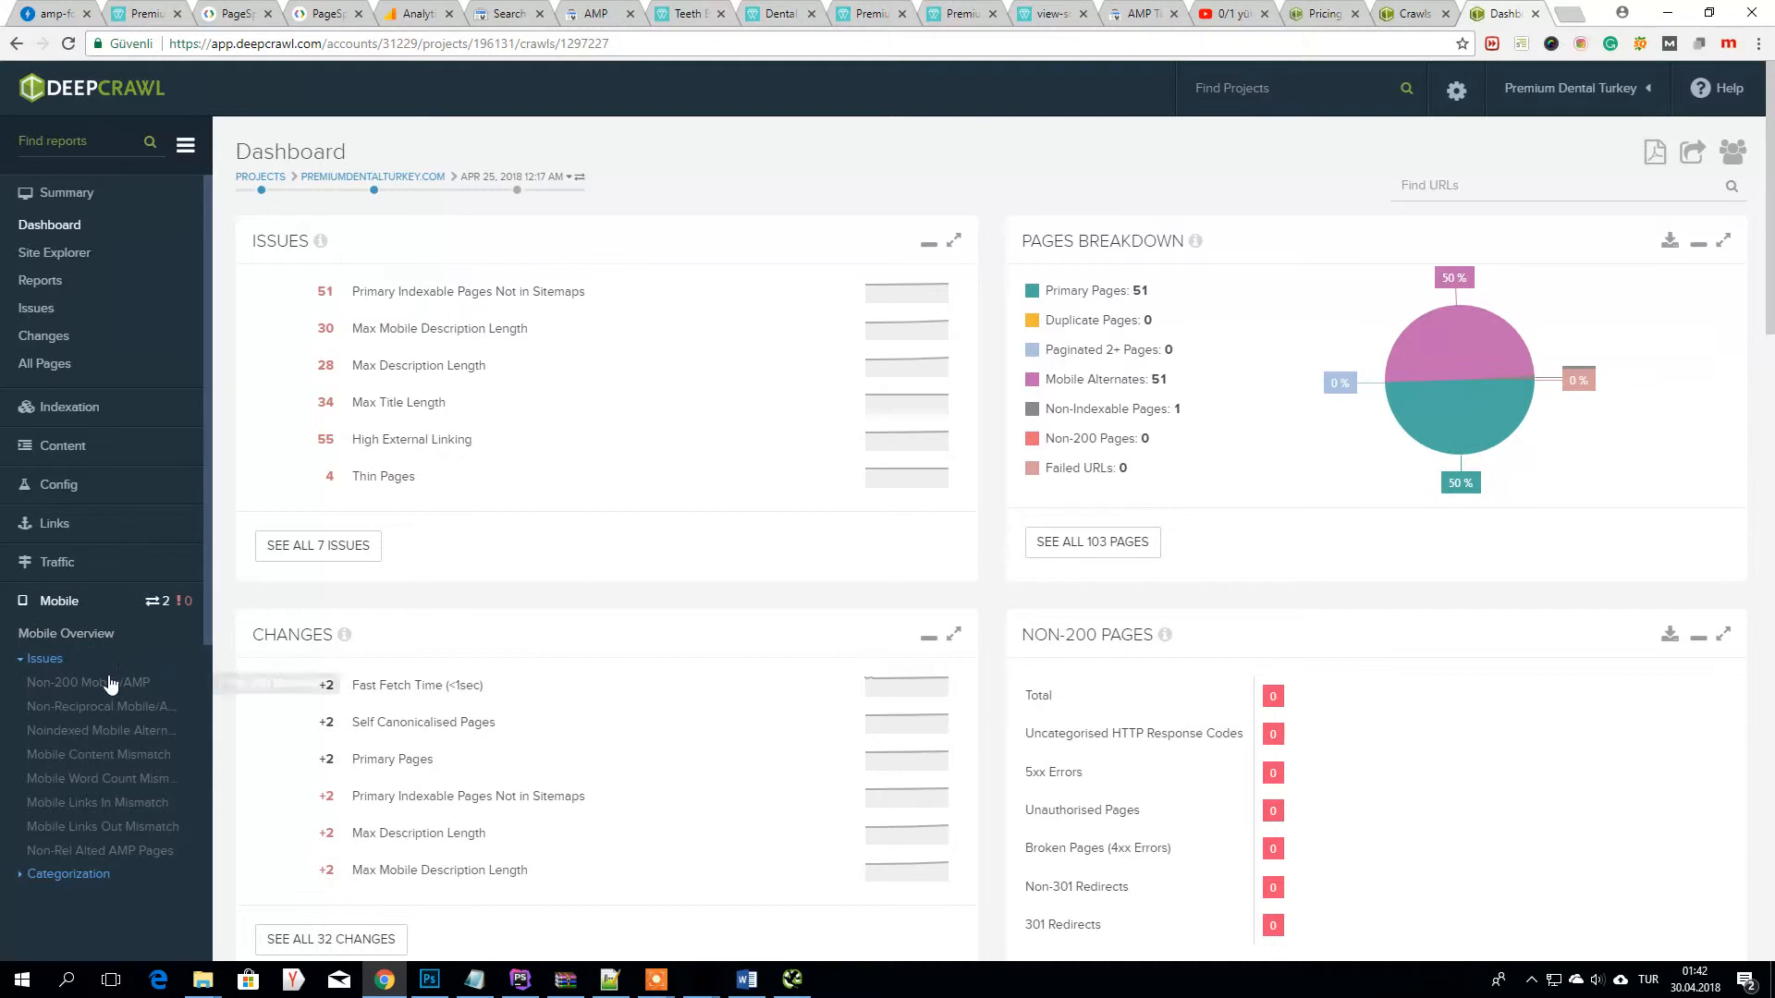
{"action": "left_click", "coordinate": [89, 682]}
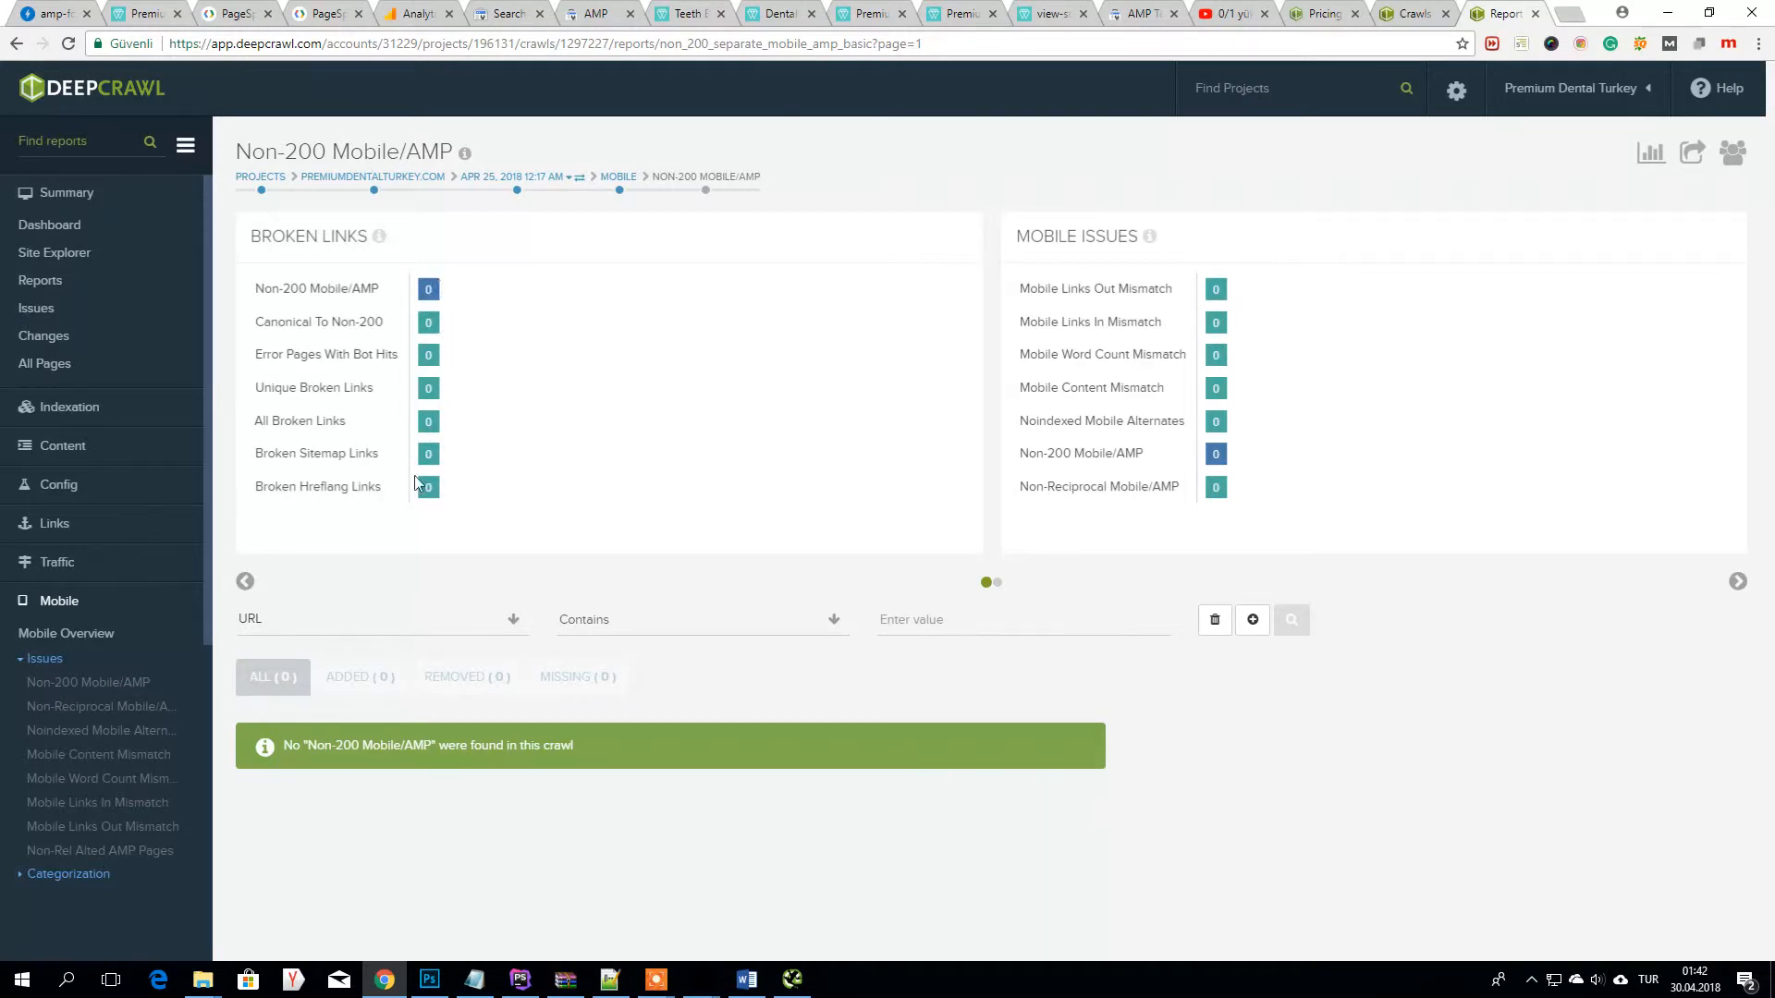
{"action": "mouse_move", "coordinate": [461, 401]}
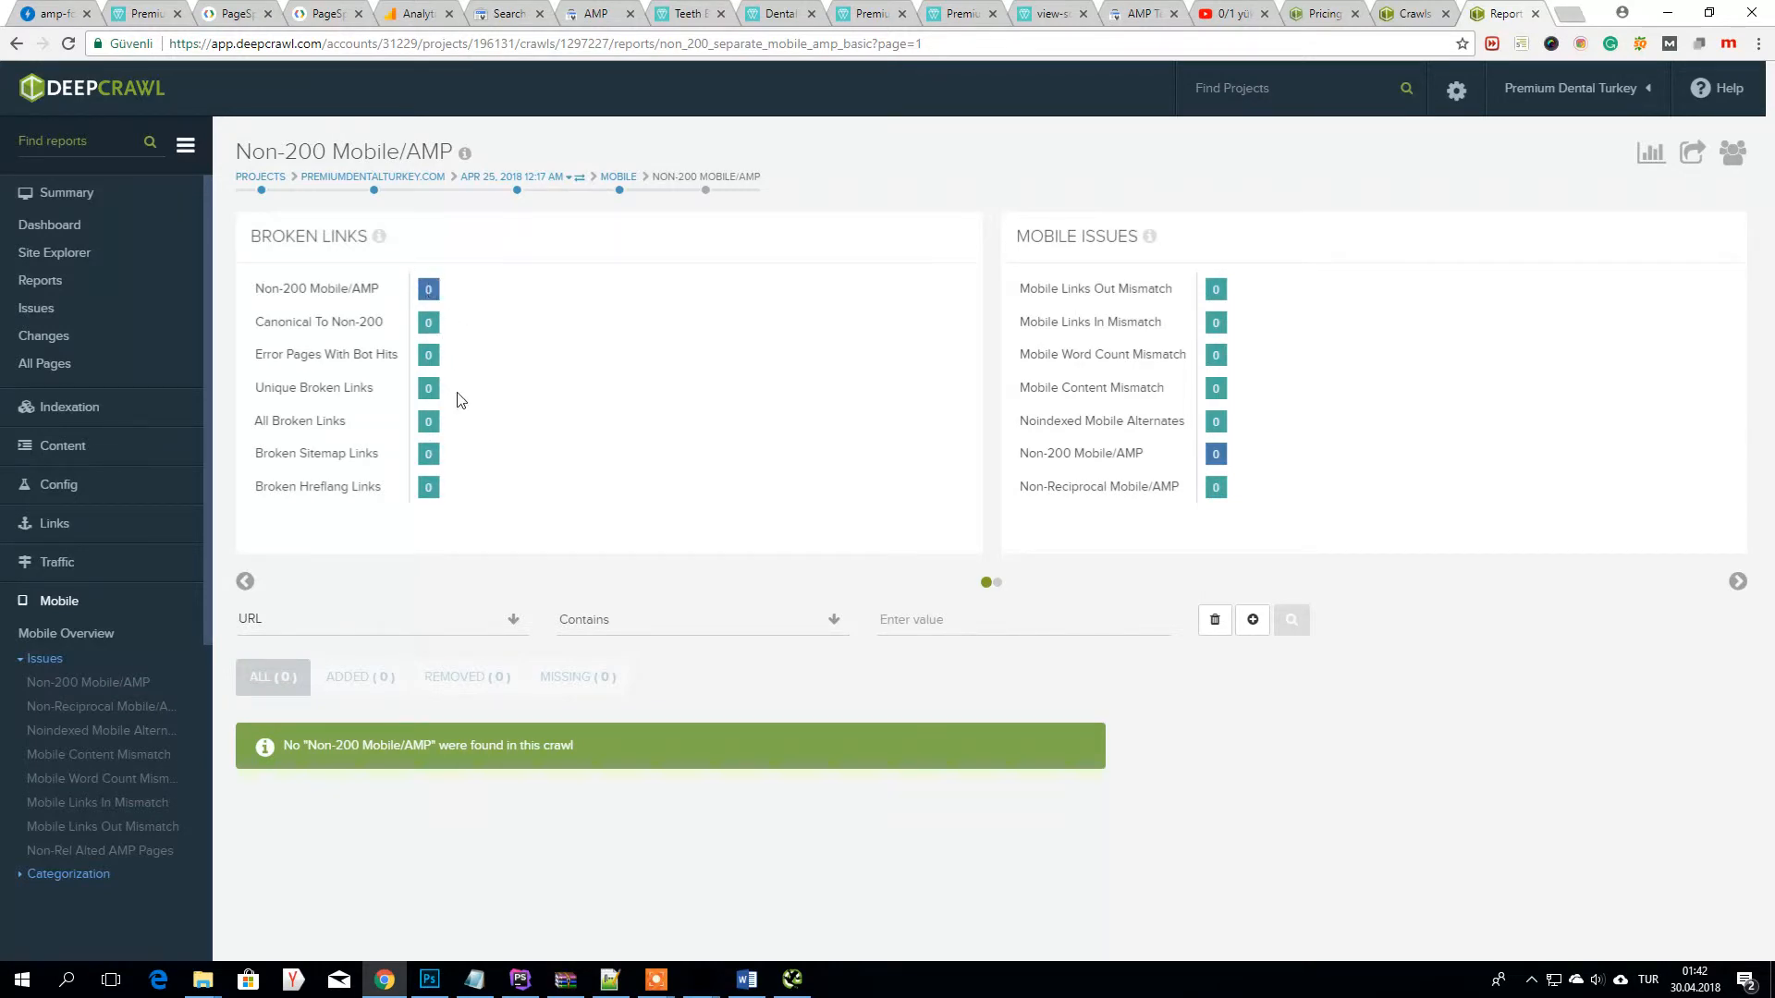
- Check the amphtml link in index.php in PhpStorm, then return to the DeepCrawl report
{"action": "left_click", "coordinate": [517, 980]}
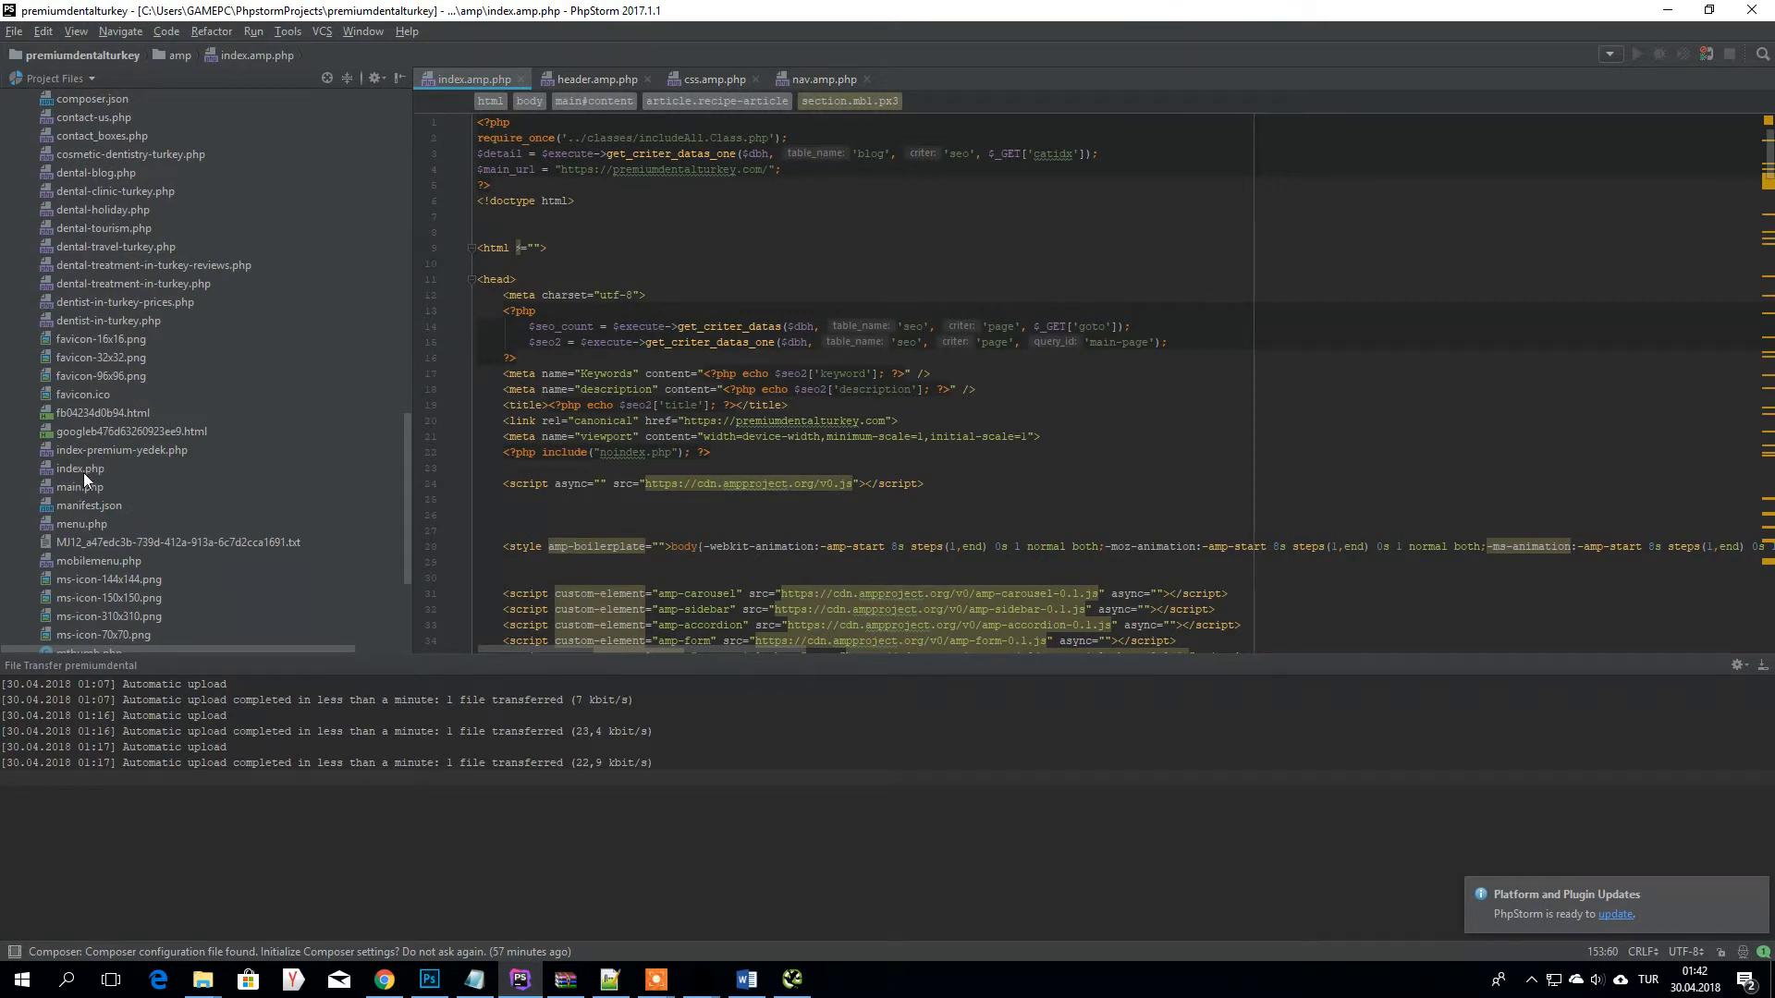
{"action": "double_click", "coordinate": [79, 468]}
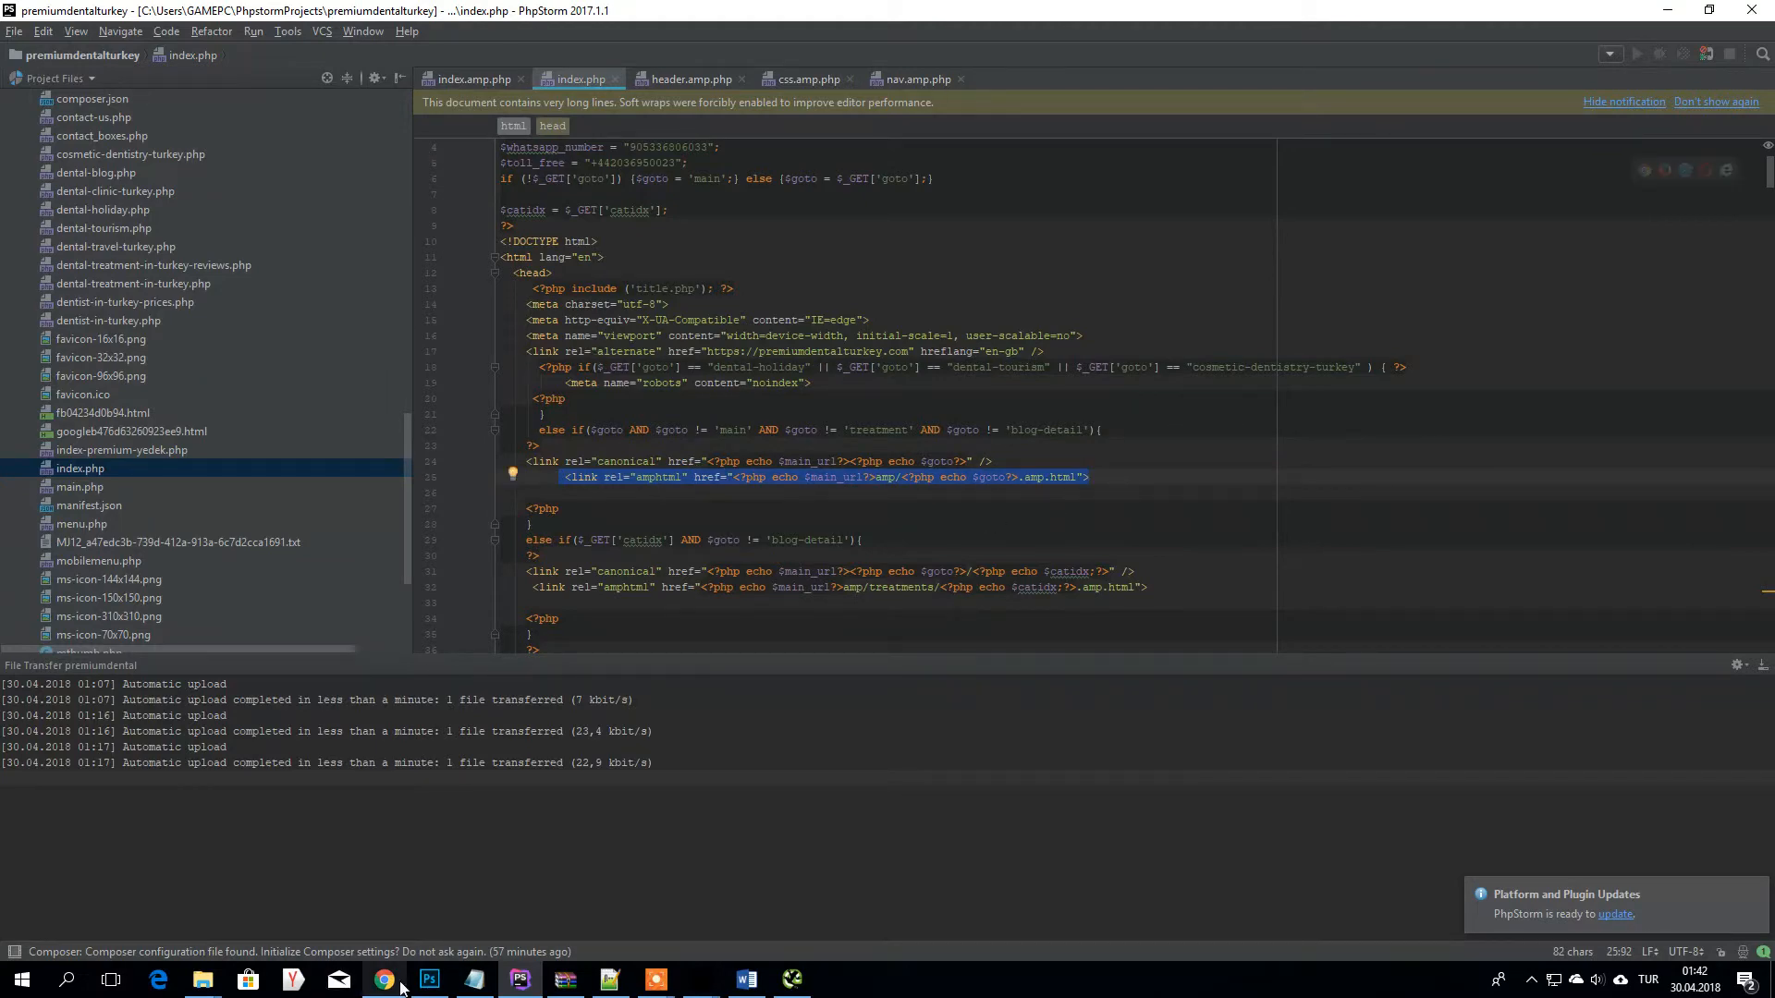
{"action": "left_click", "coordinate": [385, 980]}
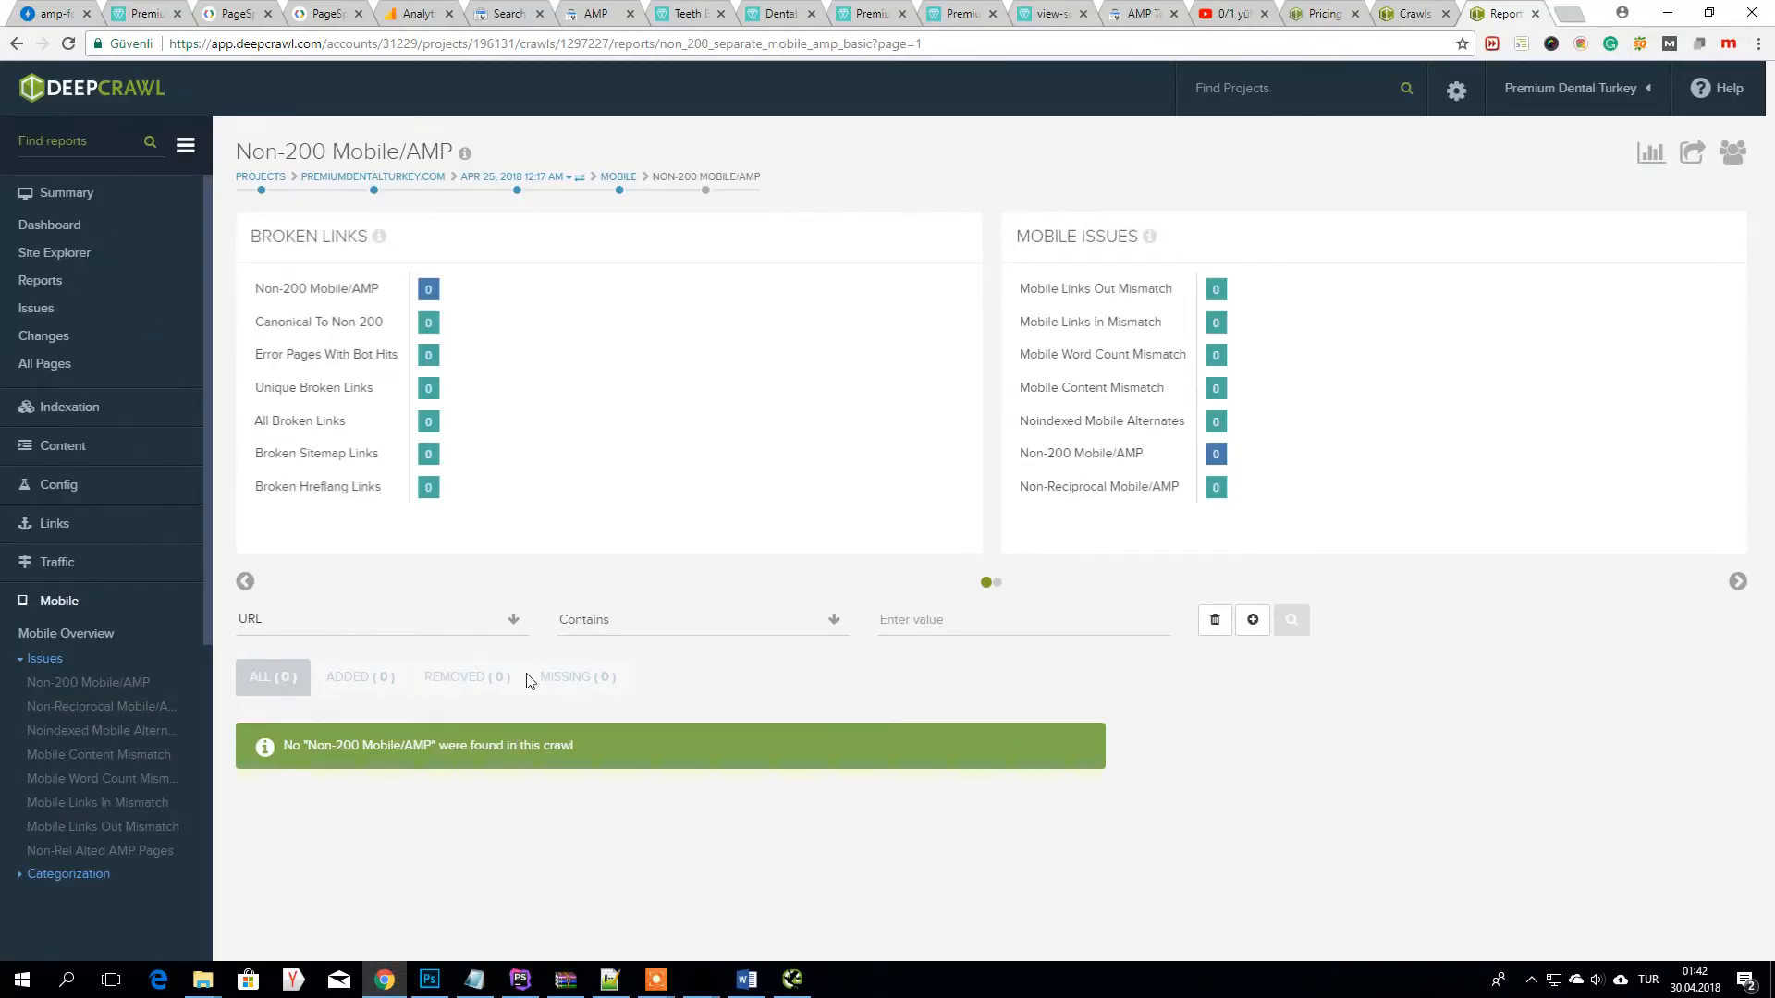
- Go back to the project's Crawls list via the breadcrumb
{"action": "left_click", "coordinate": [512, 177]}
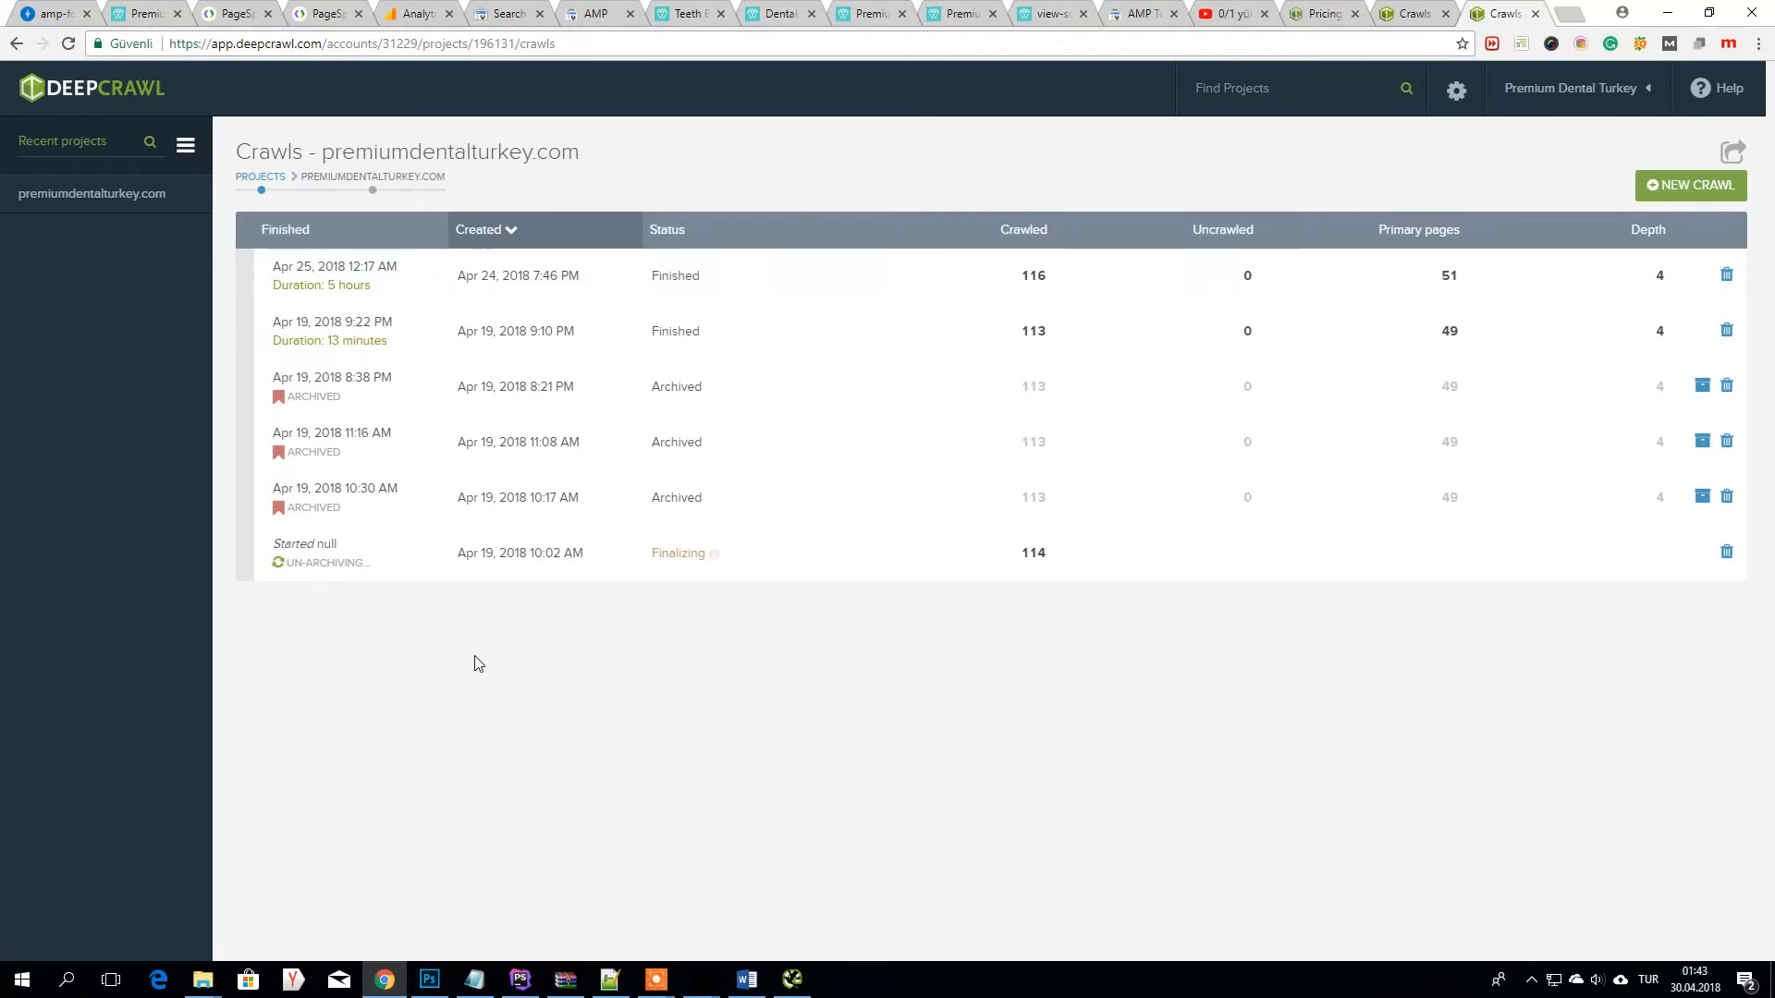
{"action": "mouse_move", "coordinate": [372, 341]}
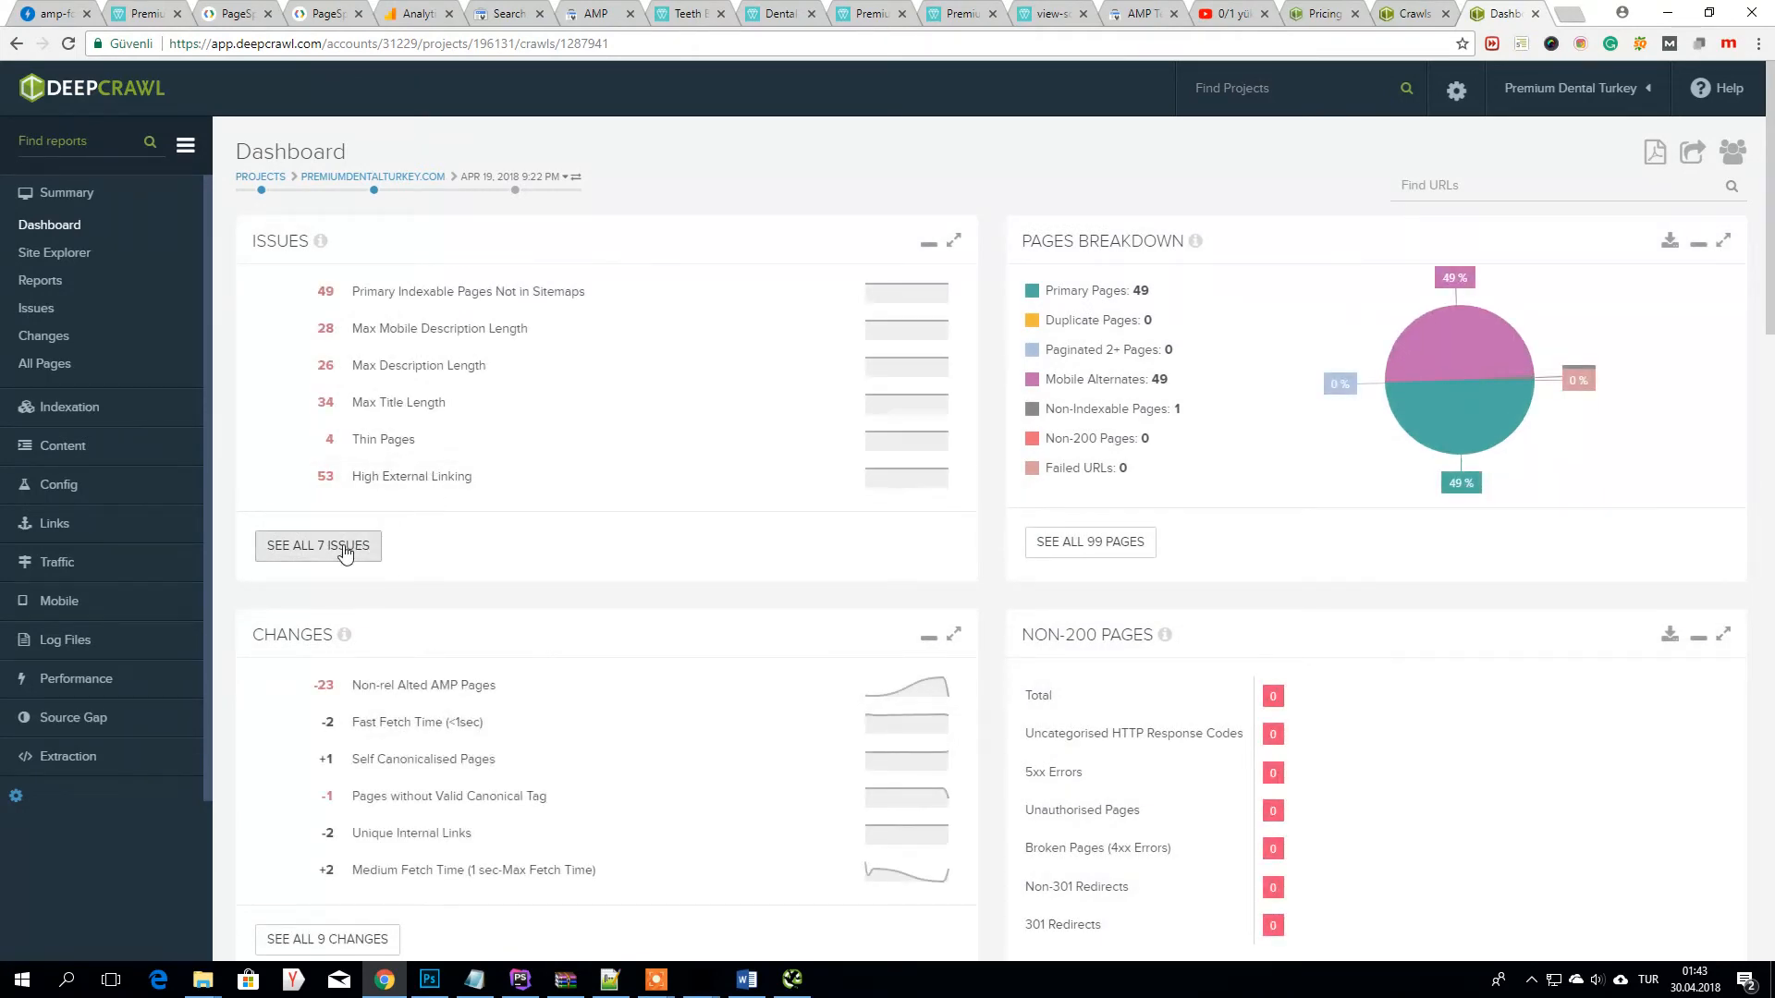
- Review the Mobile Reports table for the Apr 19 crawl, noting 49 AMP pages and 98 dynamically served
{"action": "scroll", "scroll_direction": "down", "scroll_amount": 3}
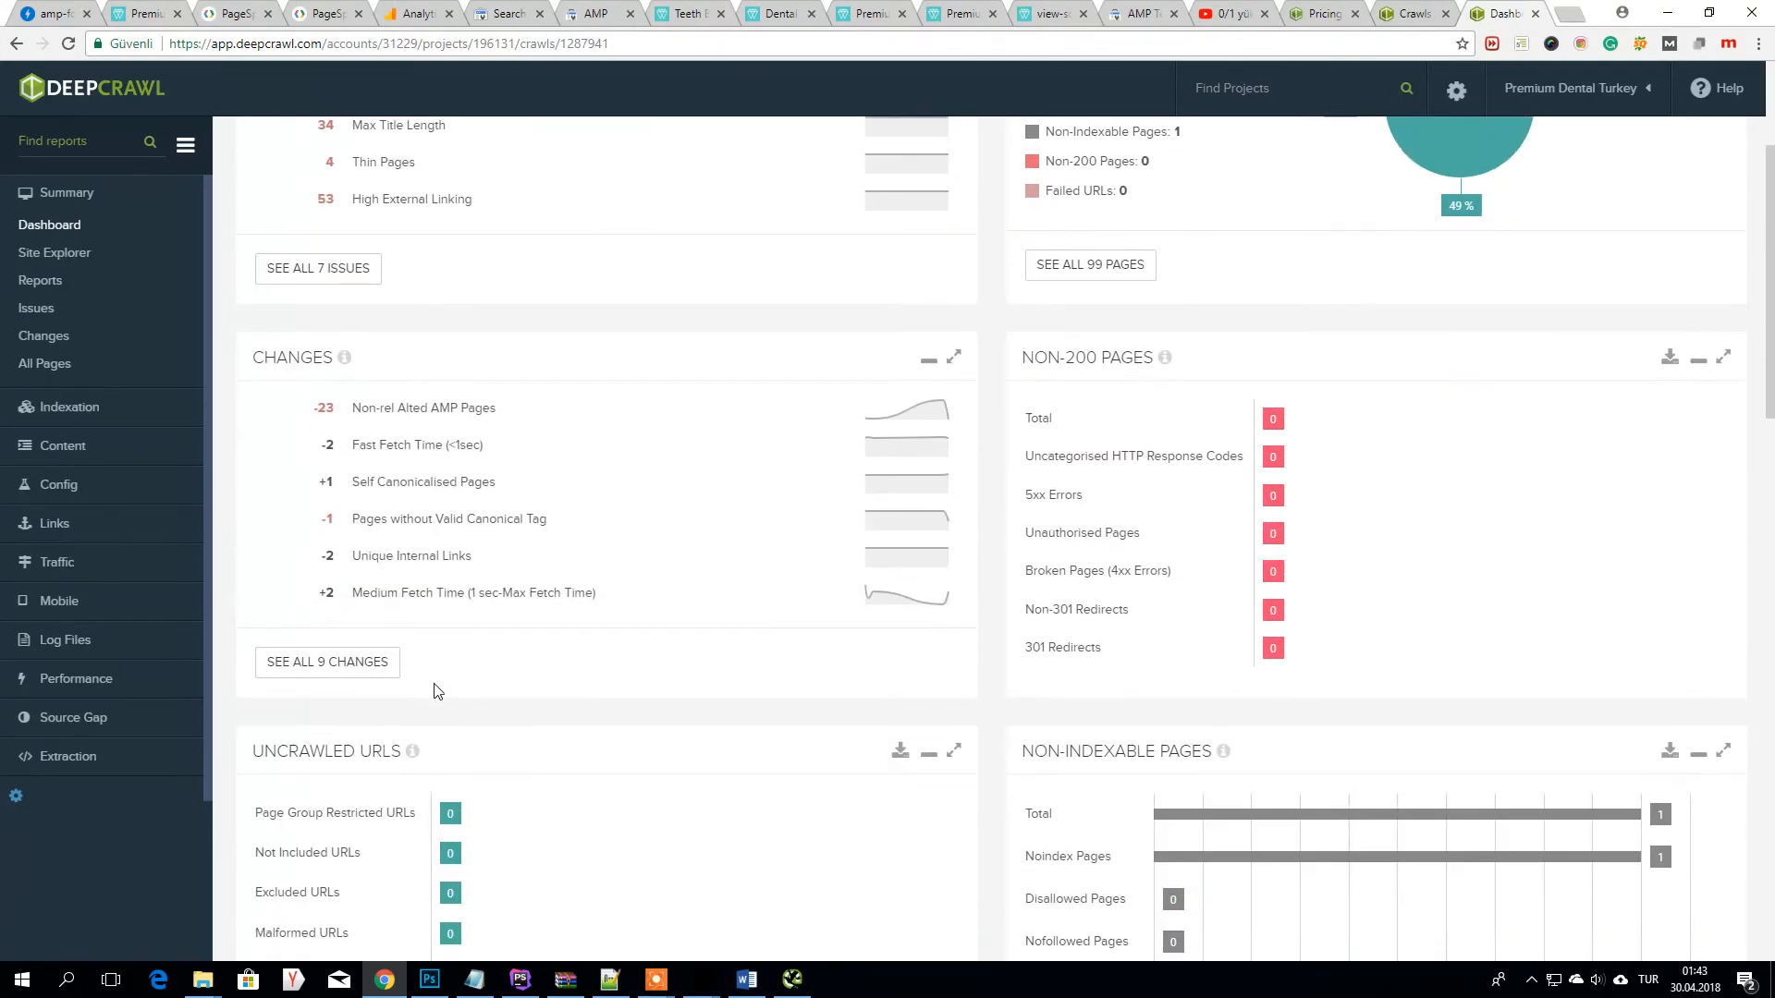
{"action": "left_click", "coordinate": [424, 407]}
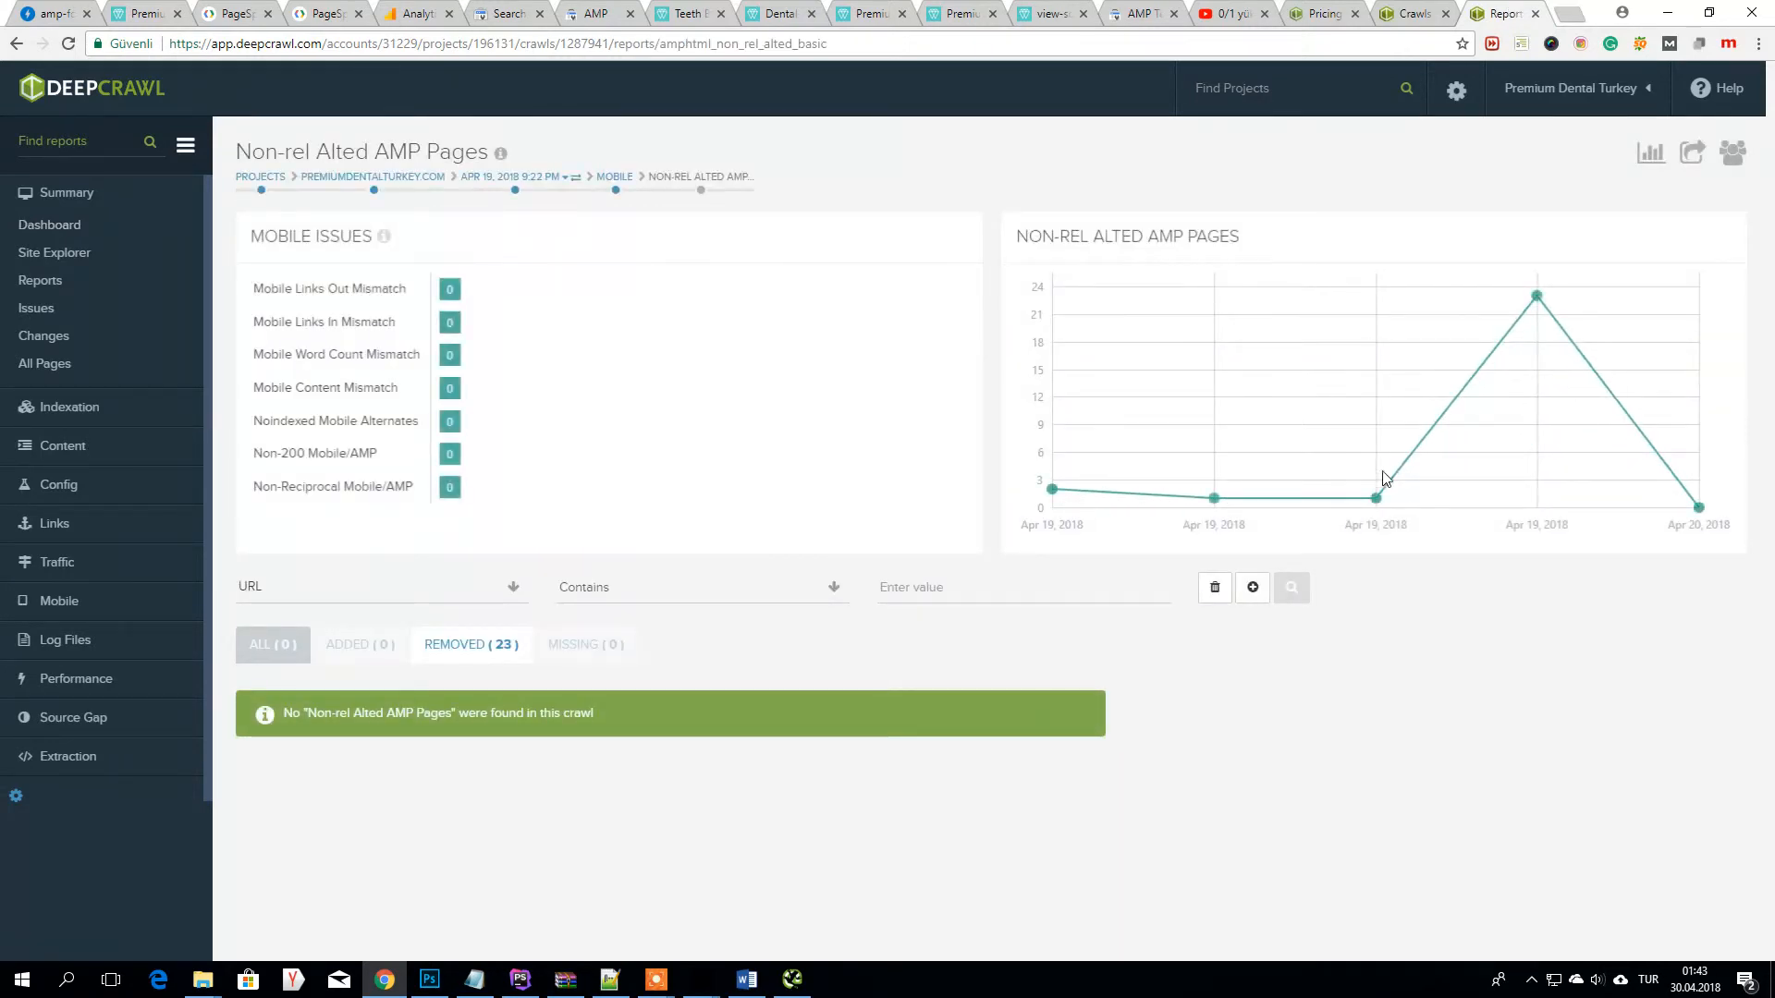
{"action": "mouse_move", "coordinate": [702, 178]}
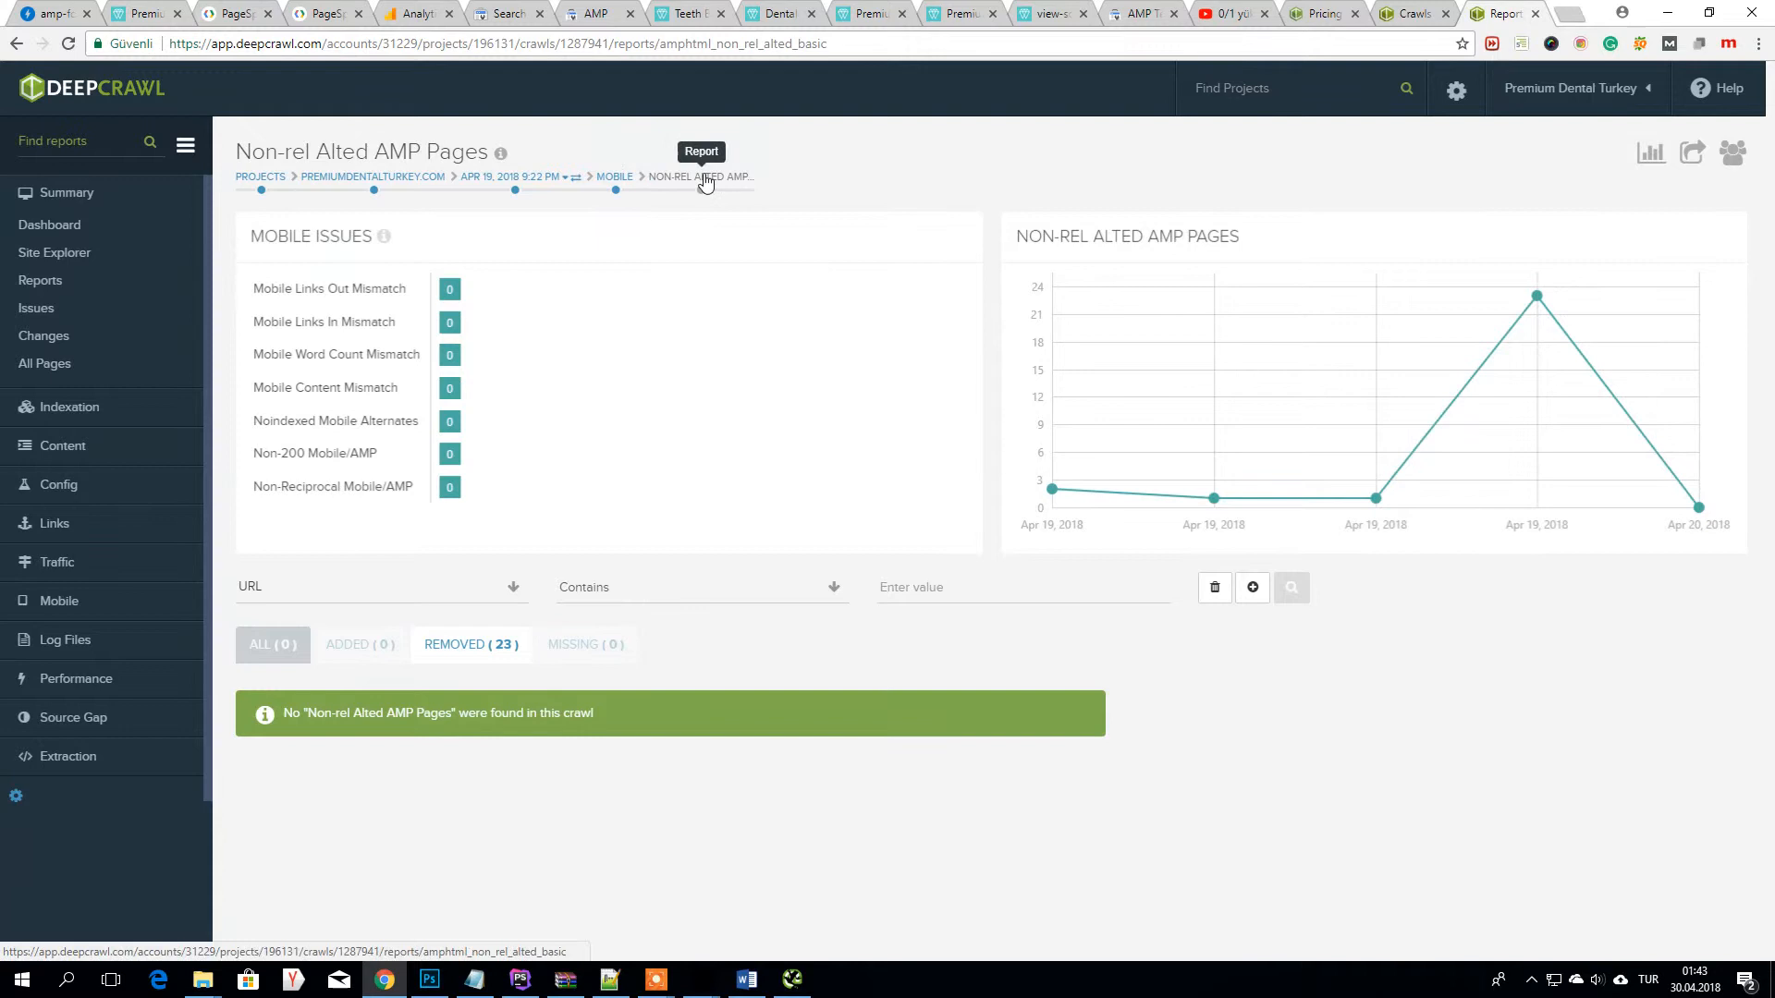
{"action": "left_click", "coordinate": [614, 178]}
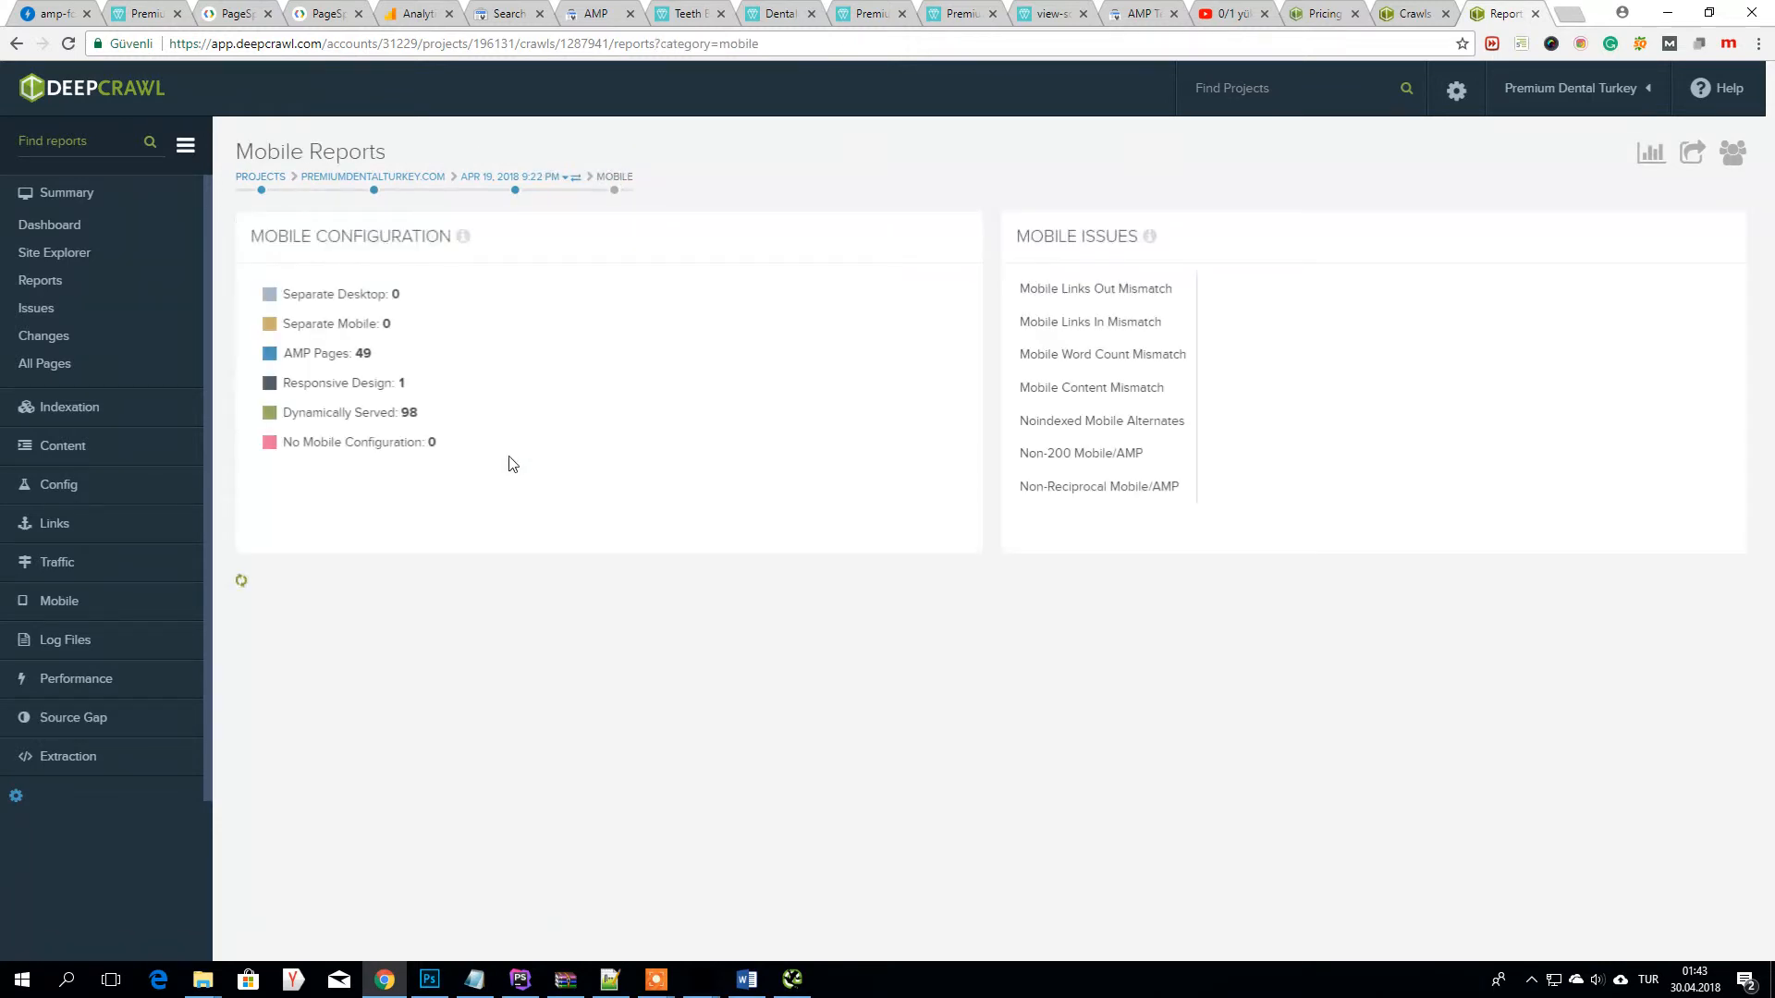
{"action": "scroll", "scroll_direction": "down", "scroll_amount": 3}
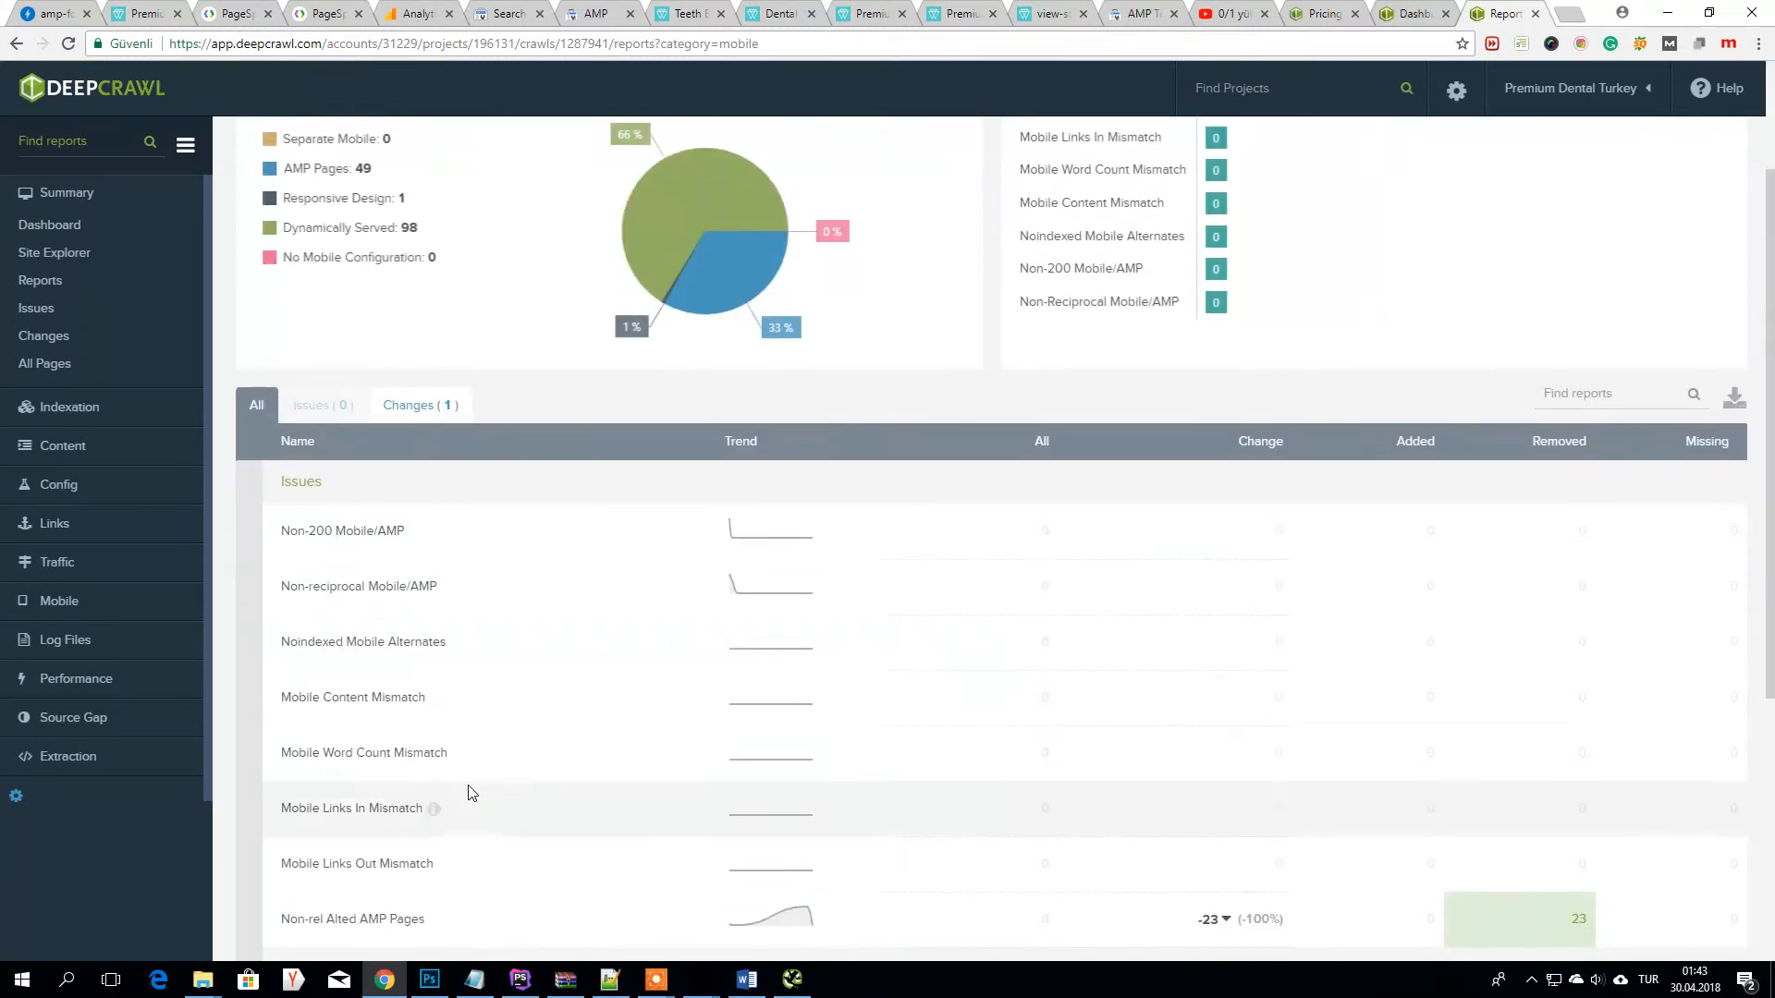
{"action": "scroll", "scroll_direction": "down", "scroll_amount": 3}
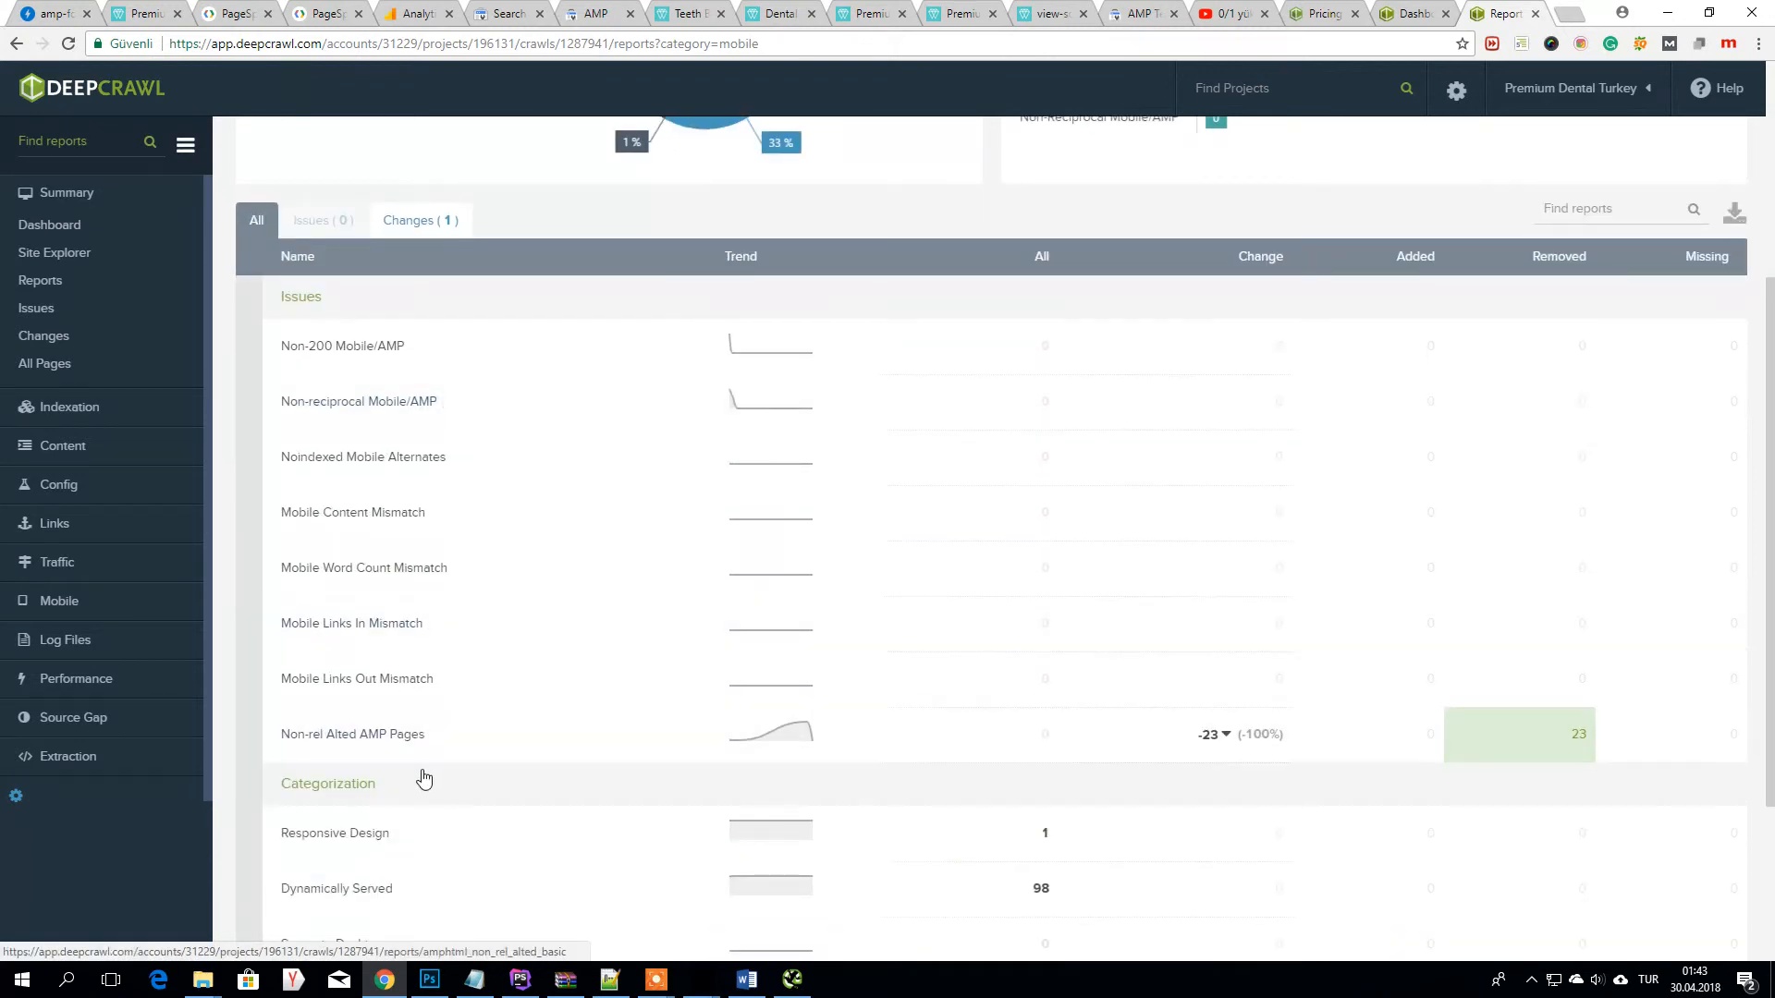
{"action": "scroll", "scroll_direction": "down", "scroll_amount": 3}
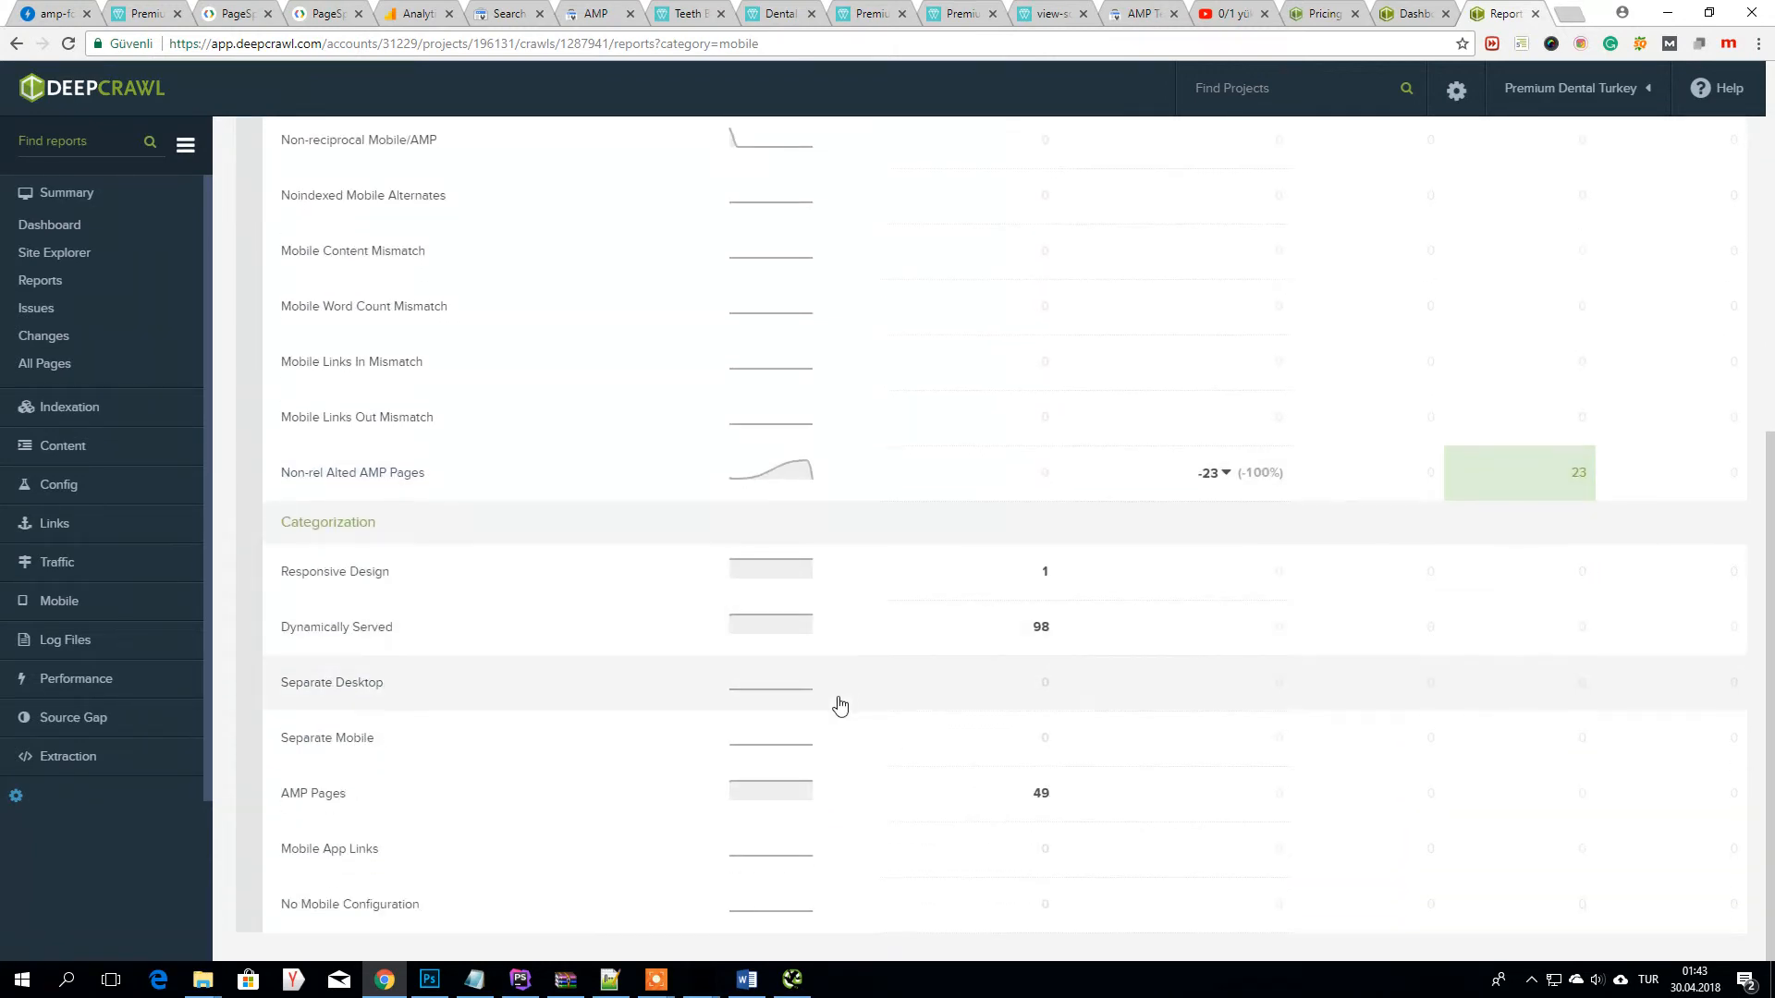
{"action": "mouse_move", "coordinate": [898, 709]}
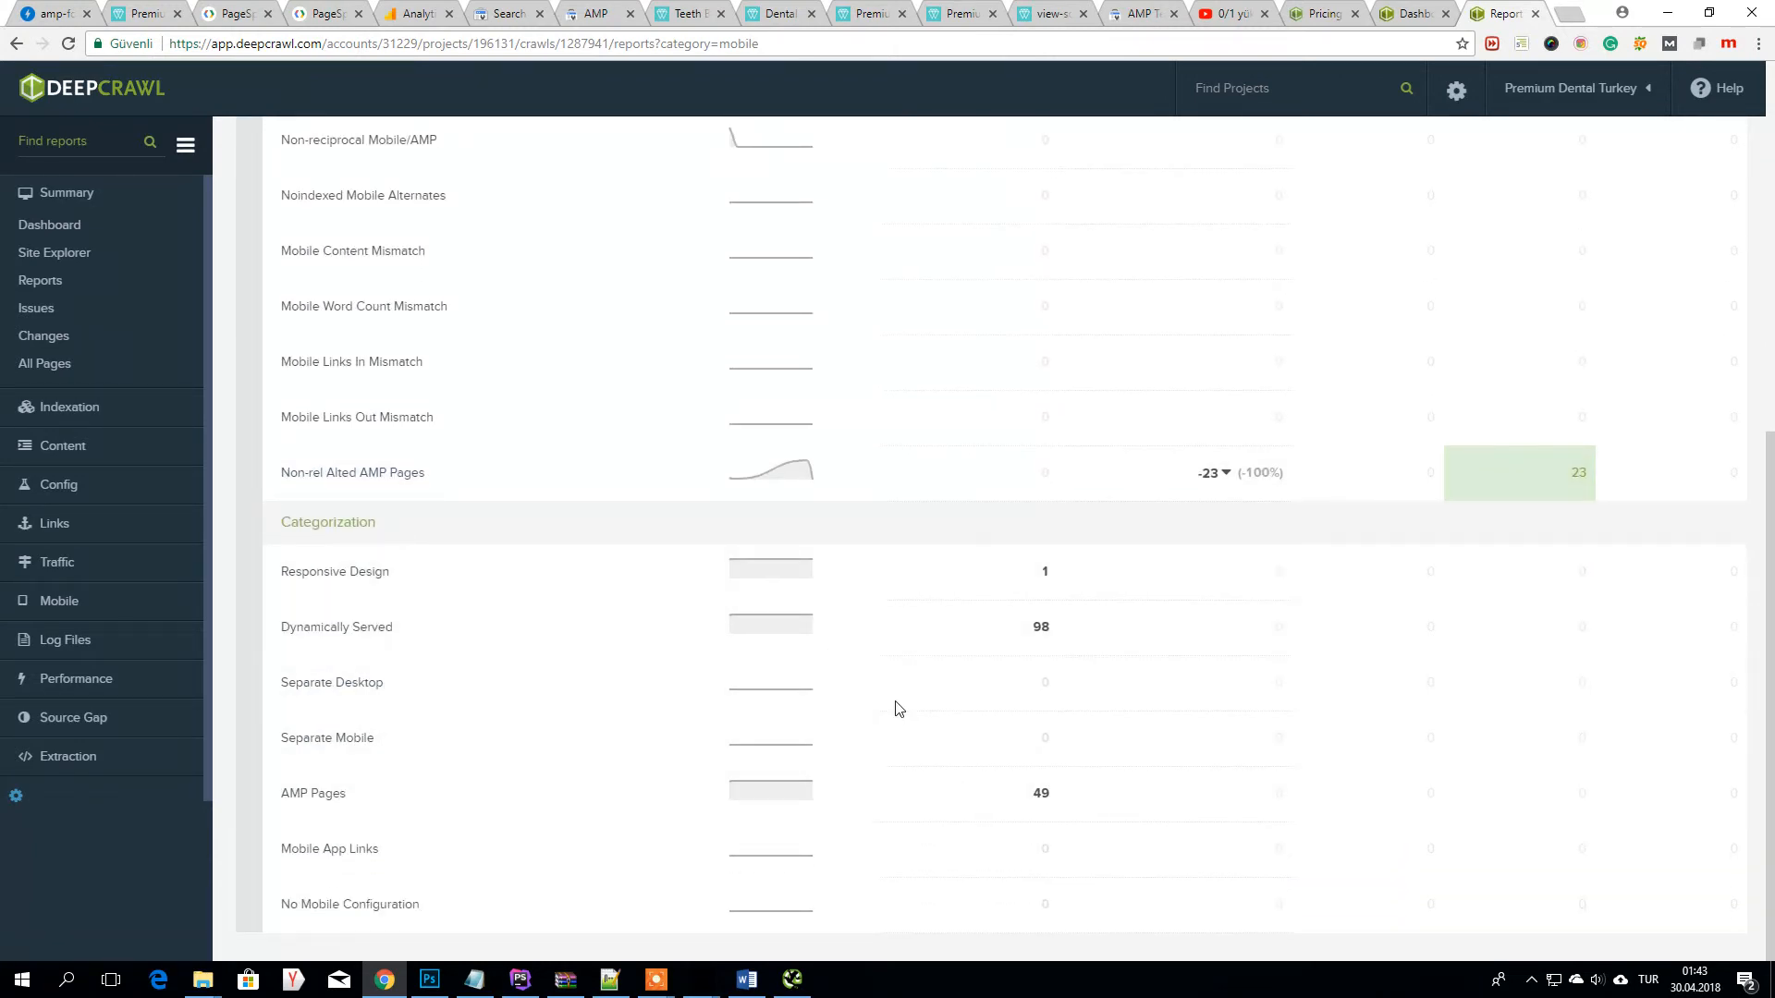
{"action": "mouse_move", "coordinate": [1017, 641]}
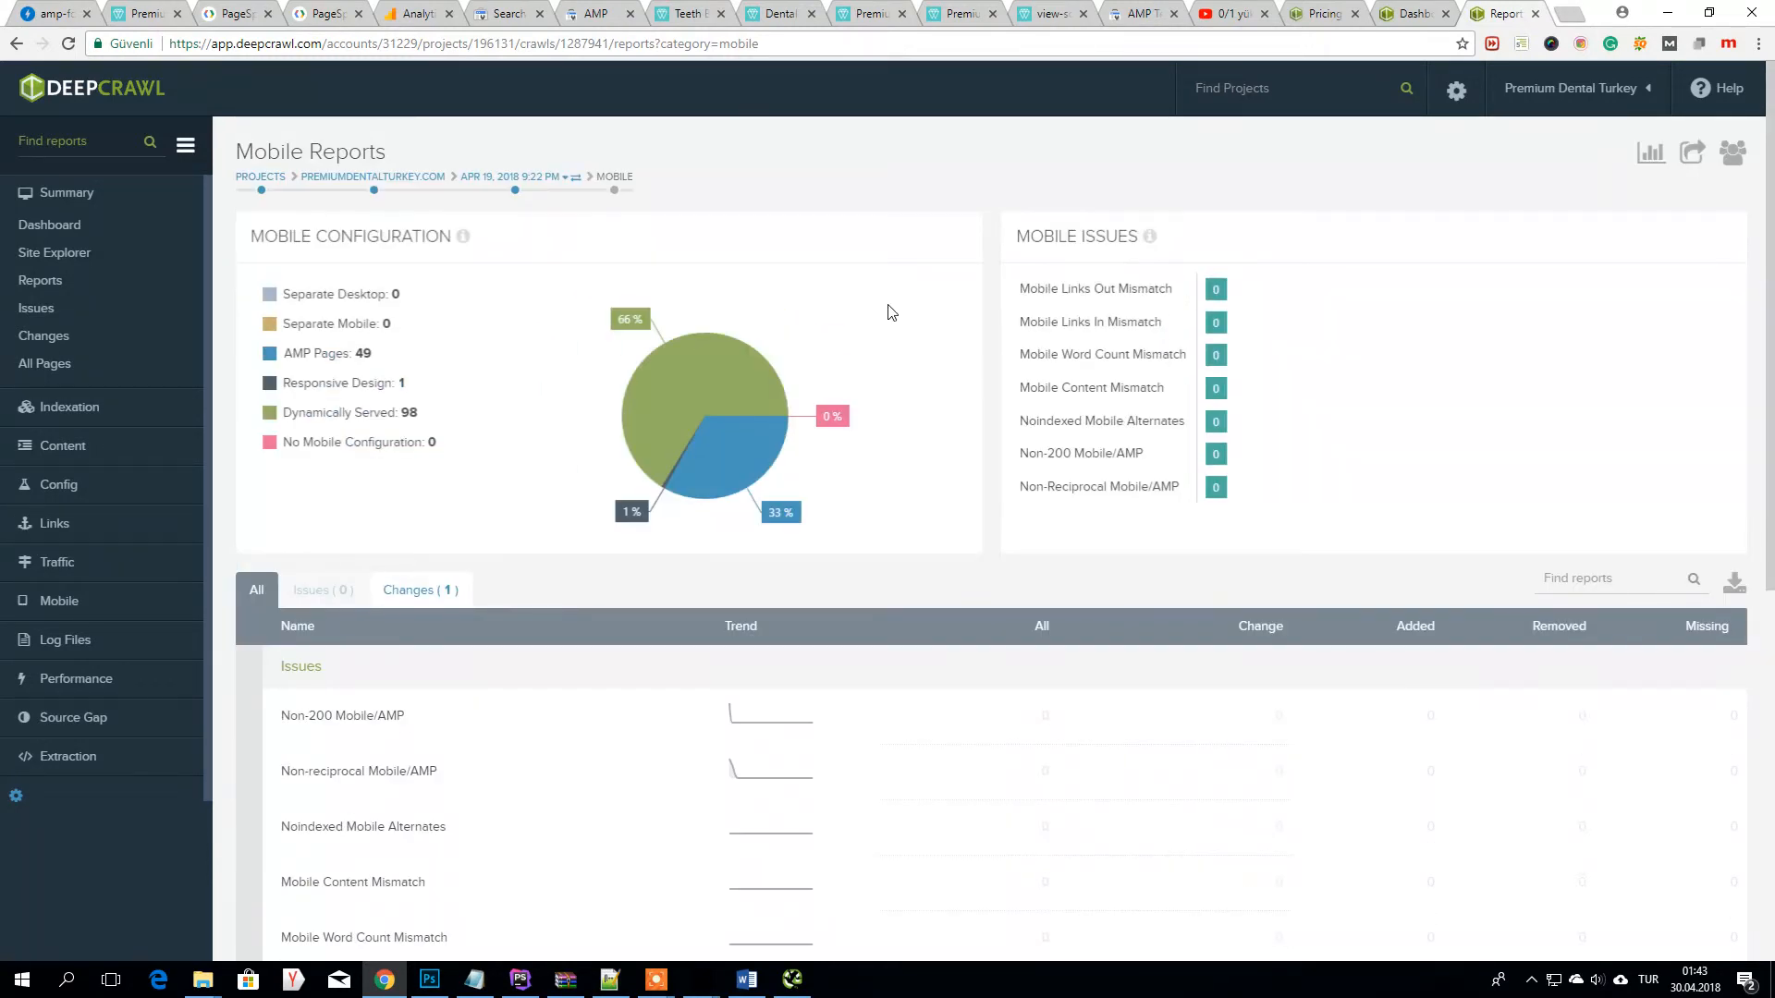
{"action": "mouse_move", "coordinate": [540, 388]}
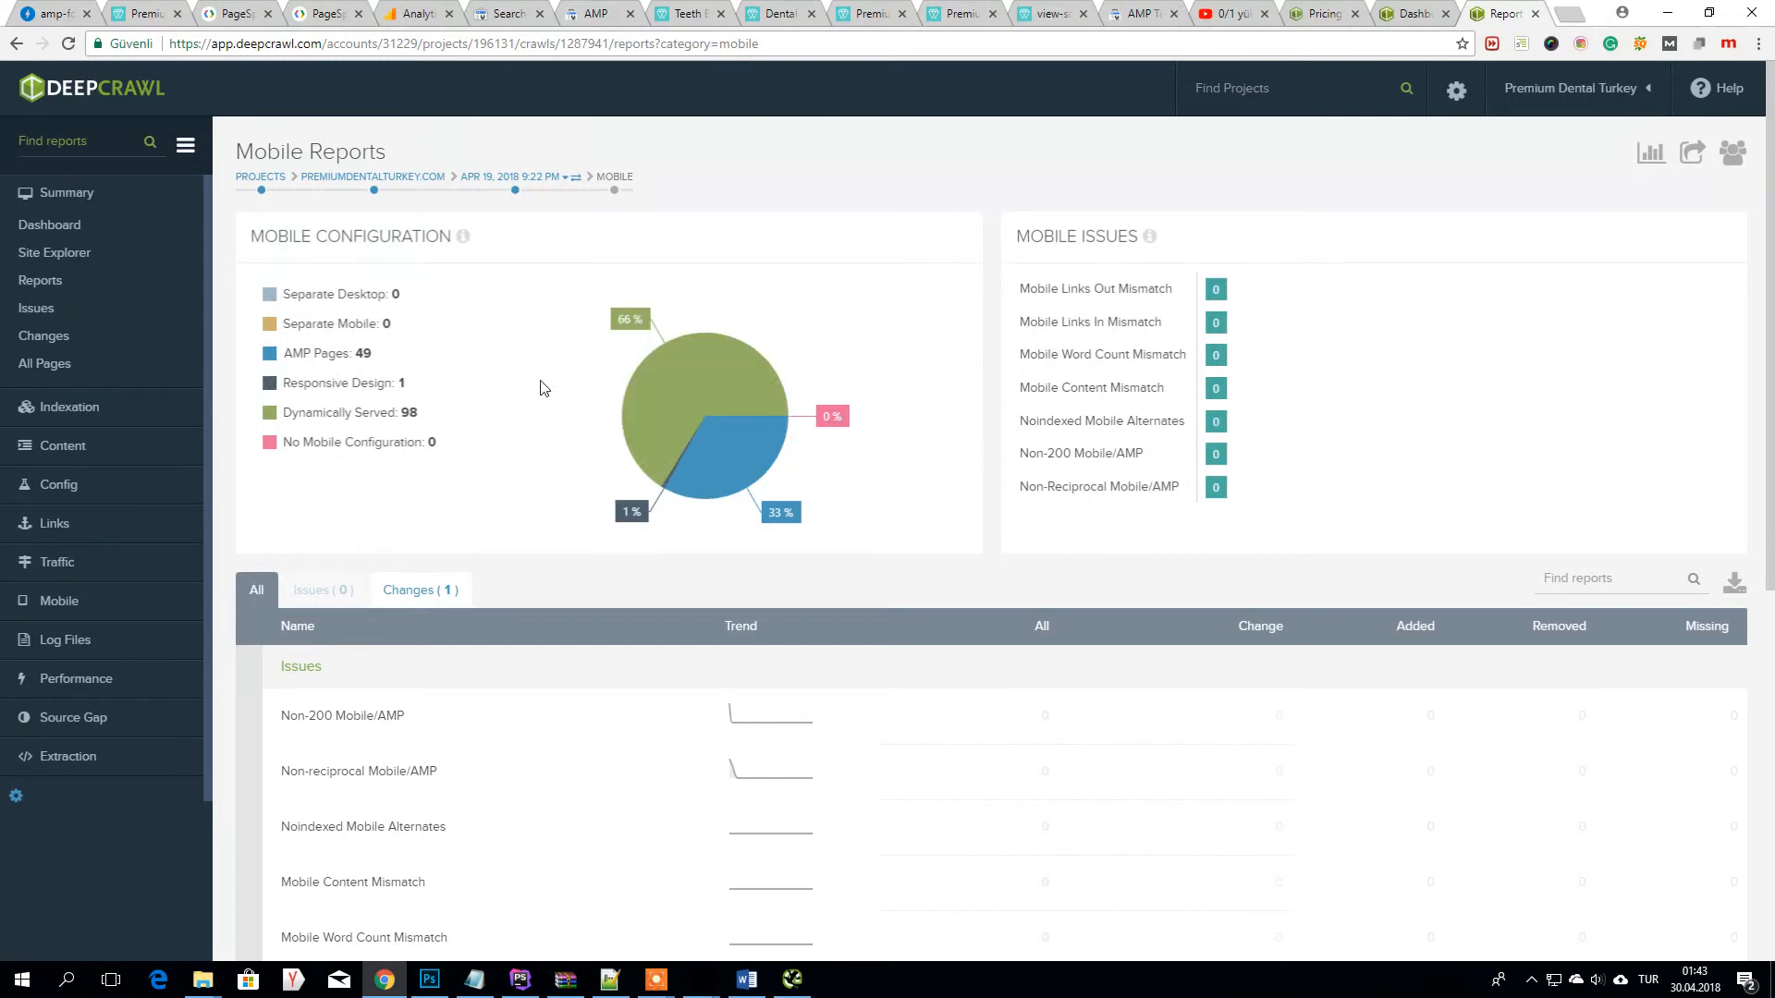
{"action": "left_click", "coordinate": [586, 13]}
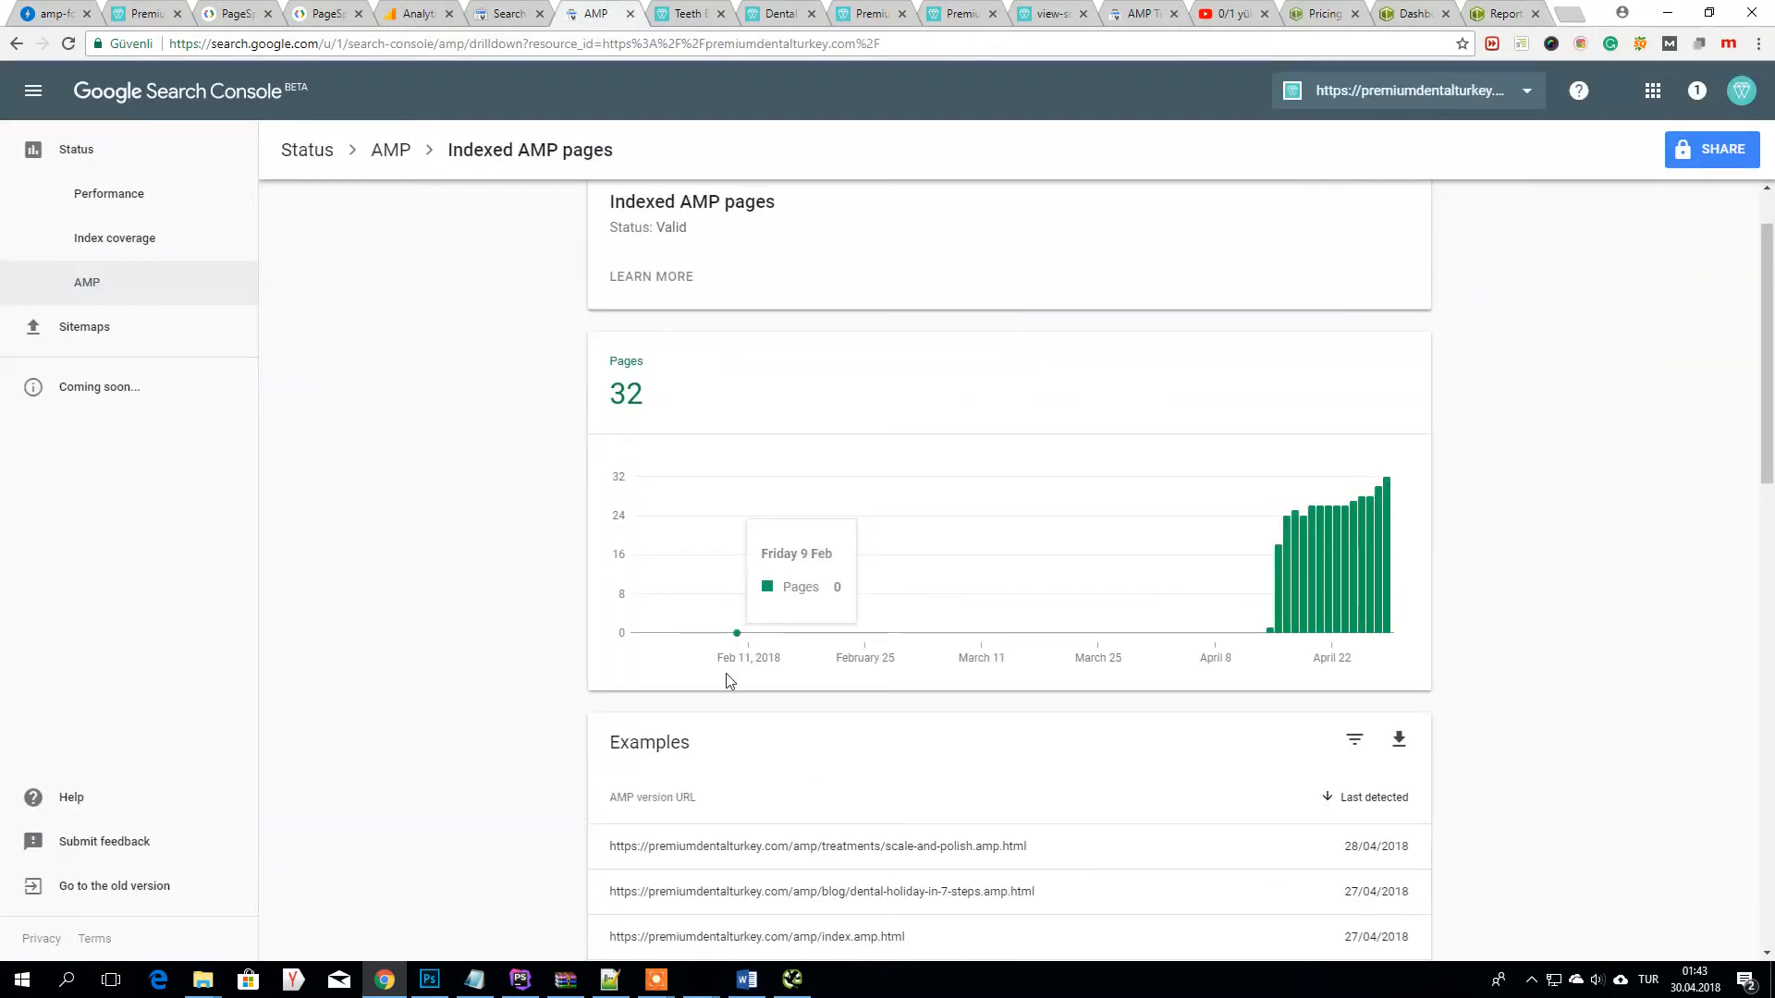
- Export the indexed AMP page examples as a CSV and load the downloaded file in Excel
{"action": "scroll", "scroll_direction": "down", "scroll_amount": 3}
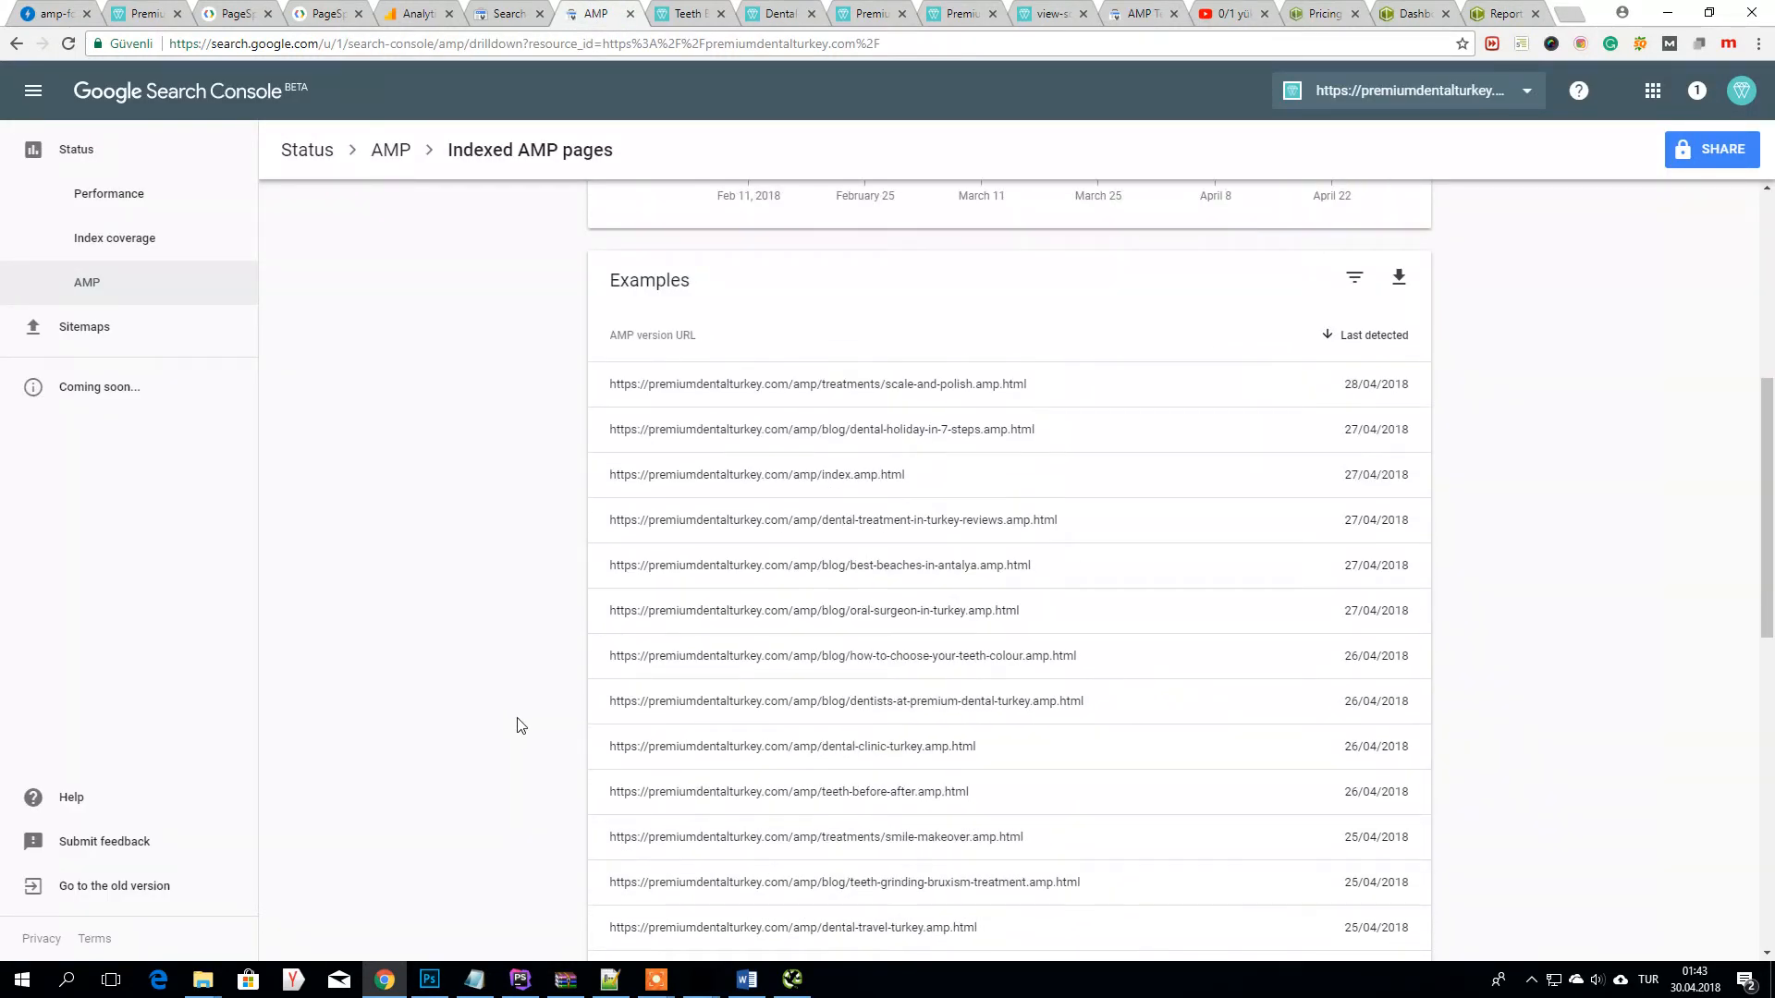
{"action": "mouse_move", "coordinate": [894, 622]}
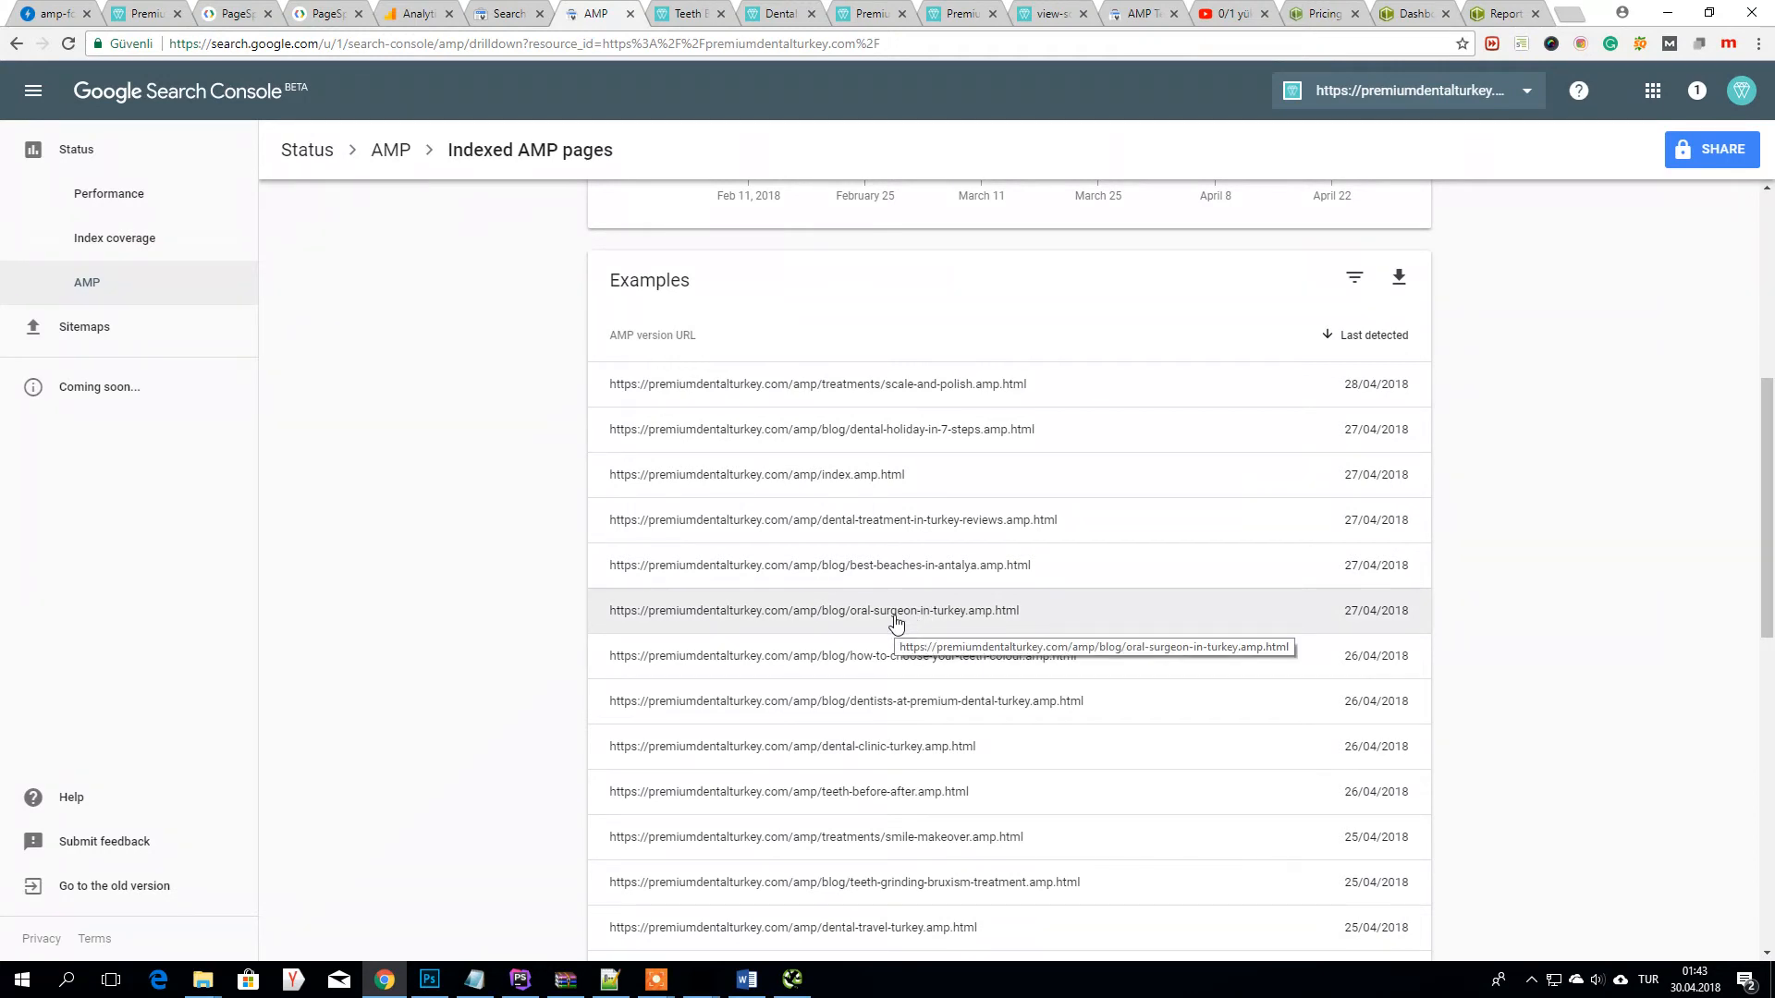
{"action": "scroll", "scroll_direction": "up", "scroll_amount": 3}
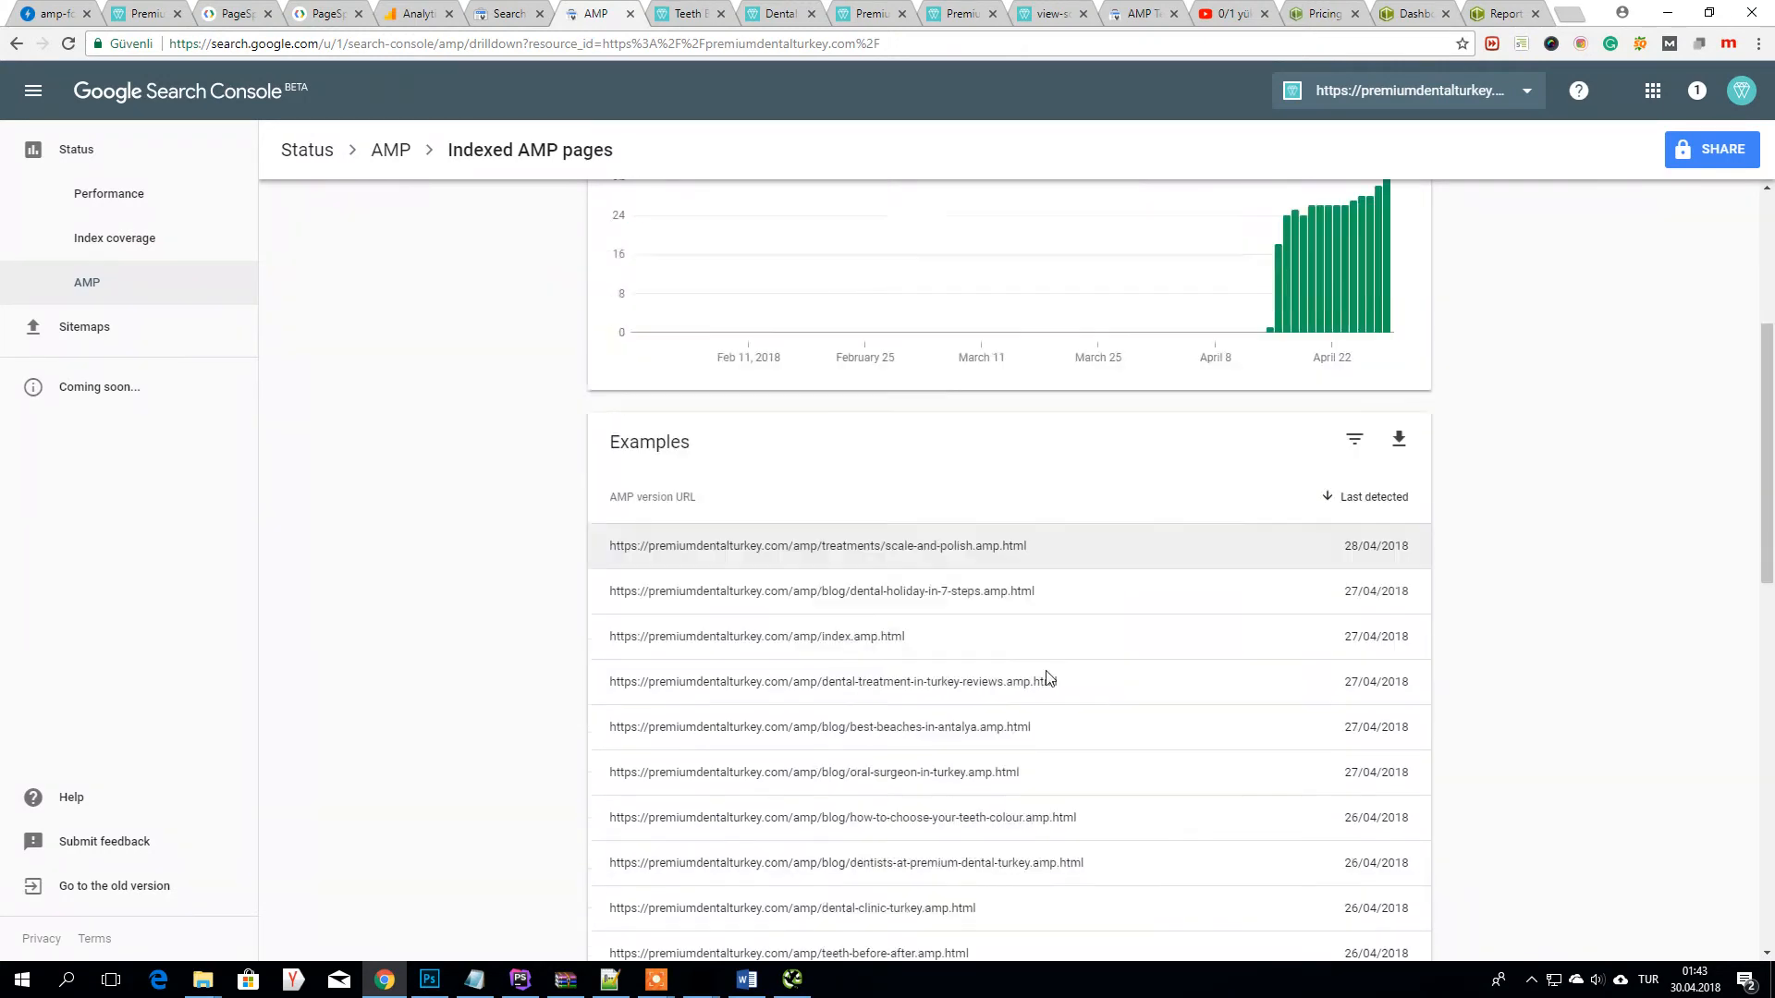
{"action": "scroll", "scroll_direction": "down", "scroll_amount": 3}
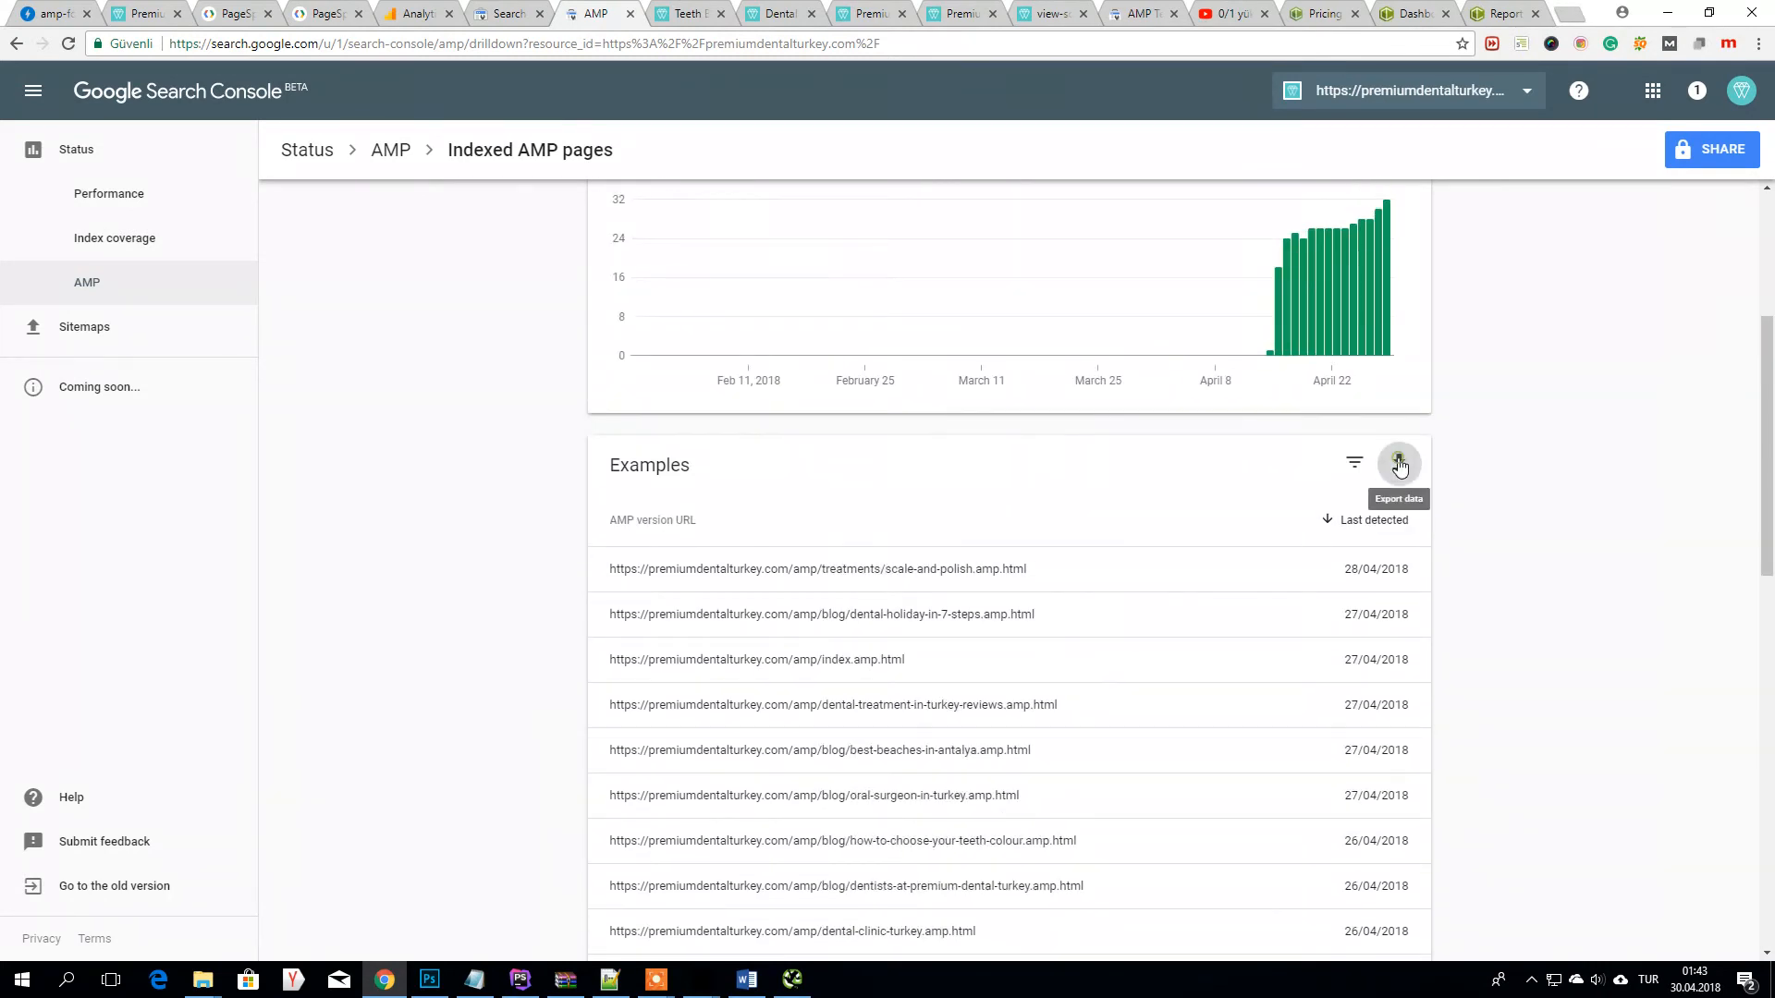
{"action": "left_click", "coordinate": [1400, 462]}
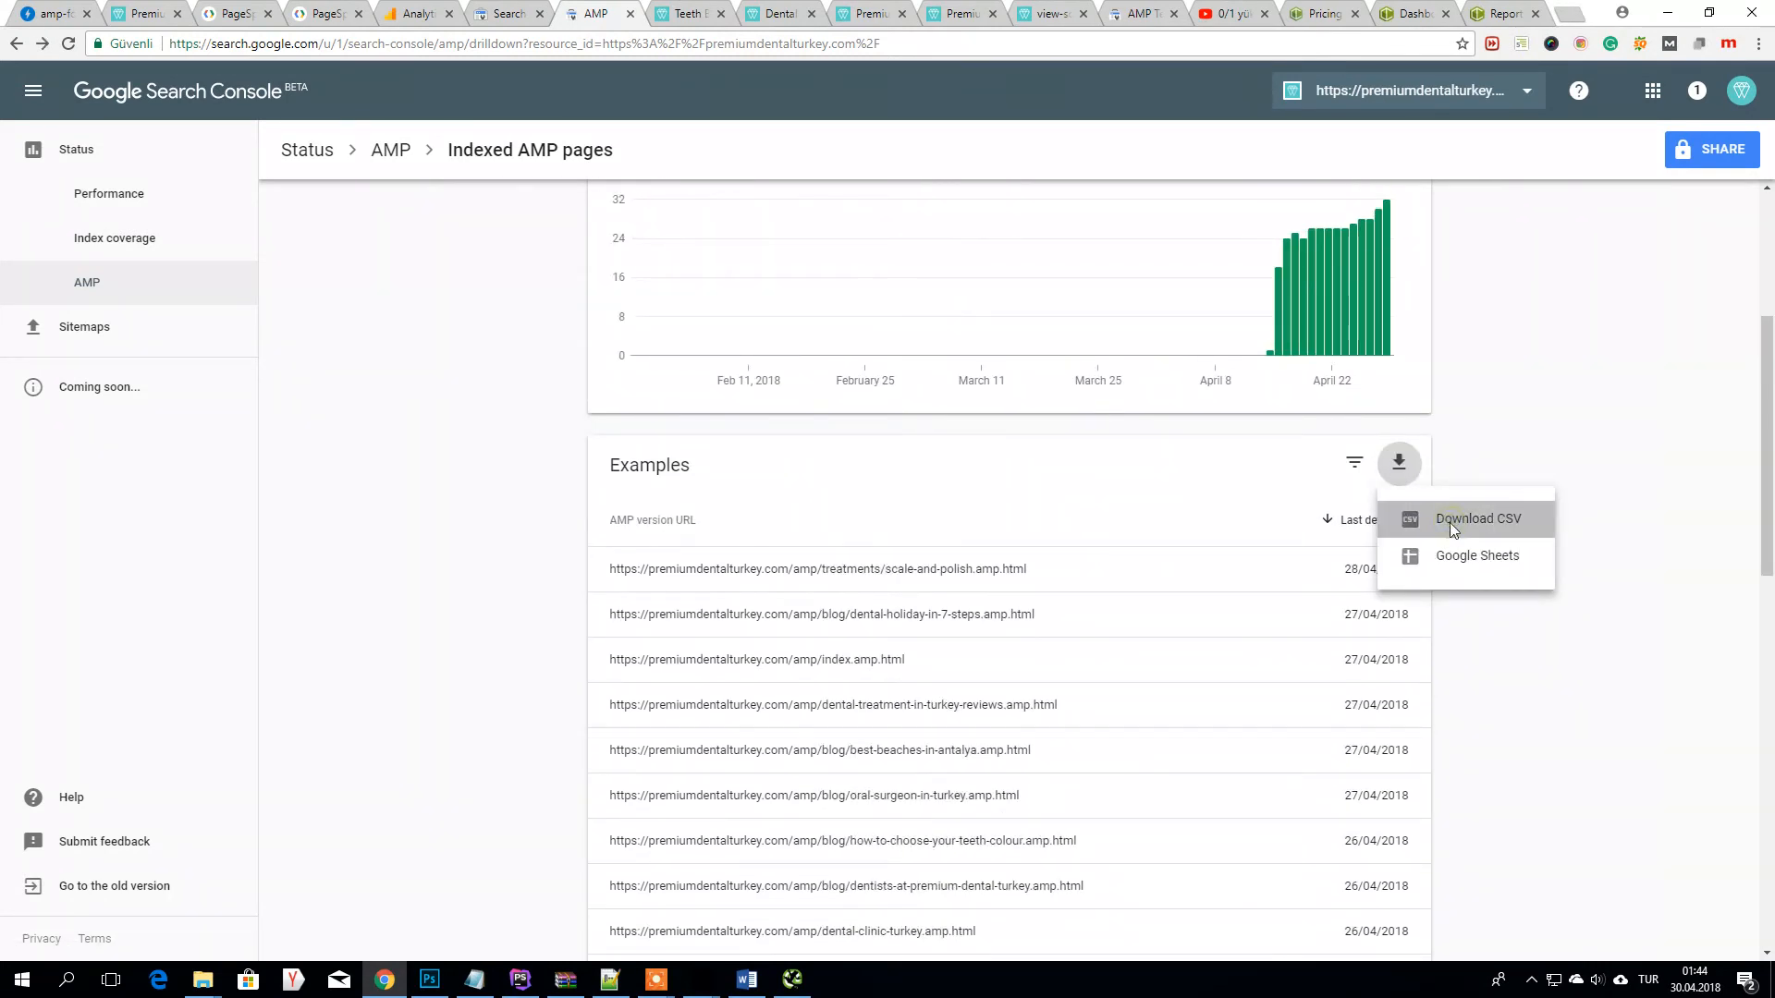
{"action": "left_click", "coordinate": [1476, 518]}
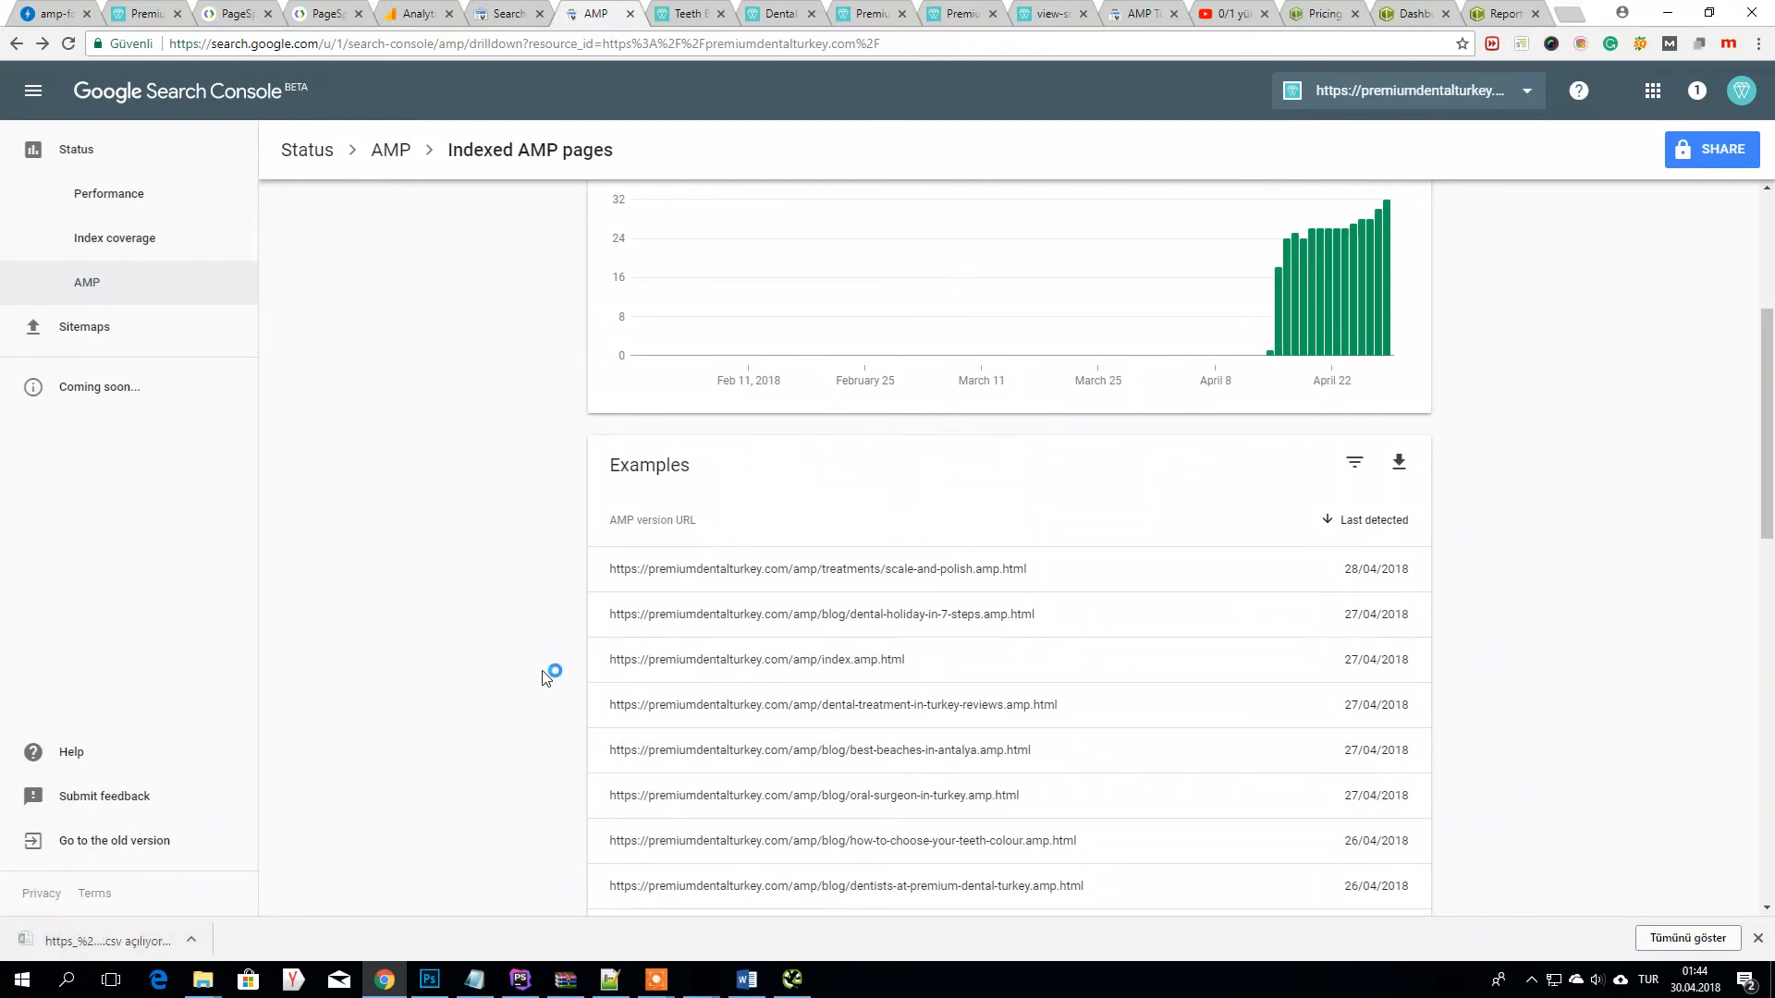
{"action": "left_click", "coordinate": [100, 941]}
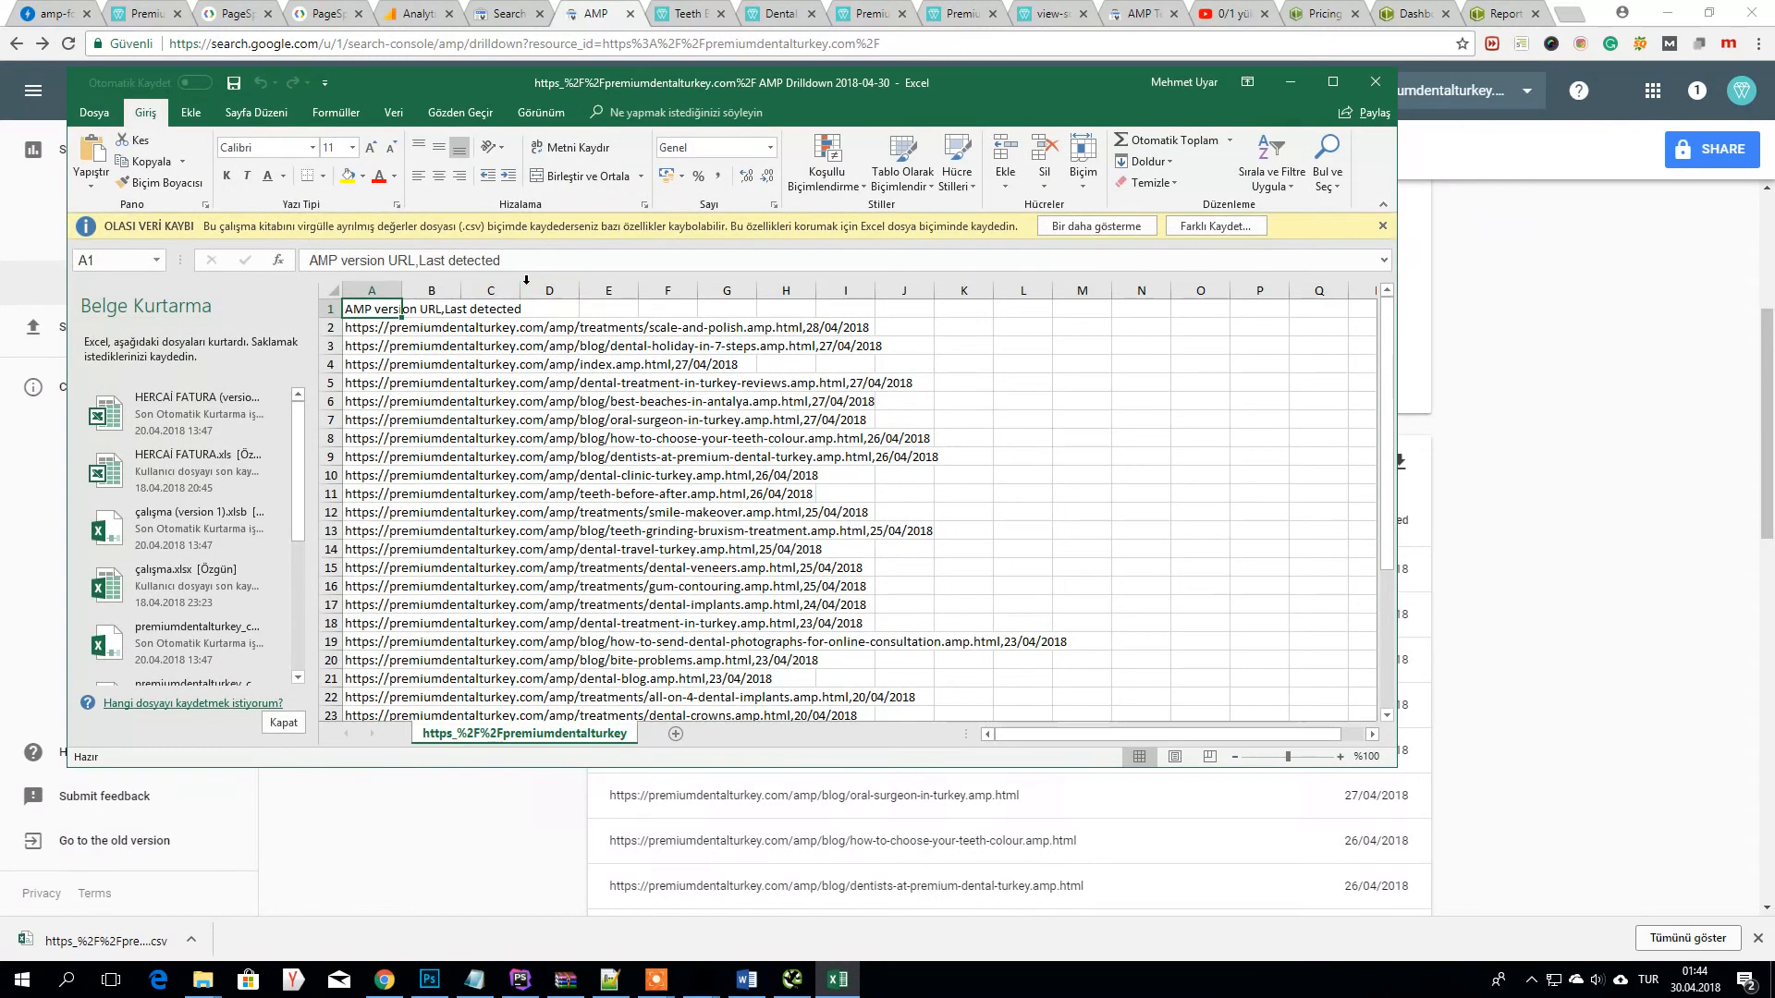
- Look over the exported AMP URLs and their last-detected dates in the spreadsheet
{"action": "scroll", "scroll_direction": "down", "scroll_amount": 3}
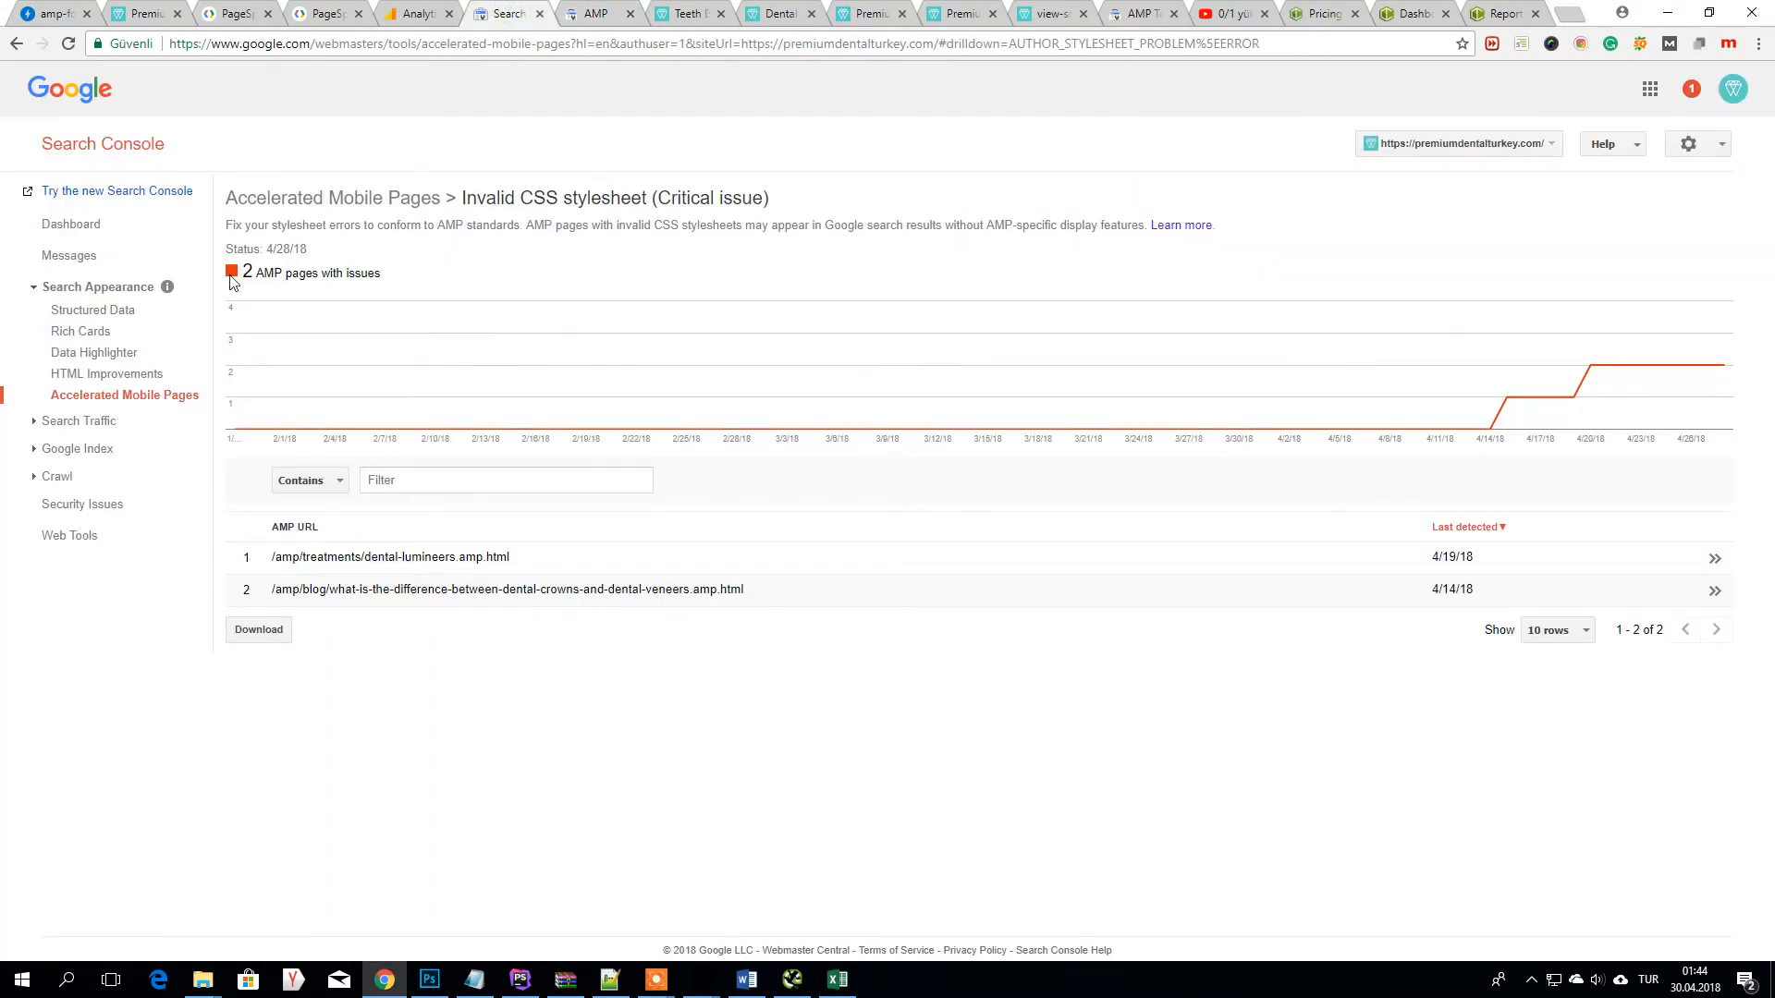
{"action": "mouse_move", "coordinate": [148, 199]}
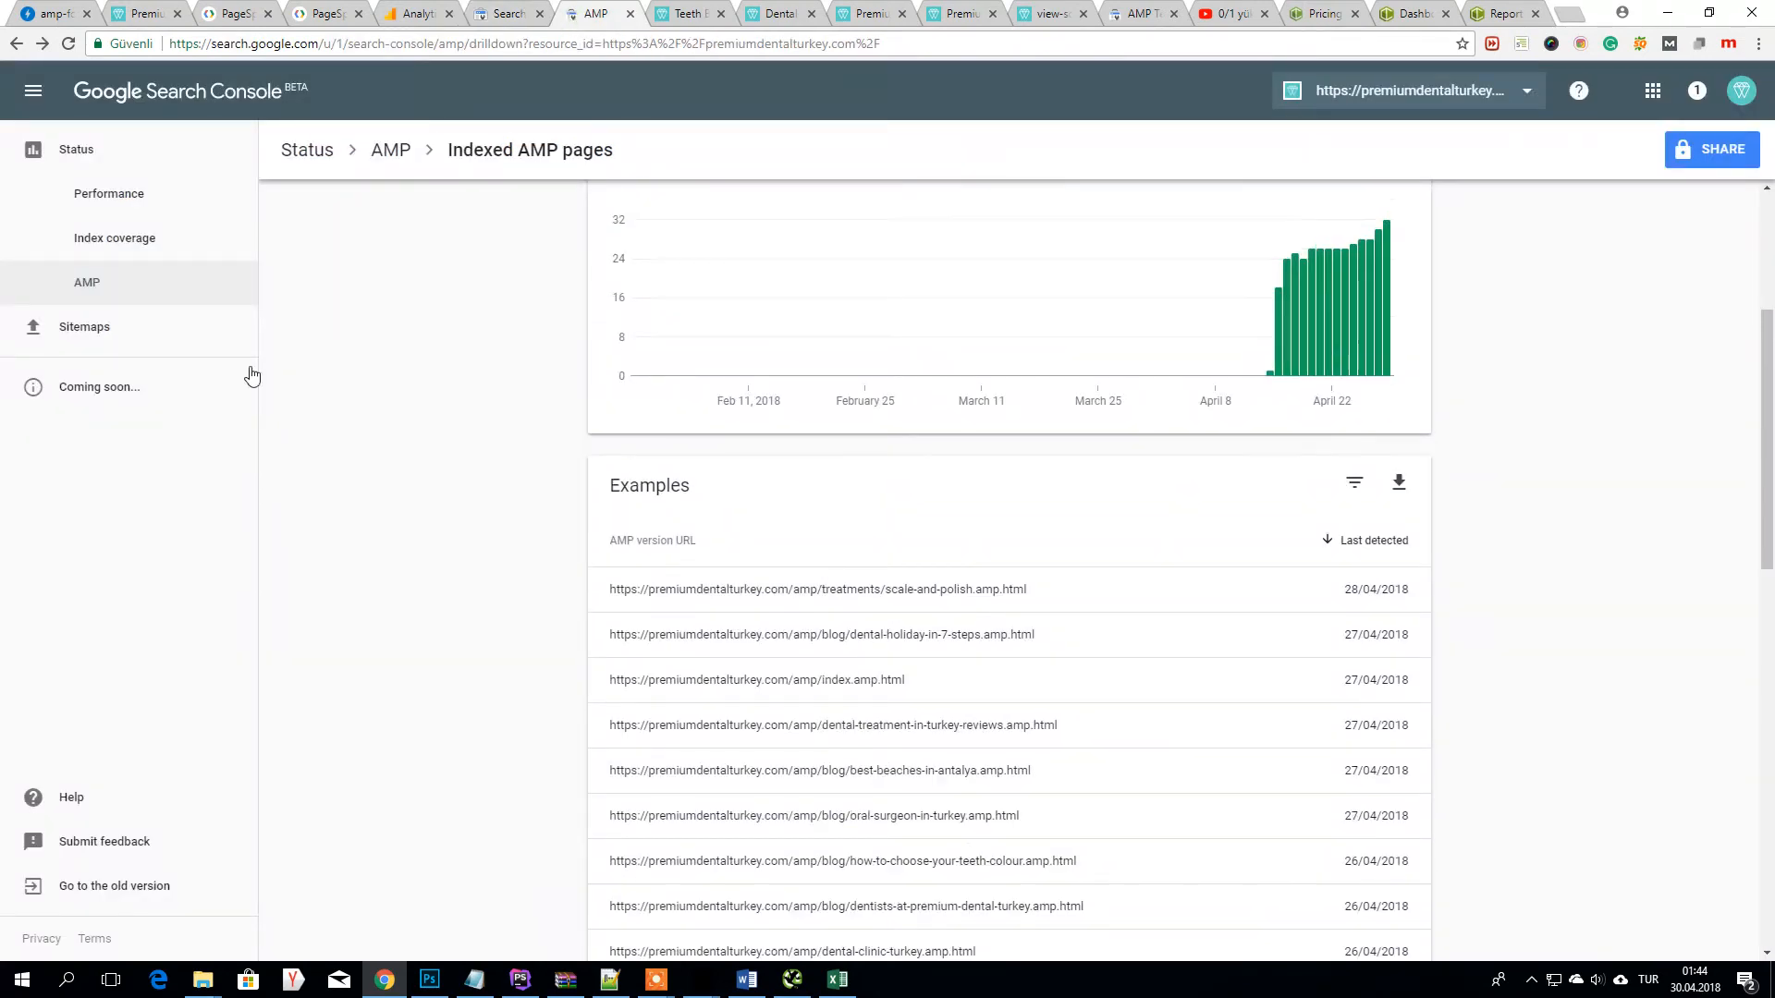
- Inspect the inline 'style' attribute error on 2 AMP pages, then move to Index coverage (47 valid, 64 excluded)
{"action": "left_click", "coordinate": [86, 281]}
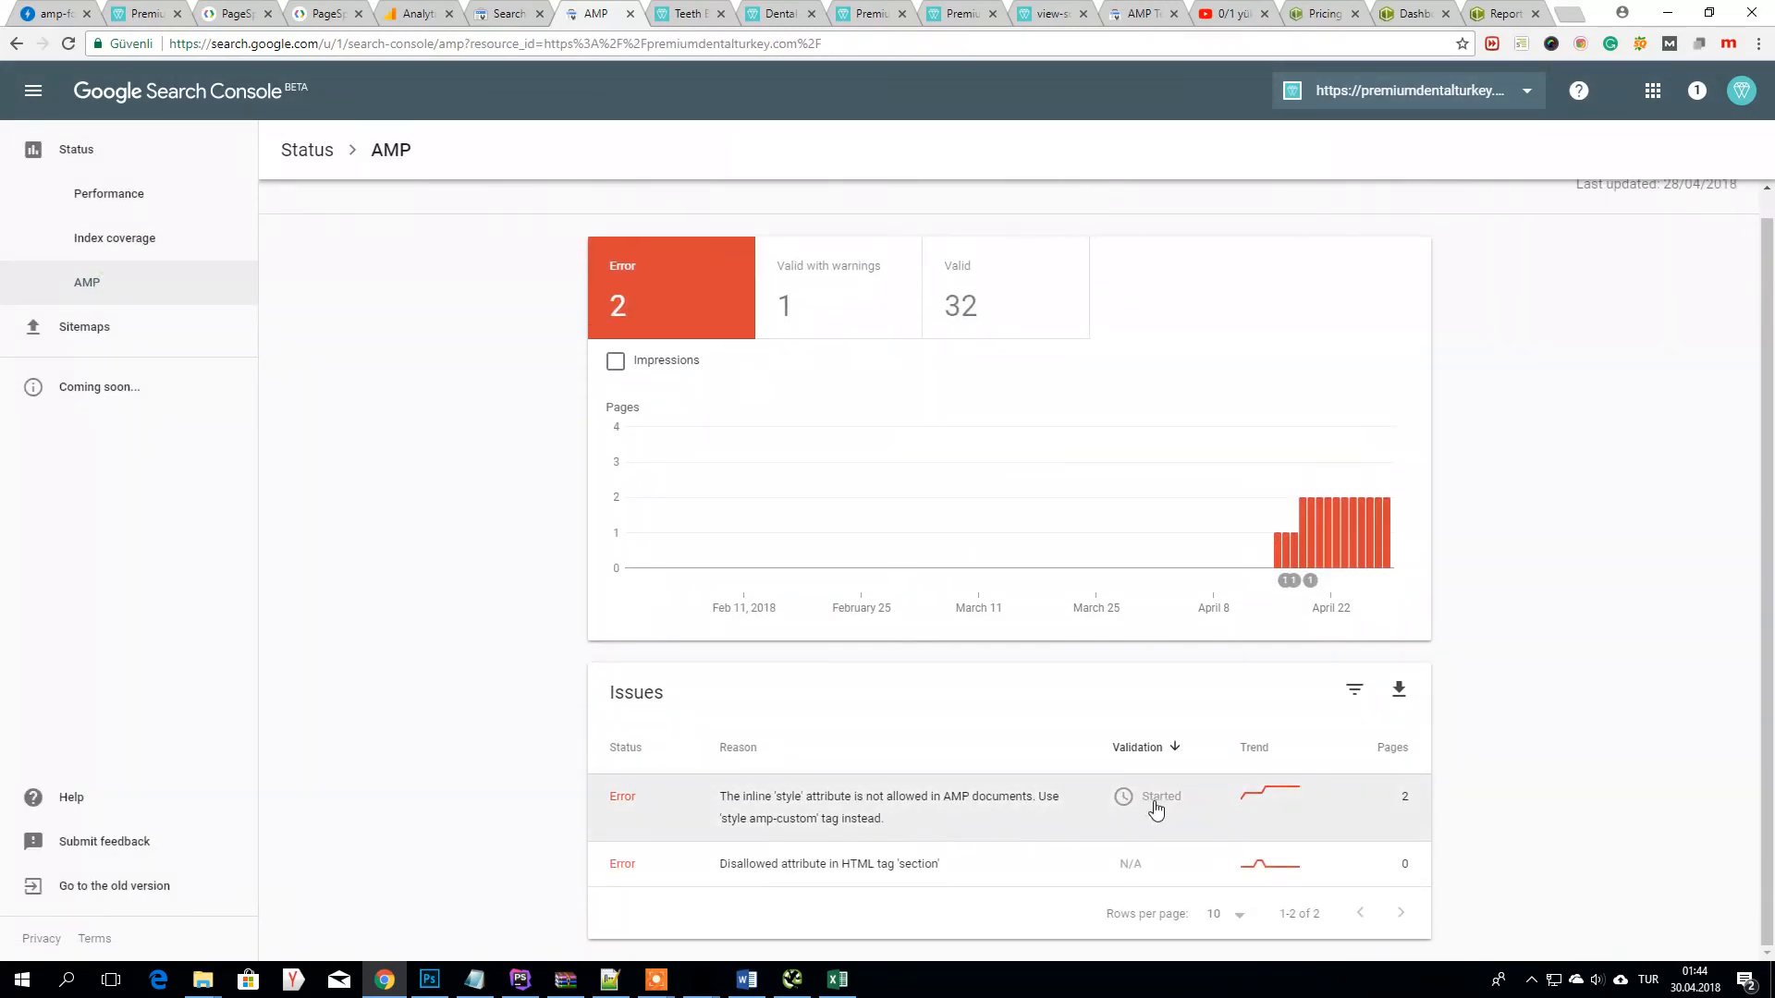
{"action": "mouse_move", "coordinate": [1134, 806]}
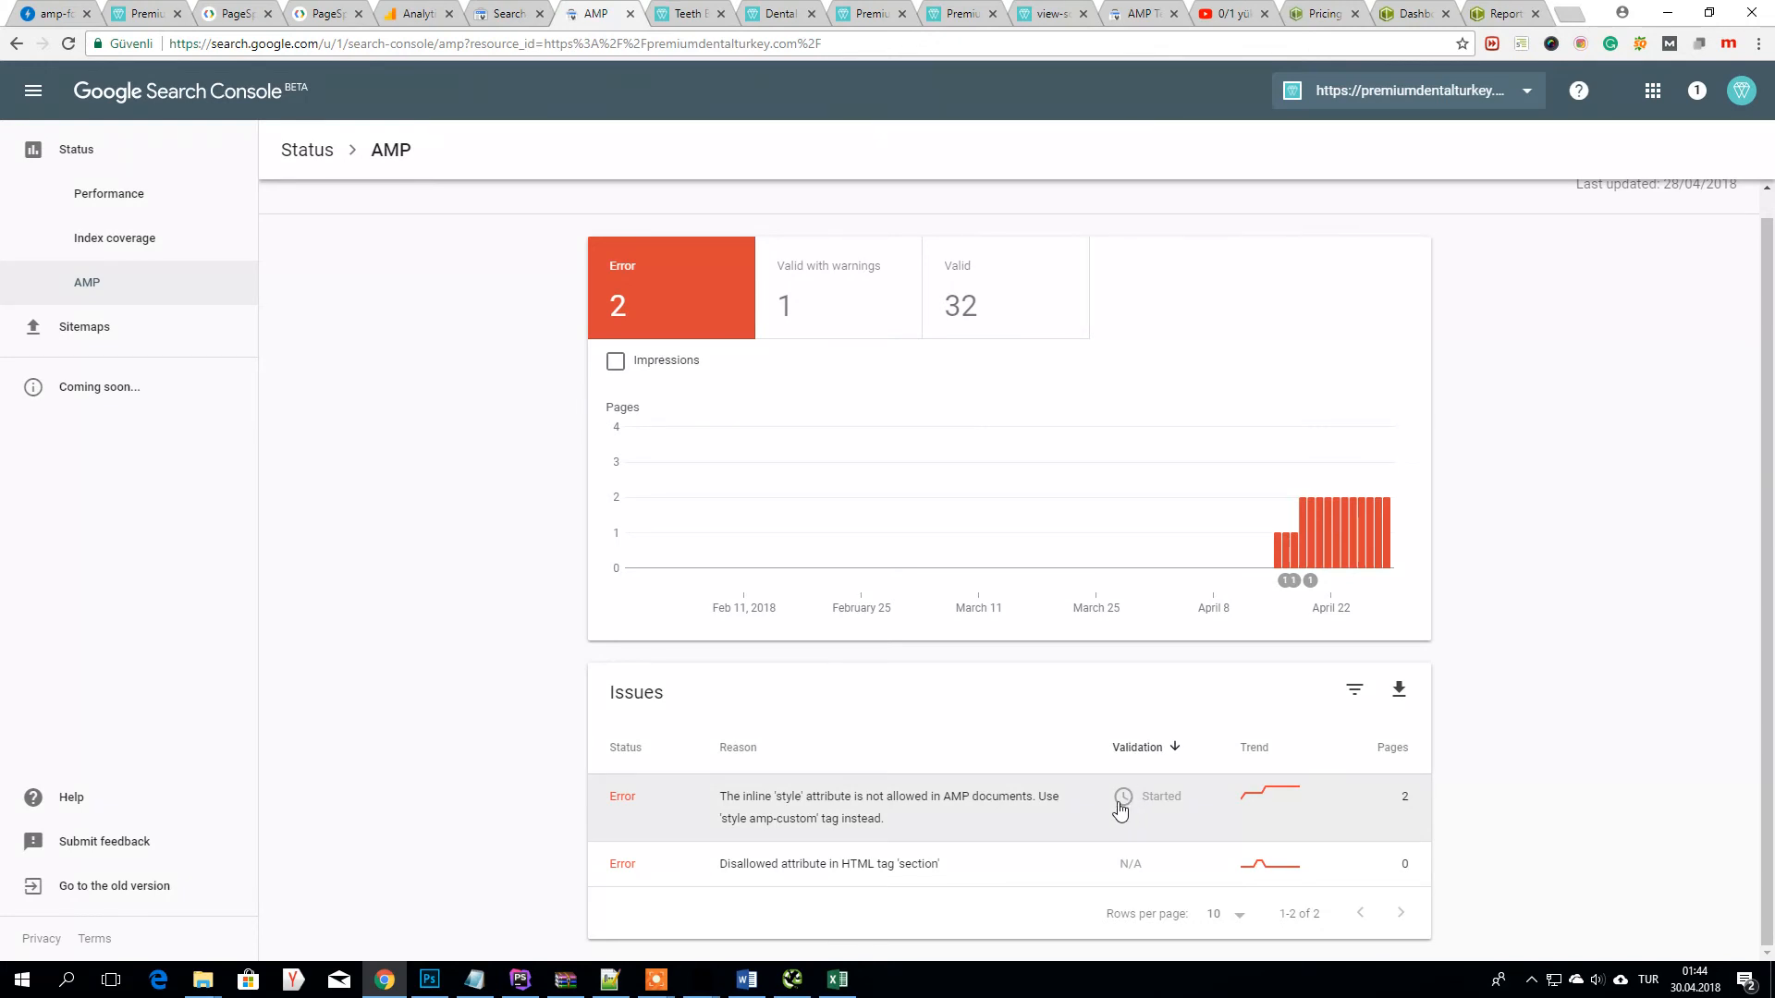
{"action": "left_click", "coordinate": [889, 808]}
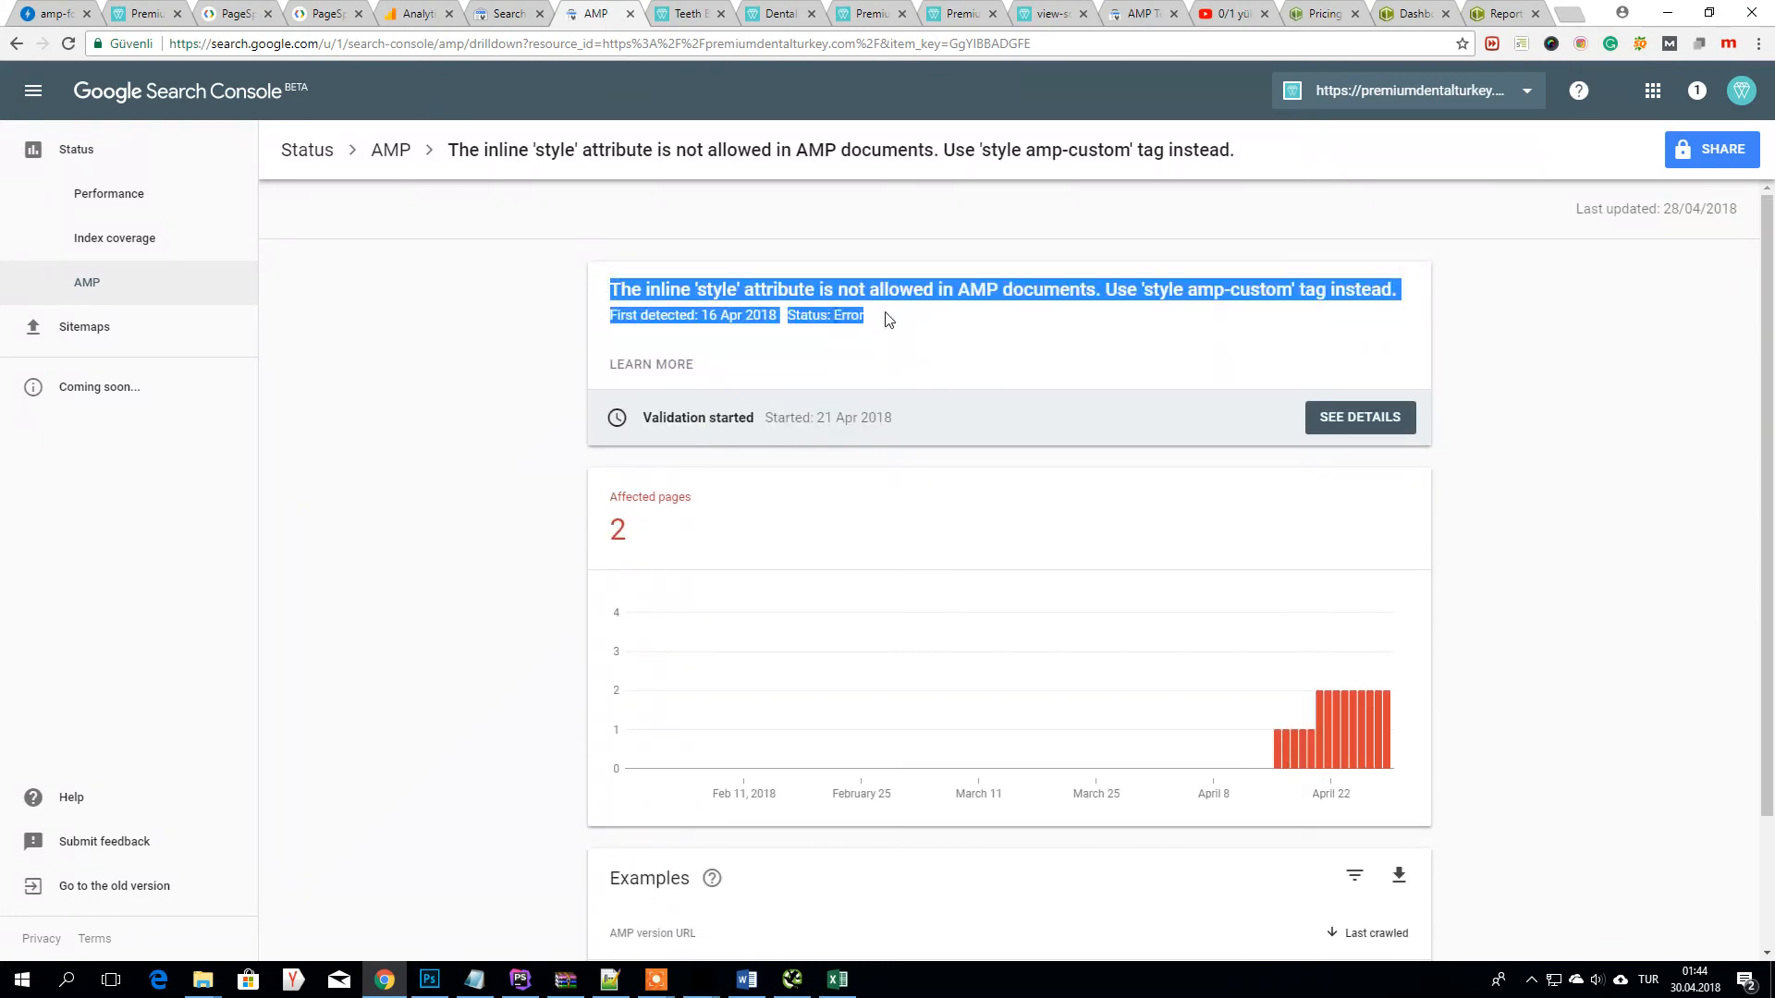
{"action": "mouse_move", "coordinate": [361, 135]}
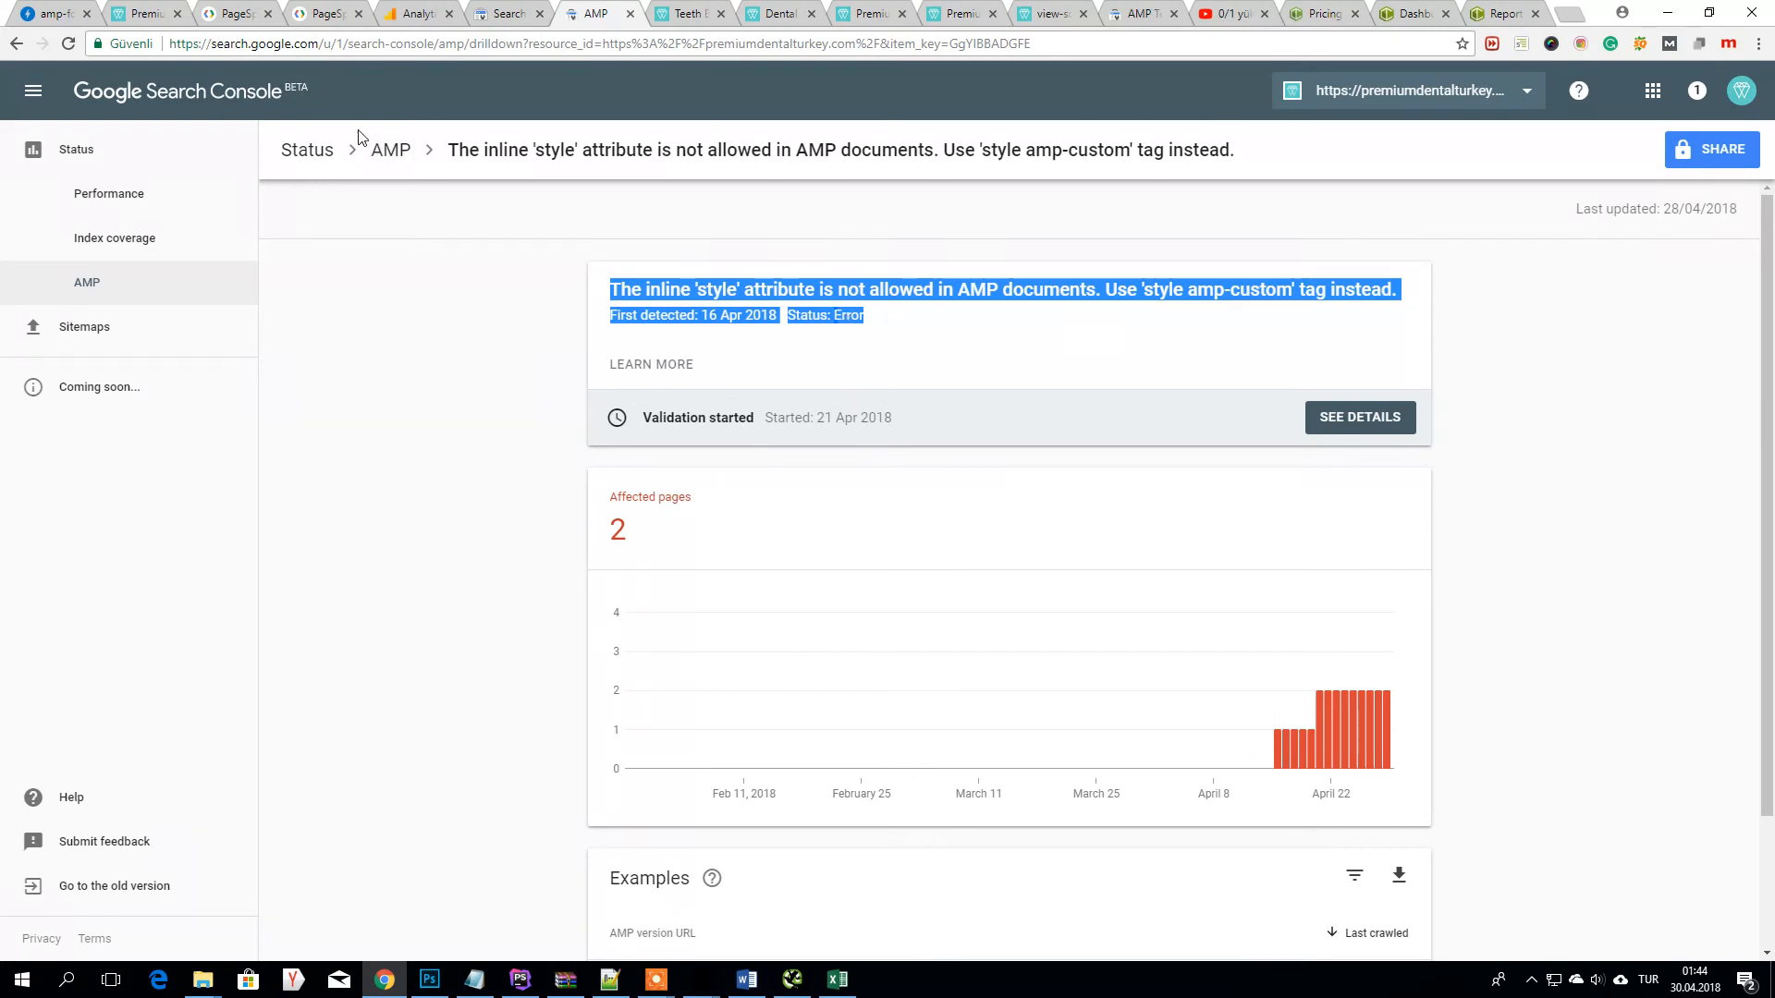
{"action": "mouse_move", "coordinate": [917, 714]}
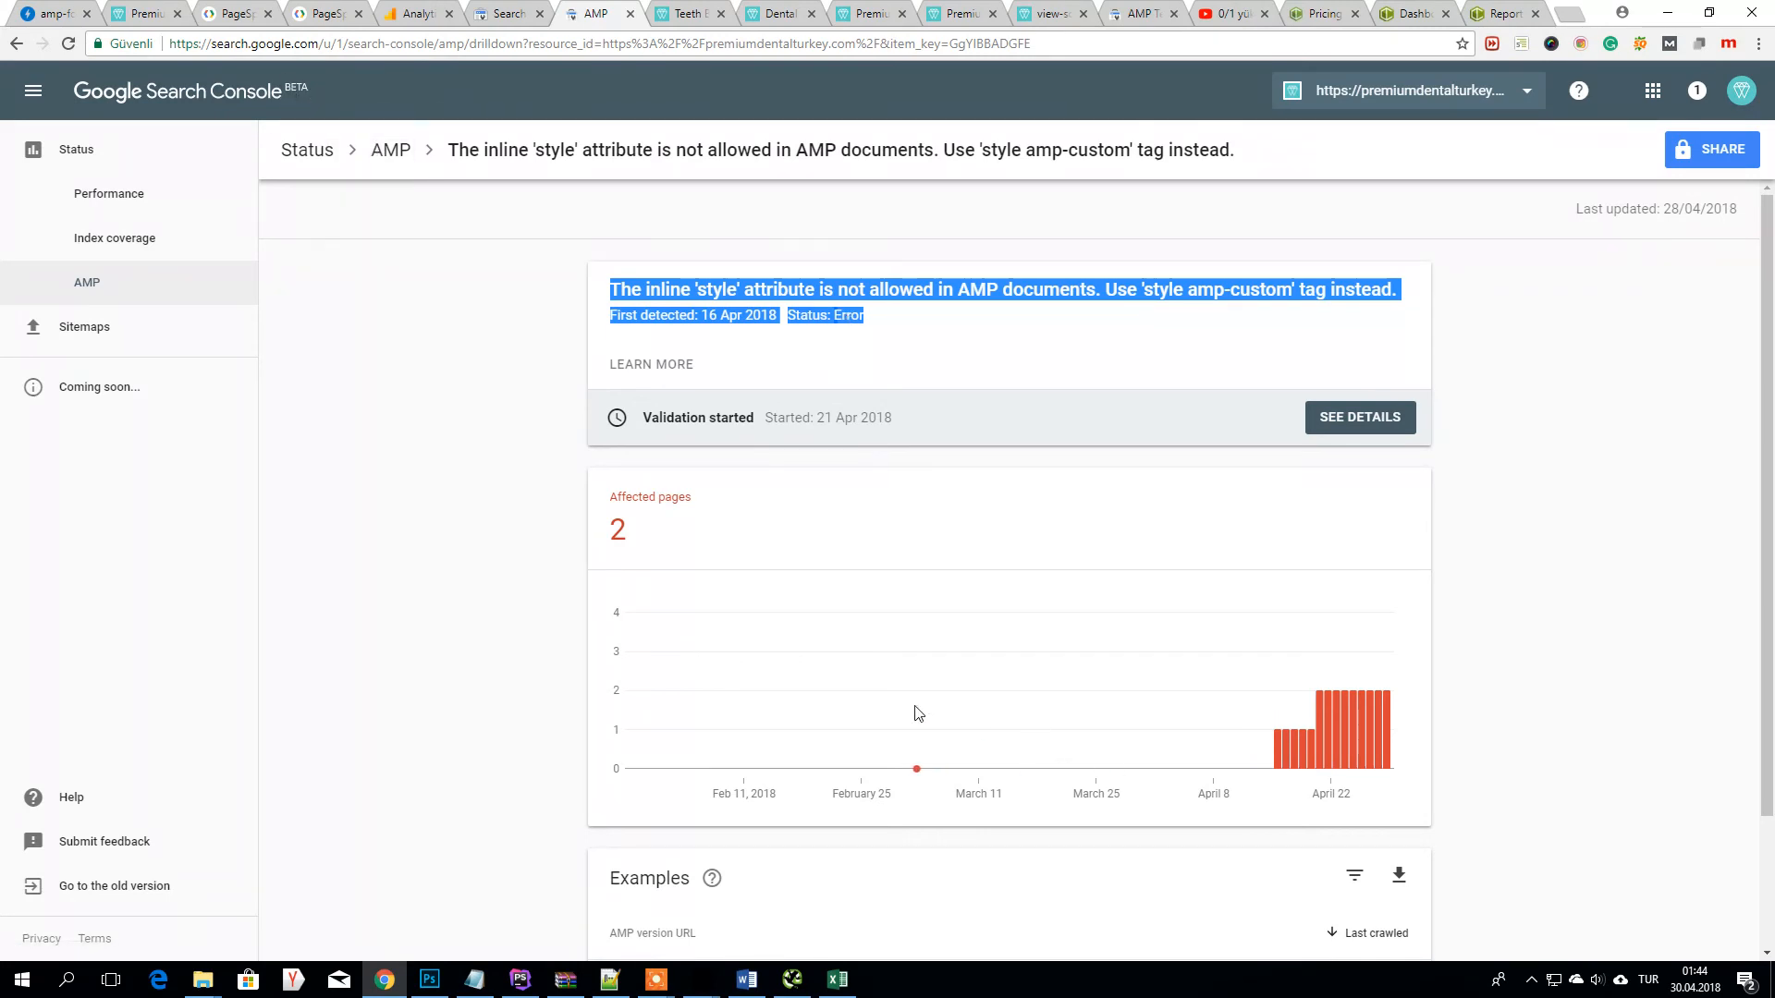
{"action": "scroll", "scroll_direction": "down", "scroll_amount": 3}
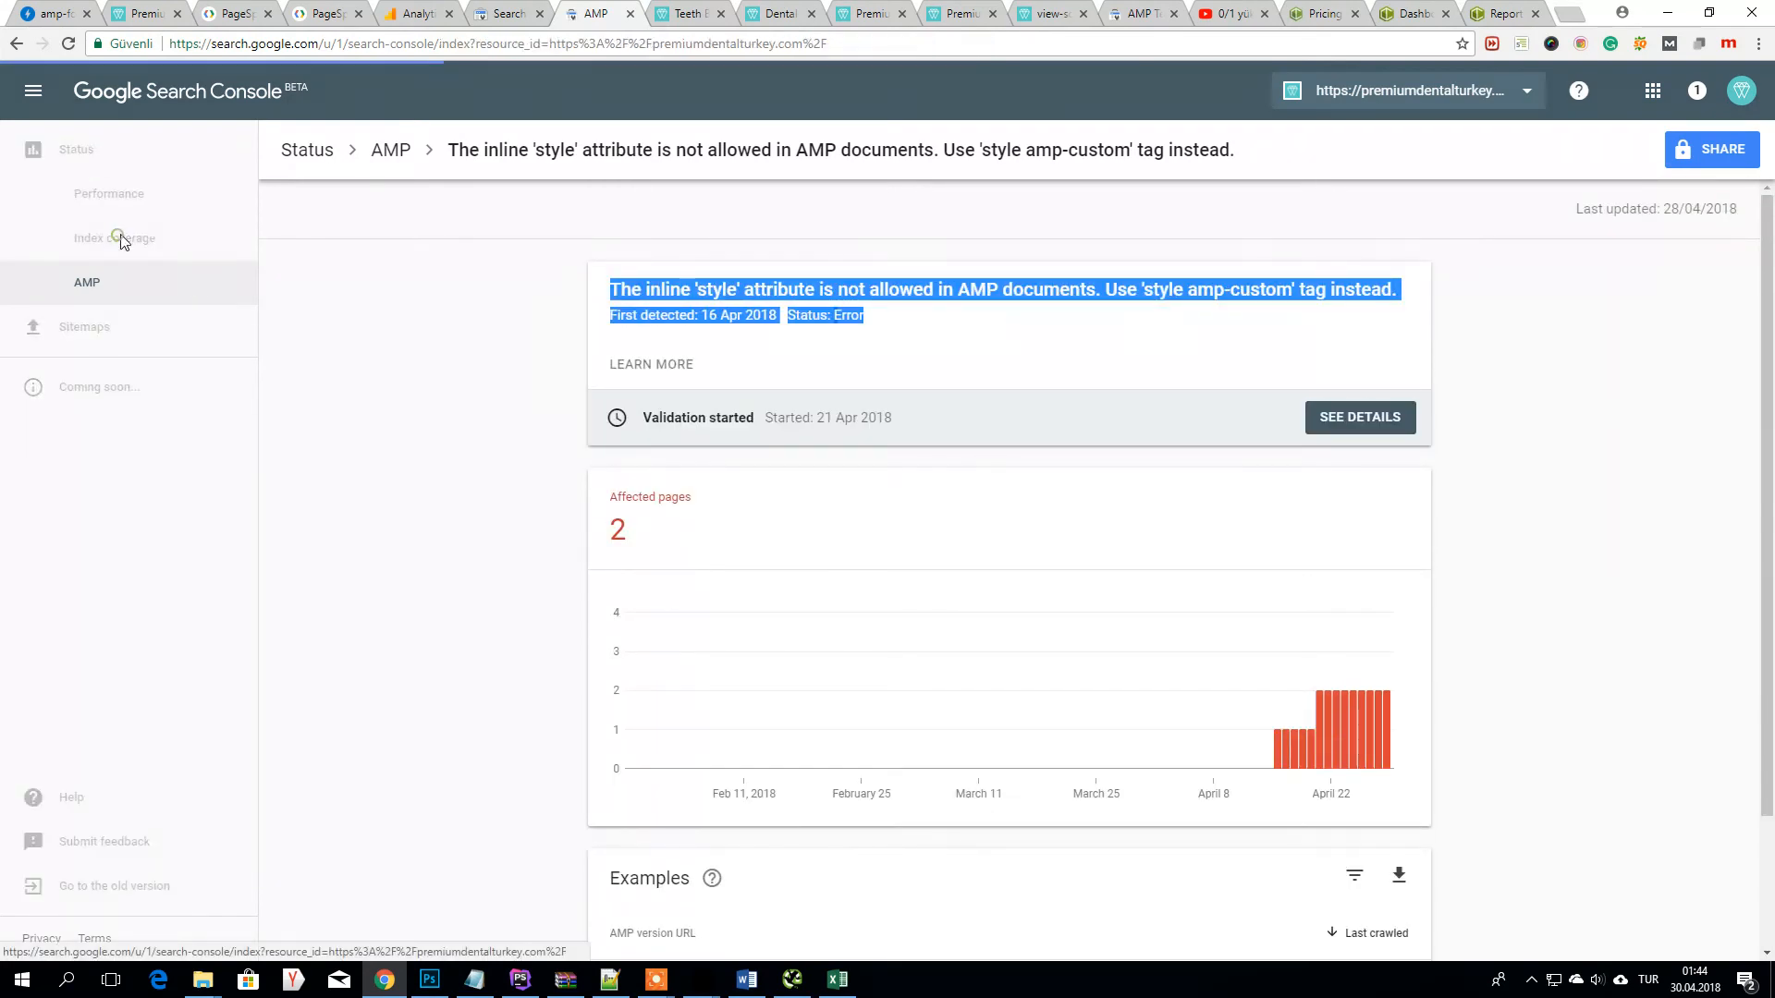
{"action": "left_click", "coordinate": [114, 239]}
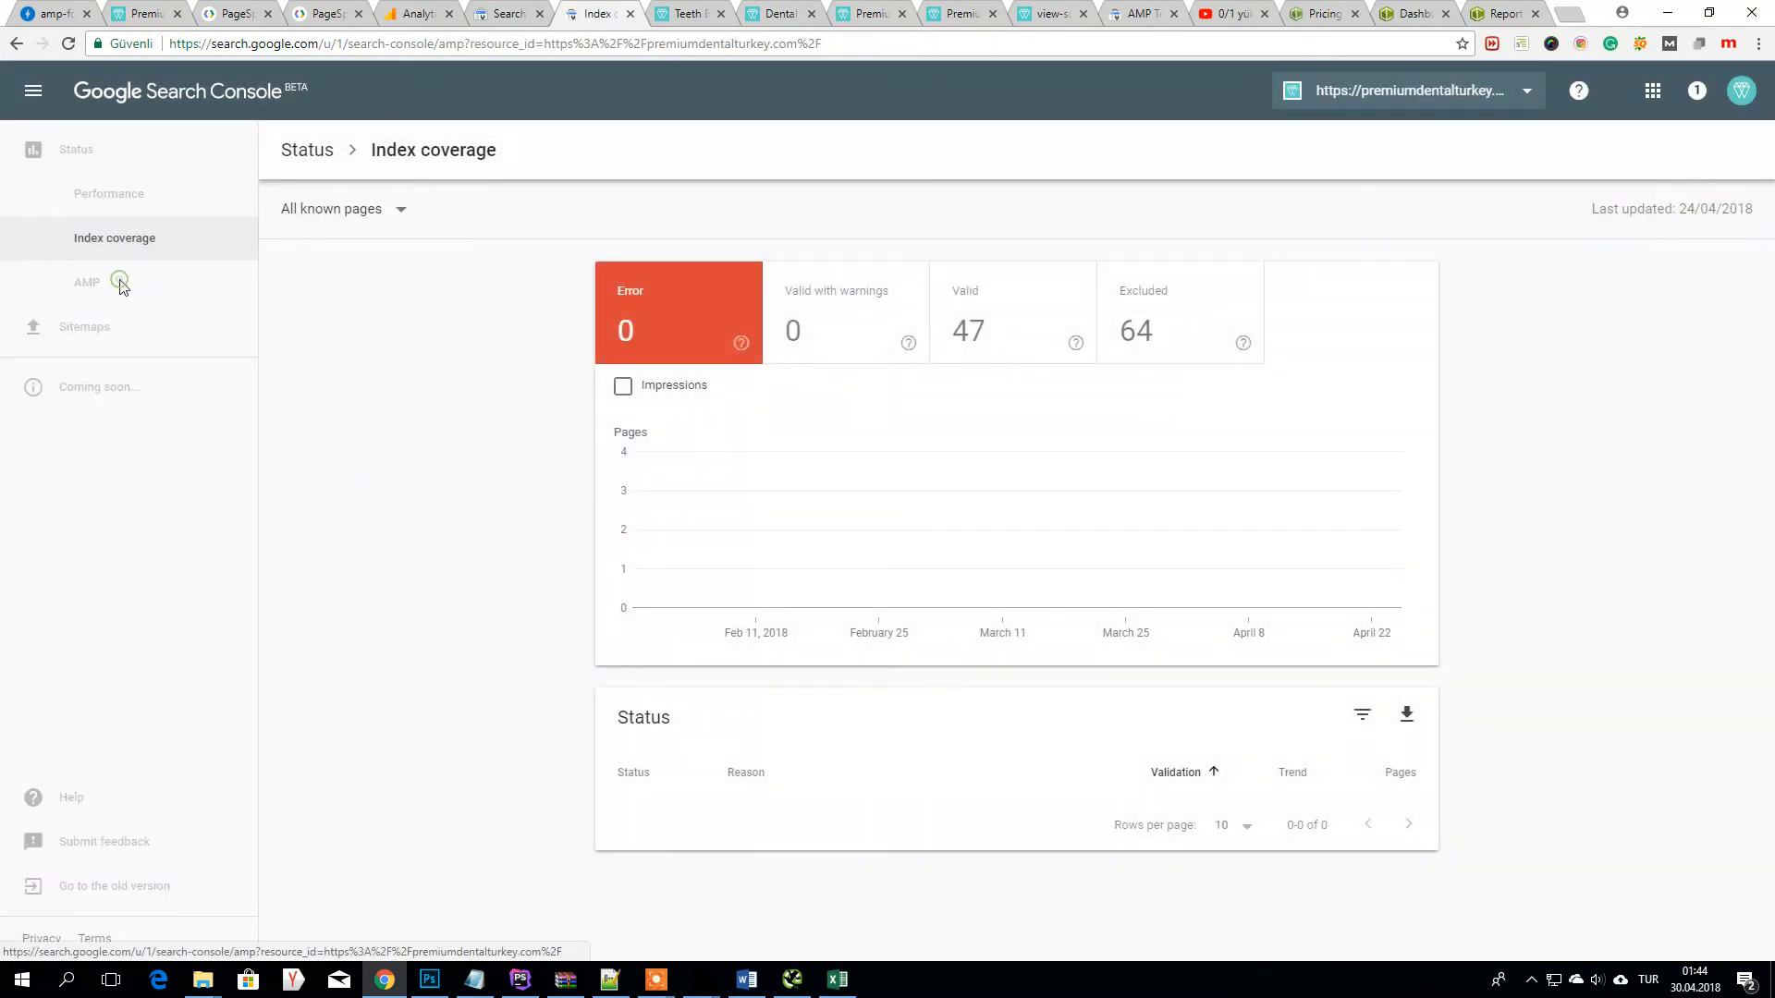
- Compare Index coverage with the AMP report and show the 32 valid AMP pages
{"action": "left_click", "coordinate": [87, 281]}
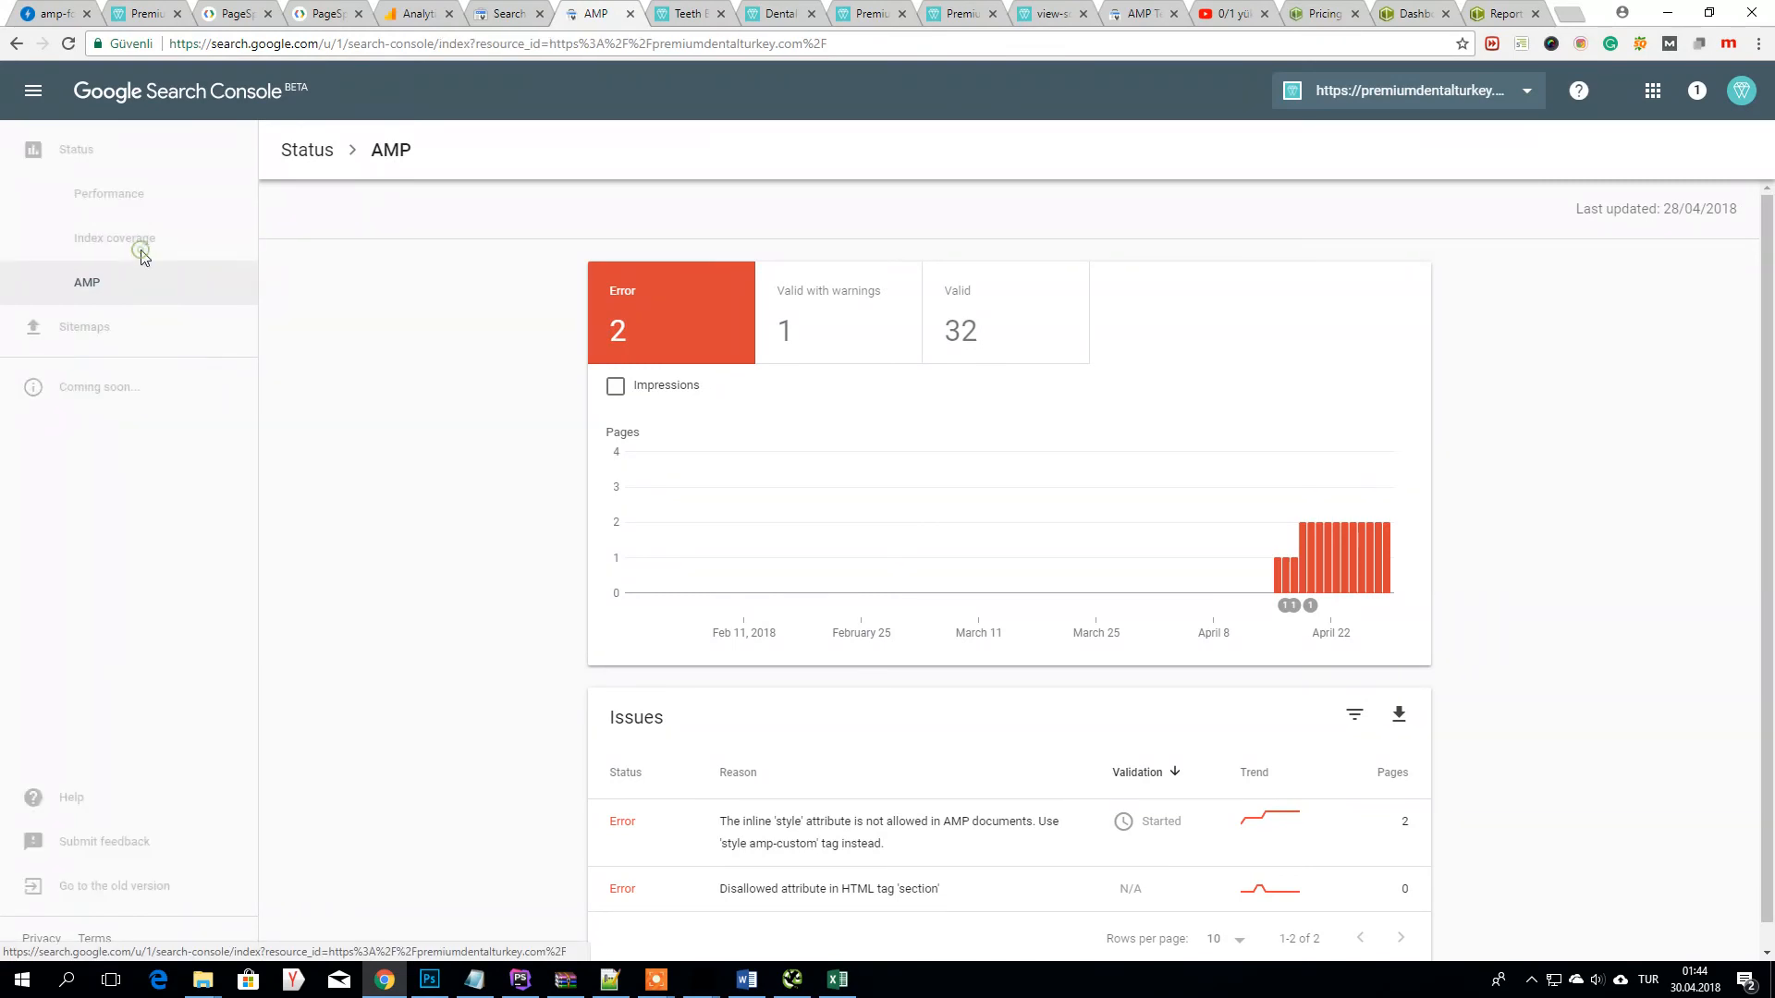
{"action": "left_click", "coordinate": [115, 239]}
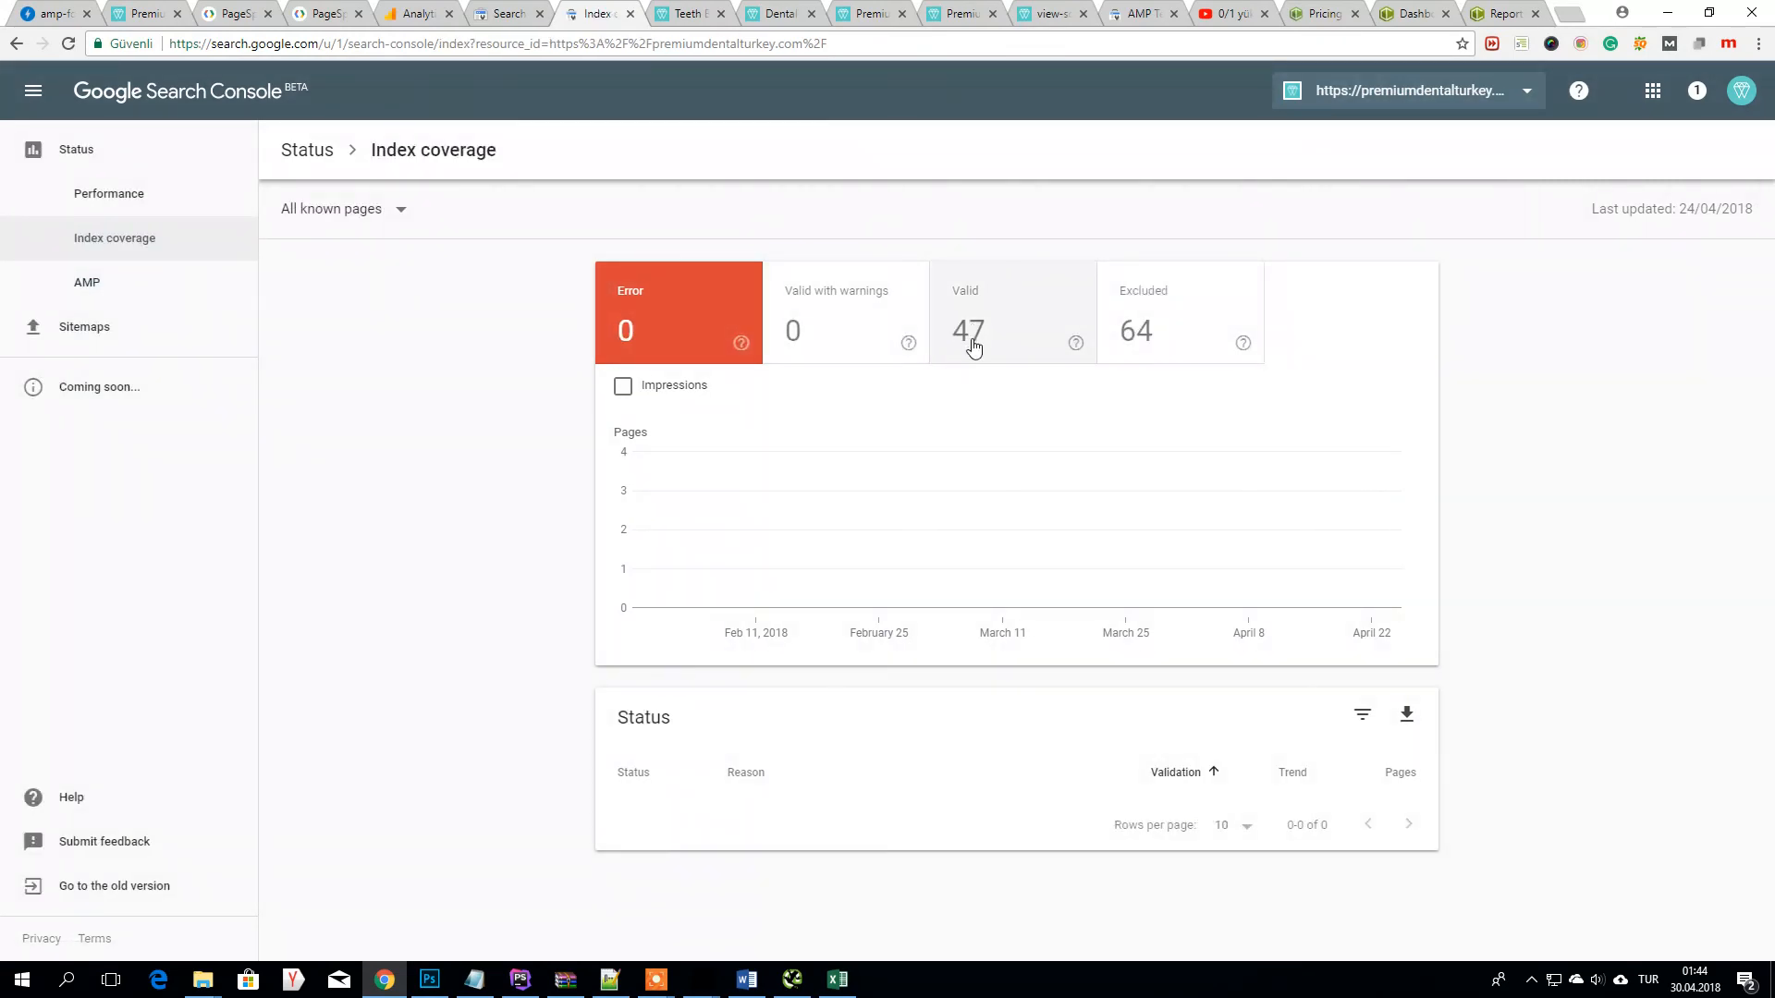
{"action": "left_click", "coordinate": [87, 281]}
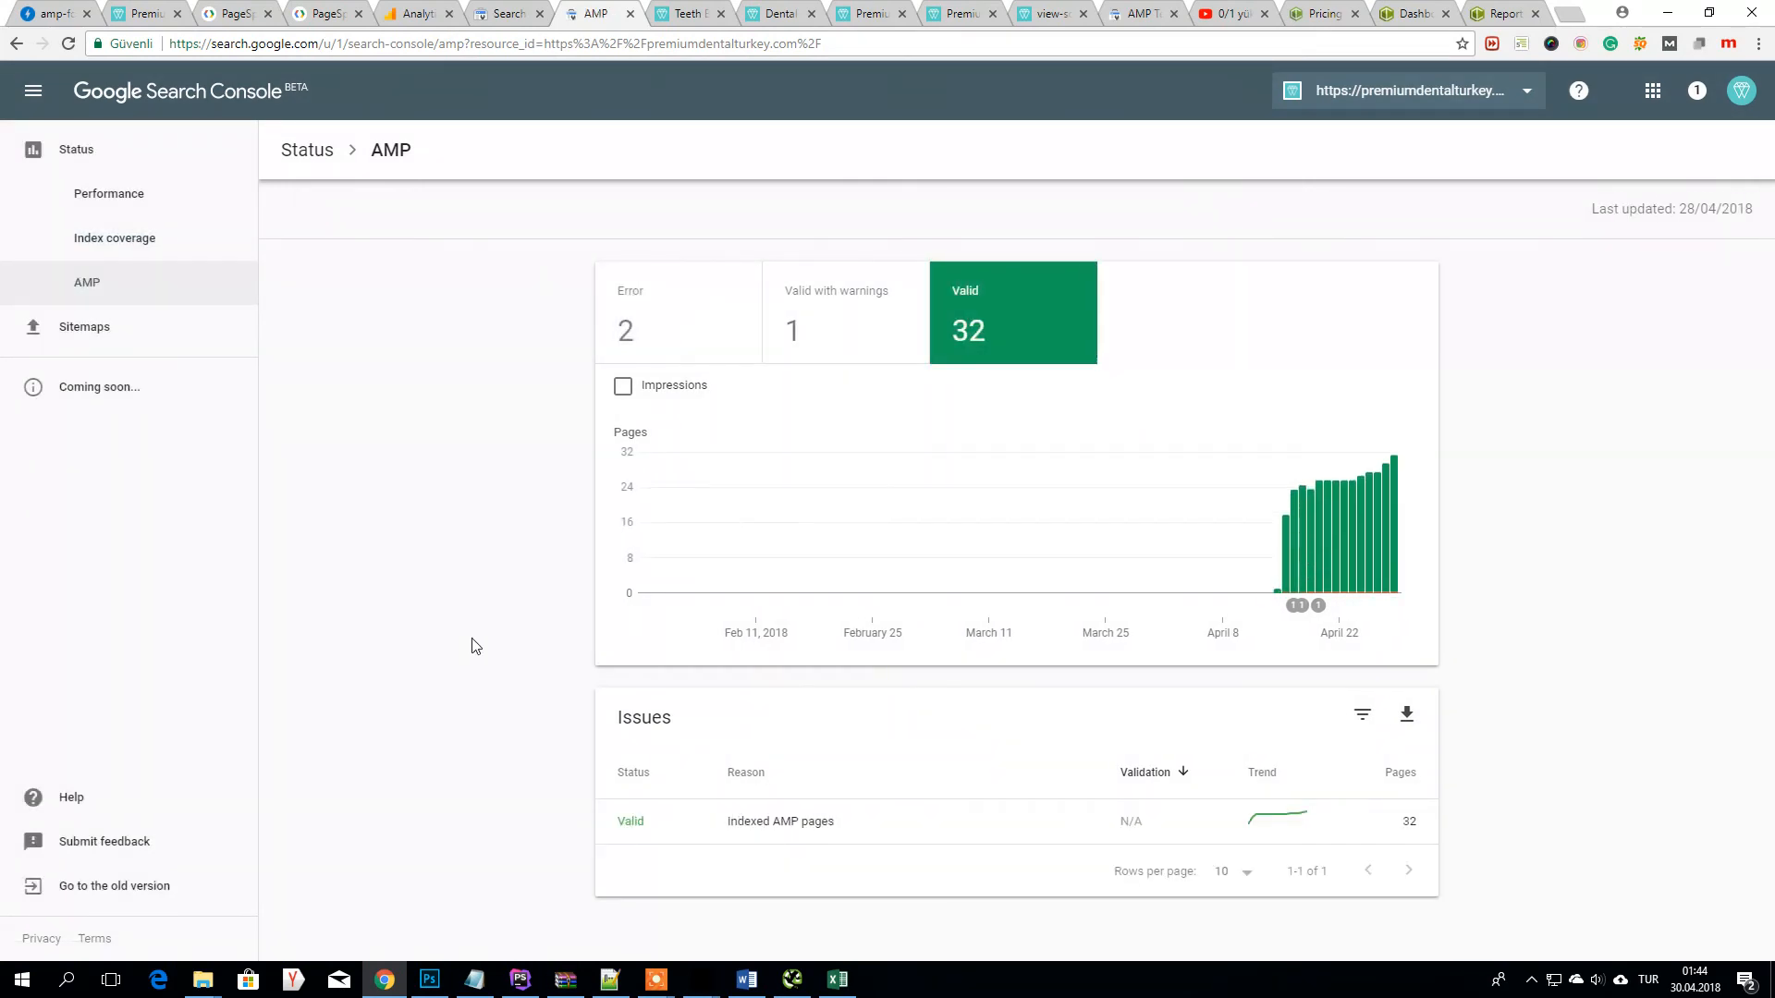
{"action": "mouse_move", "coordinate": [745, 192]}
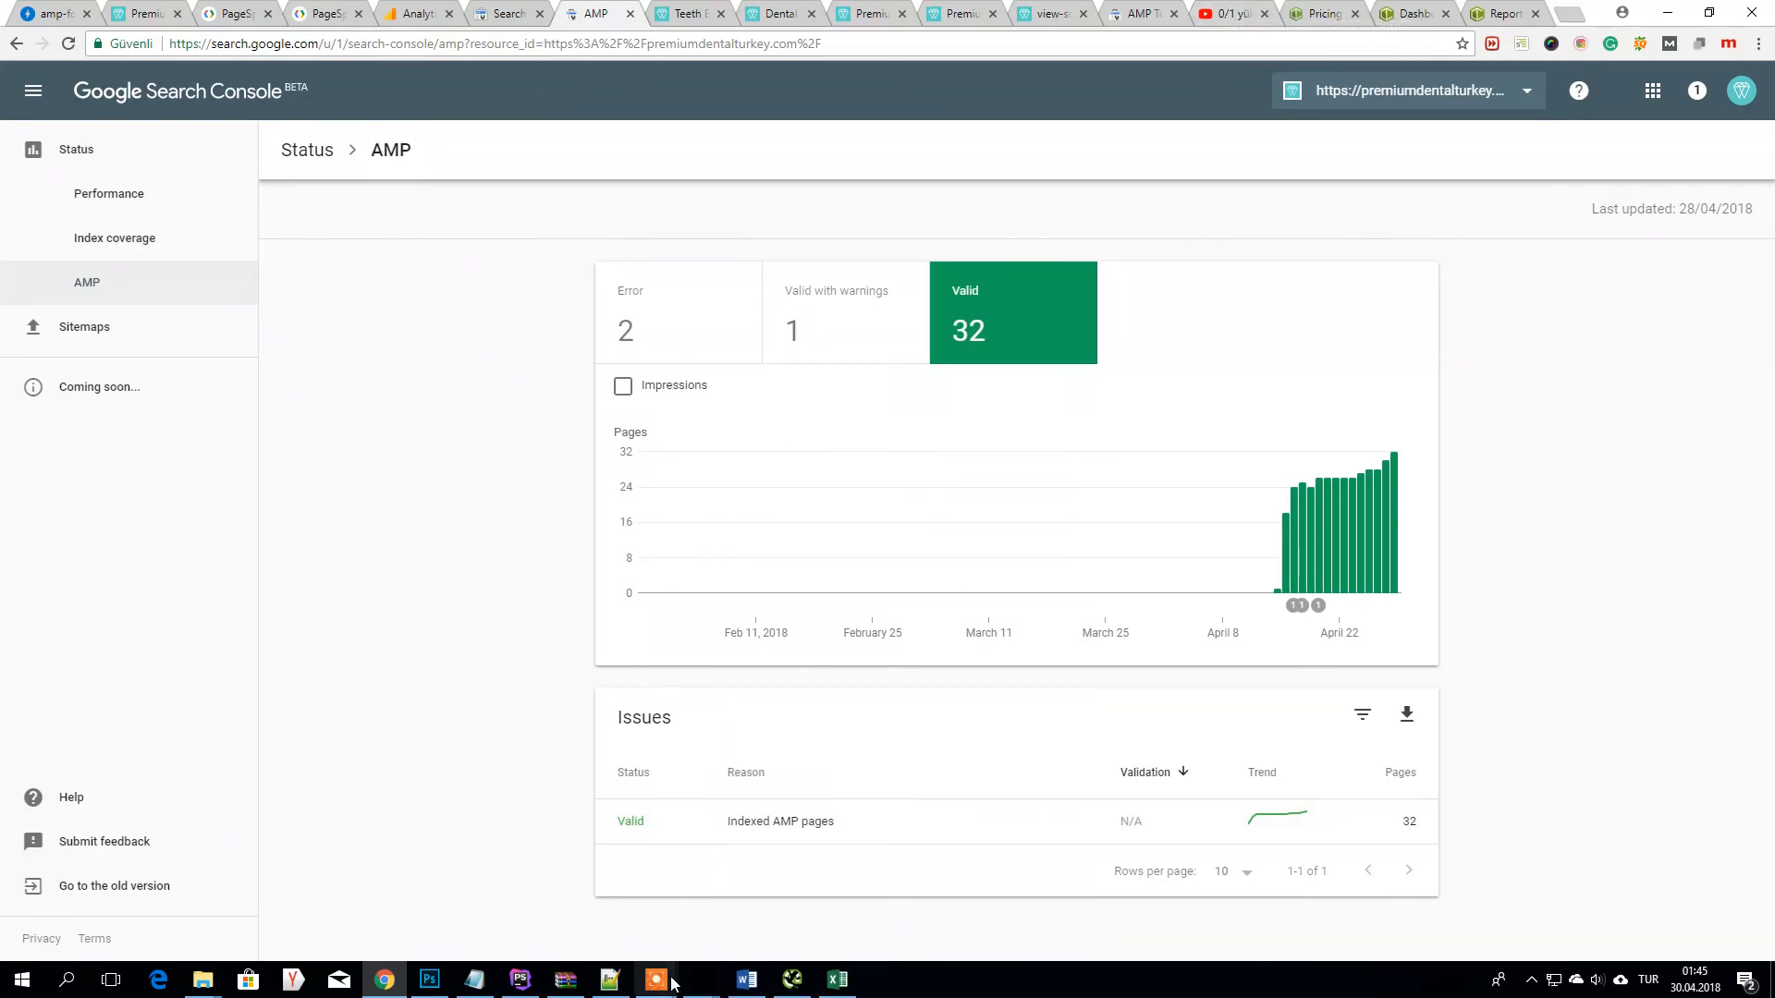
{"action": "left_click", "coordinate": [654, 980]}
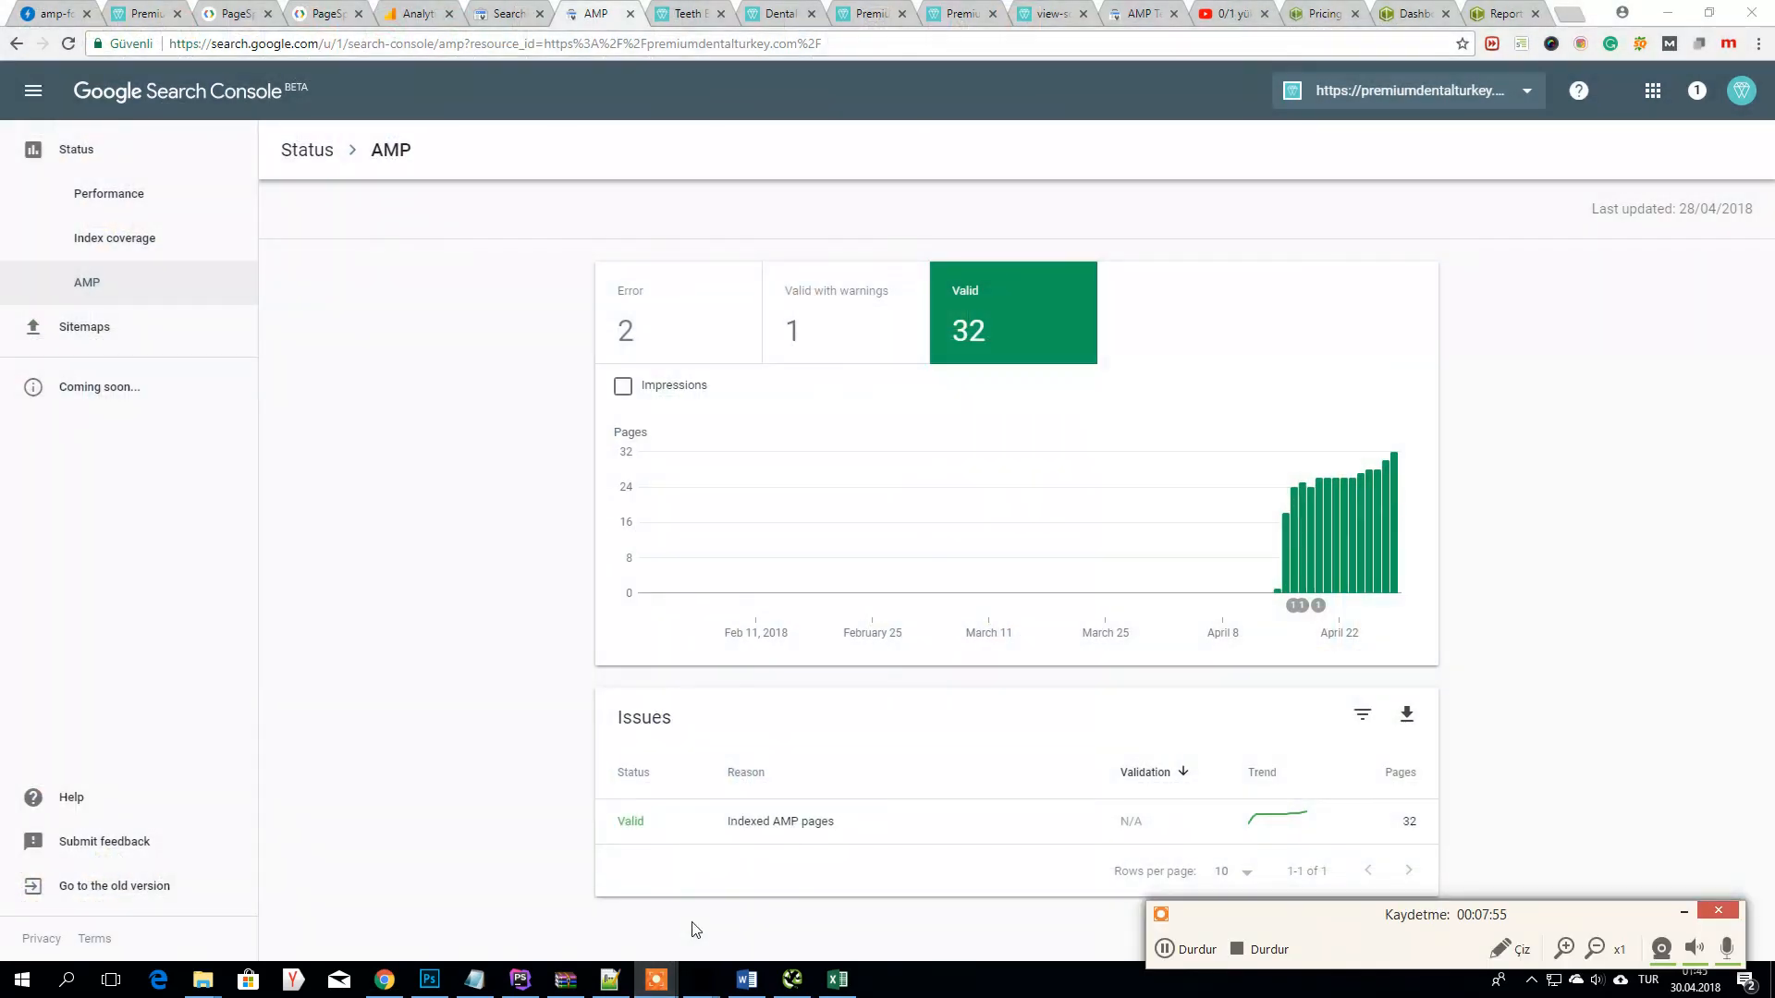